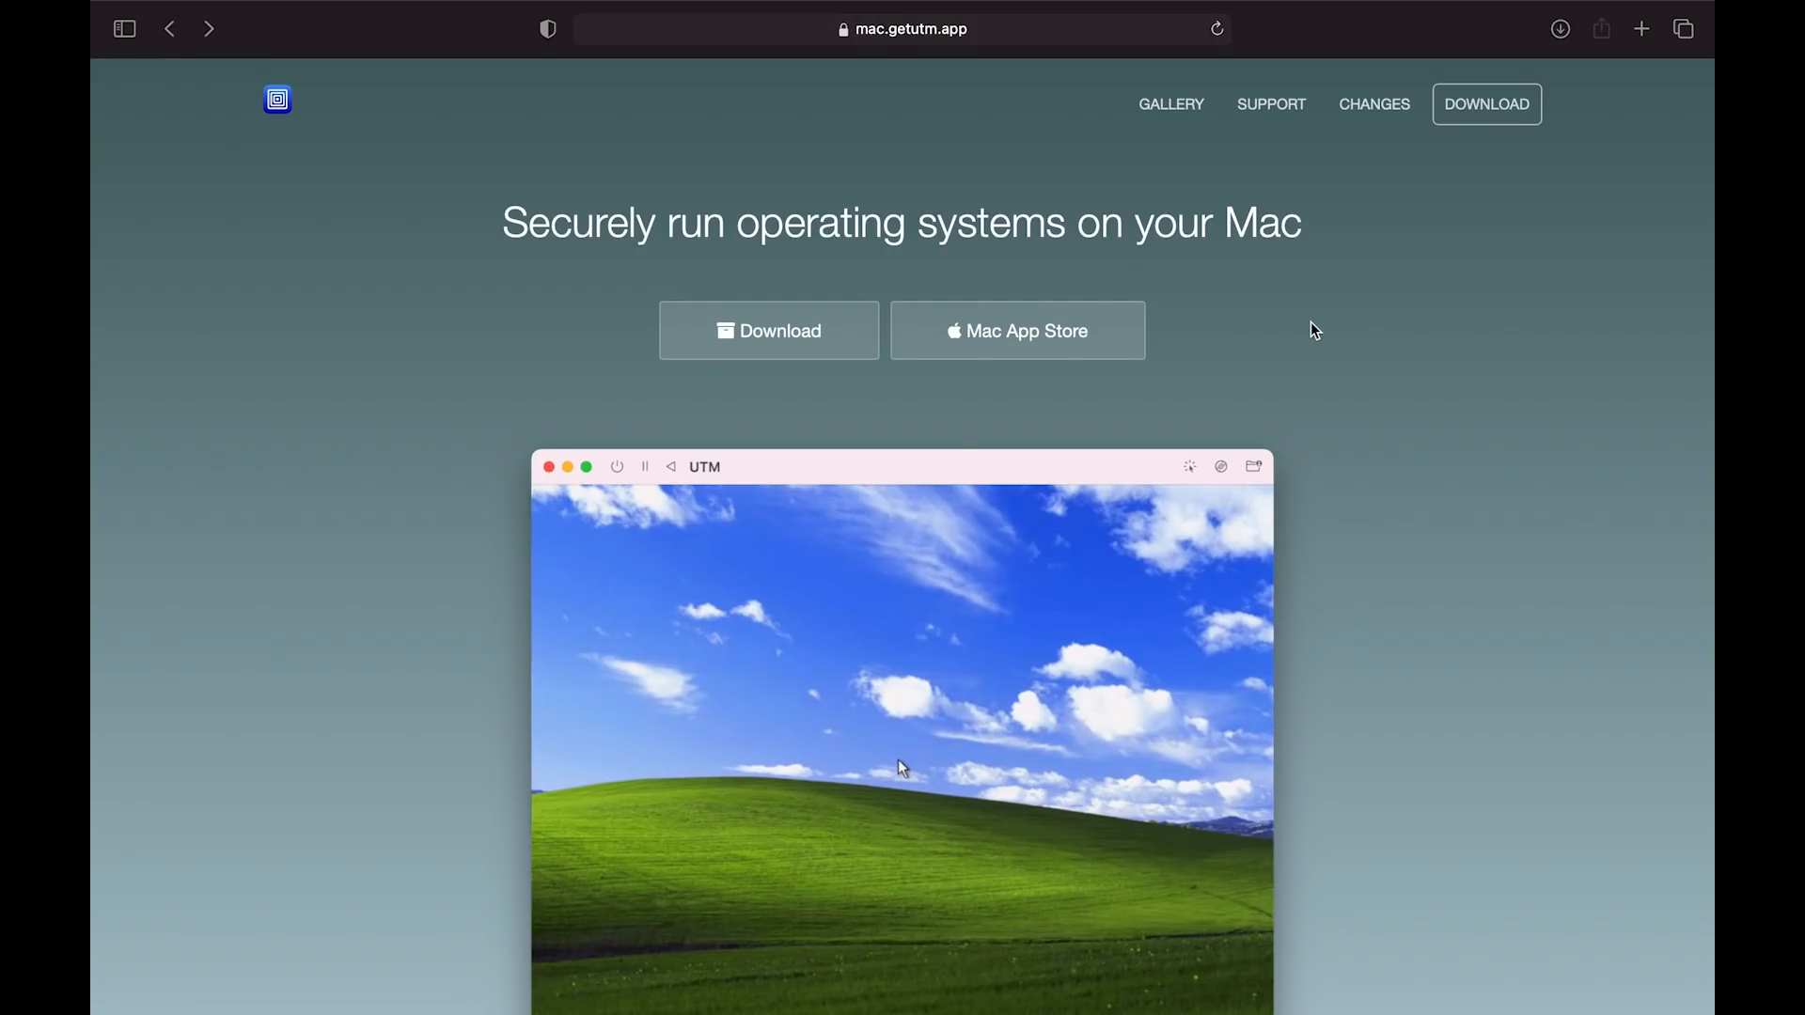
Scroll the welcome page and highlight the paragraph on Apple Silicon ARM64 near-native speeds
scroll(down, 3)
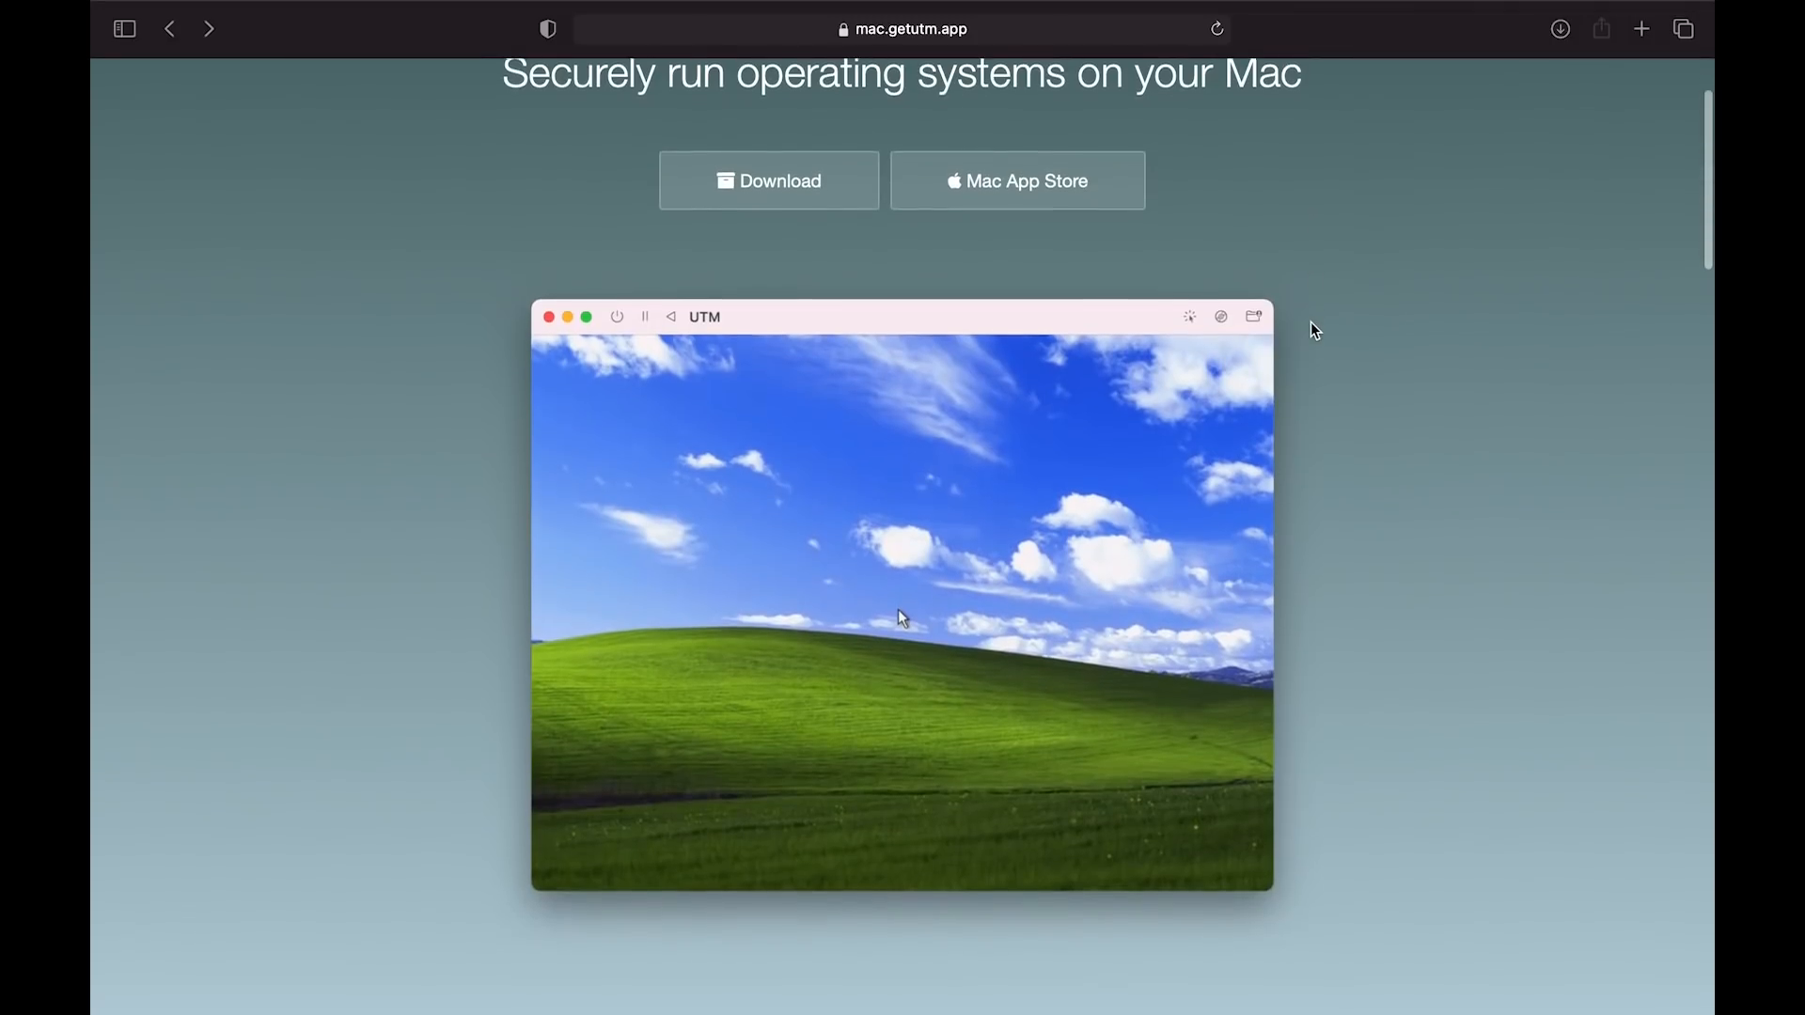
scroll(down, 3)
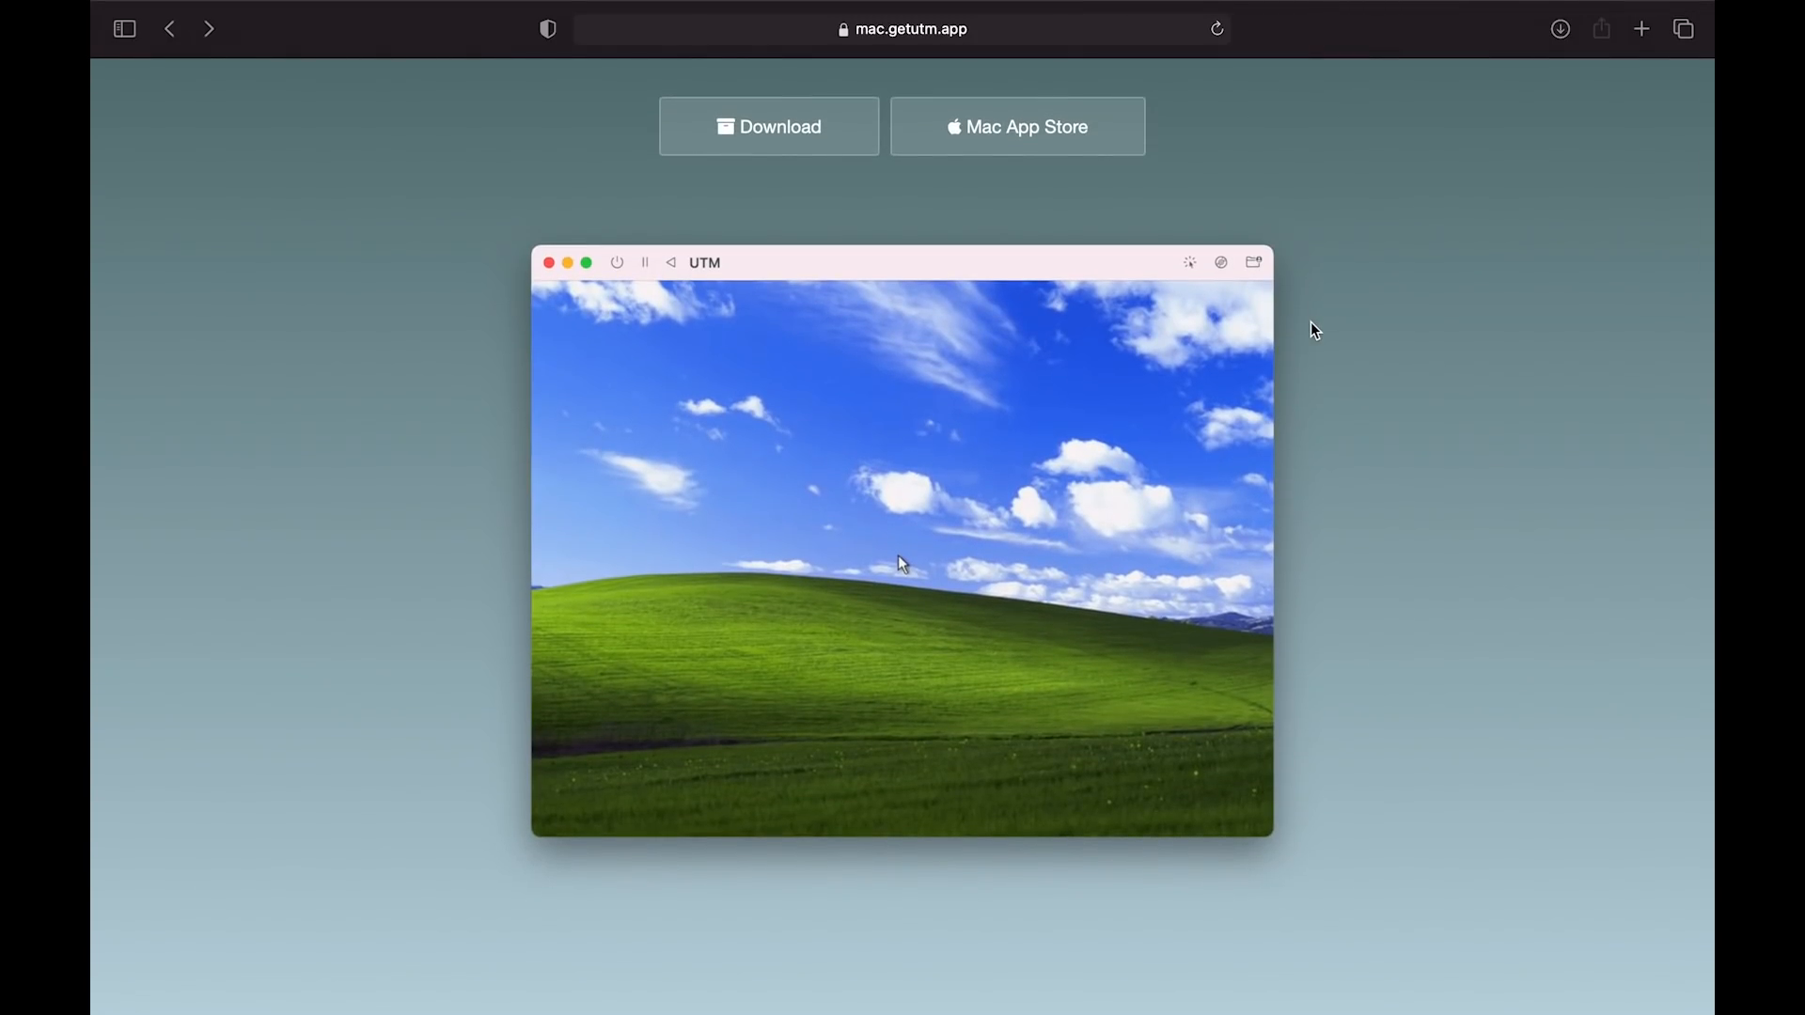
scroll(down, 3)
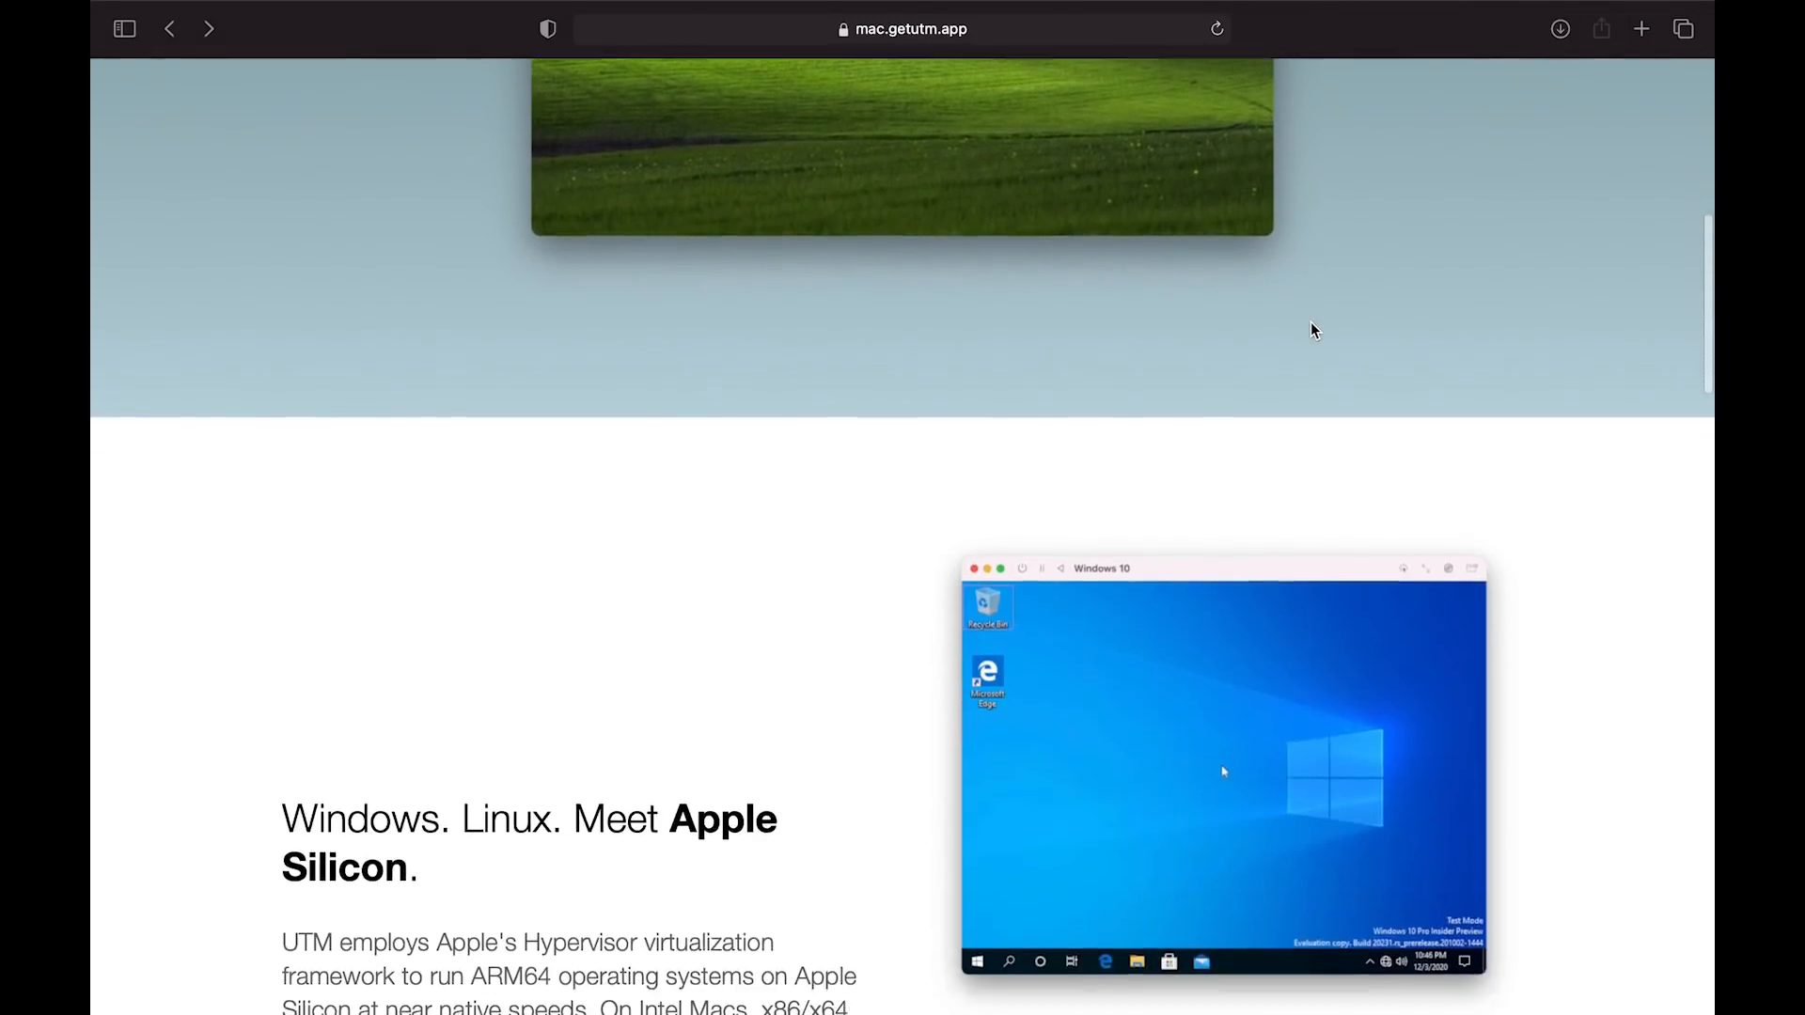
scroll(down, 3)
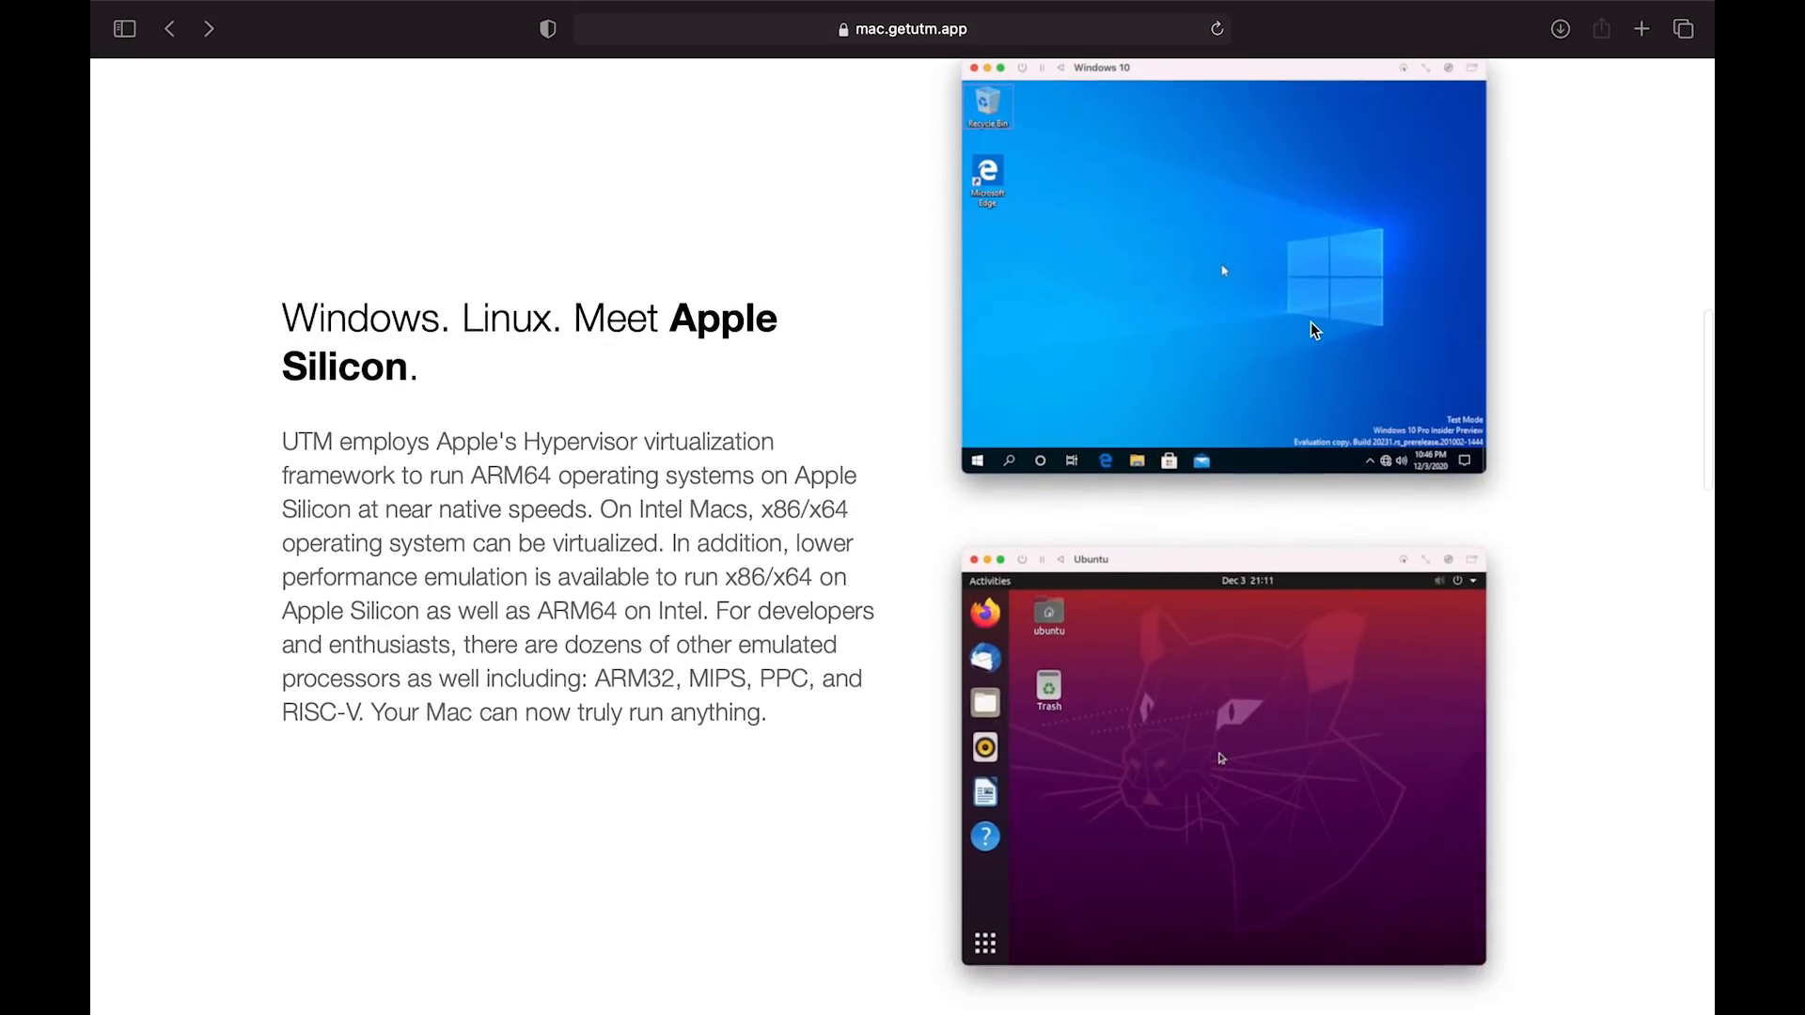
mouse_move(886, 446)
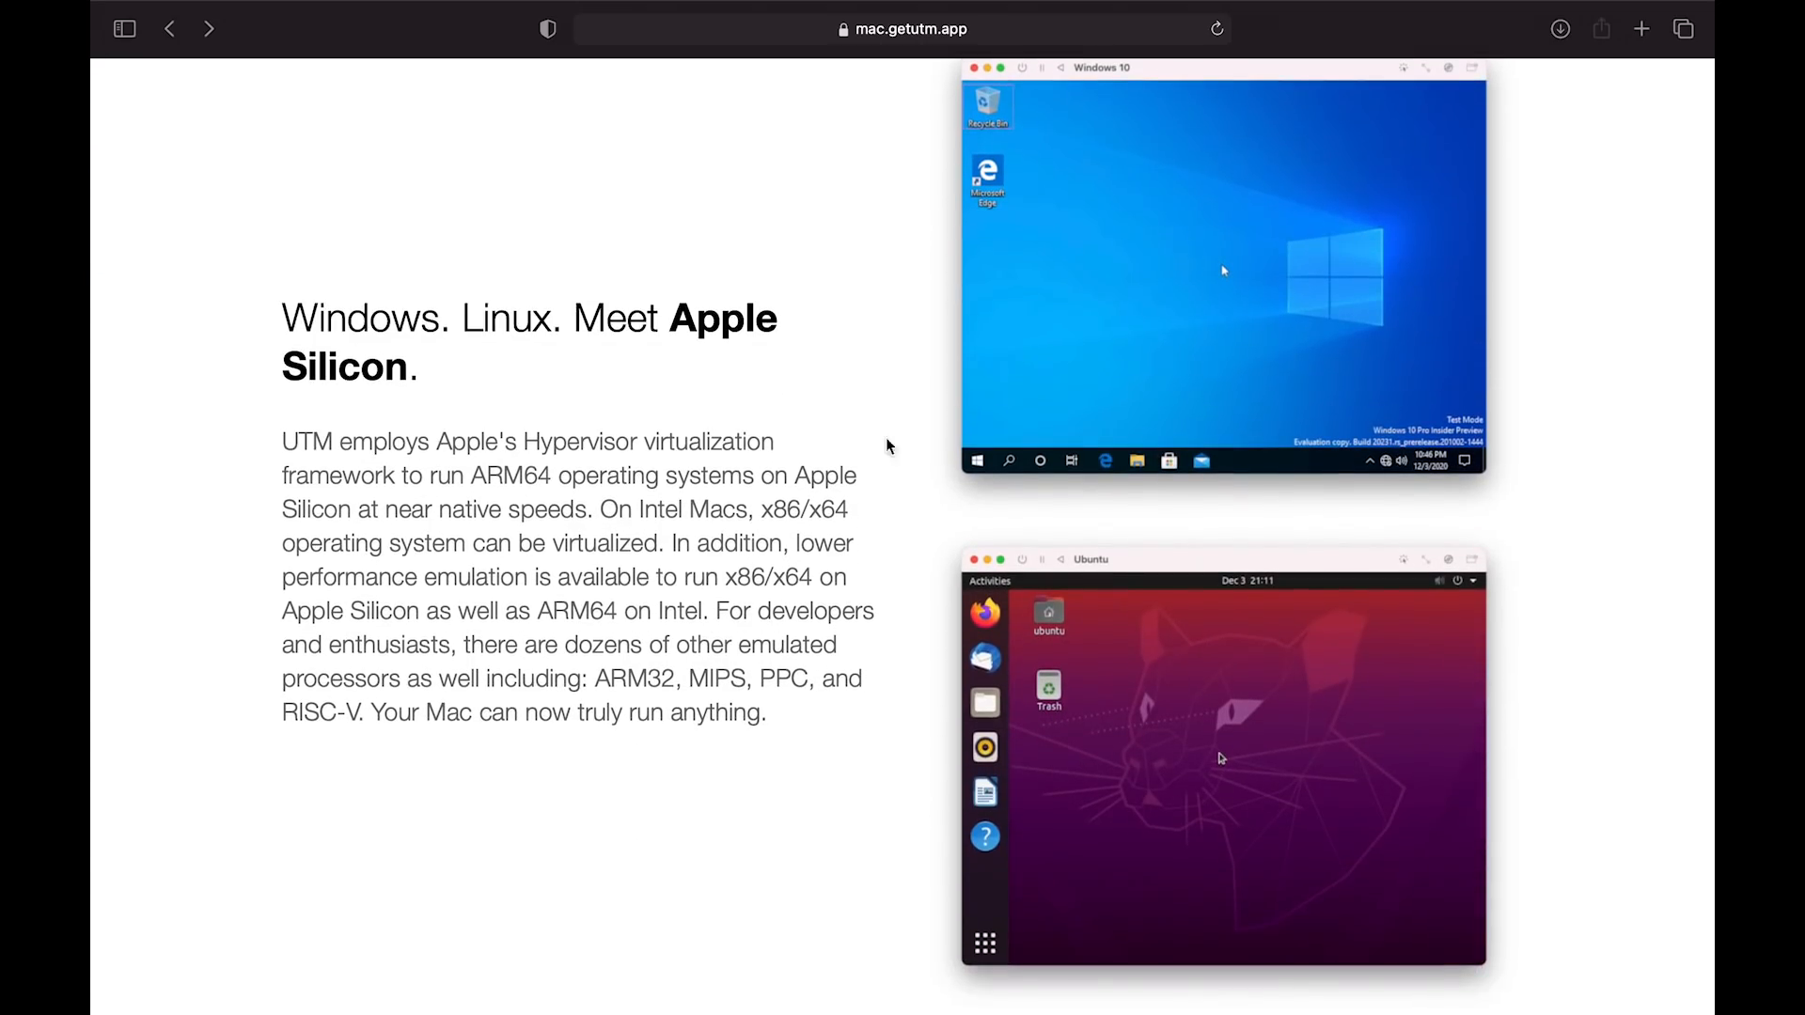
double_click(293, 441)
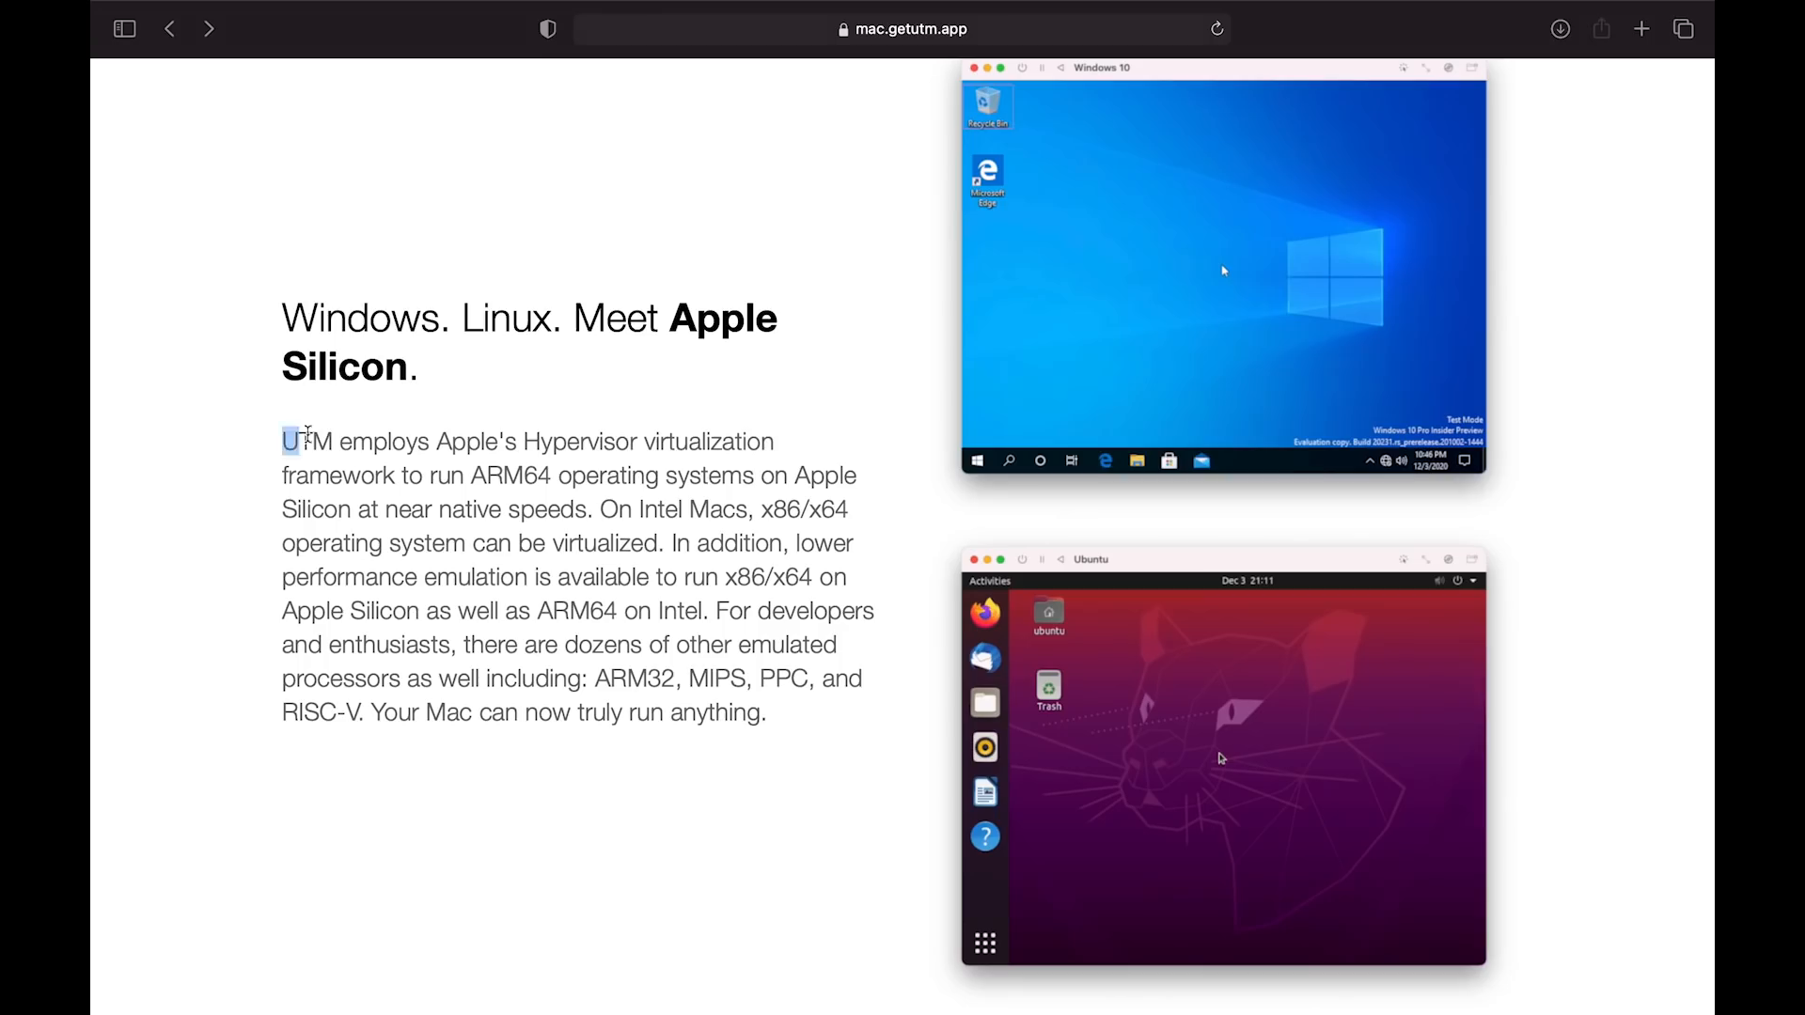
drag(282, 441, 498, 441)
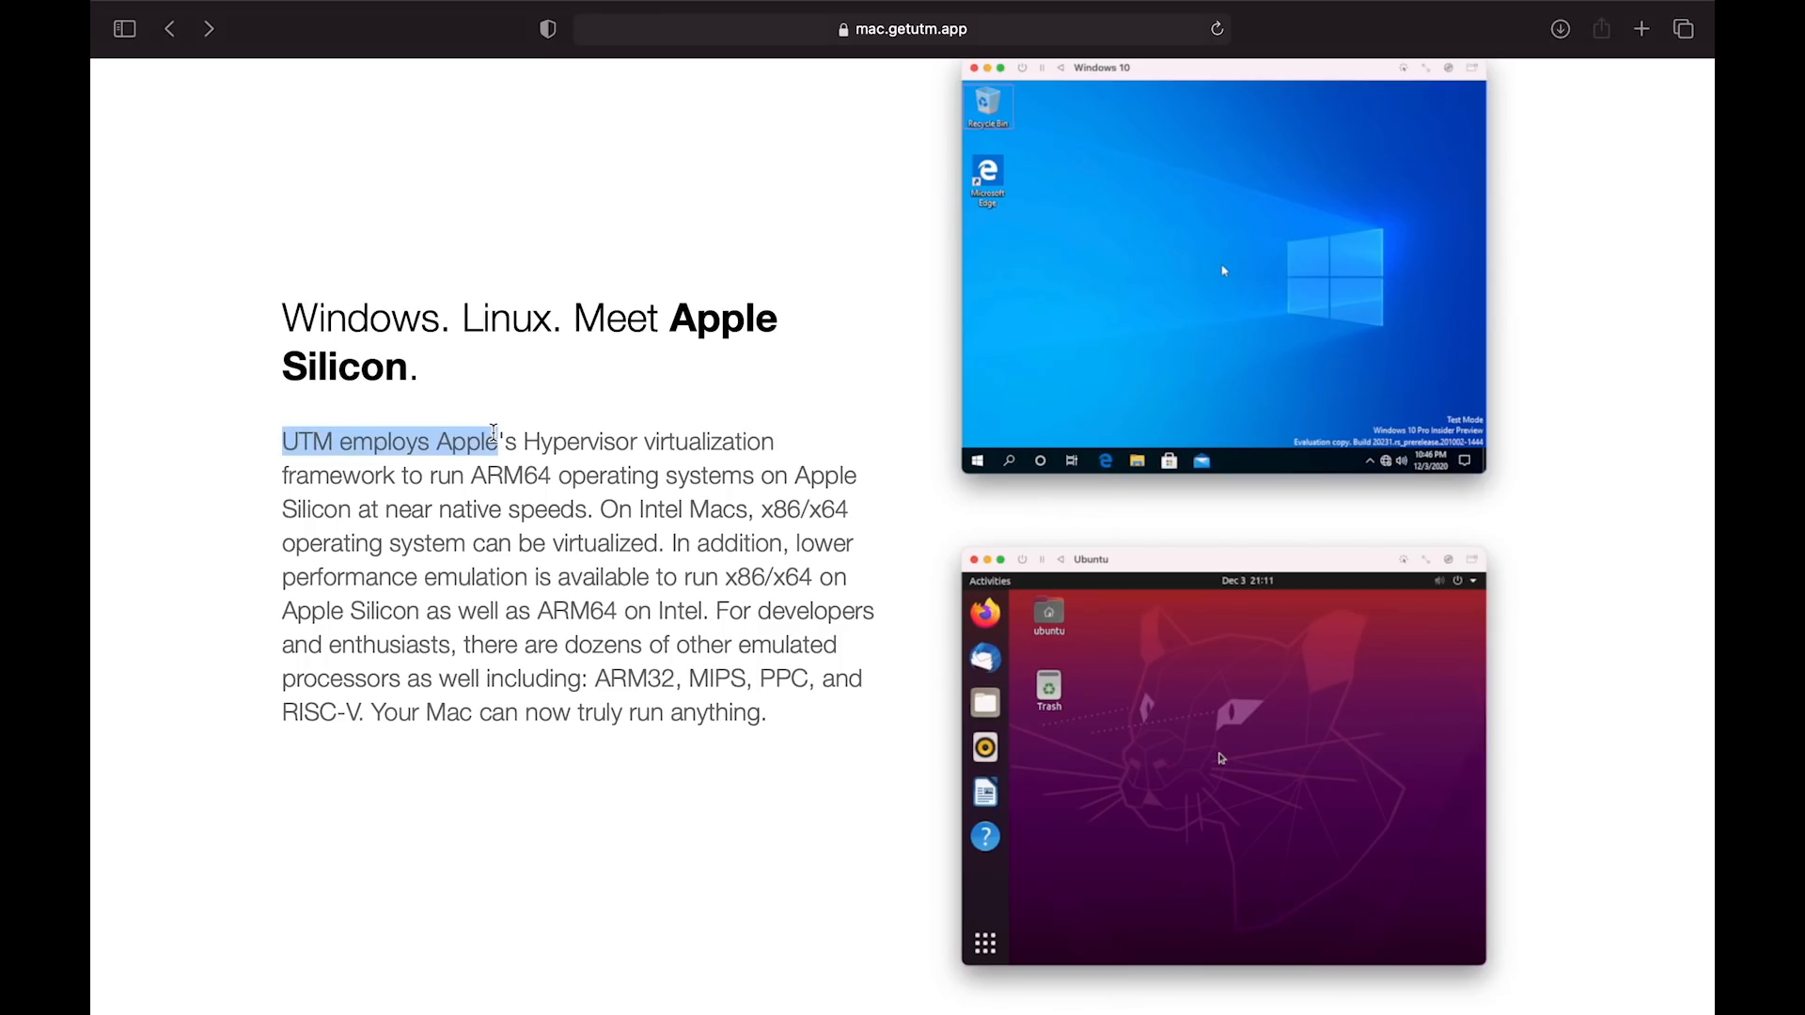
drag(496, 440, 566, 476)
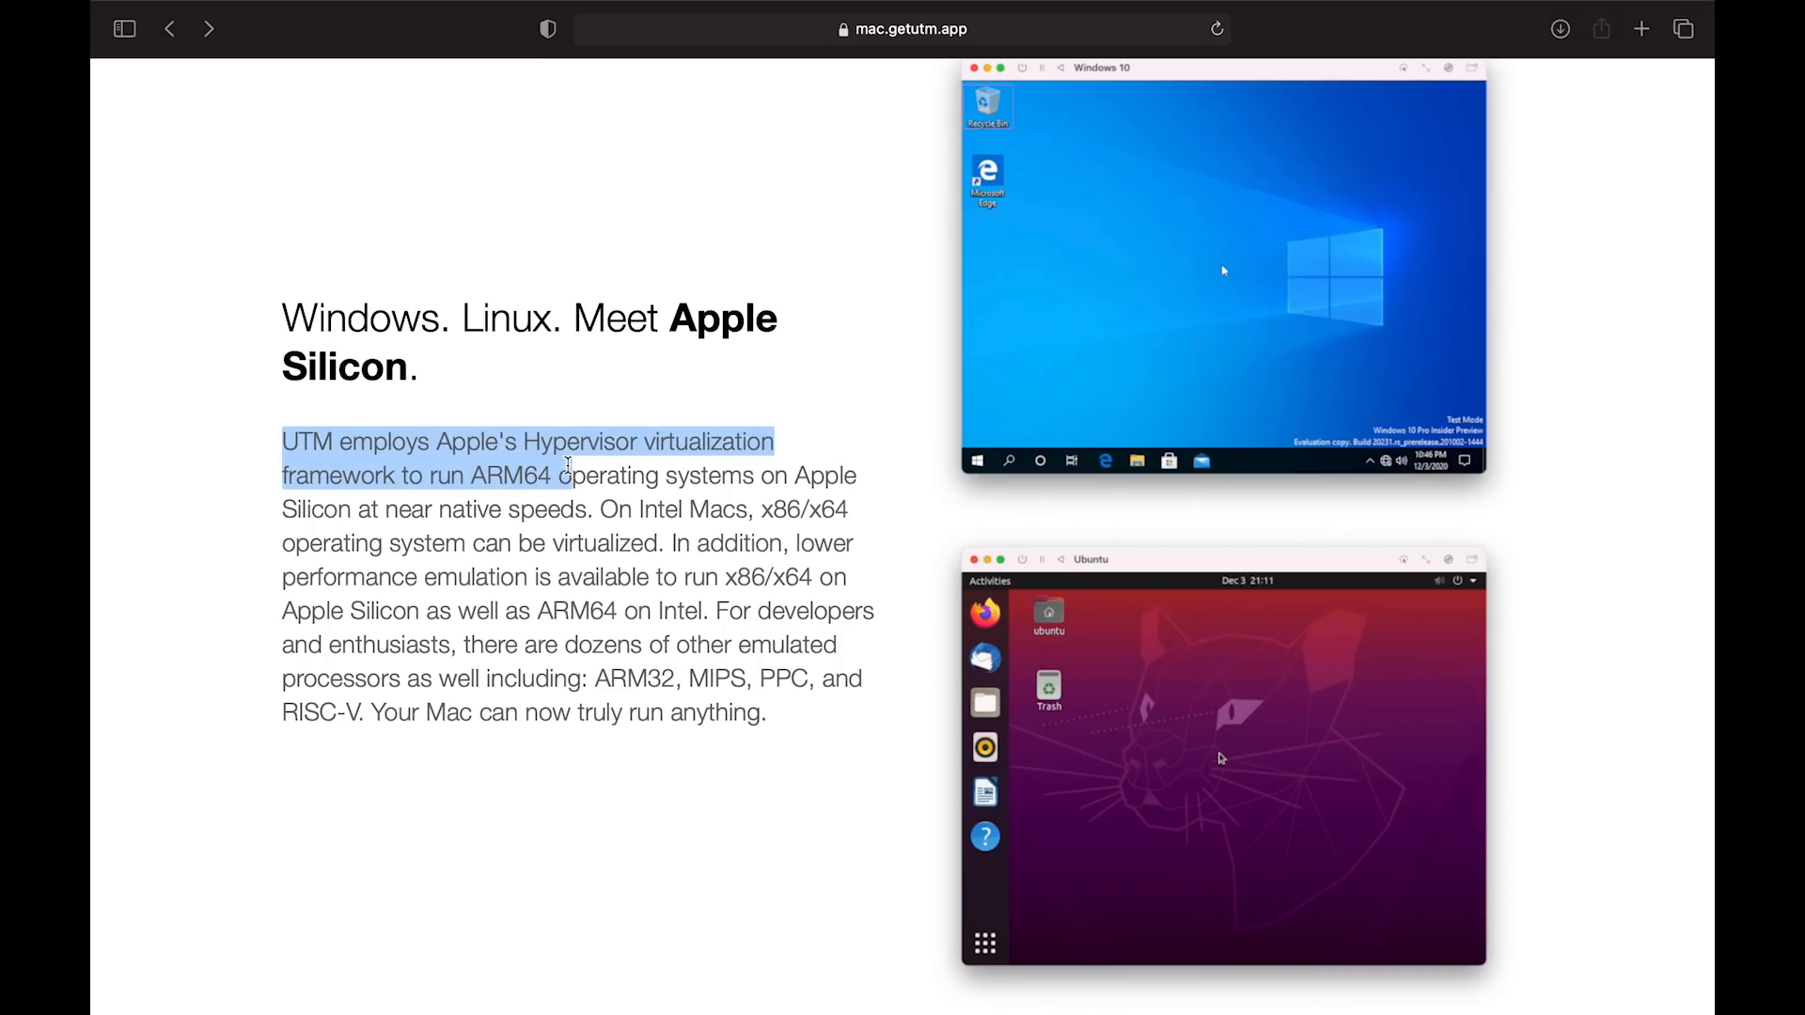
drag(565, 476, 501, 508)
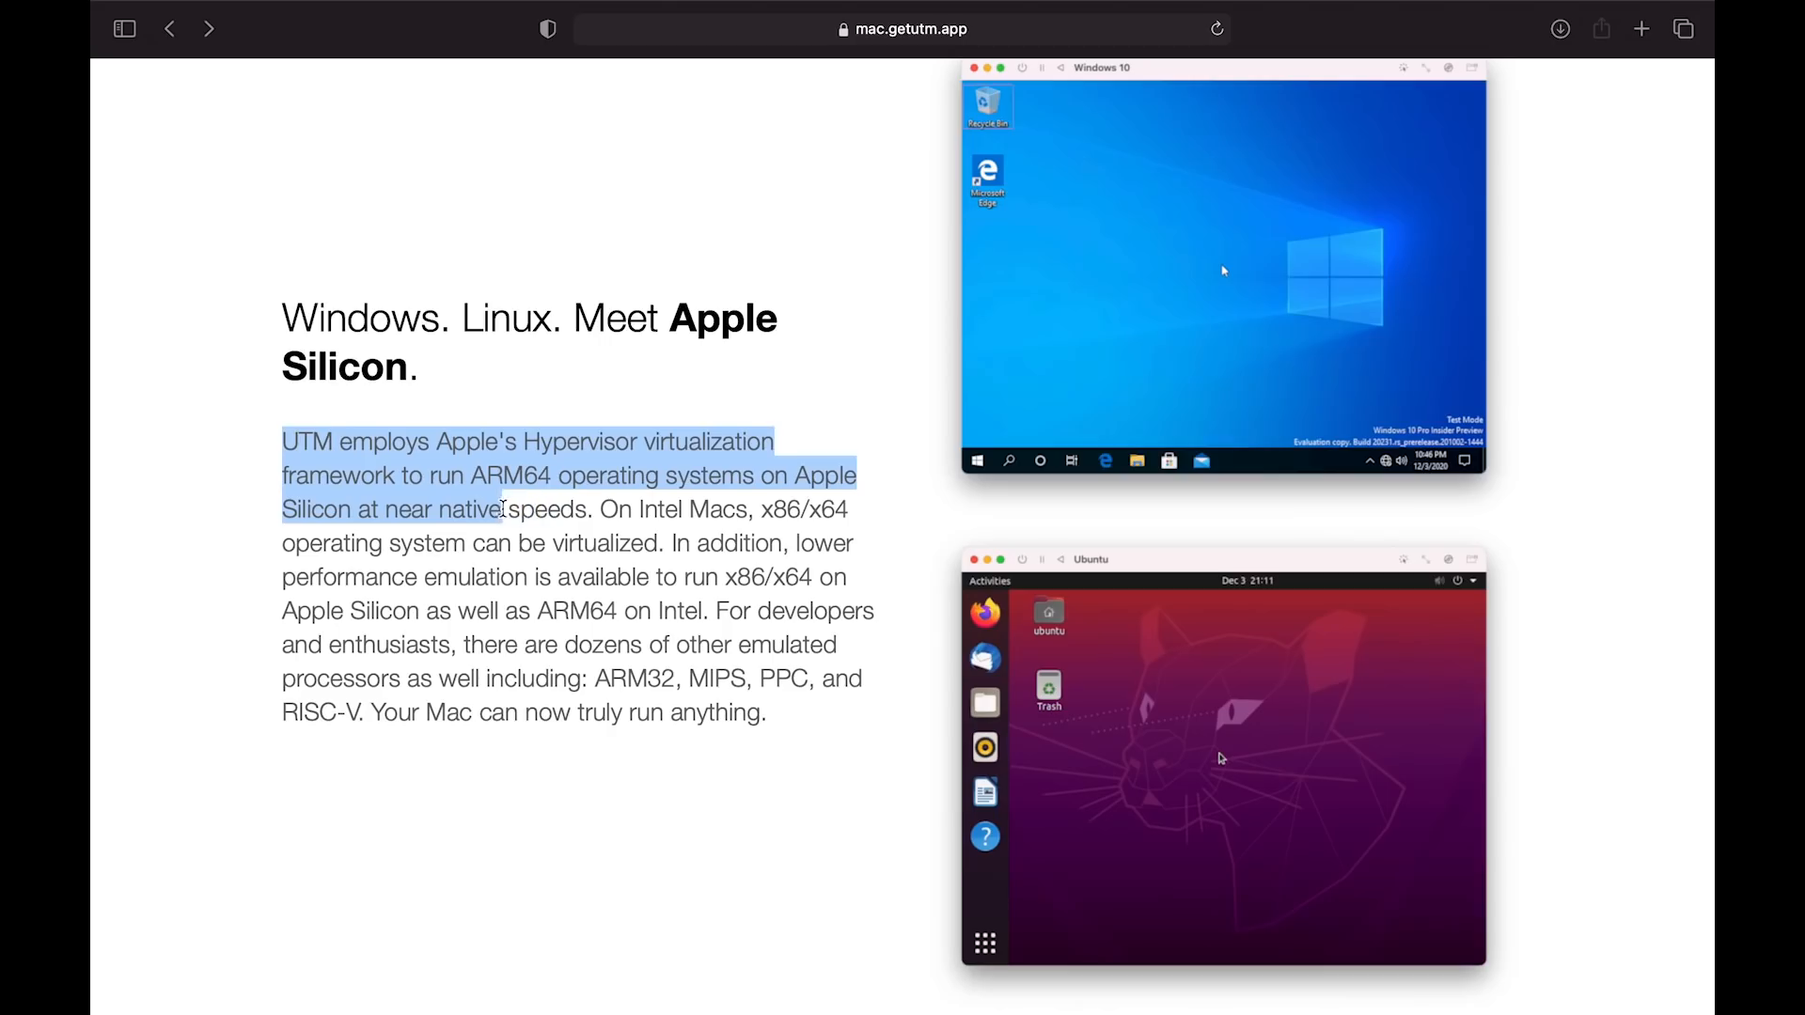
double_click(548, 509)
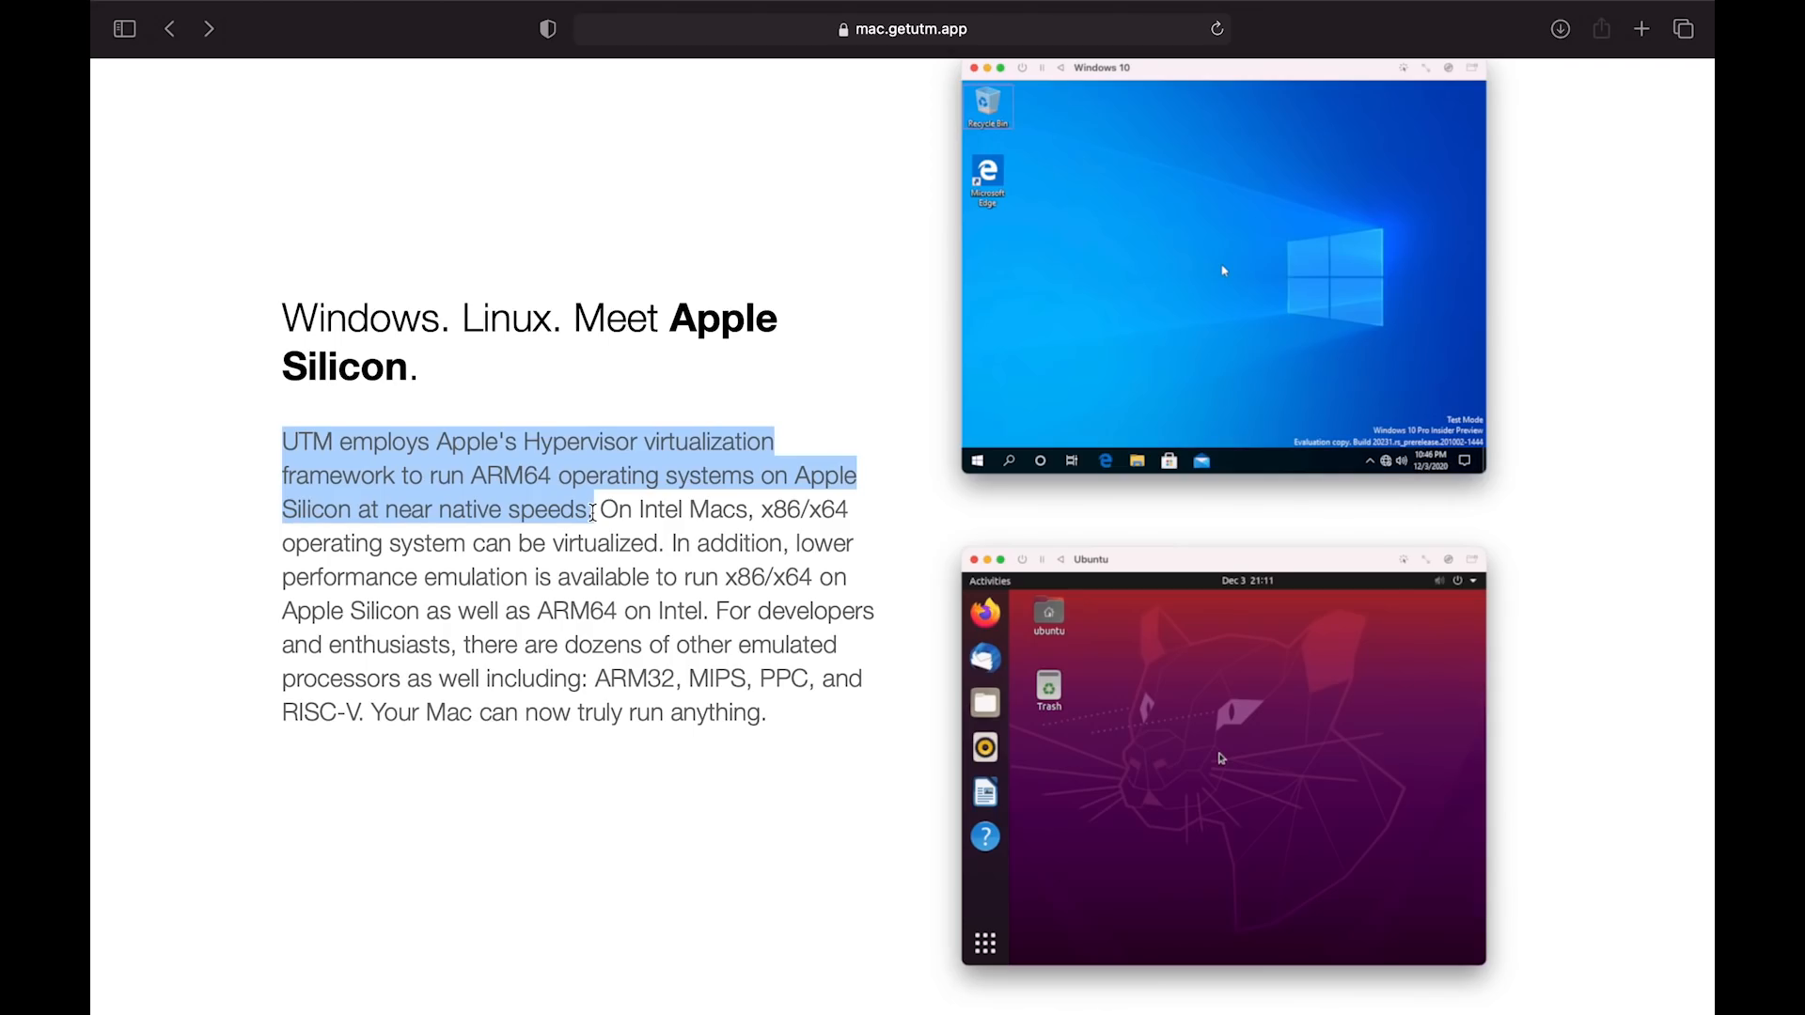
Scroll further down and open the gallery of prebuilt virtual machines
scroll(down, 3)
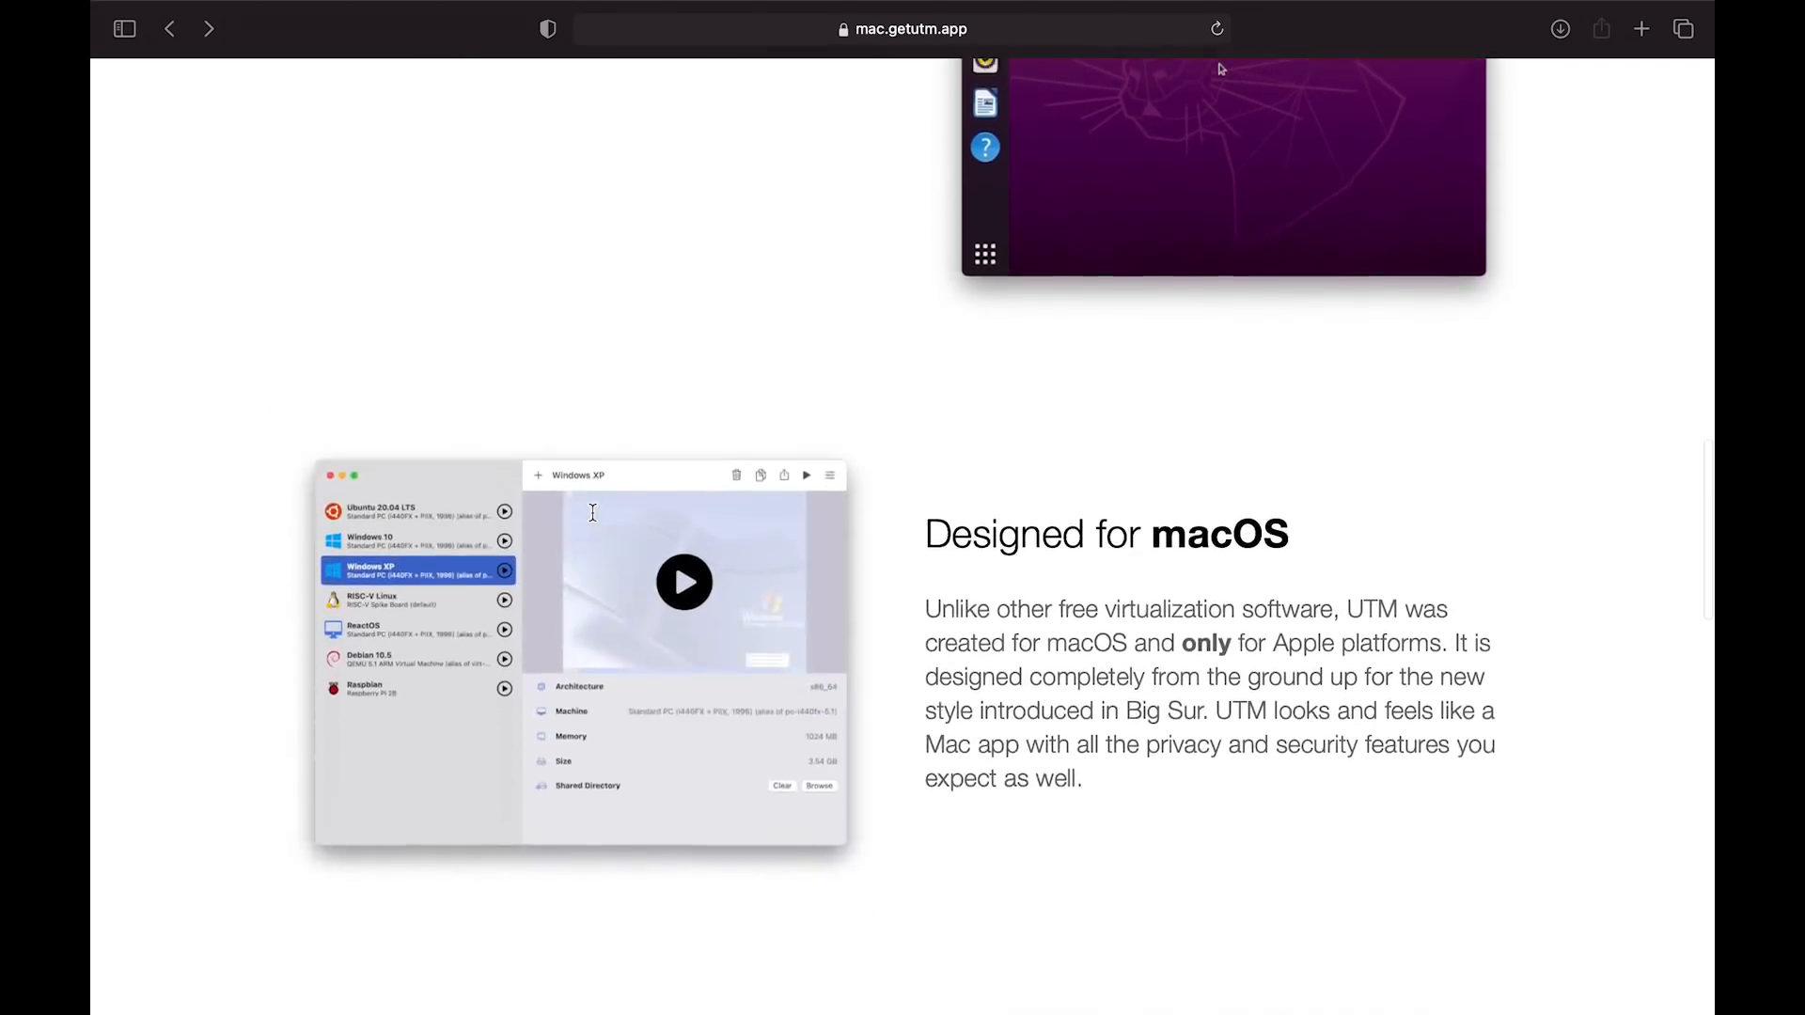
scroll(down, 3)
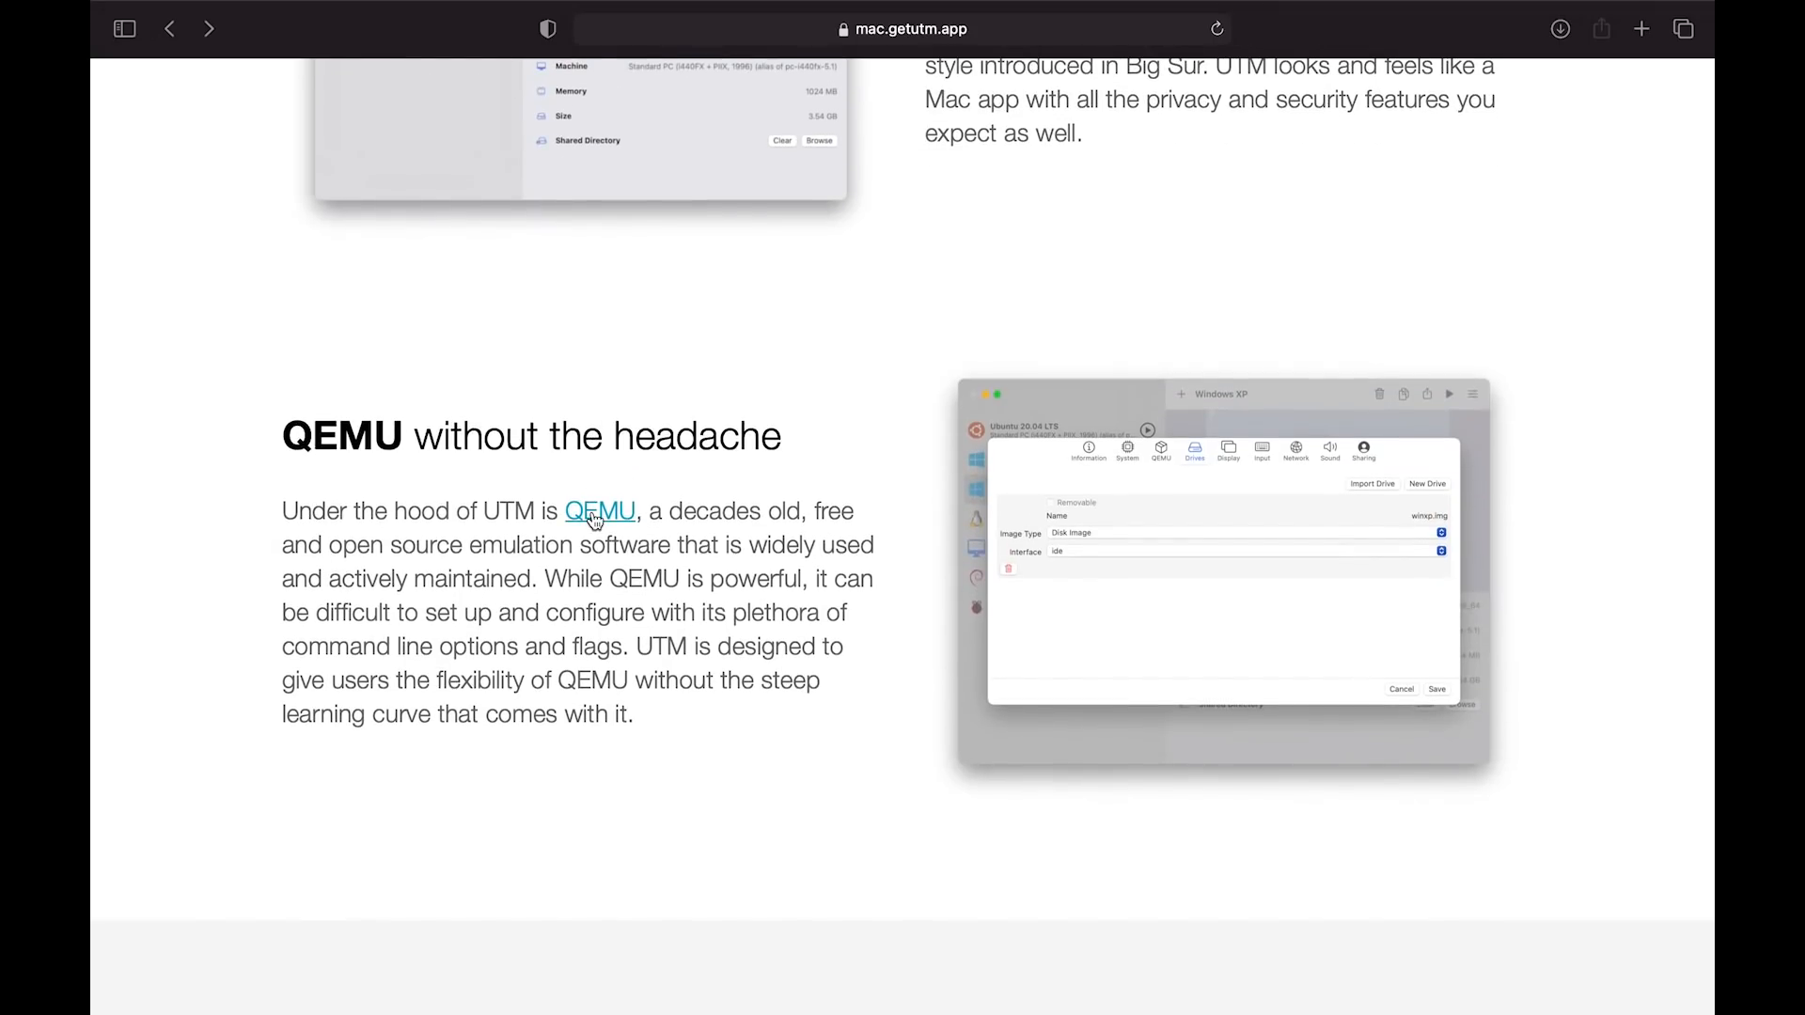
scroll(down, 3)
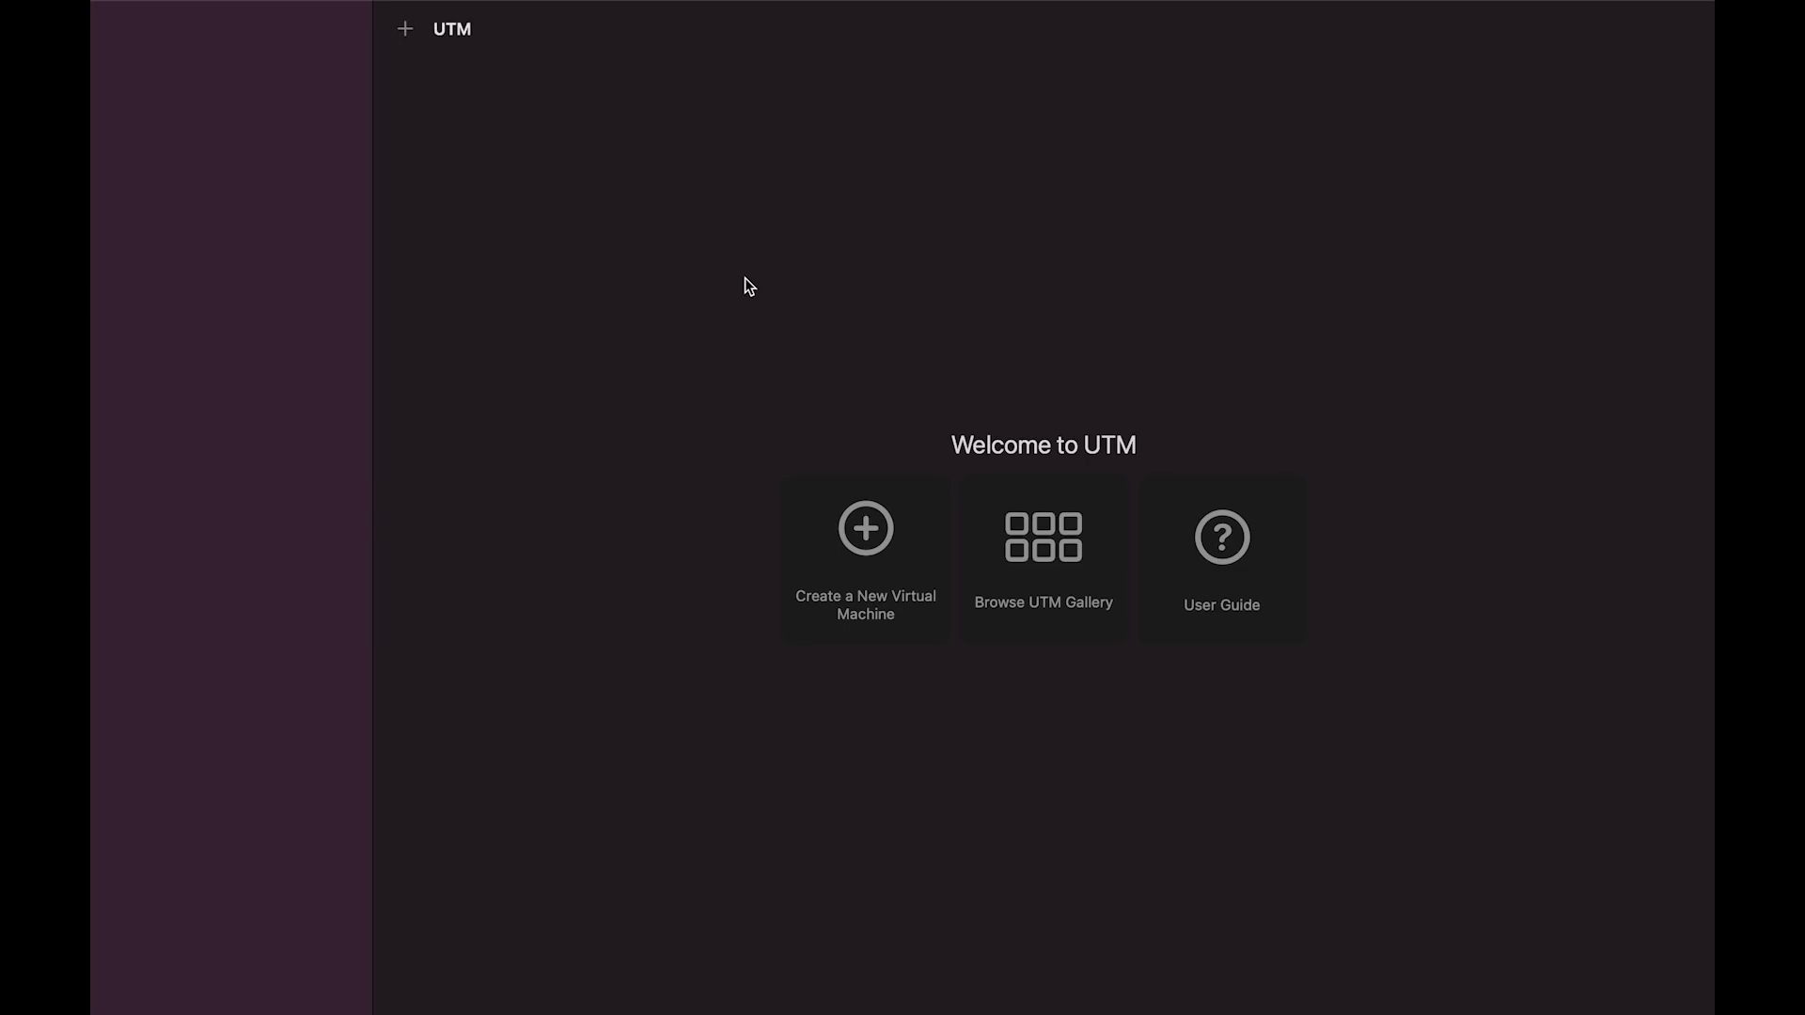
mouse_move(1024, 611)
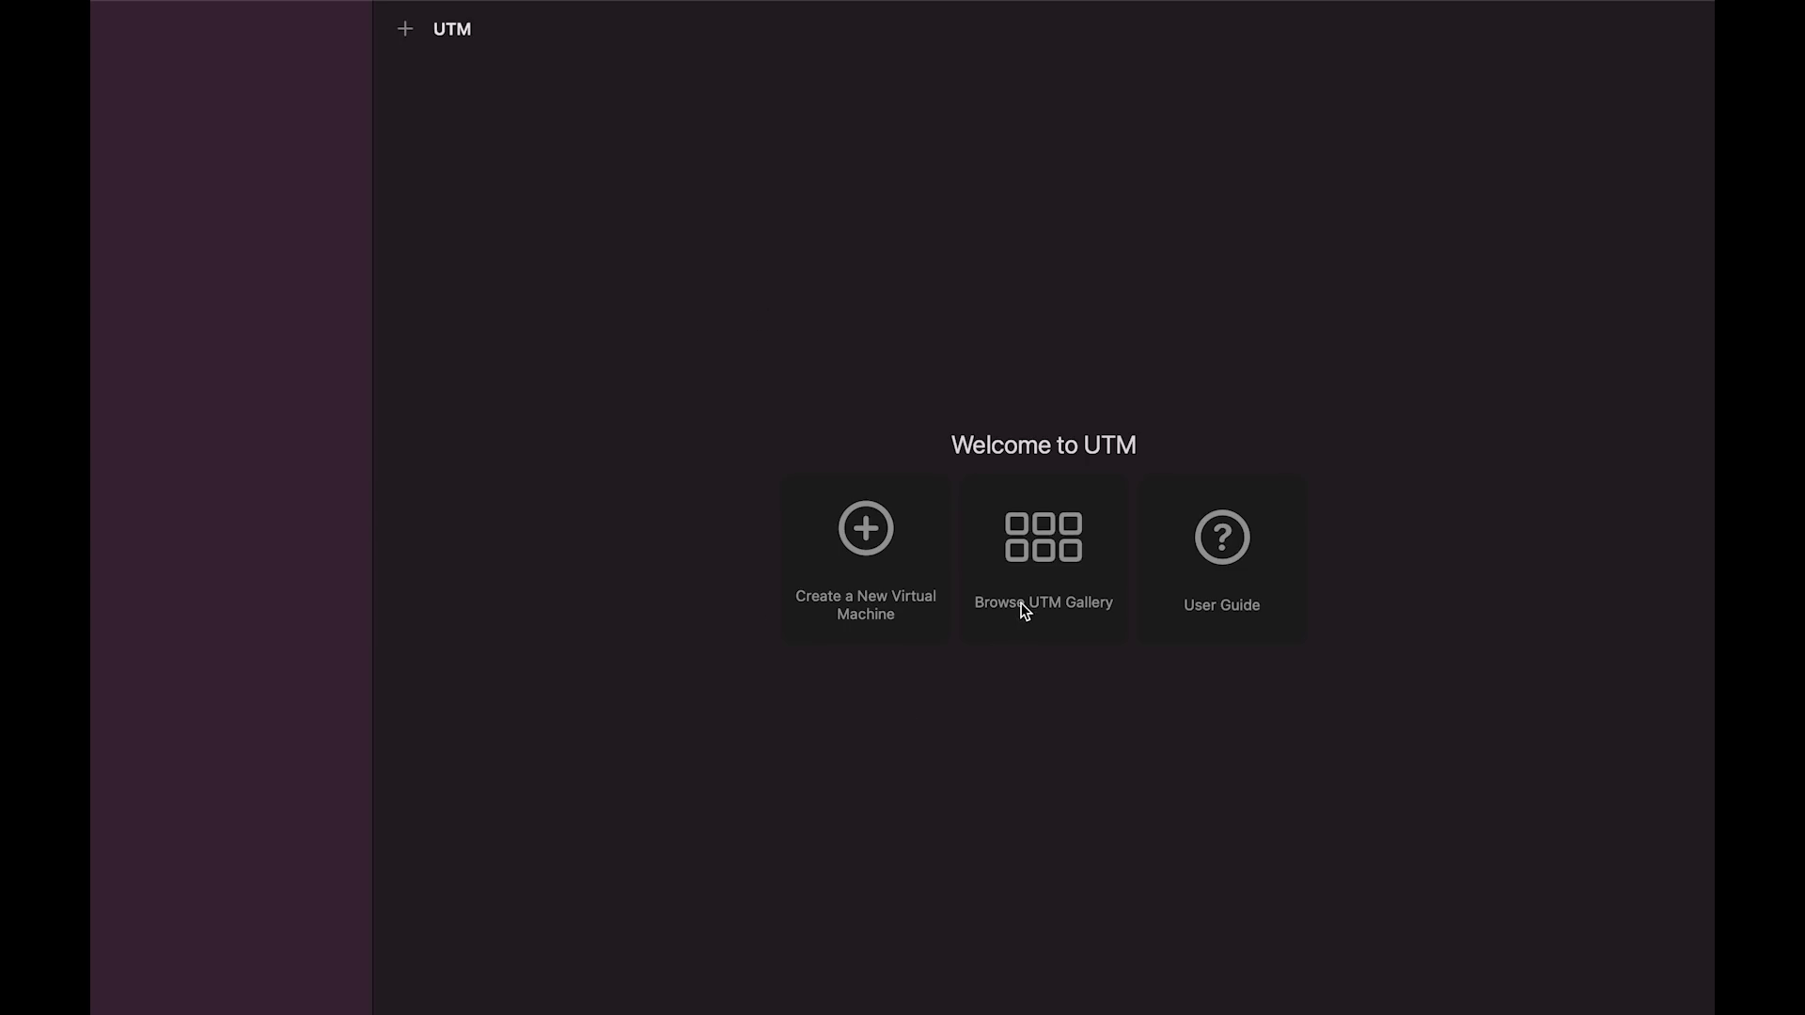
mouse_move(1056, 616)
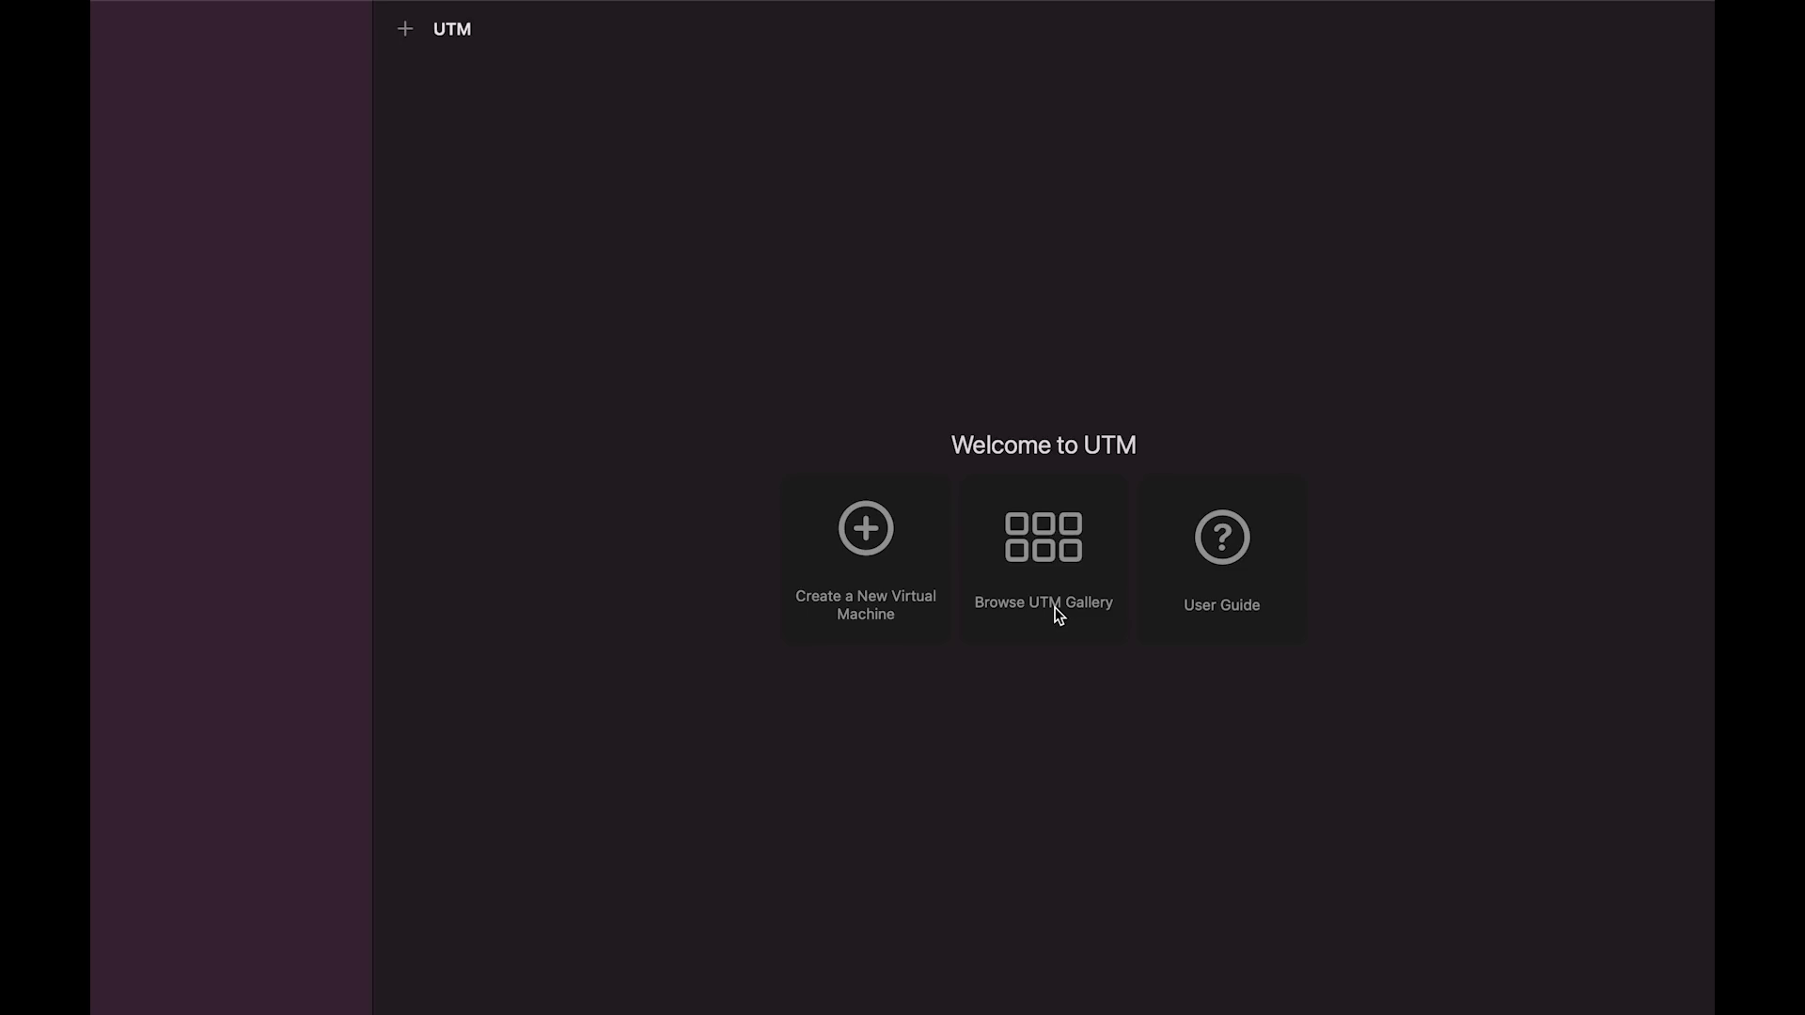
click(1041, 559)
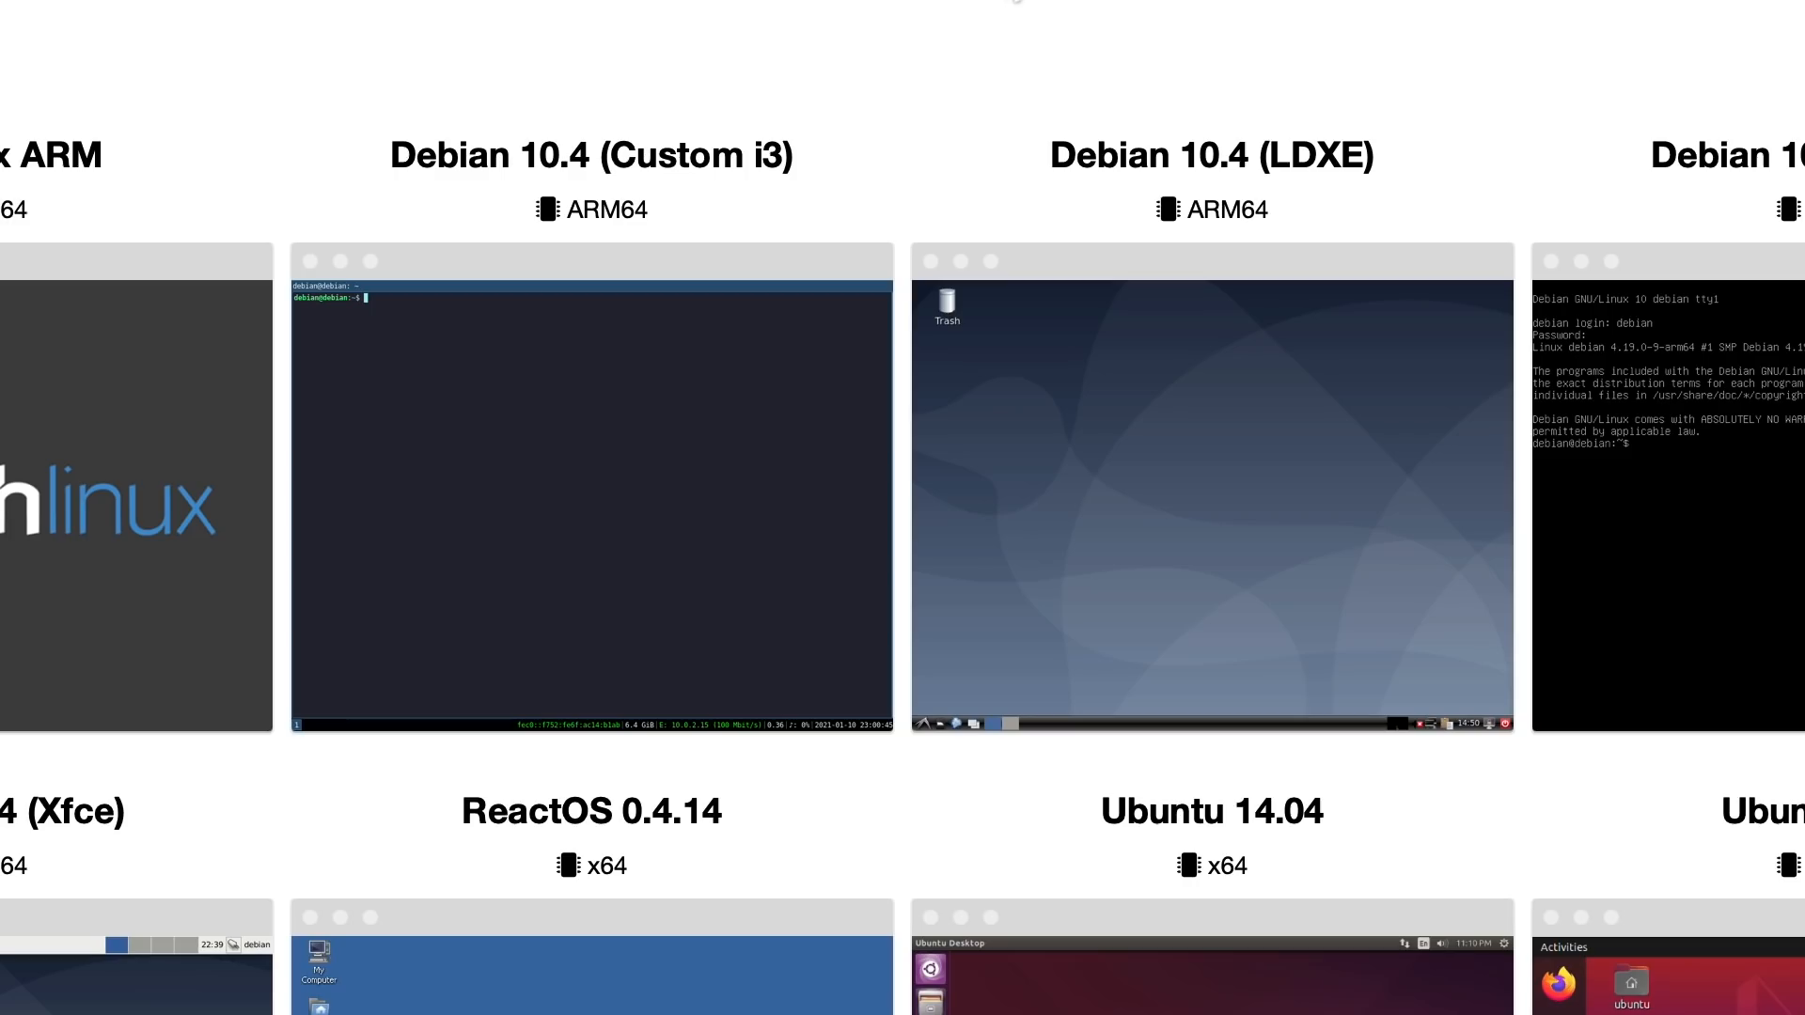
Scroll through the UTM gallery's Windows 10 ARM64 guide toward its download links
scroll(down, 3)
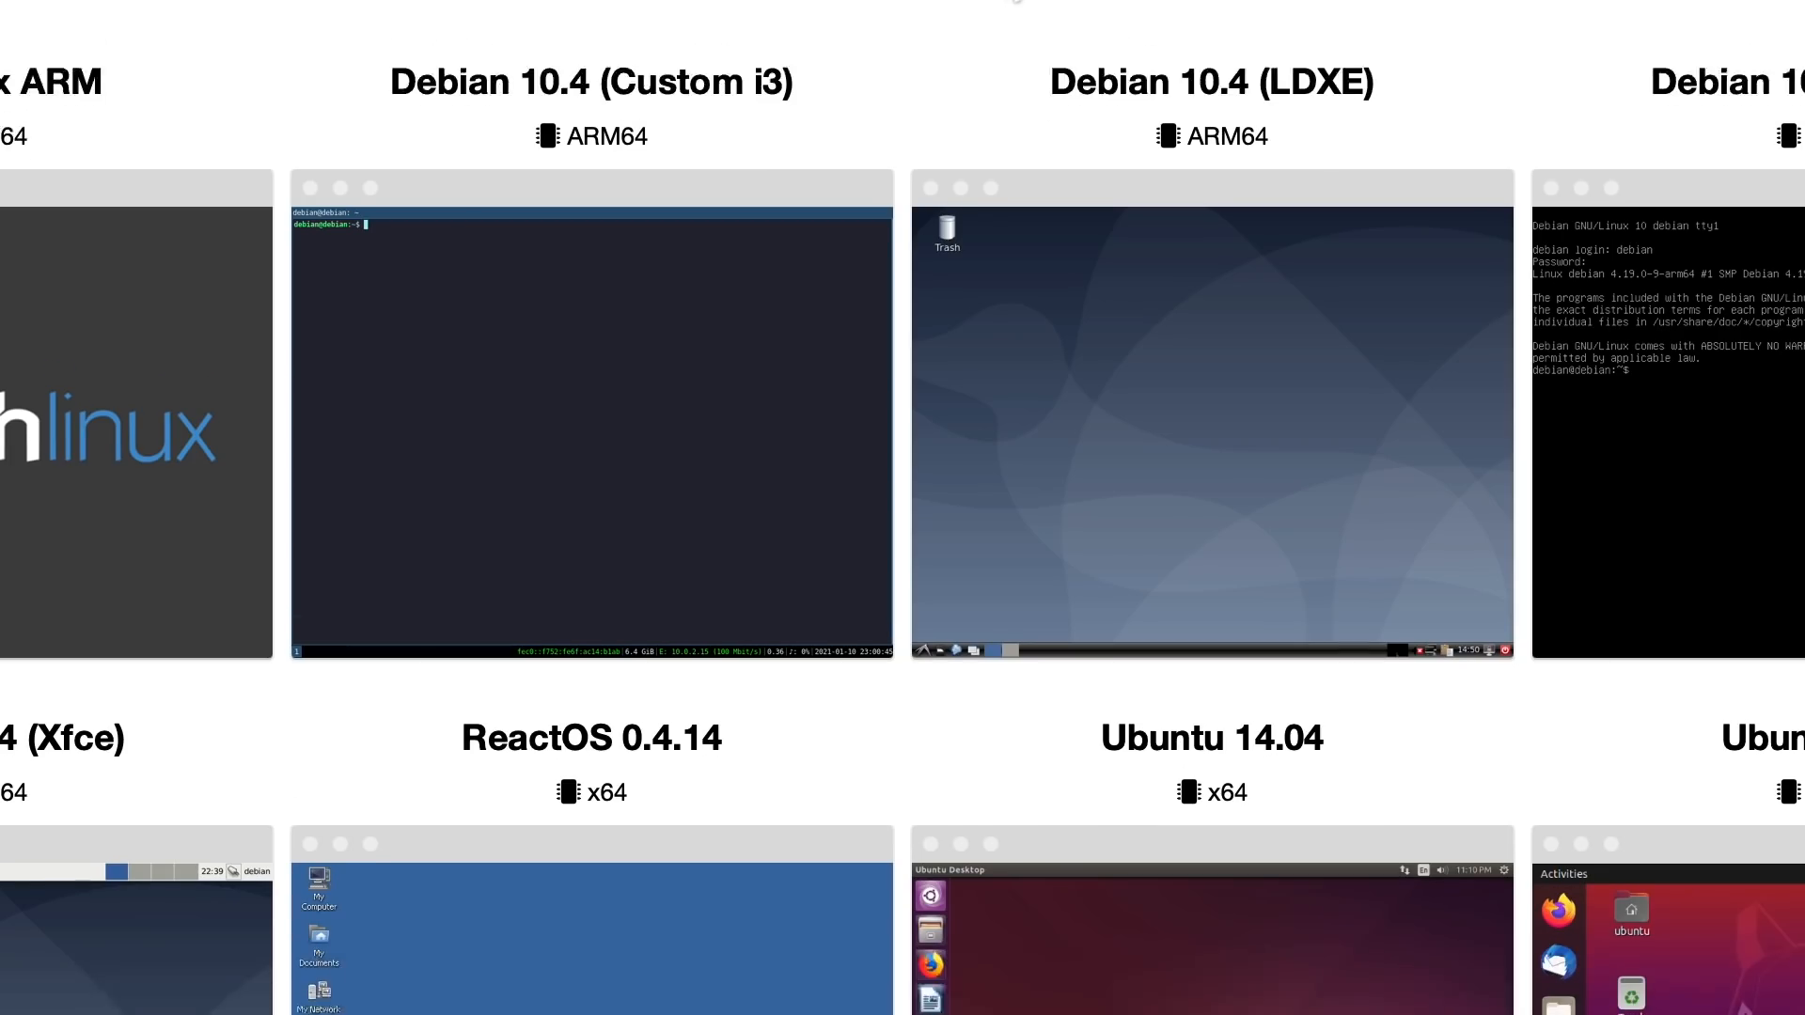
scroll(down, 3)
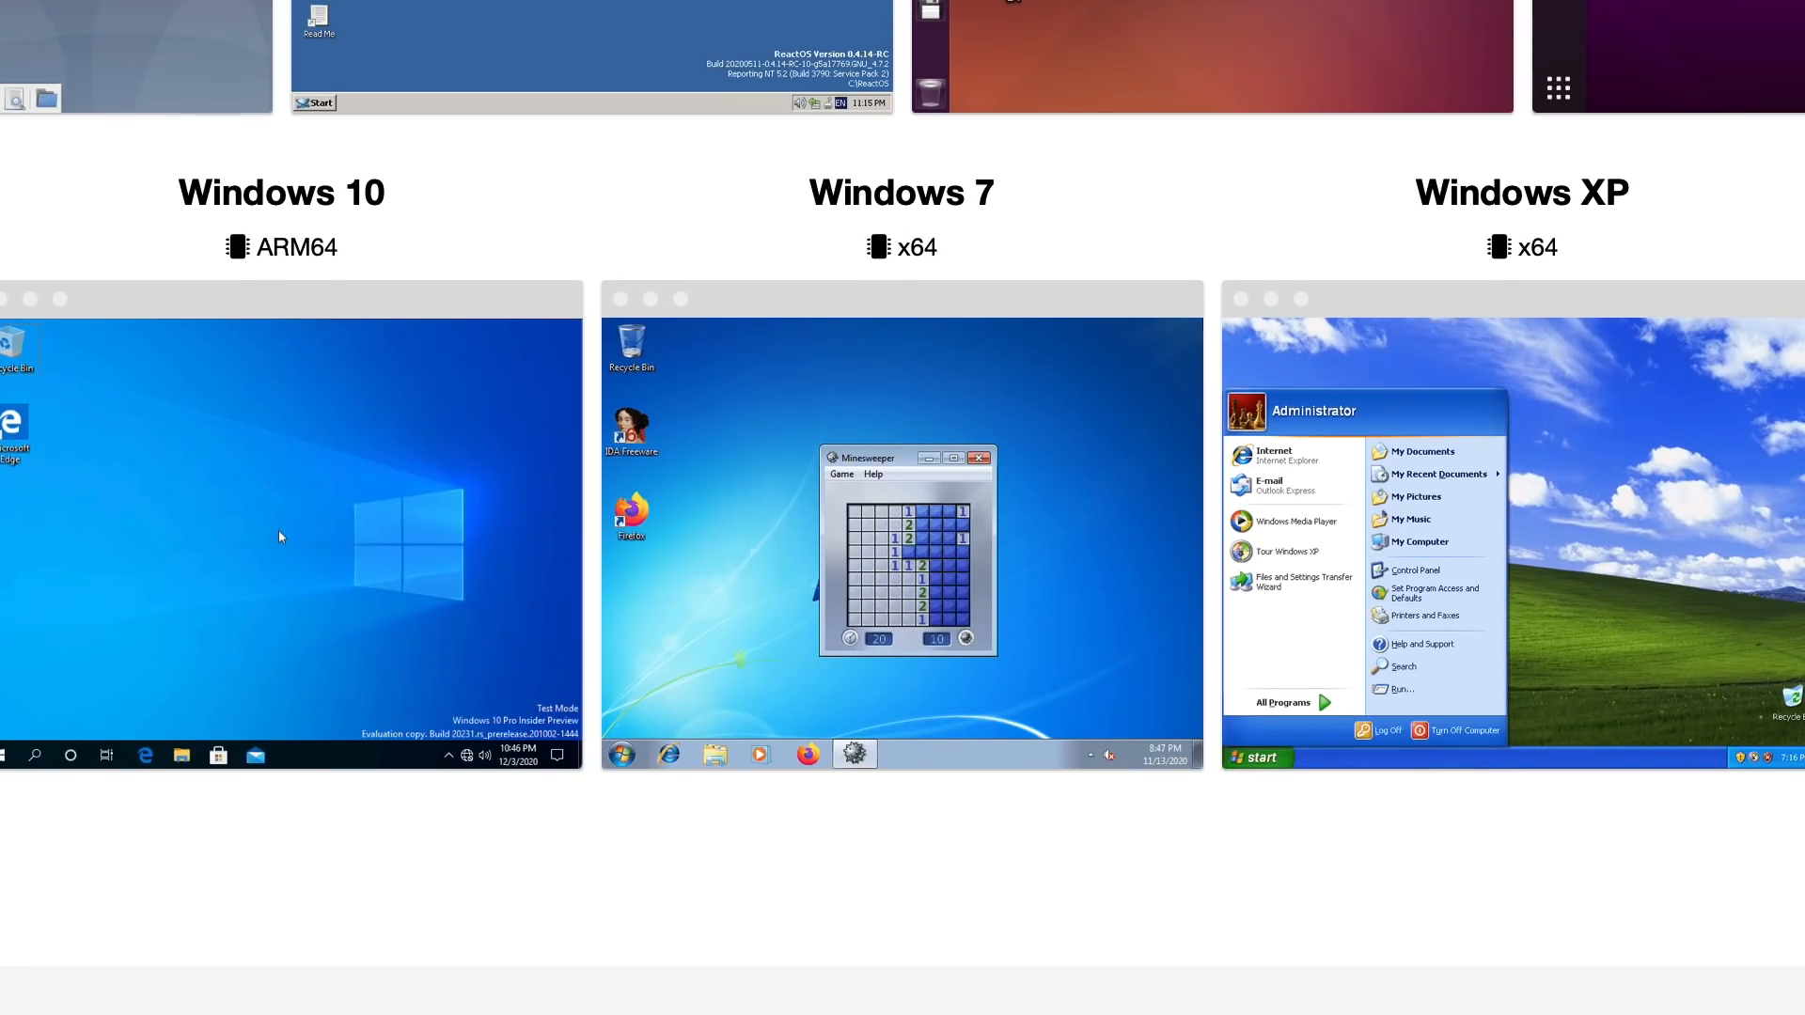
mouse_move(297, 260)
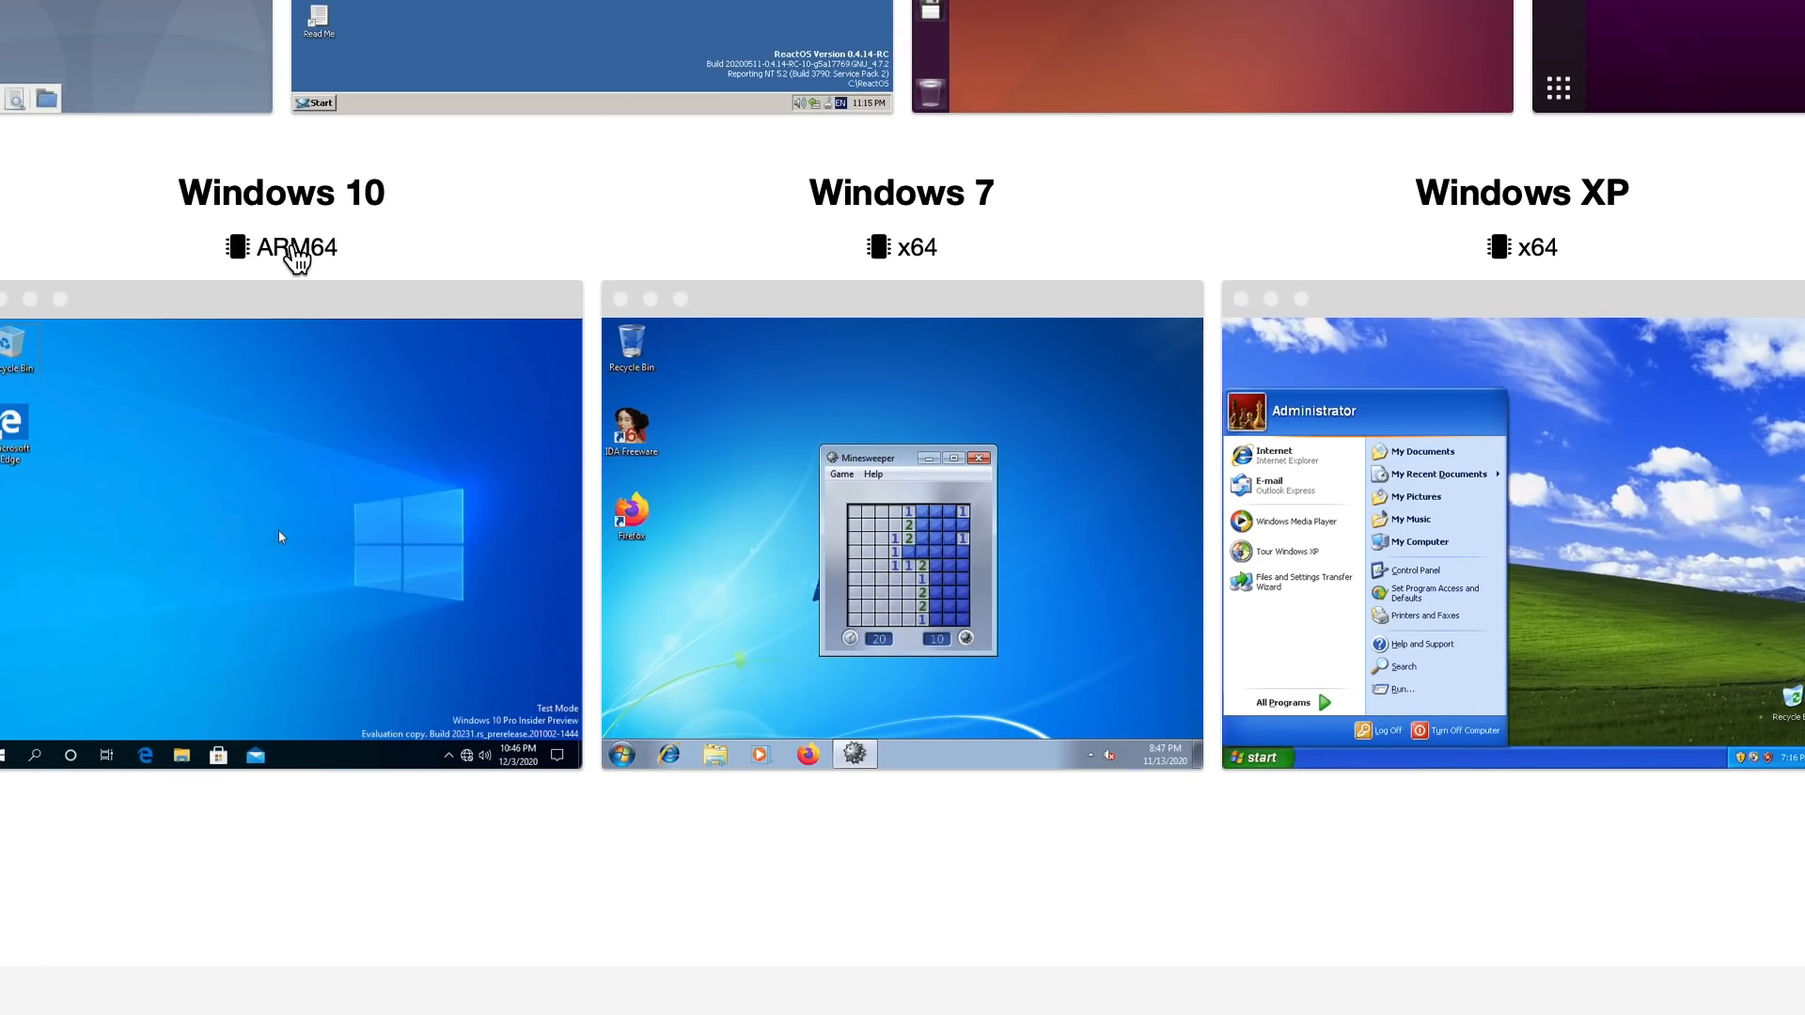
mouse_move(958, 267)
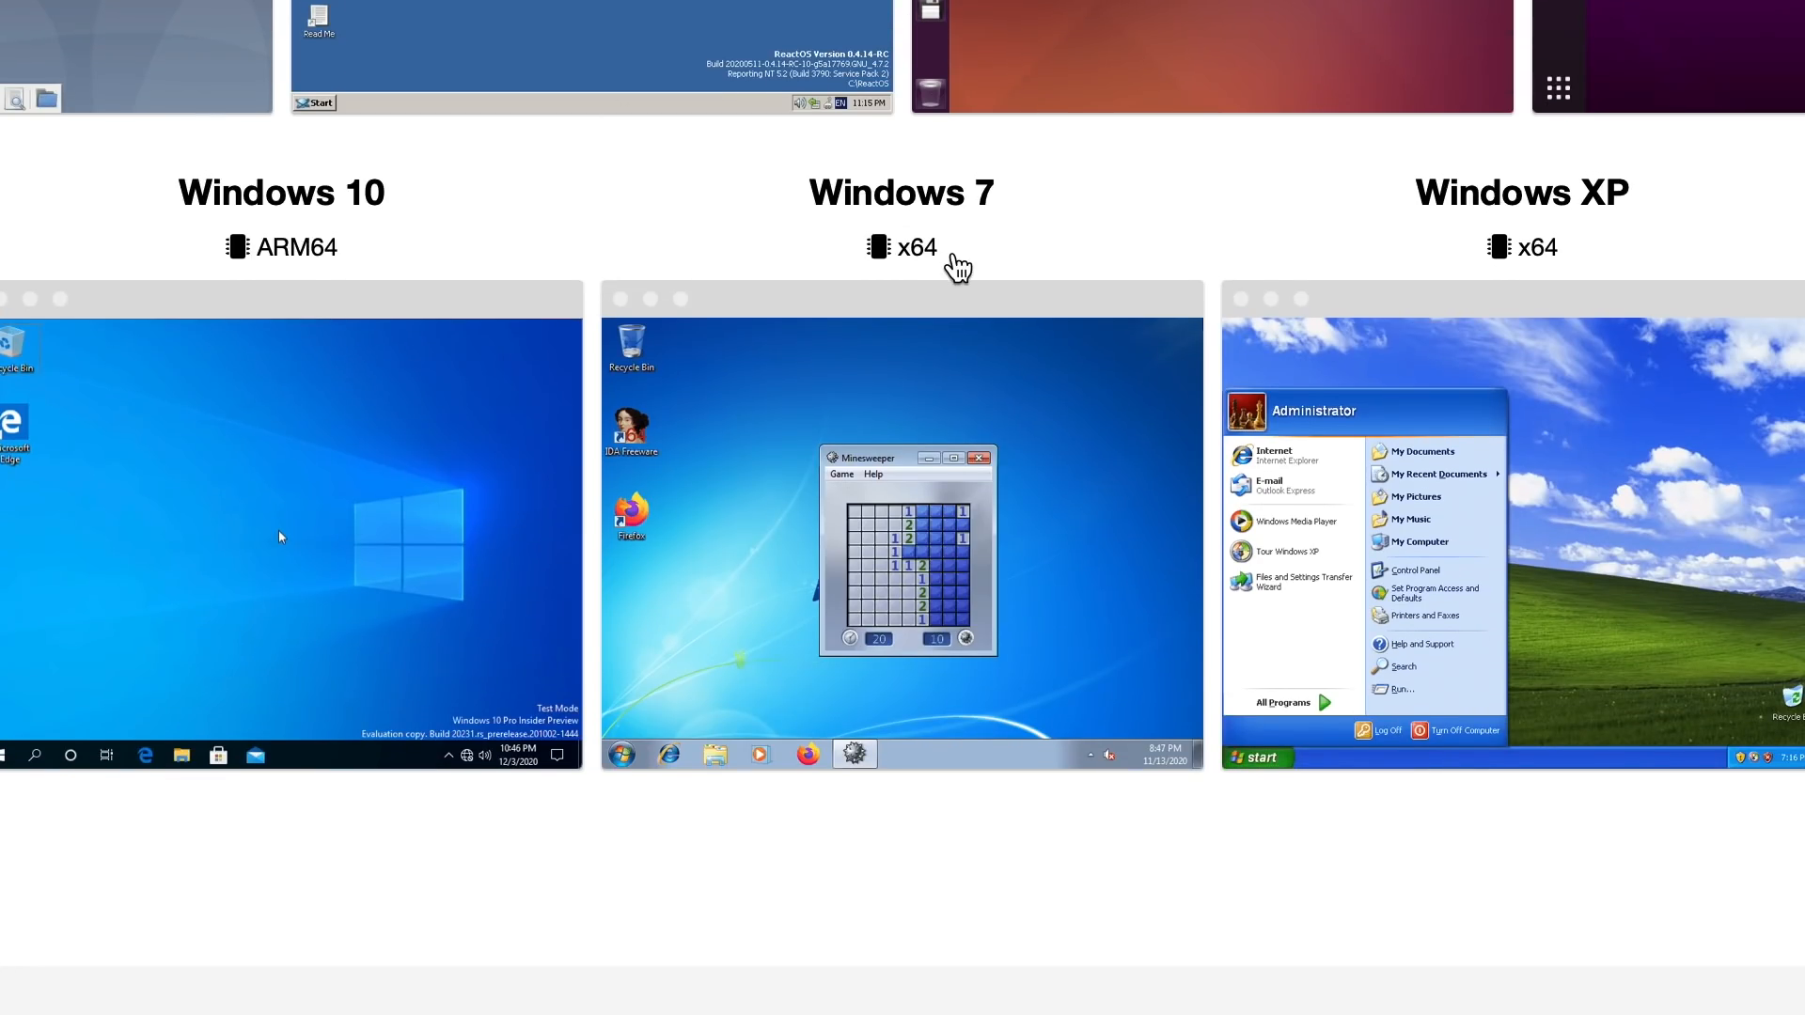
mouse_move(1452, 252)
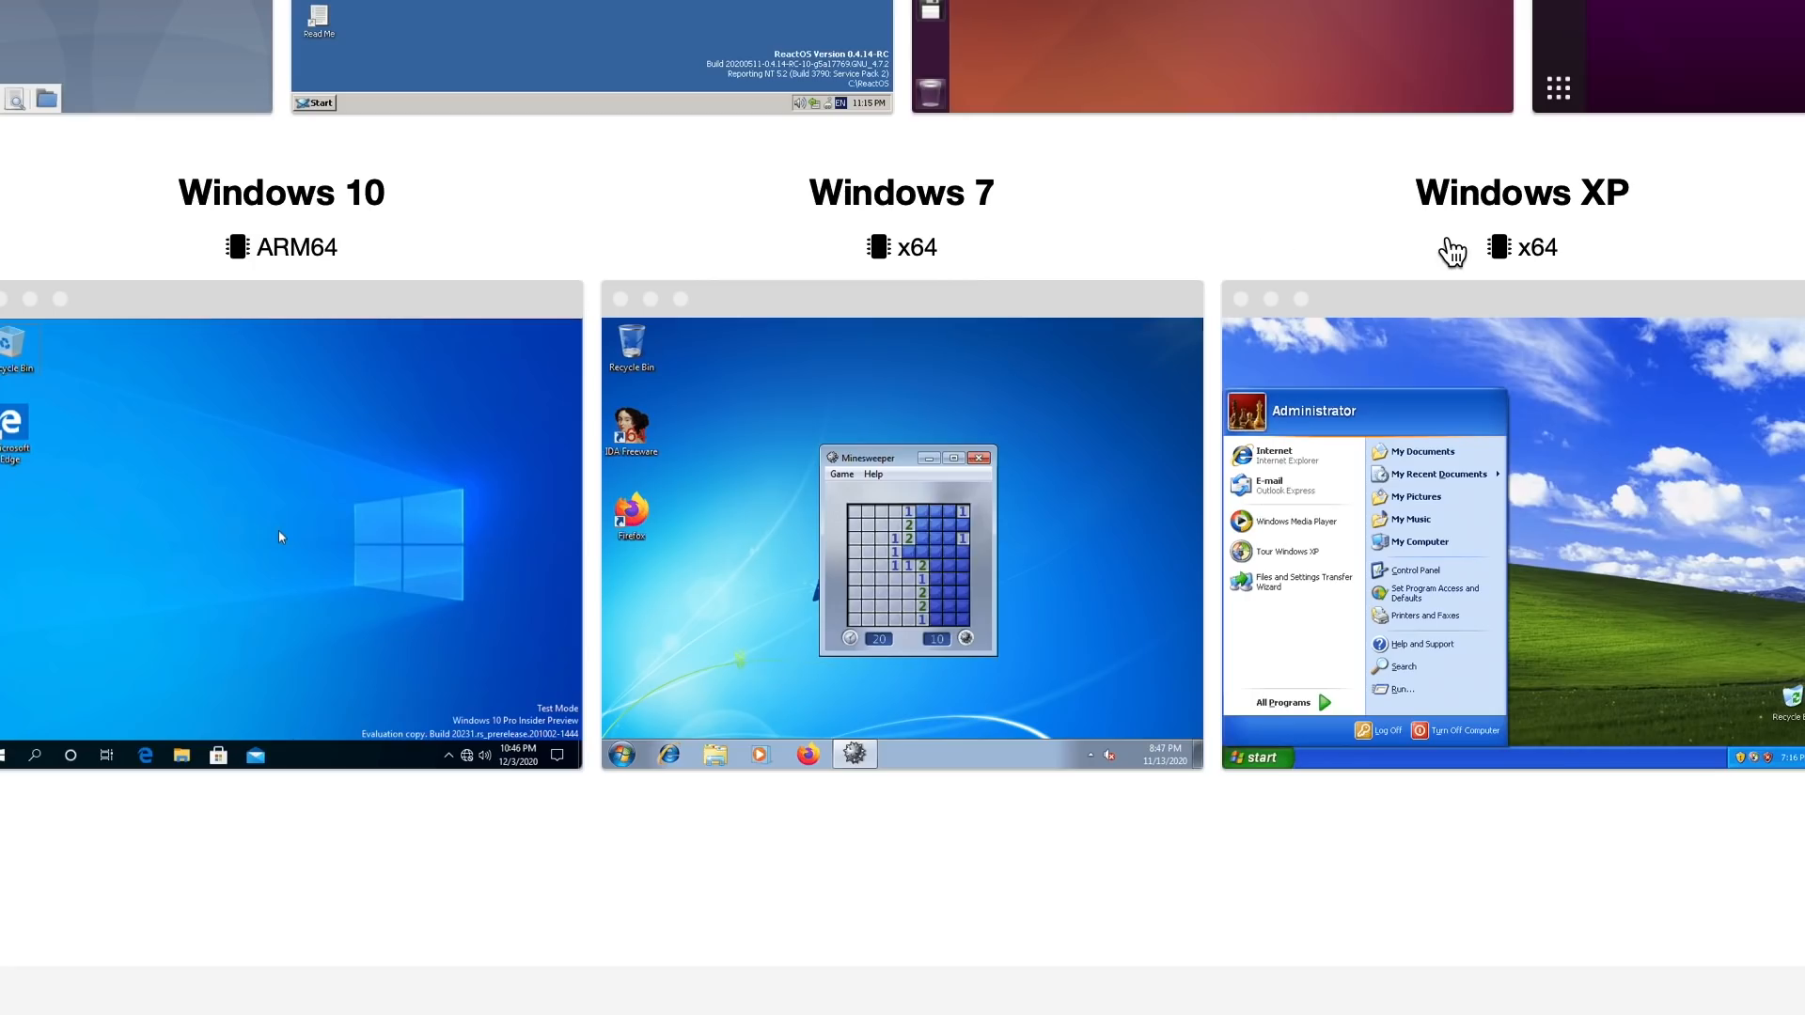
mouse_move(563, 282)
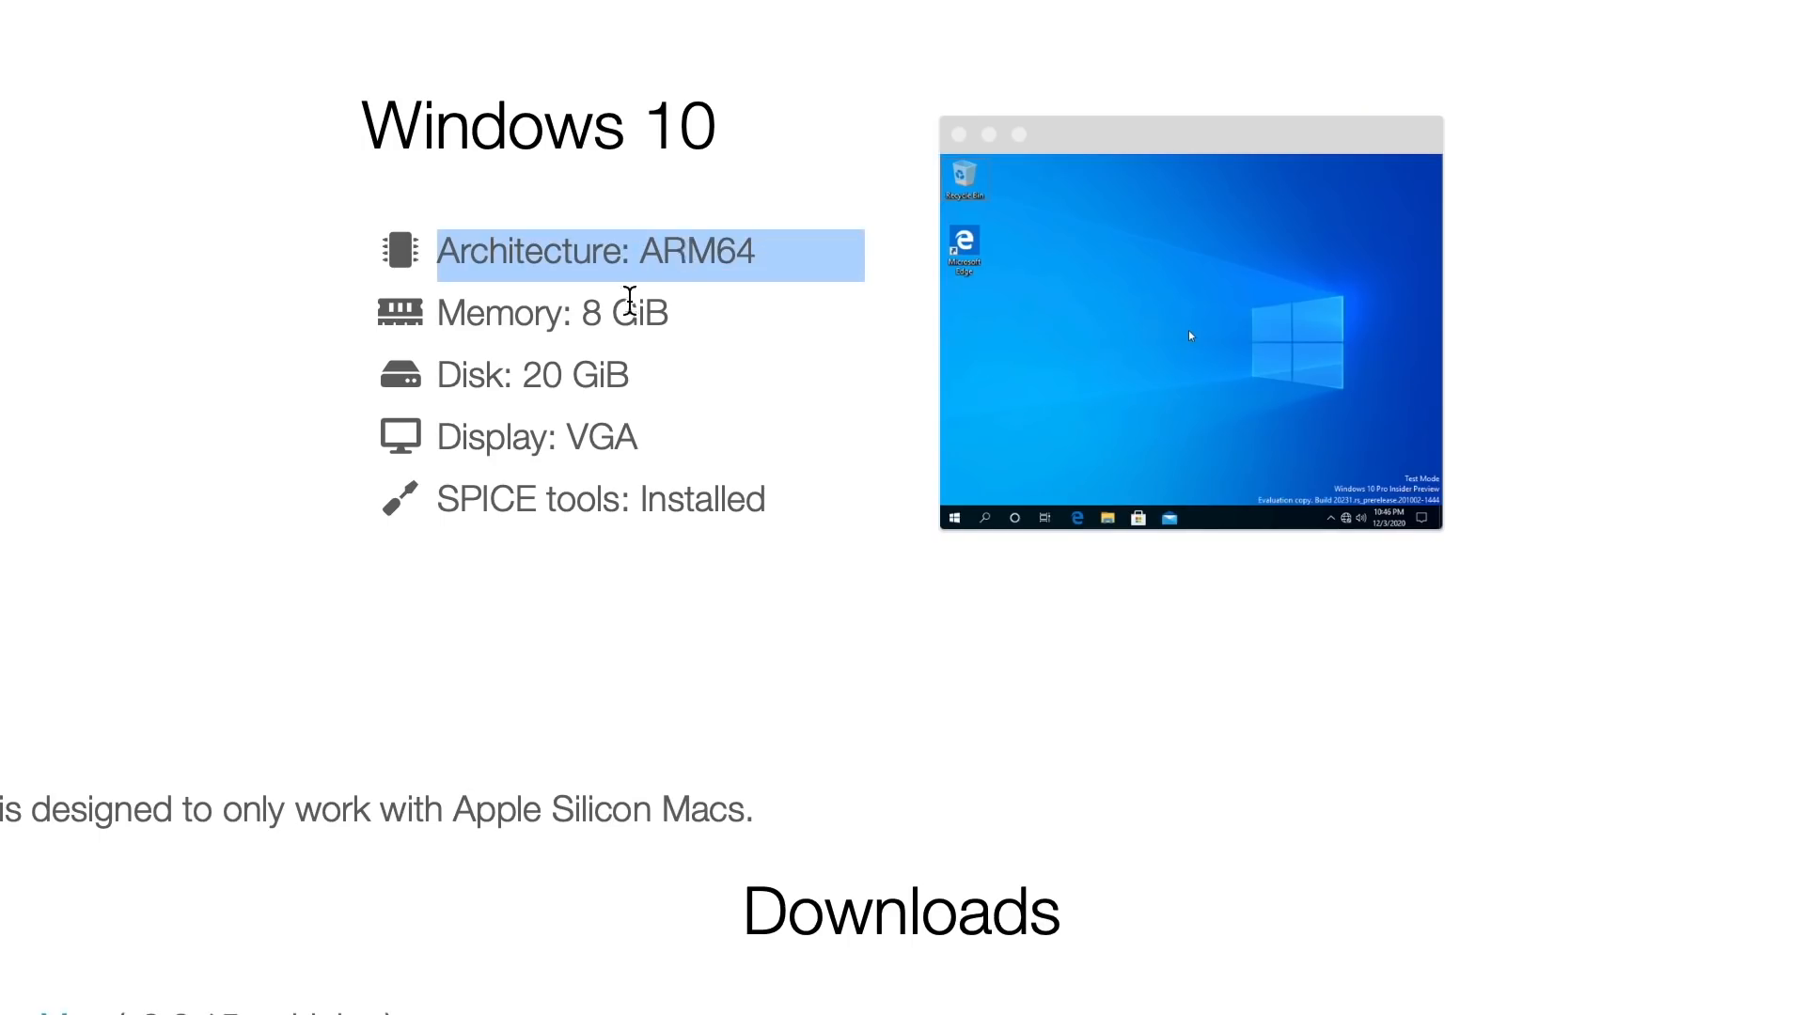
scroll(down, 3)
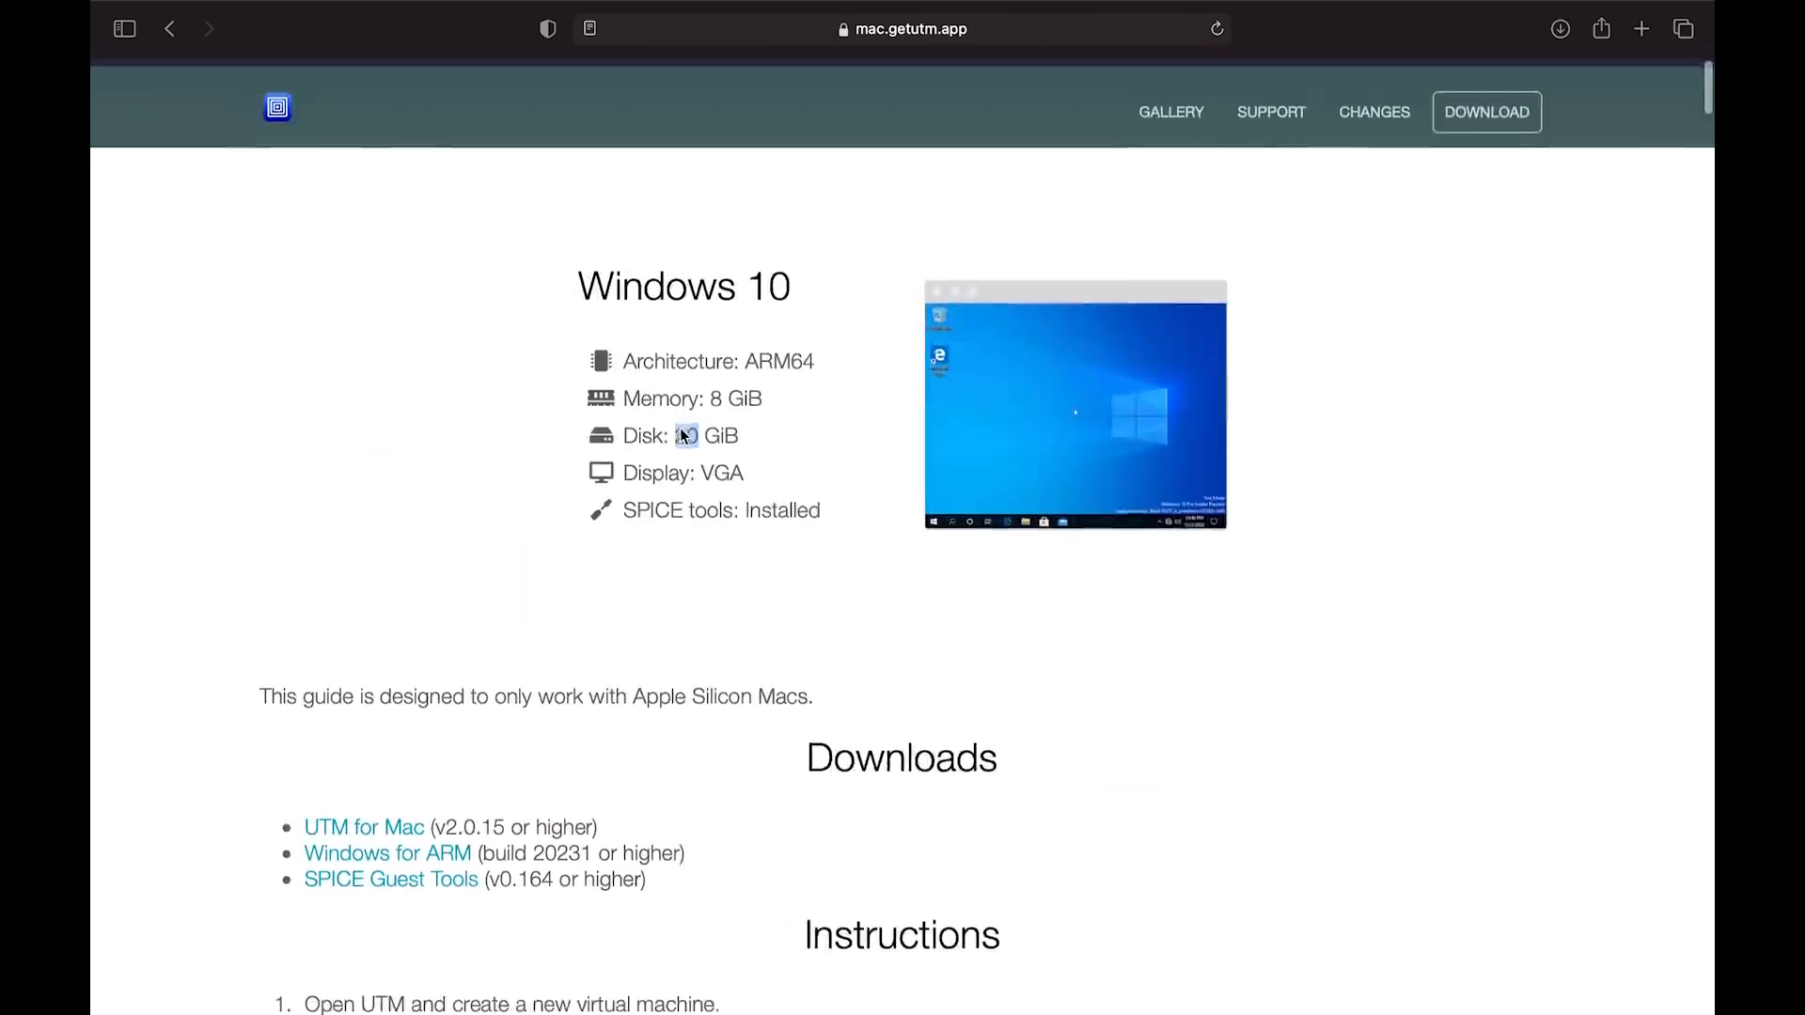
scroll(down, 3)
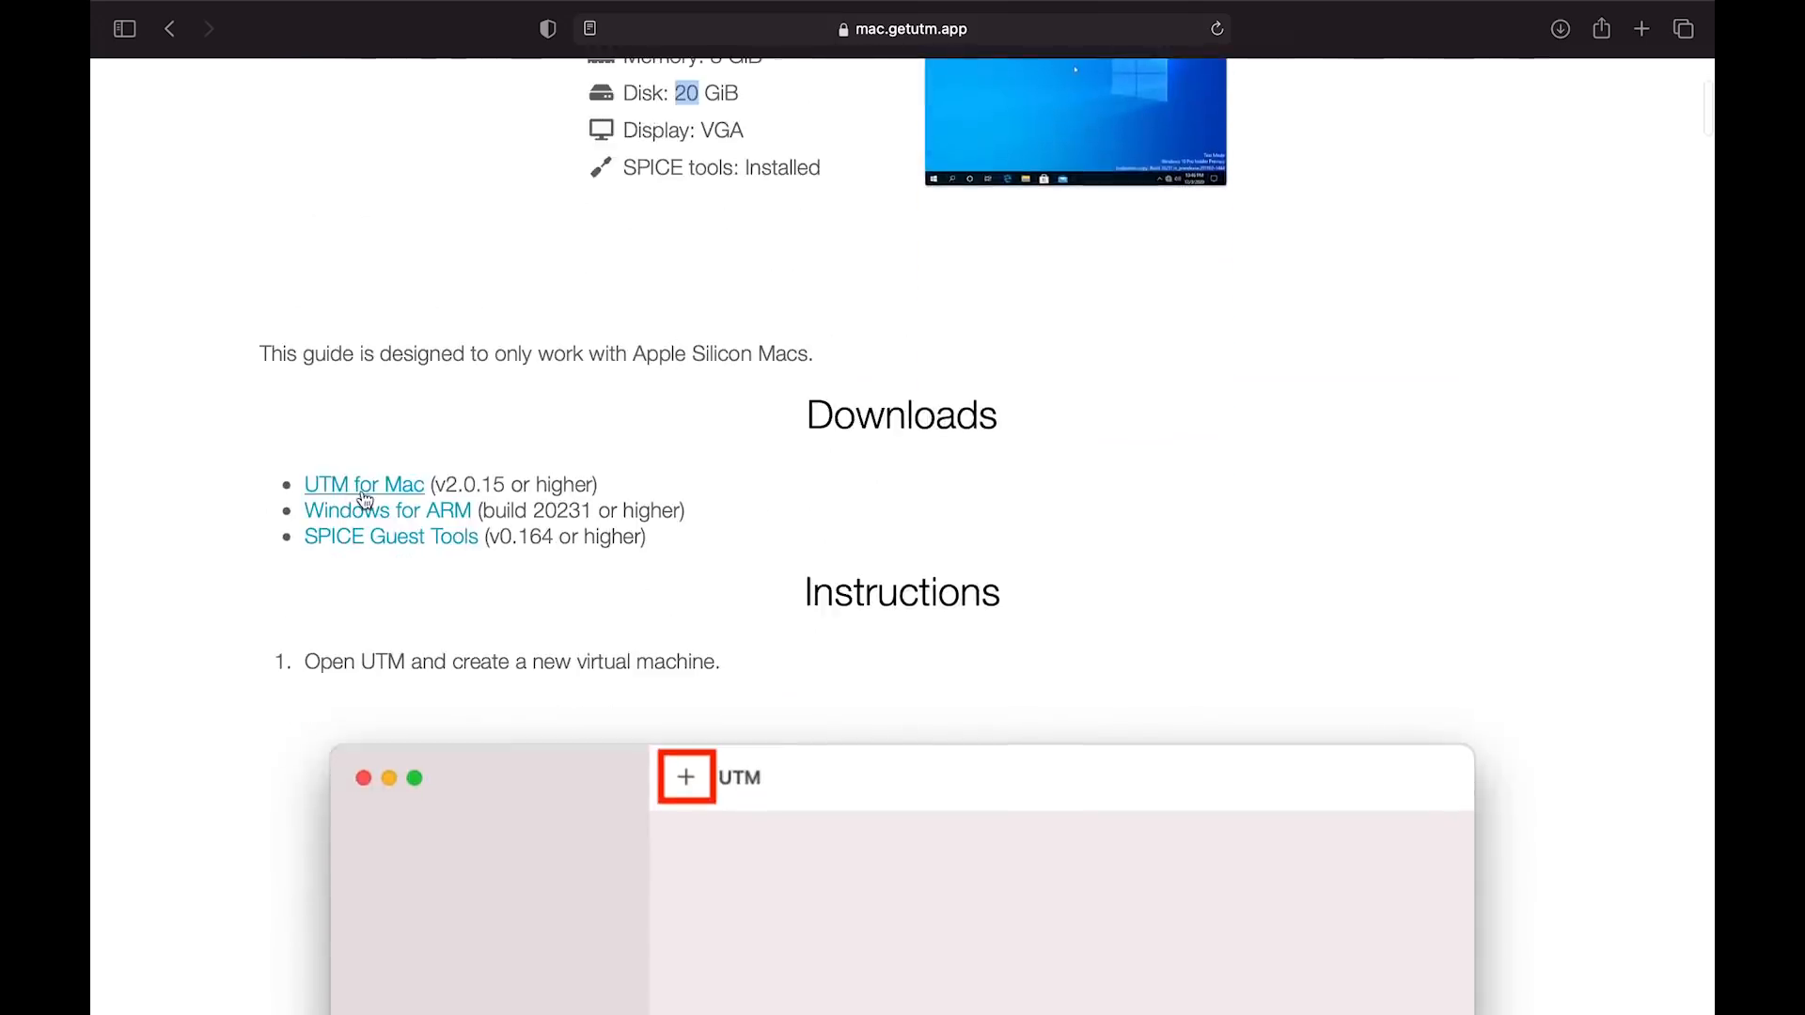
mouse_move(370, 514)
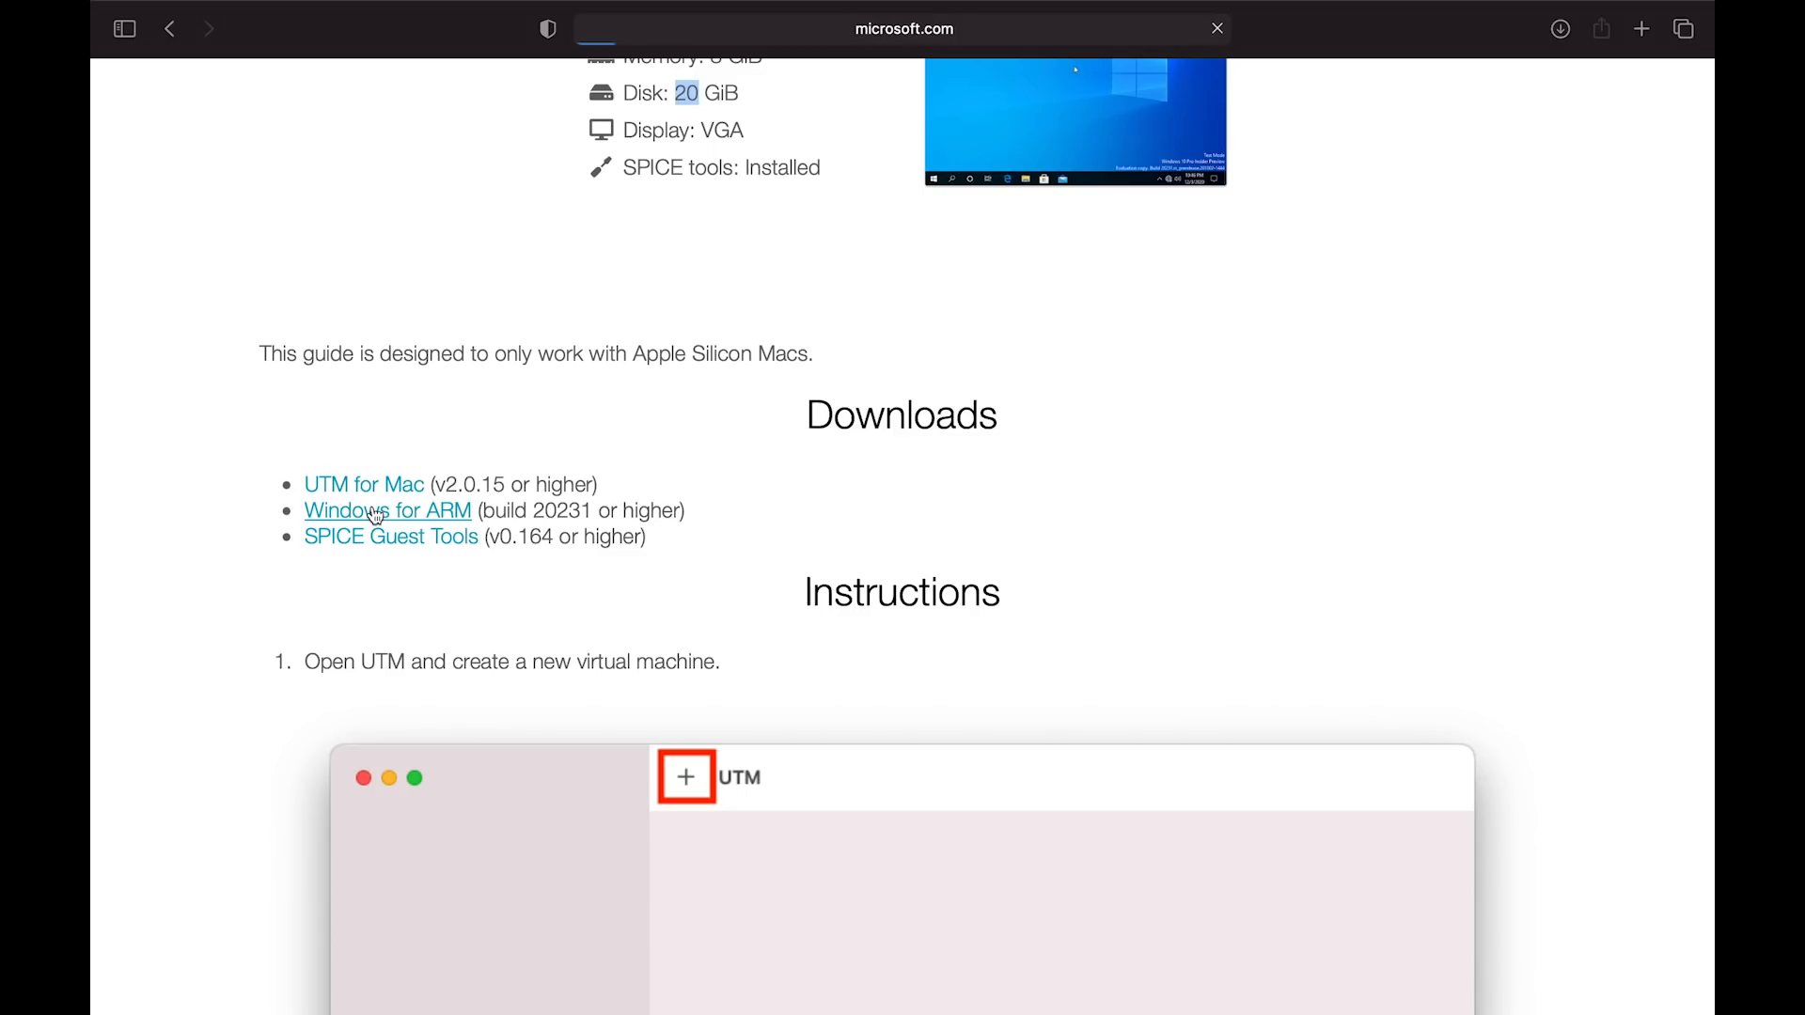
Open the Windows for ARM download page, sign in, and highlight the ARM64 VM sentence
click(386, 509)
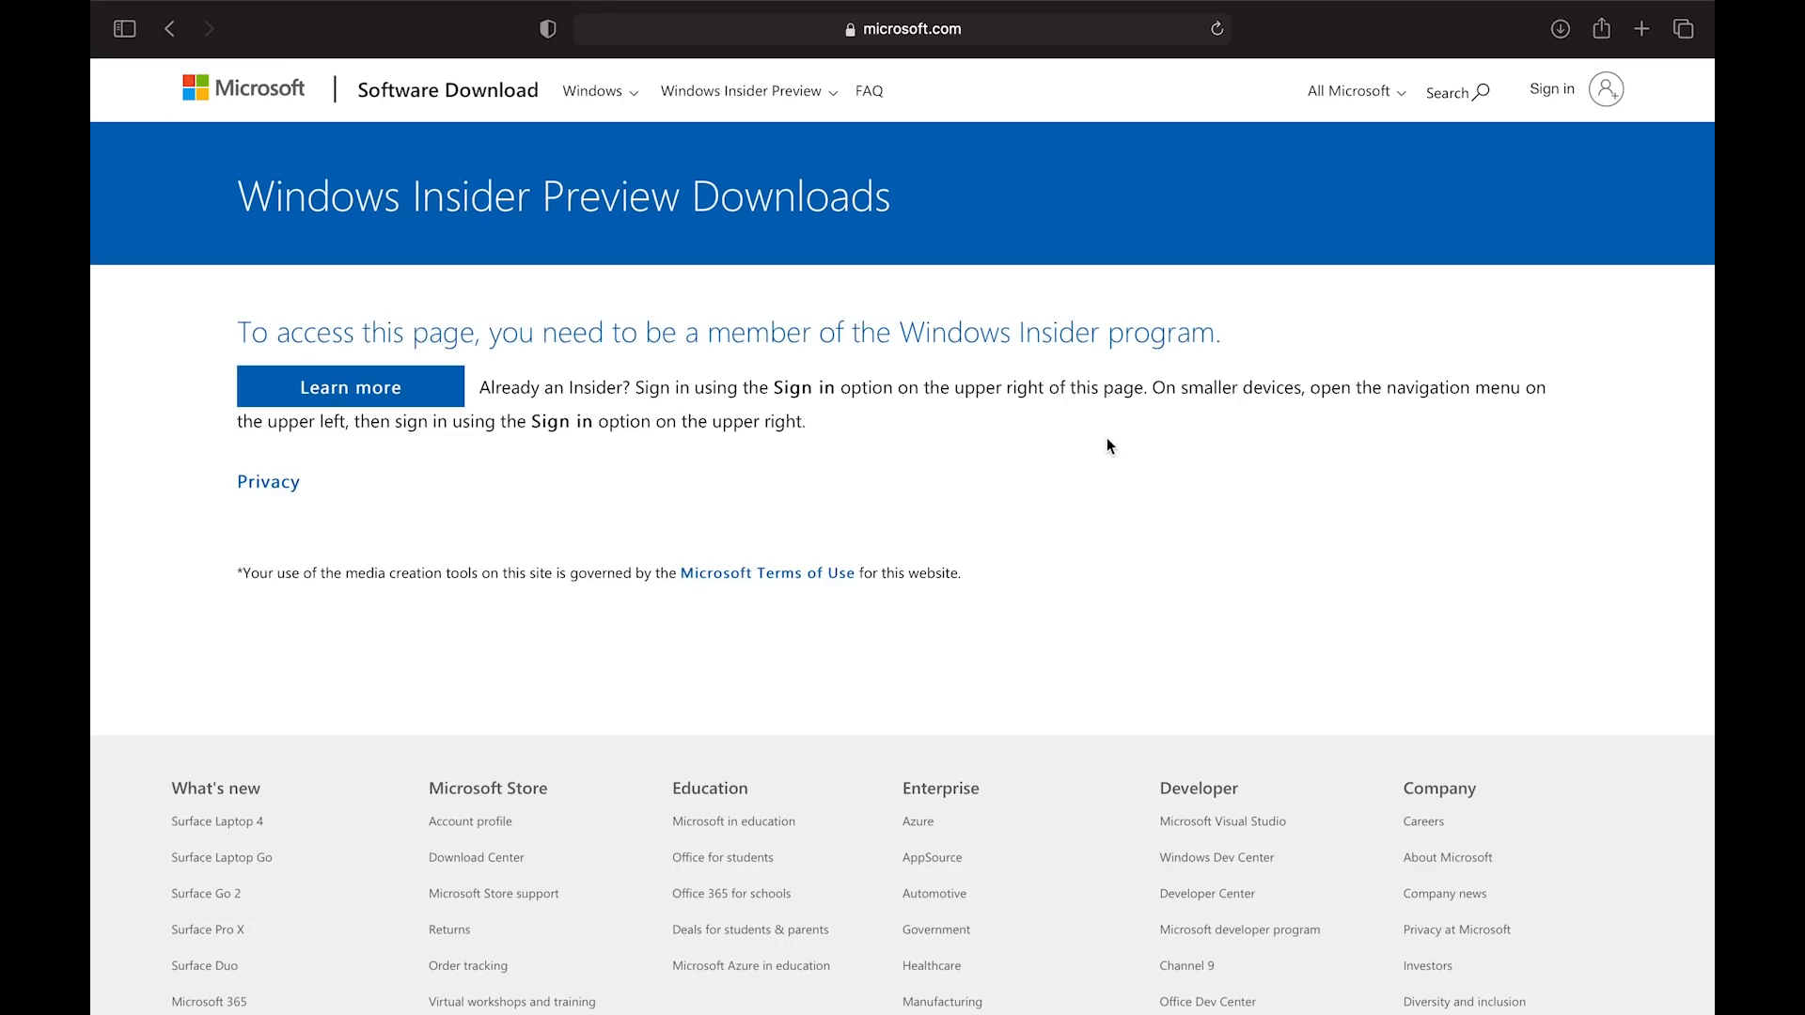
click(1550, 90)
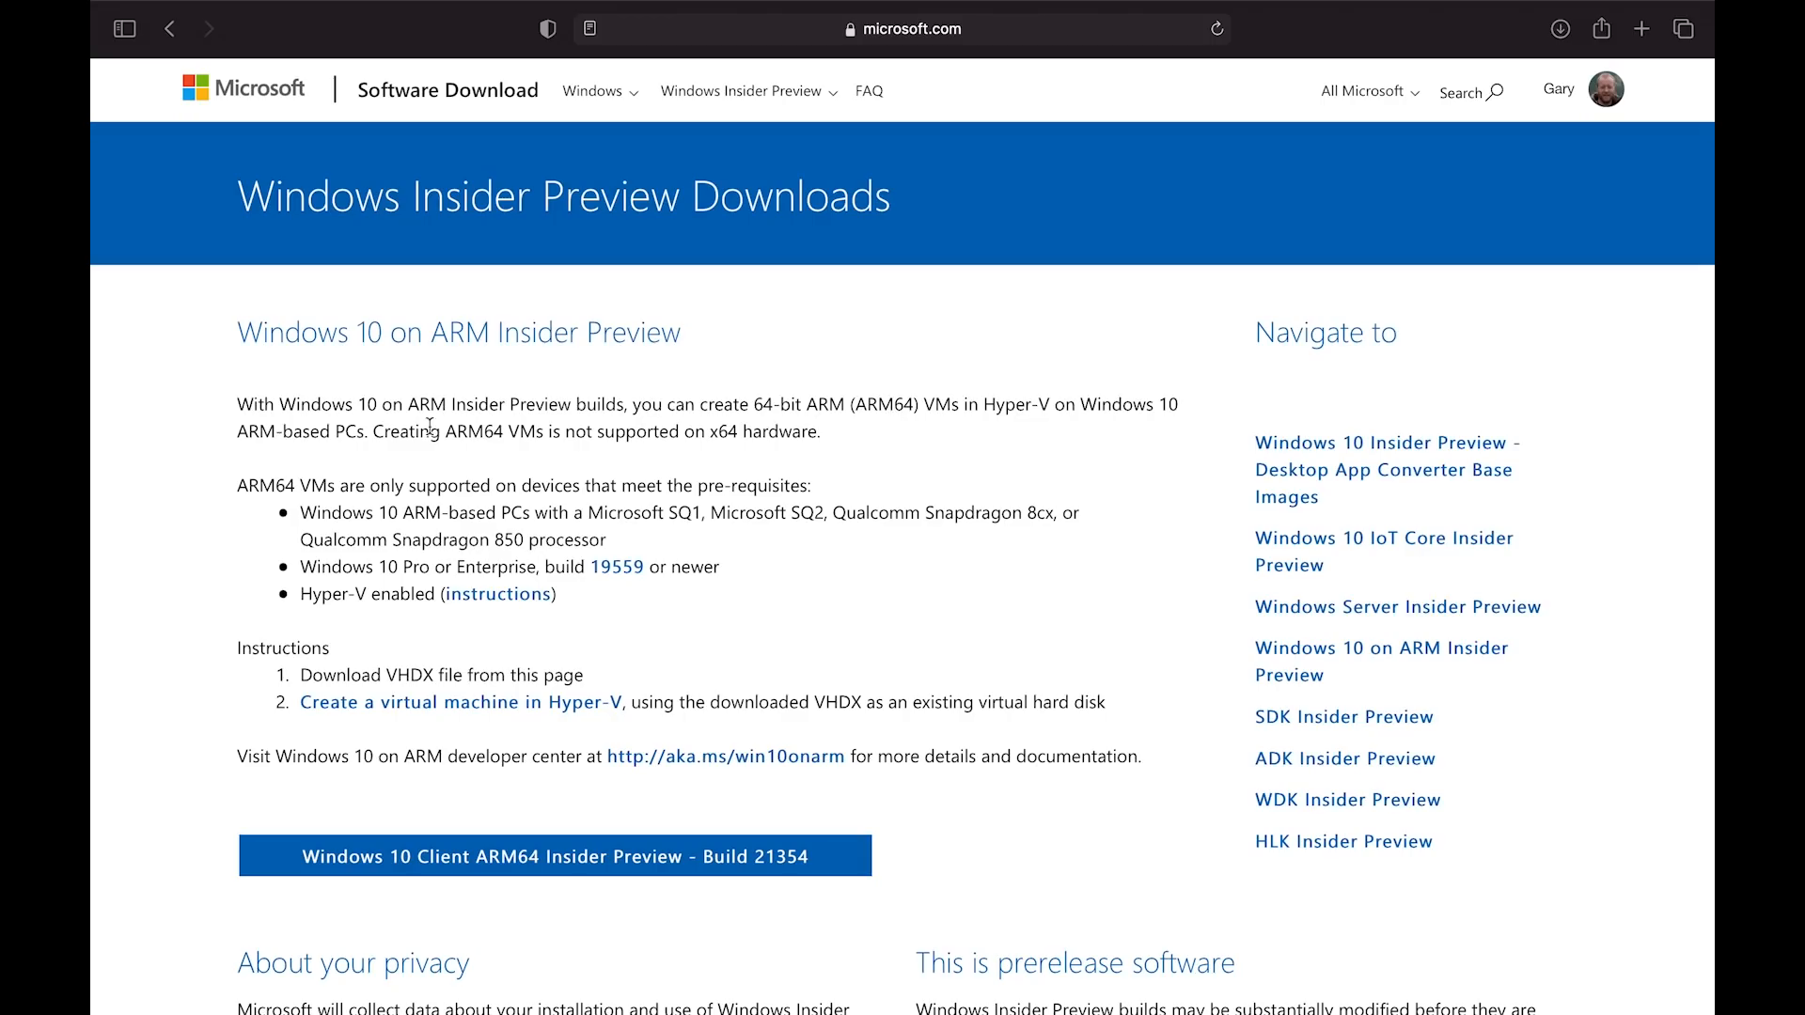
mouse_move(699, 420)
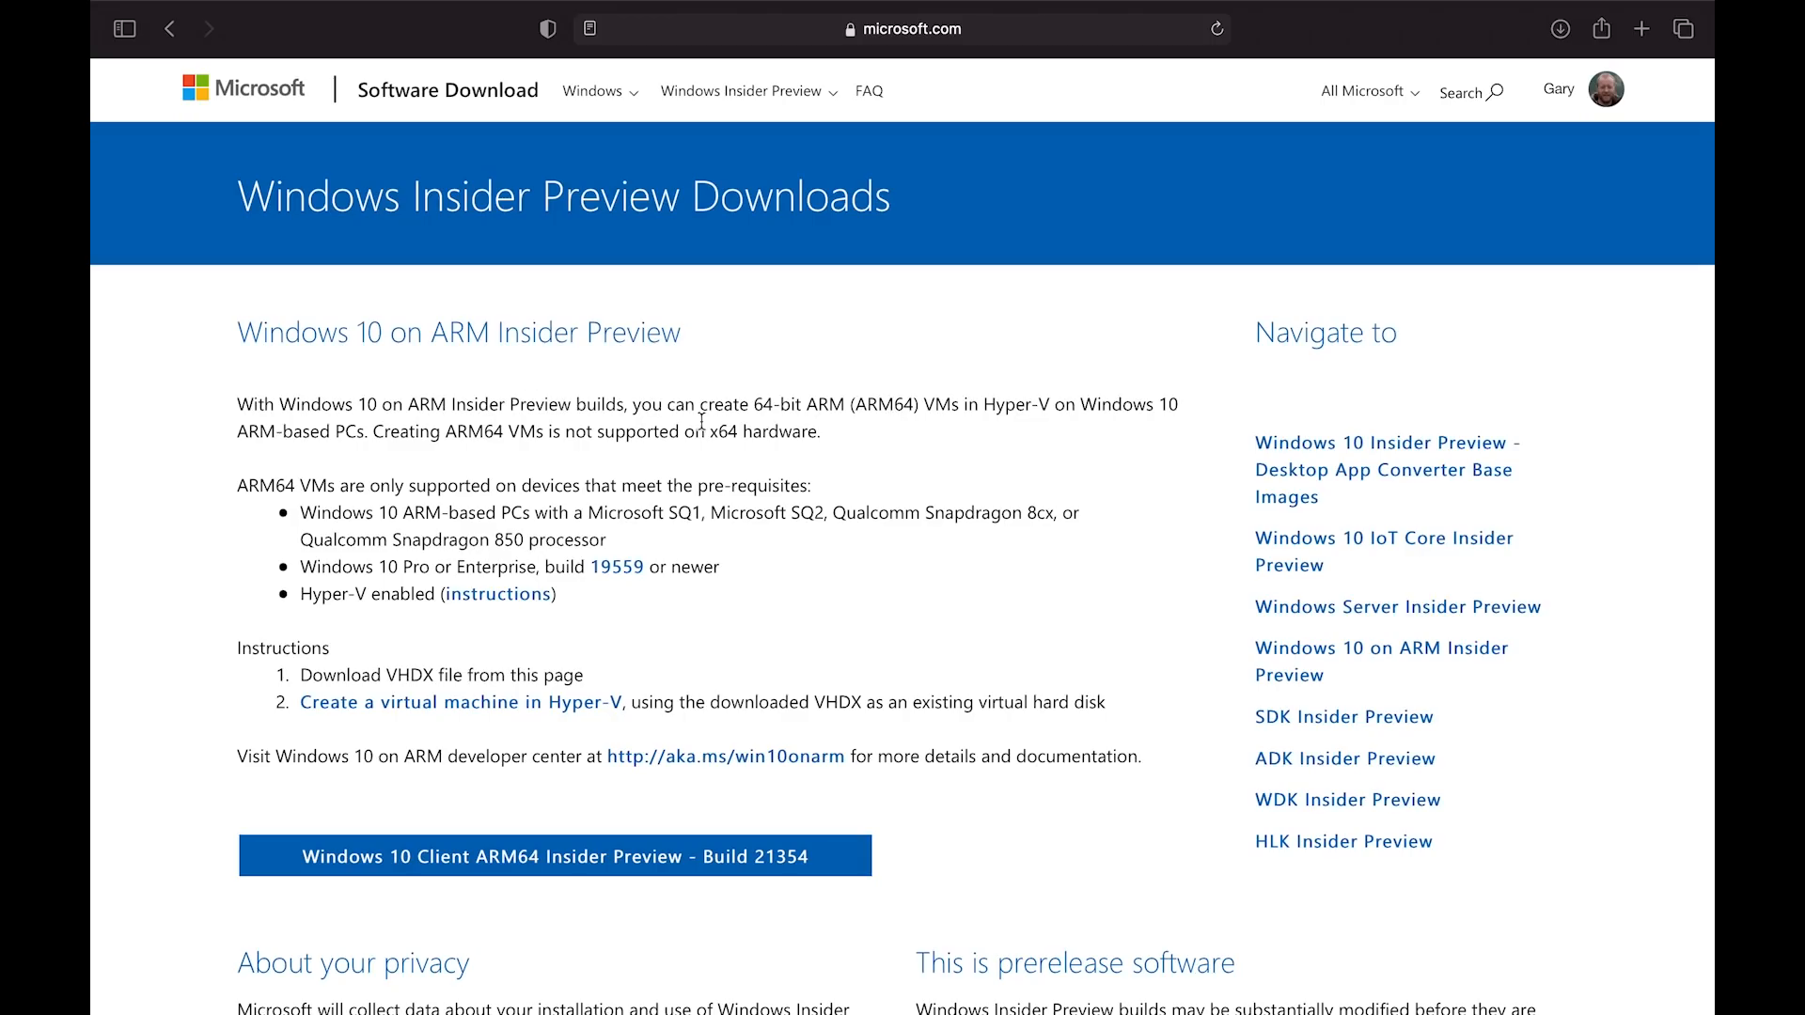
drag(694, 404, 794, 444)
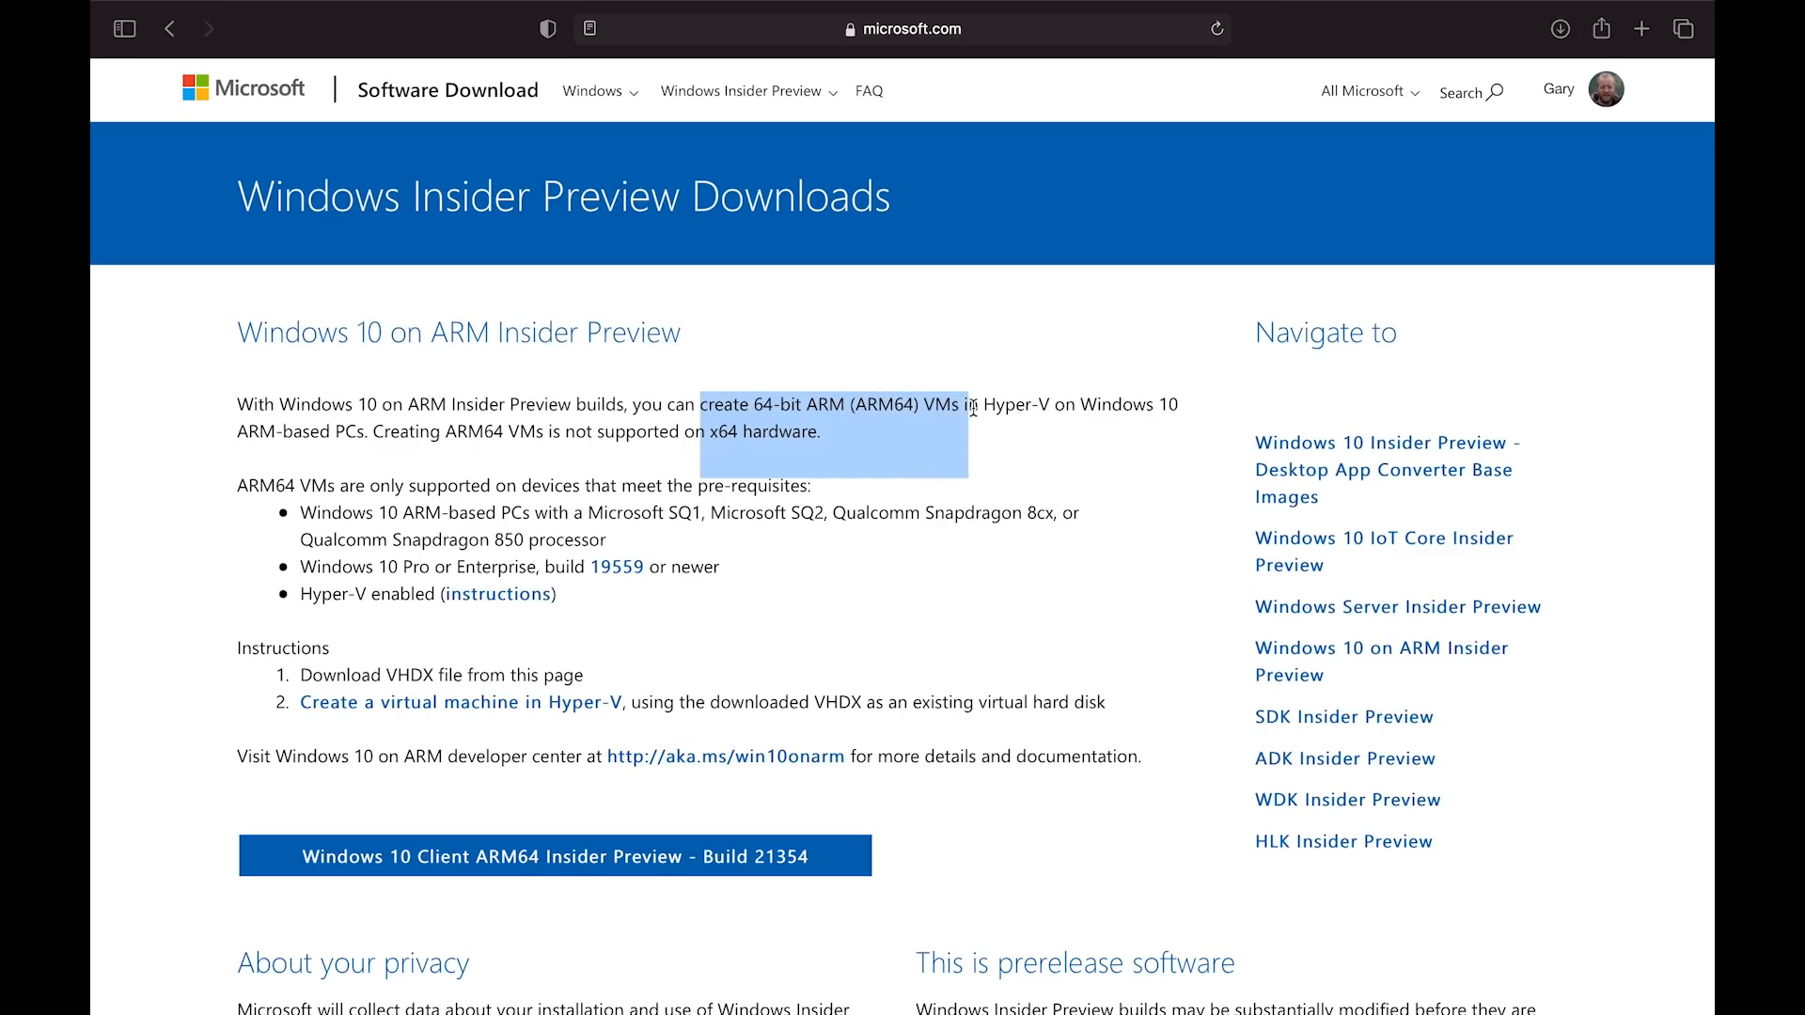
mouse_move(679, 397)
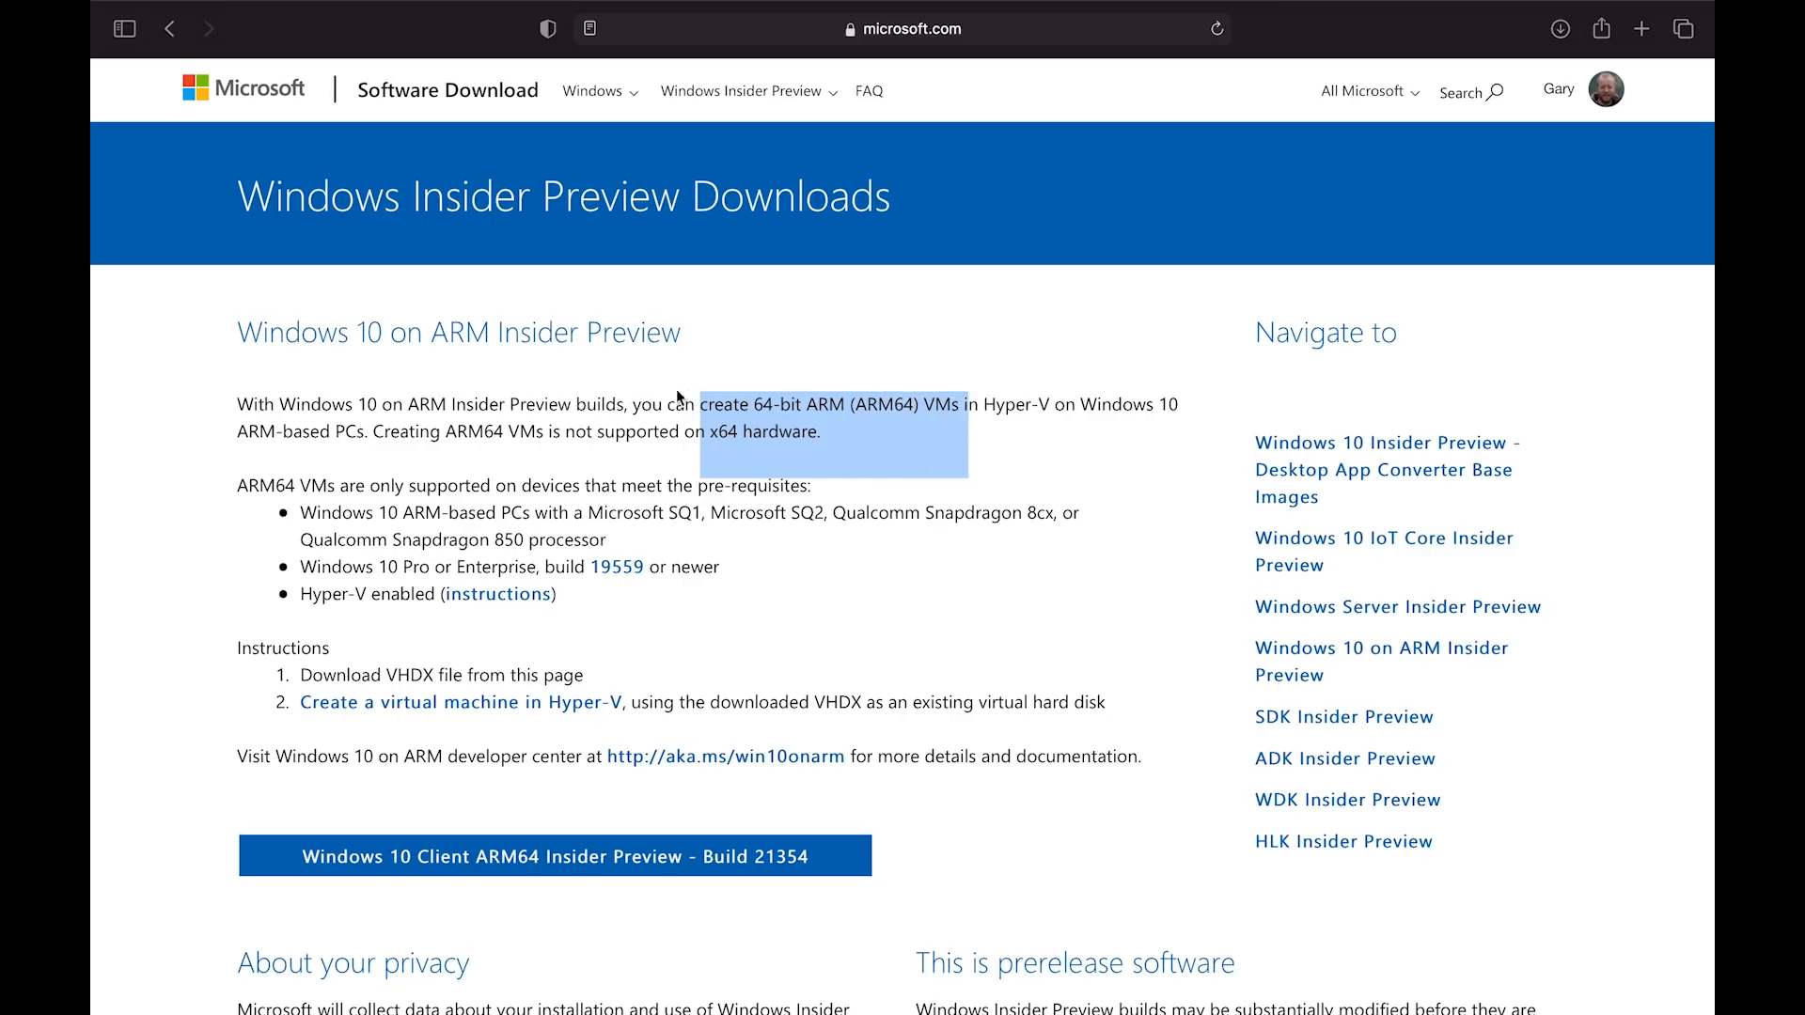
click(385, 435)
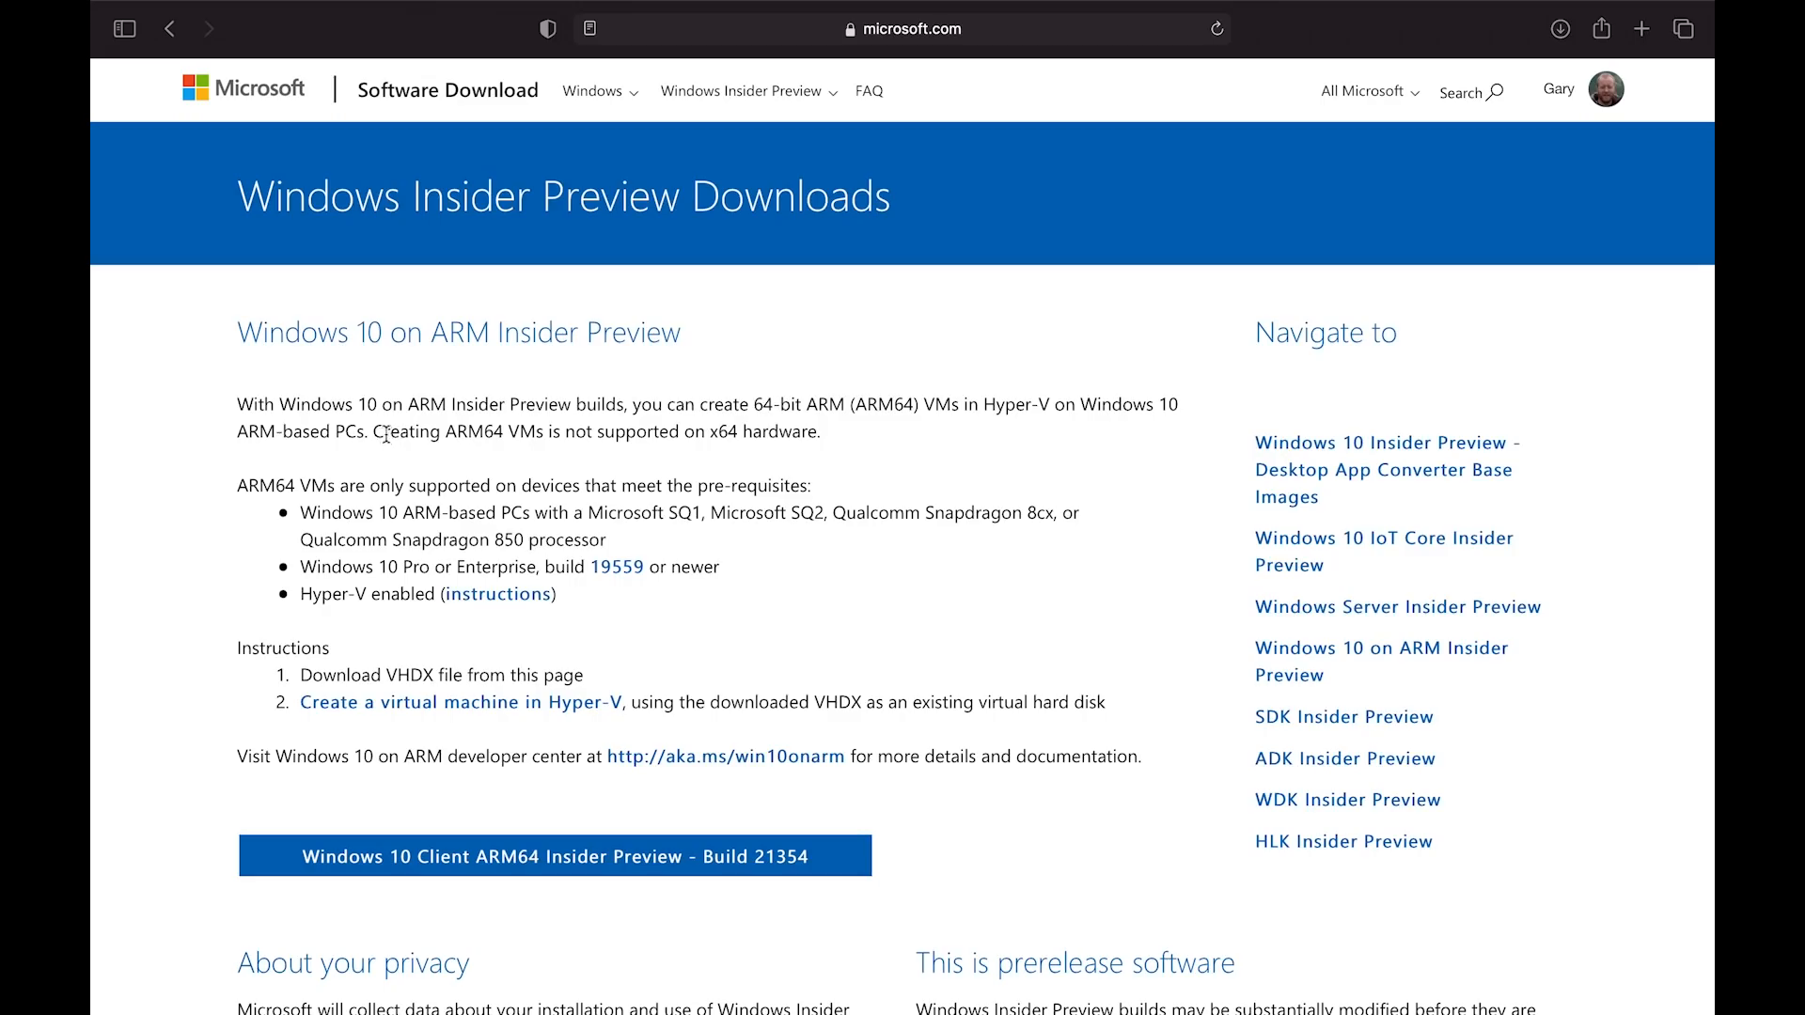
Review the device prerequisites and SQ1 note, then download ARM64 Insider Preview Build 21354
drag(373, 485, 806, 485)
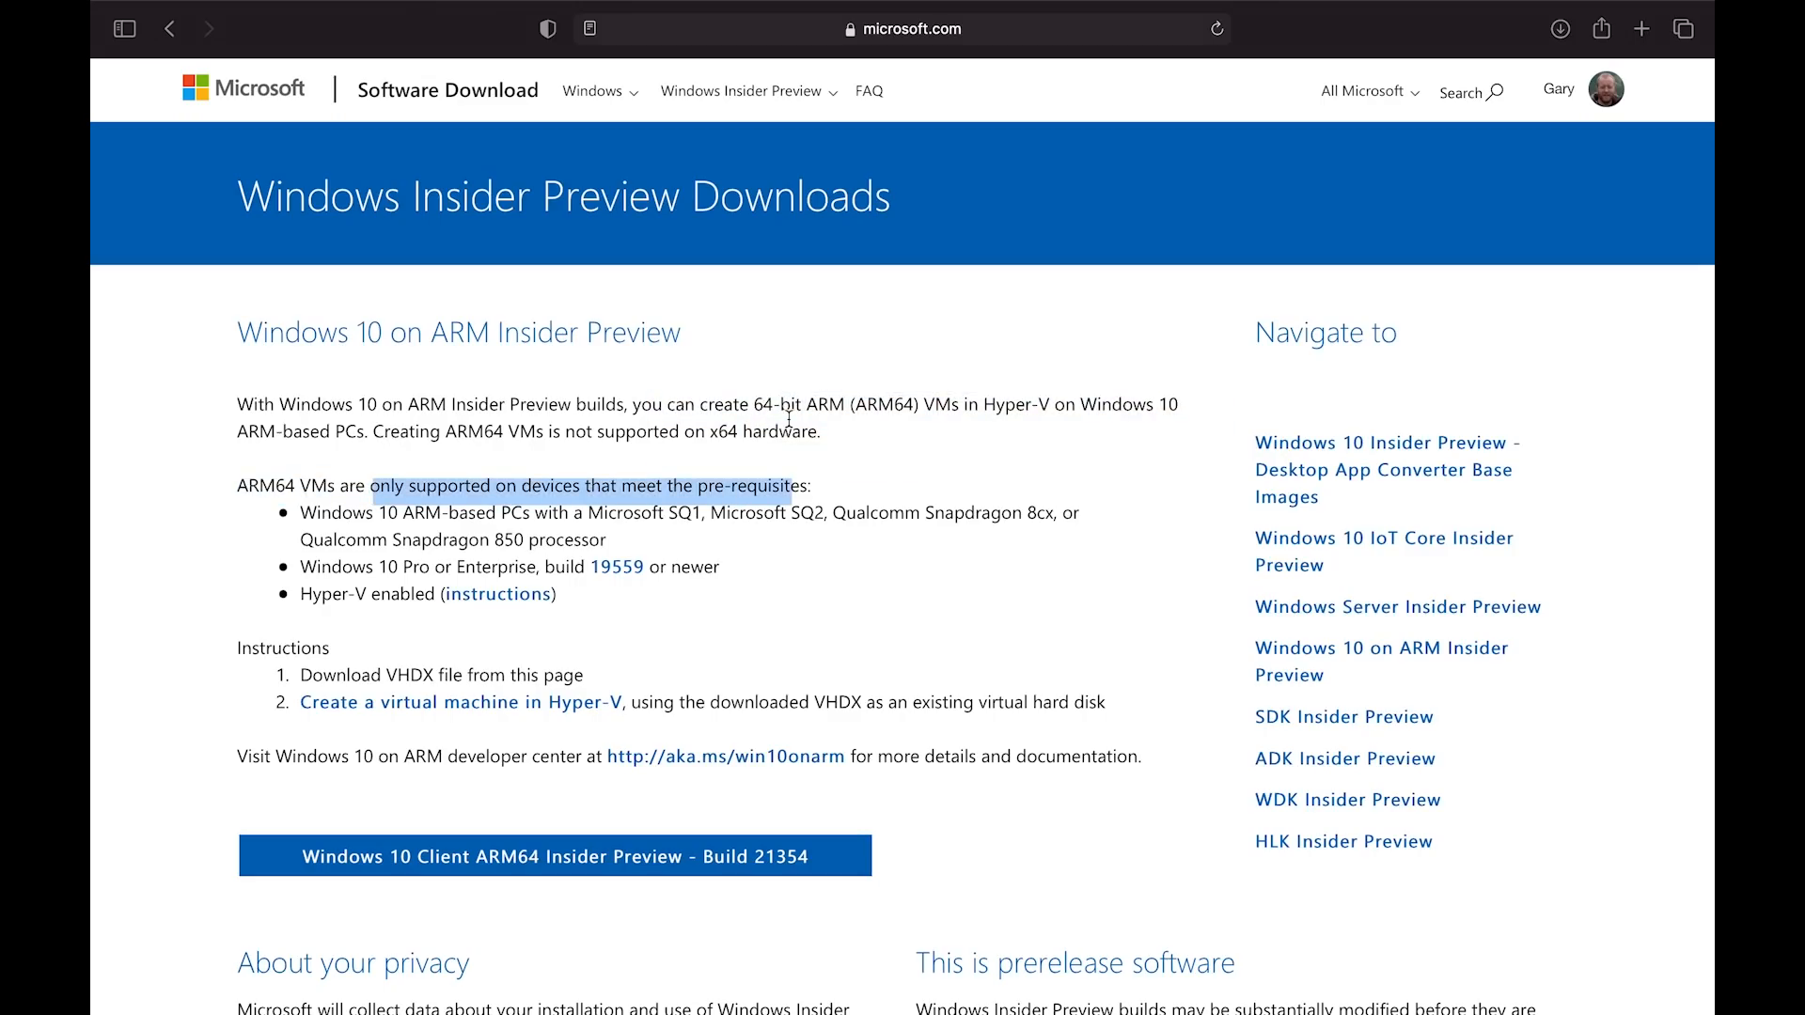
click(509, 516)
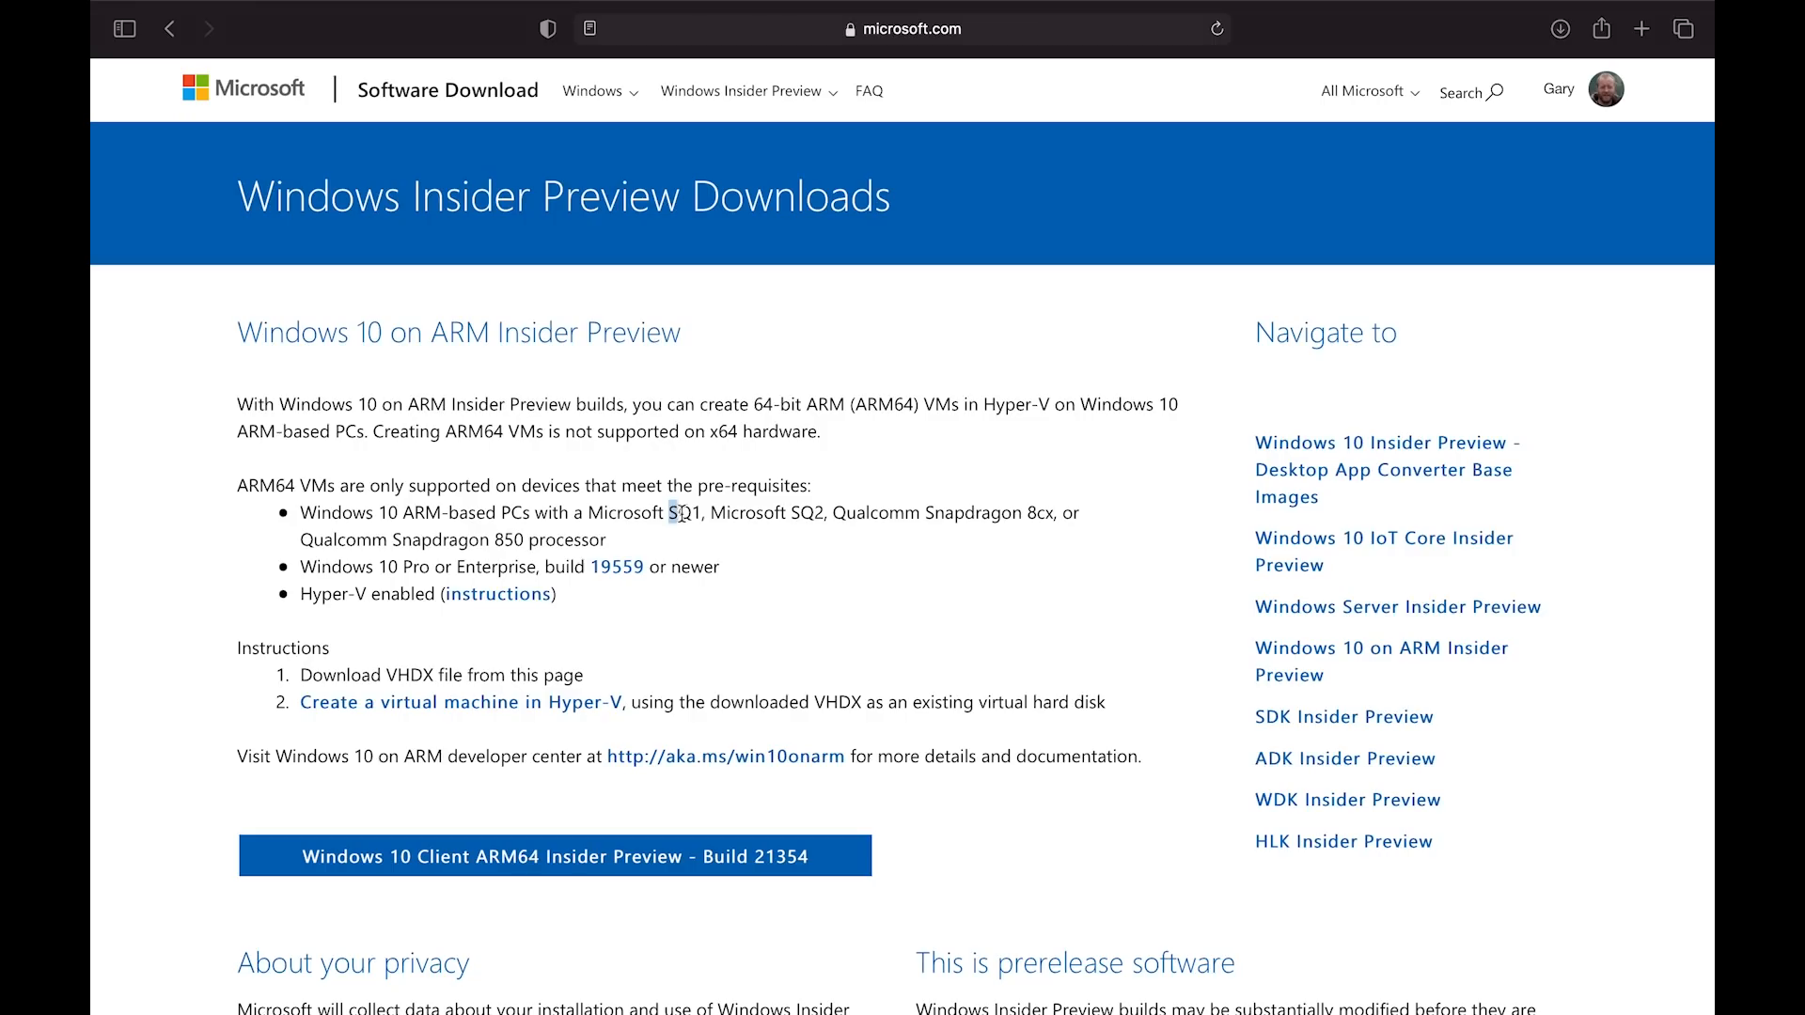
double_click(687, 512)
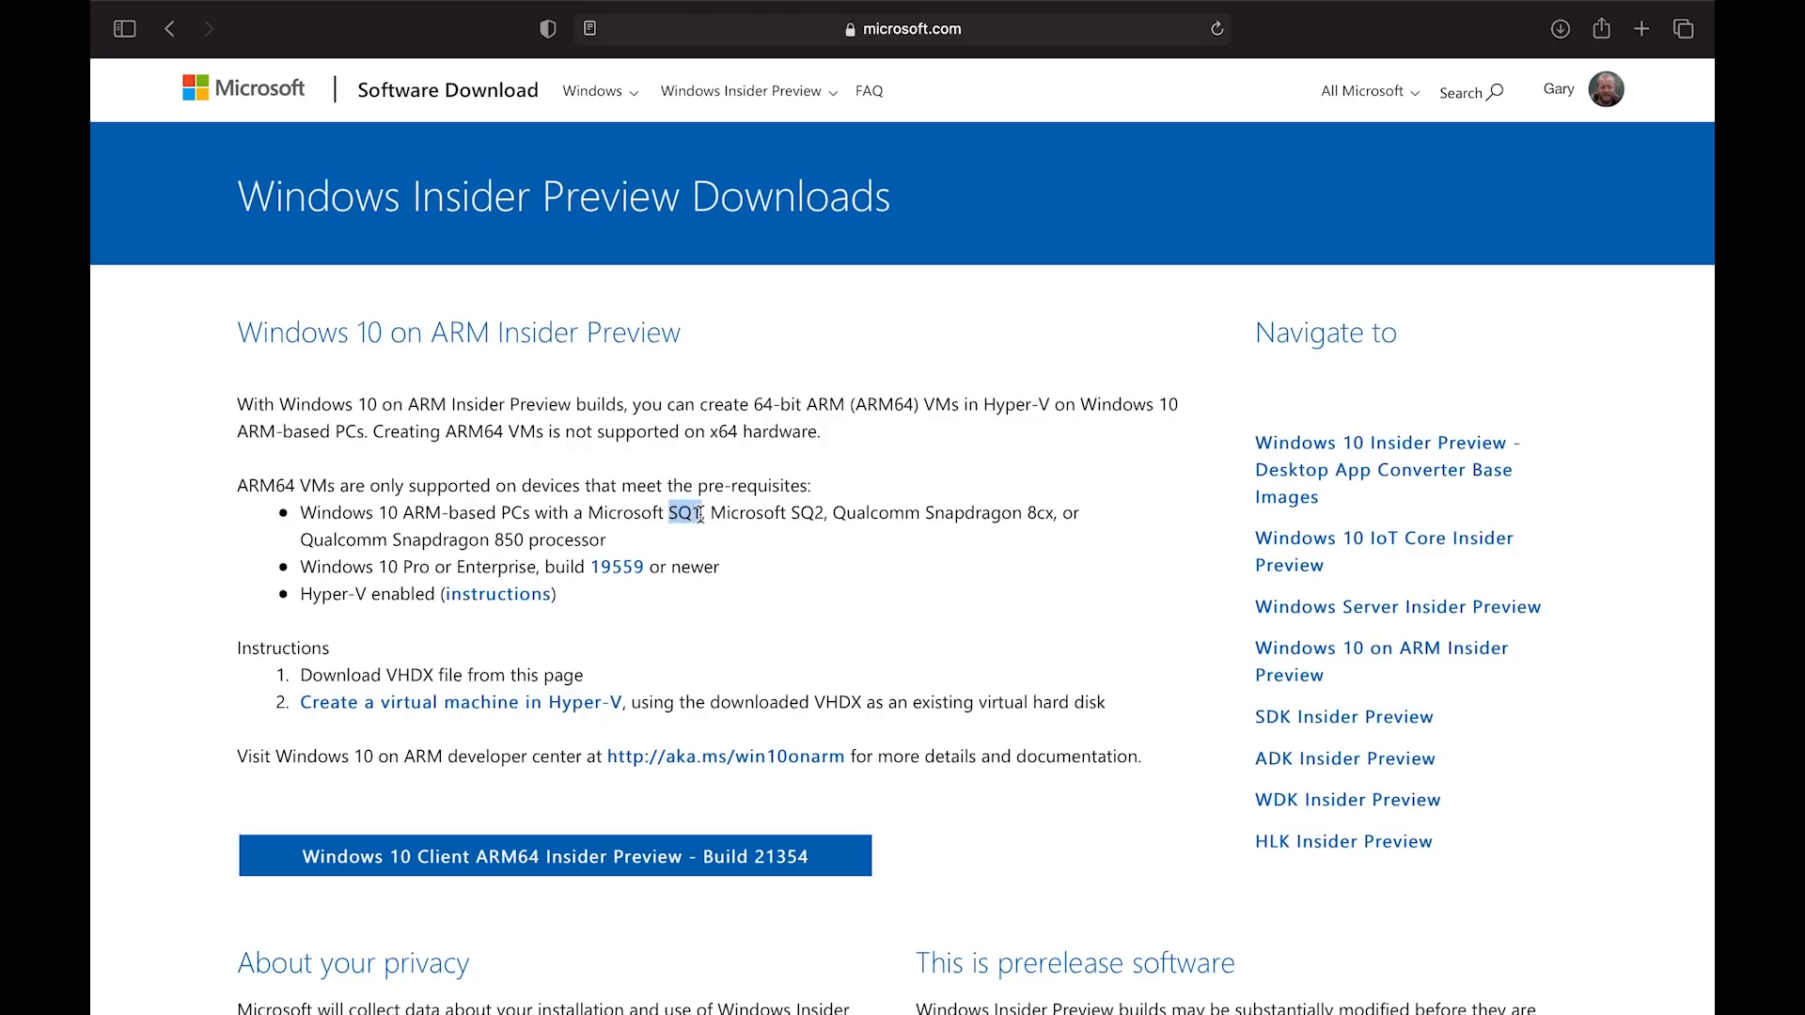
mouse_move(938, 535)
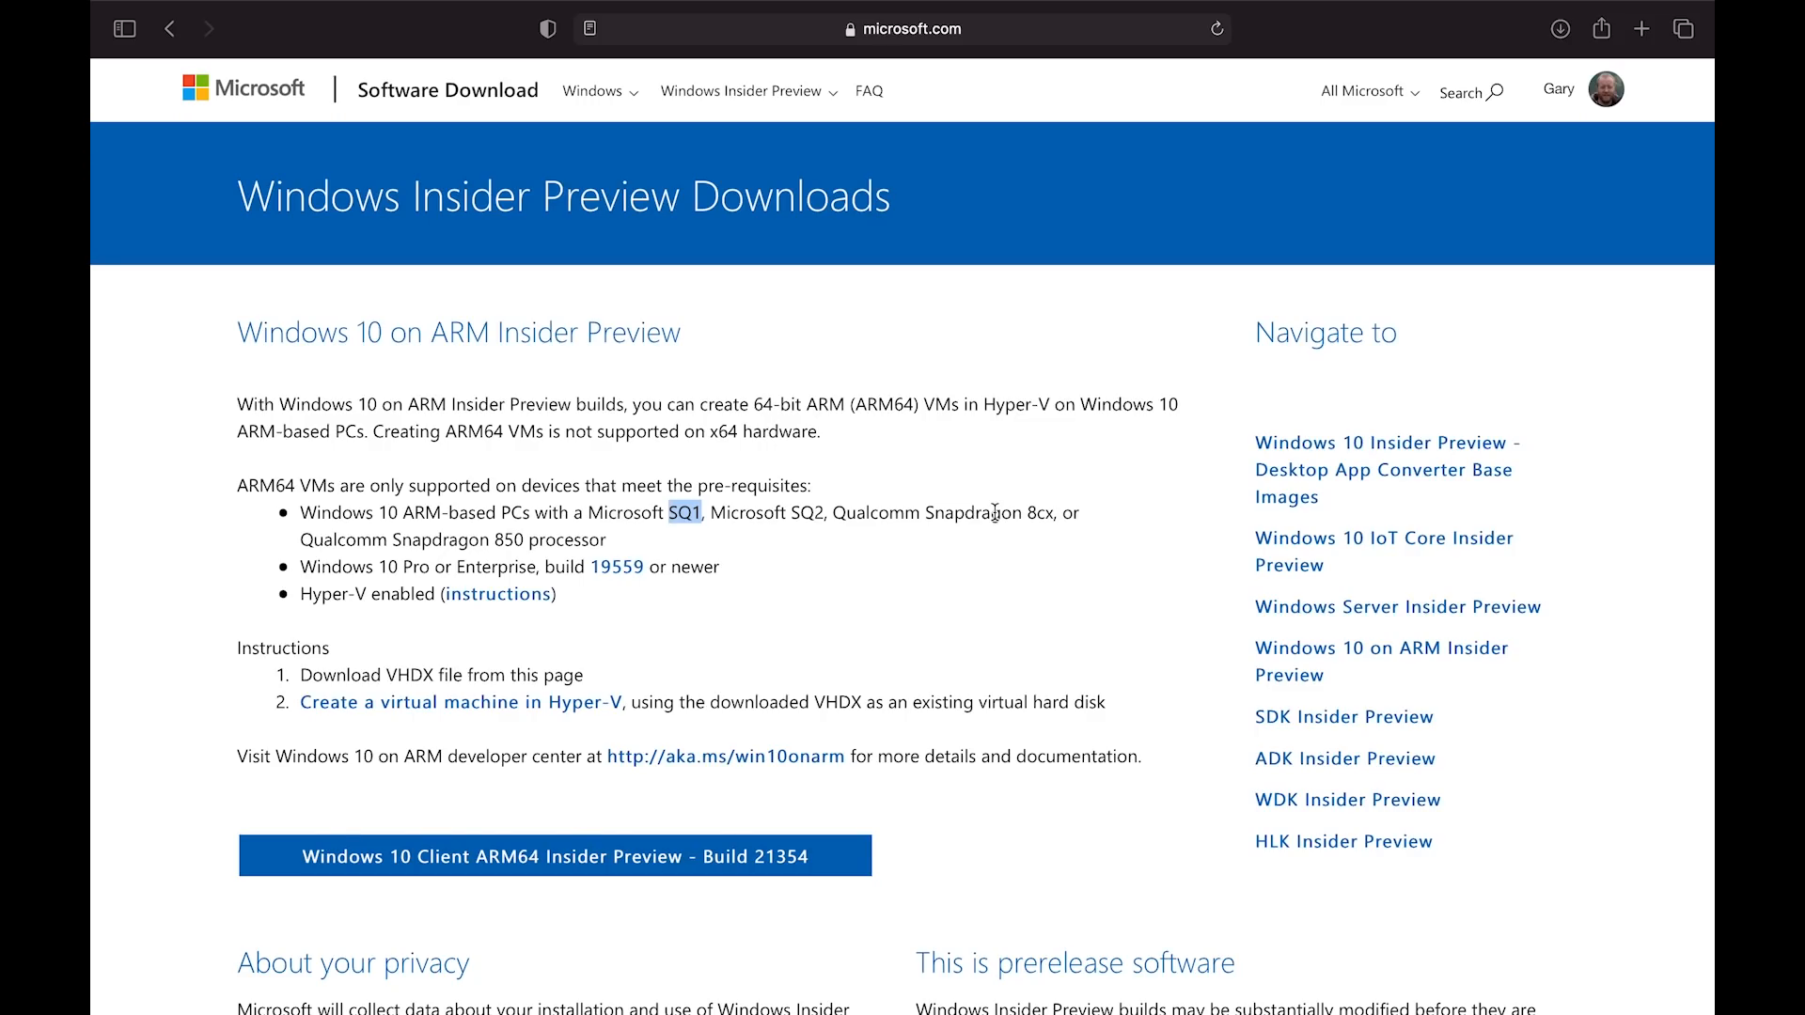
scroll(down, 3)
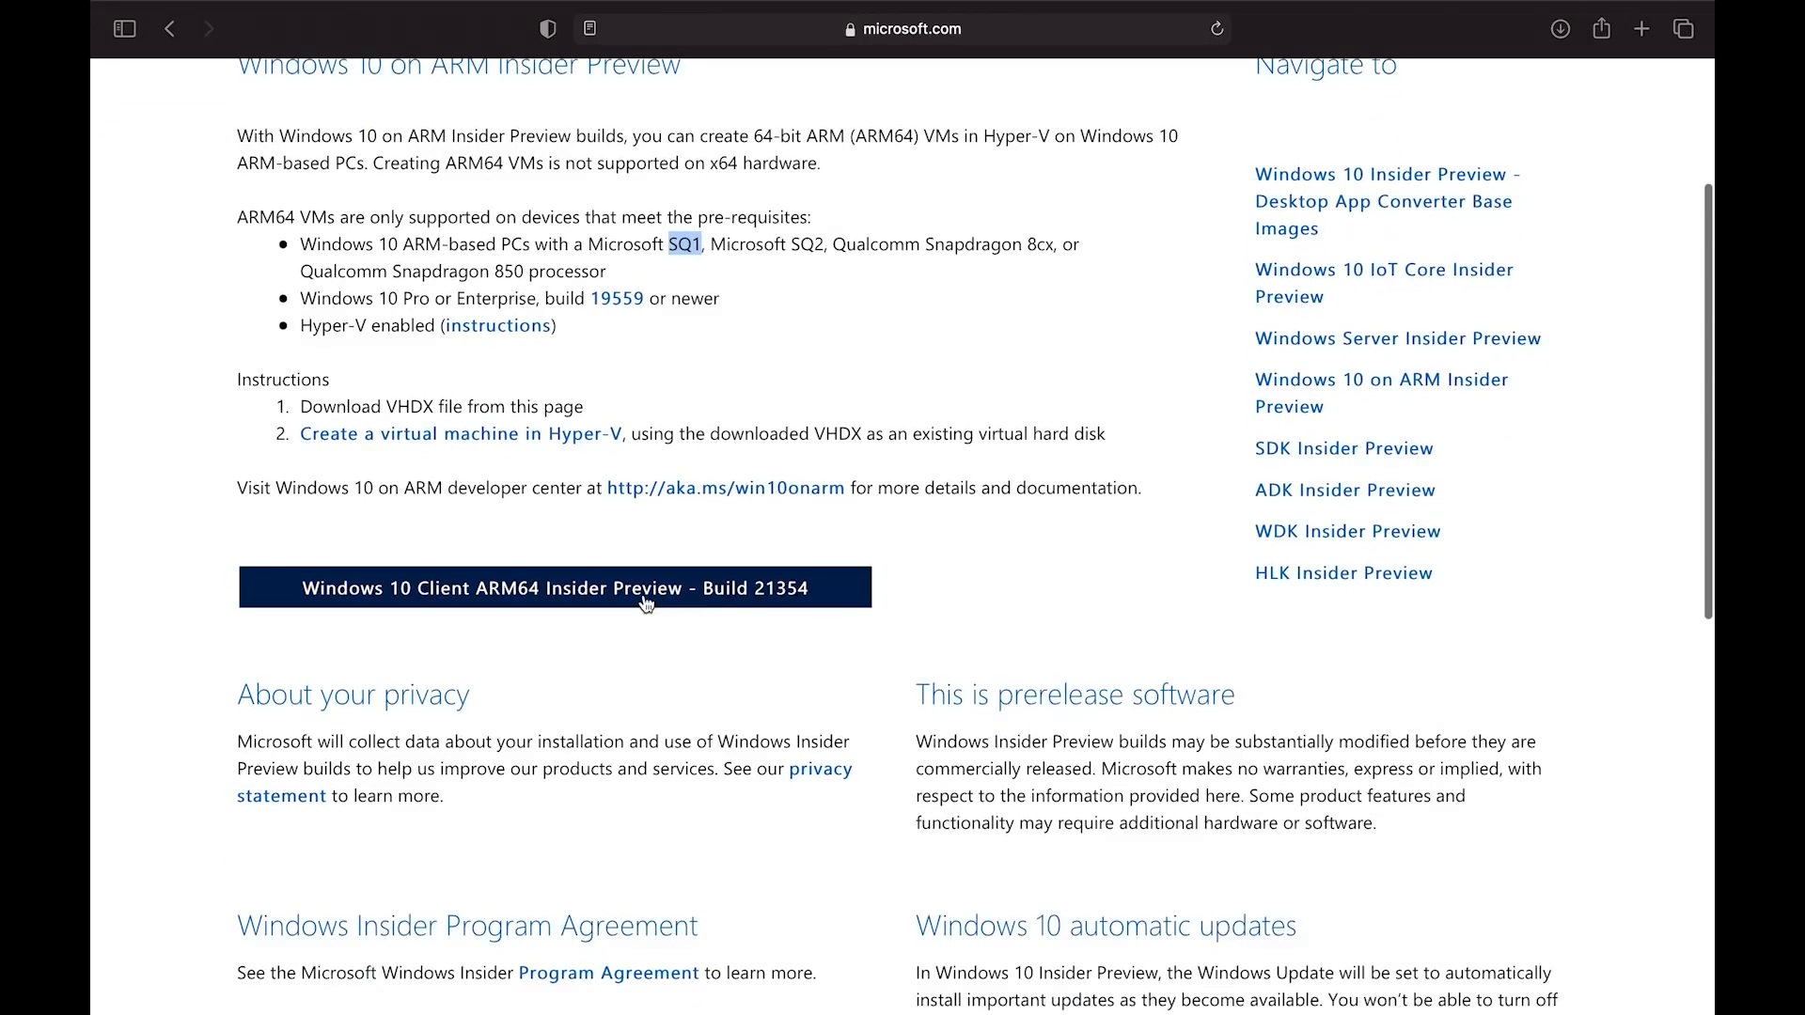
click(554, 587)
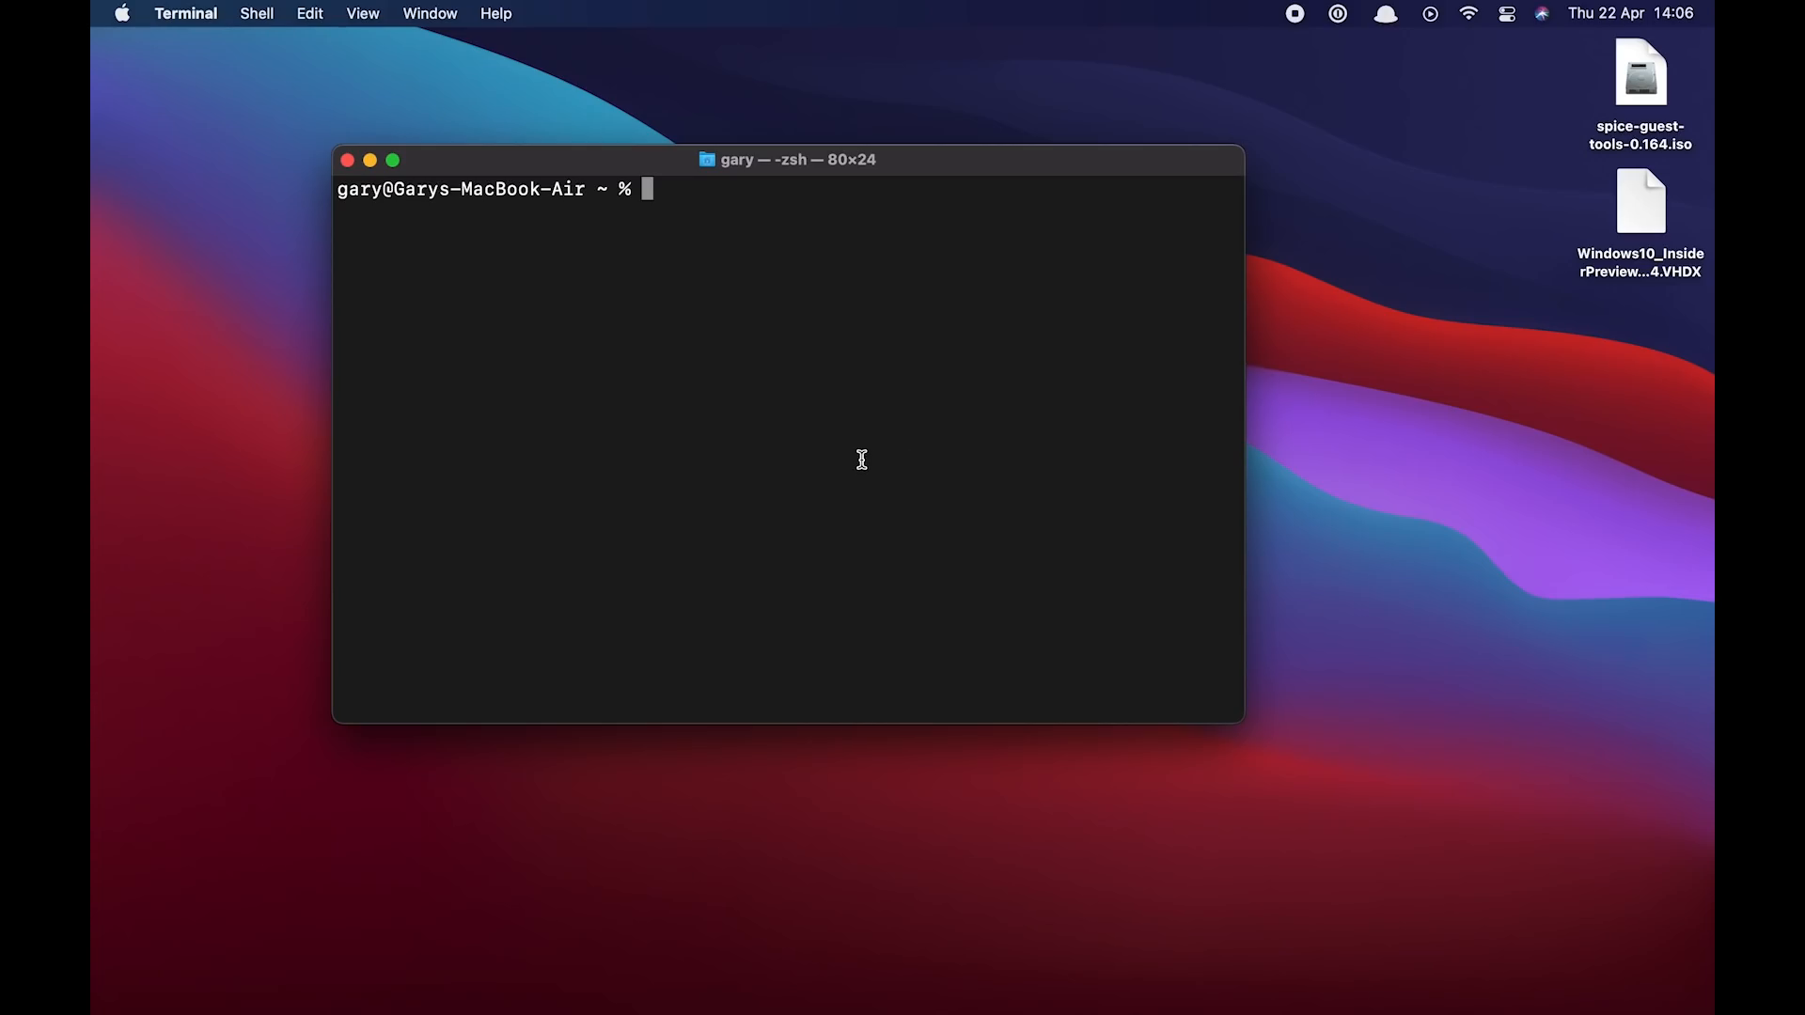
Enter 'brew install qemu' at the zsh prompt in Terminal
drag(788, 159, 814, 135)
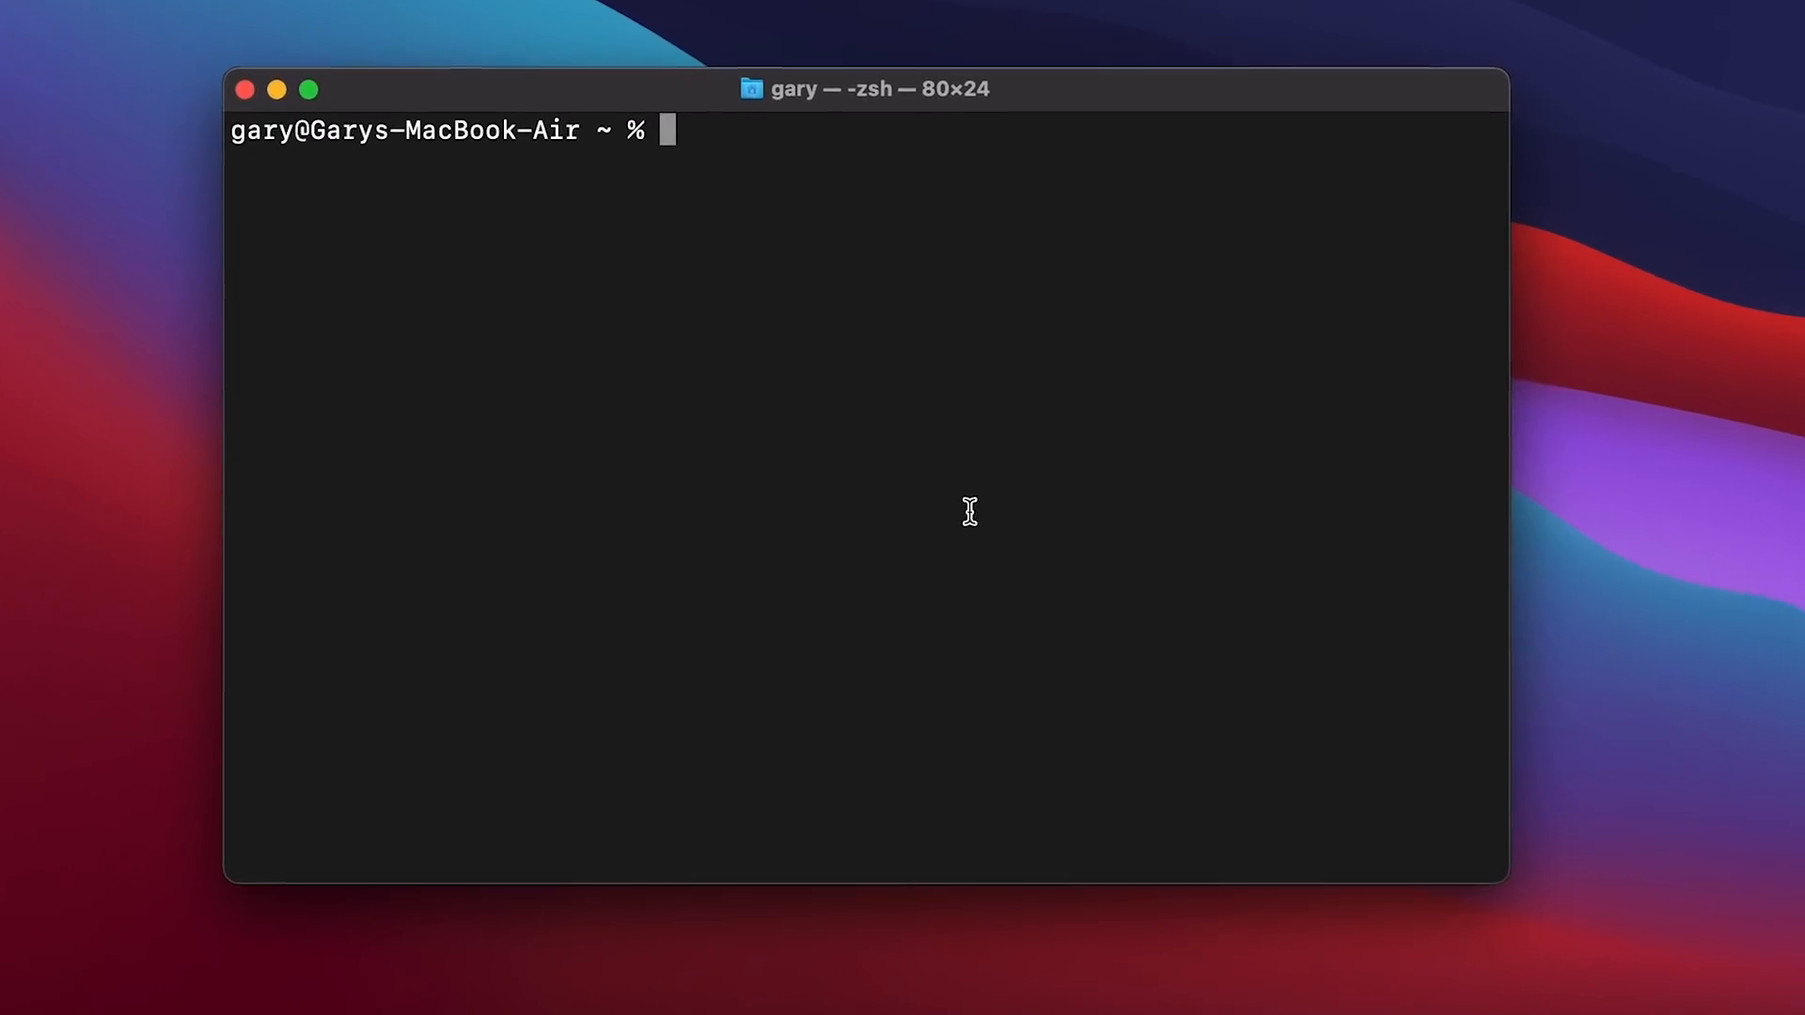
text(br)
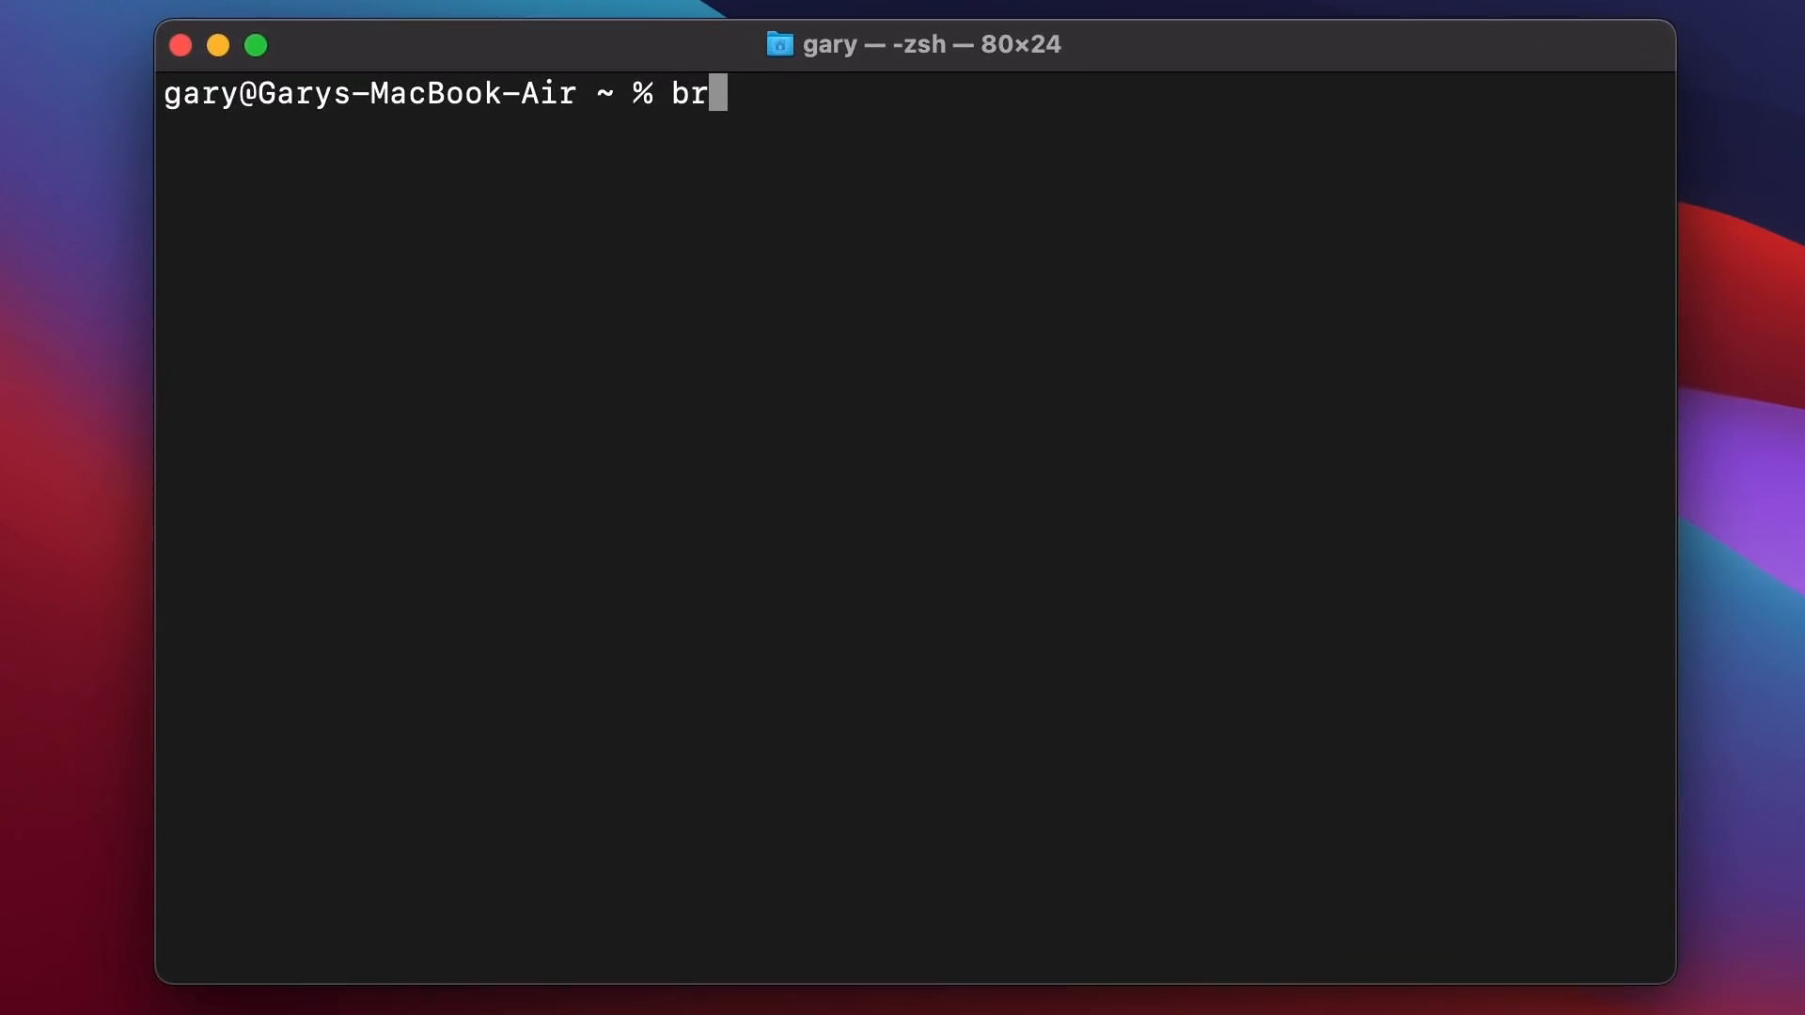
text(ew install)
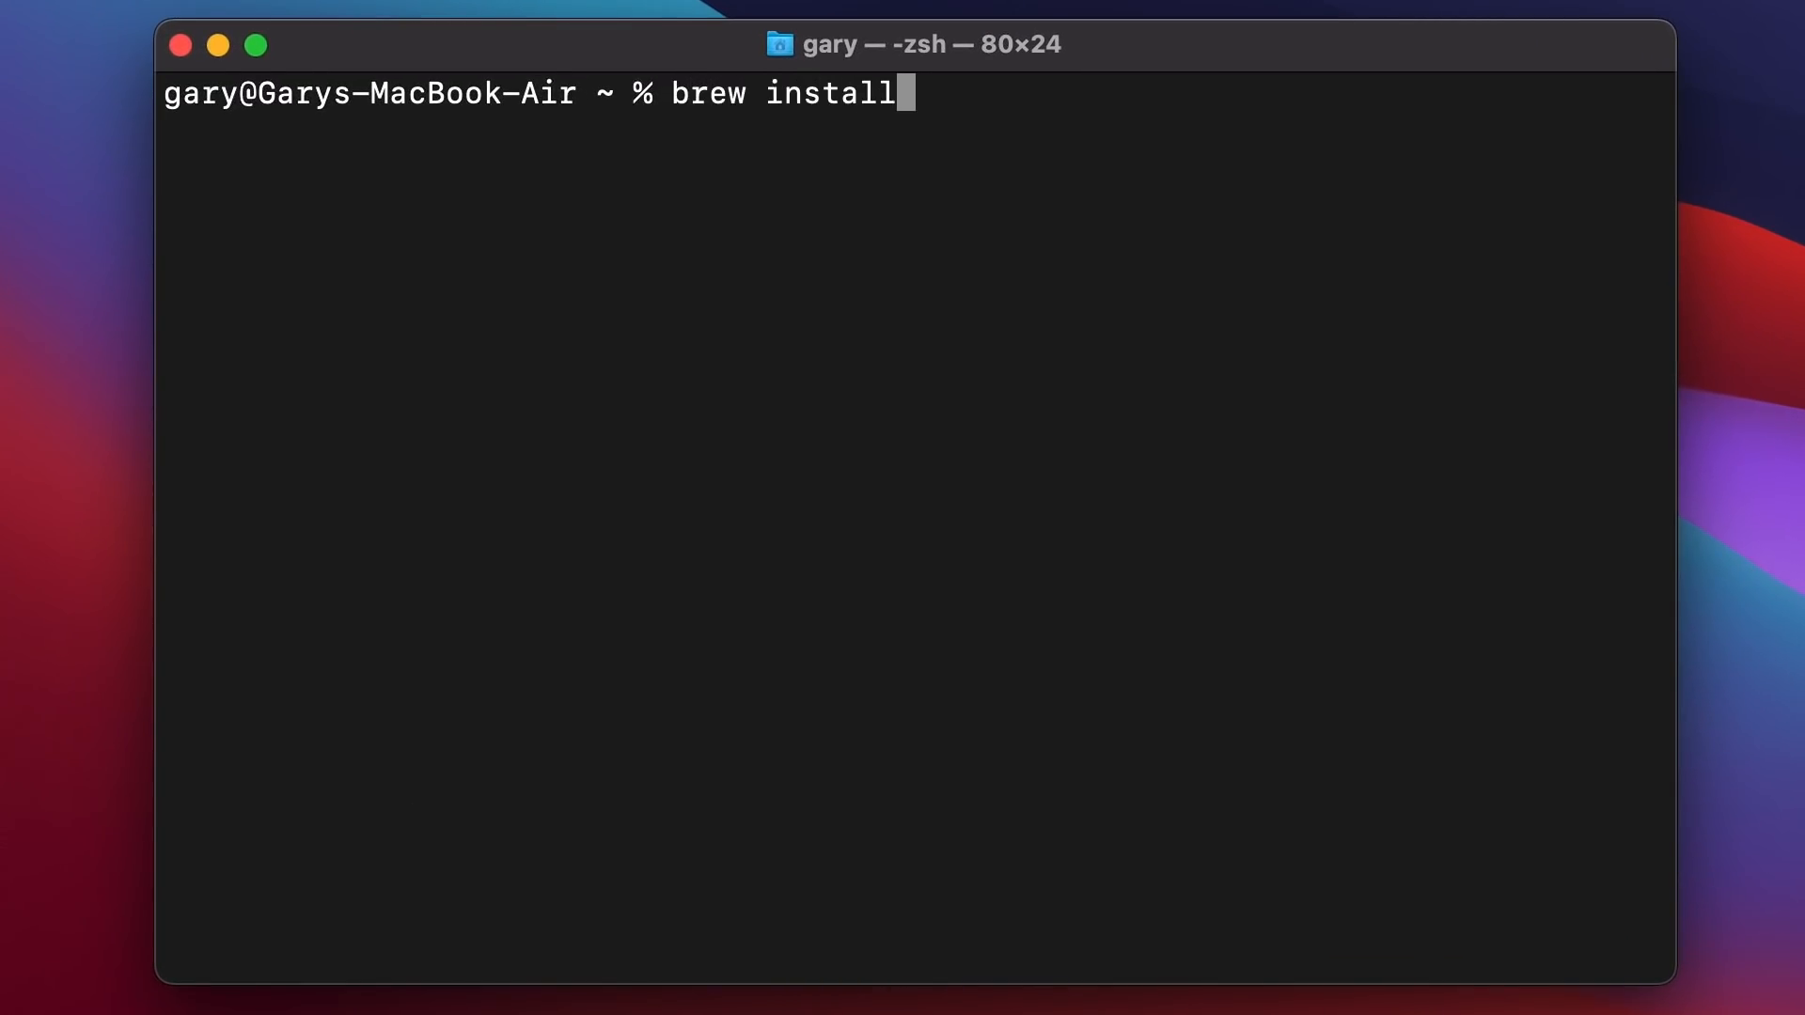
text(" ")
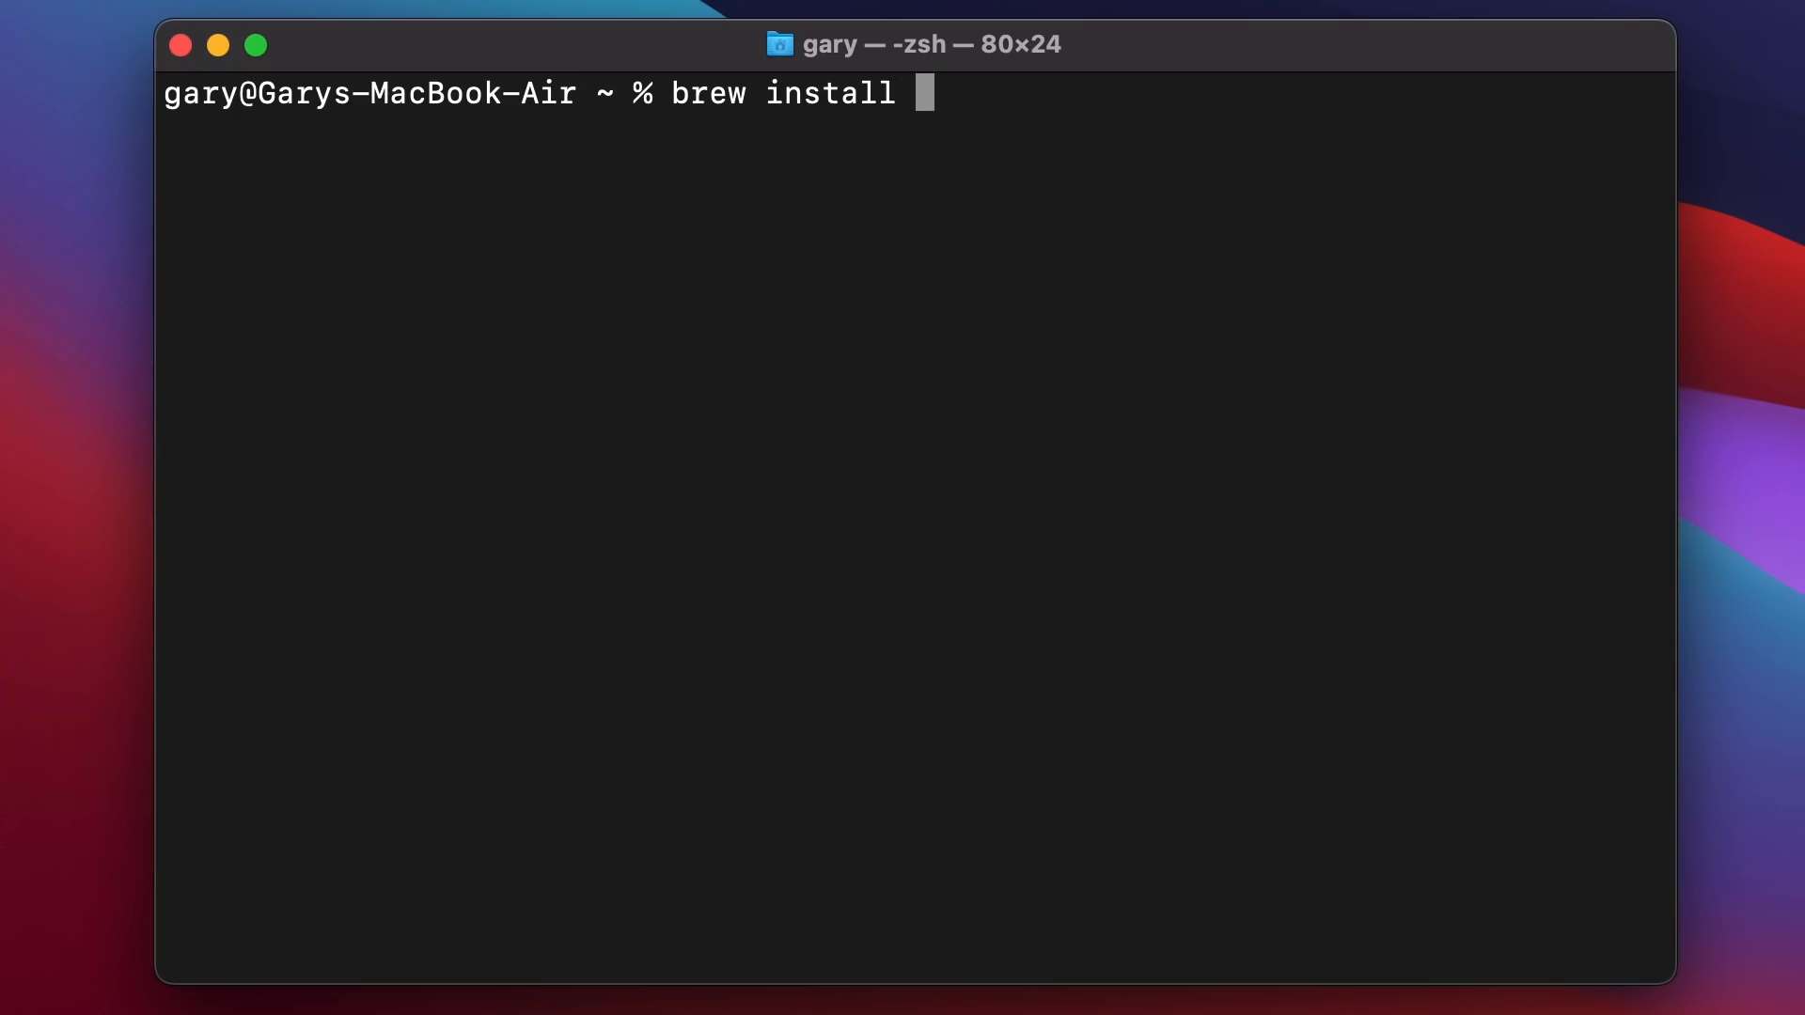
text(qemu)
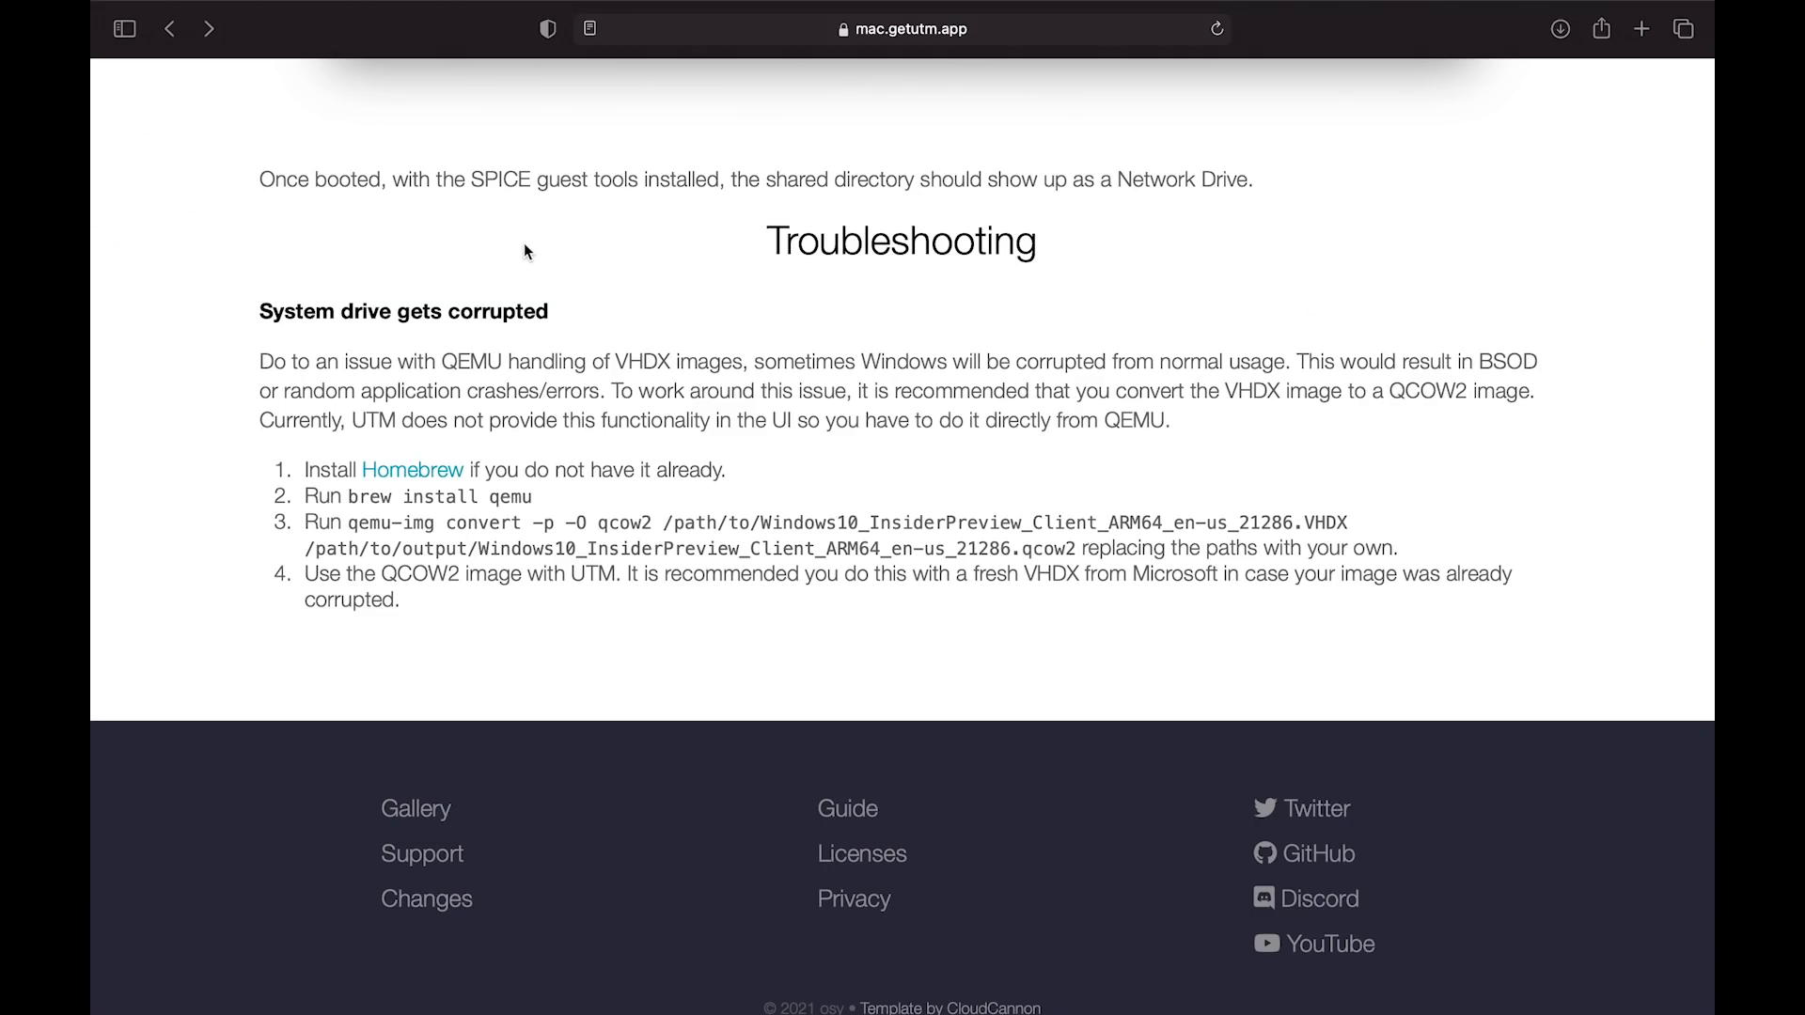
mouse_move(811, 238)
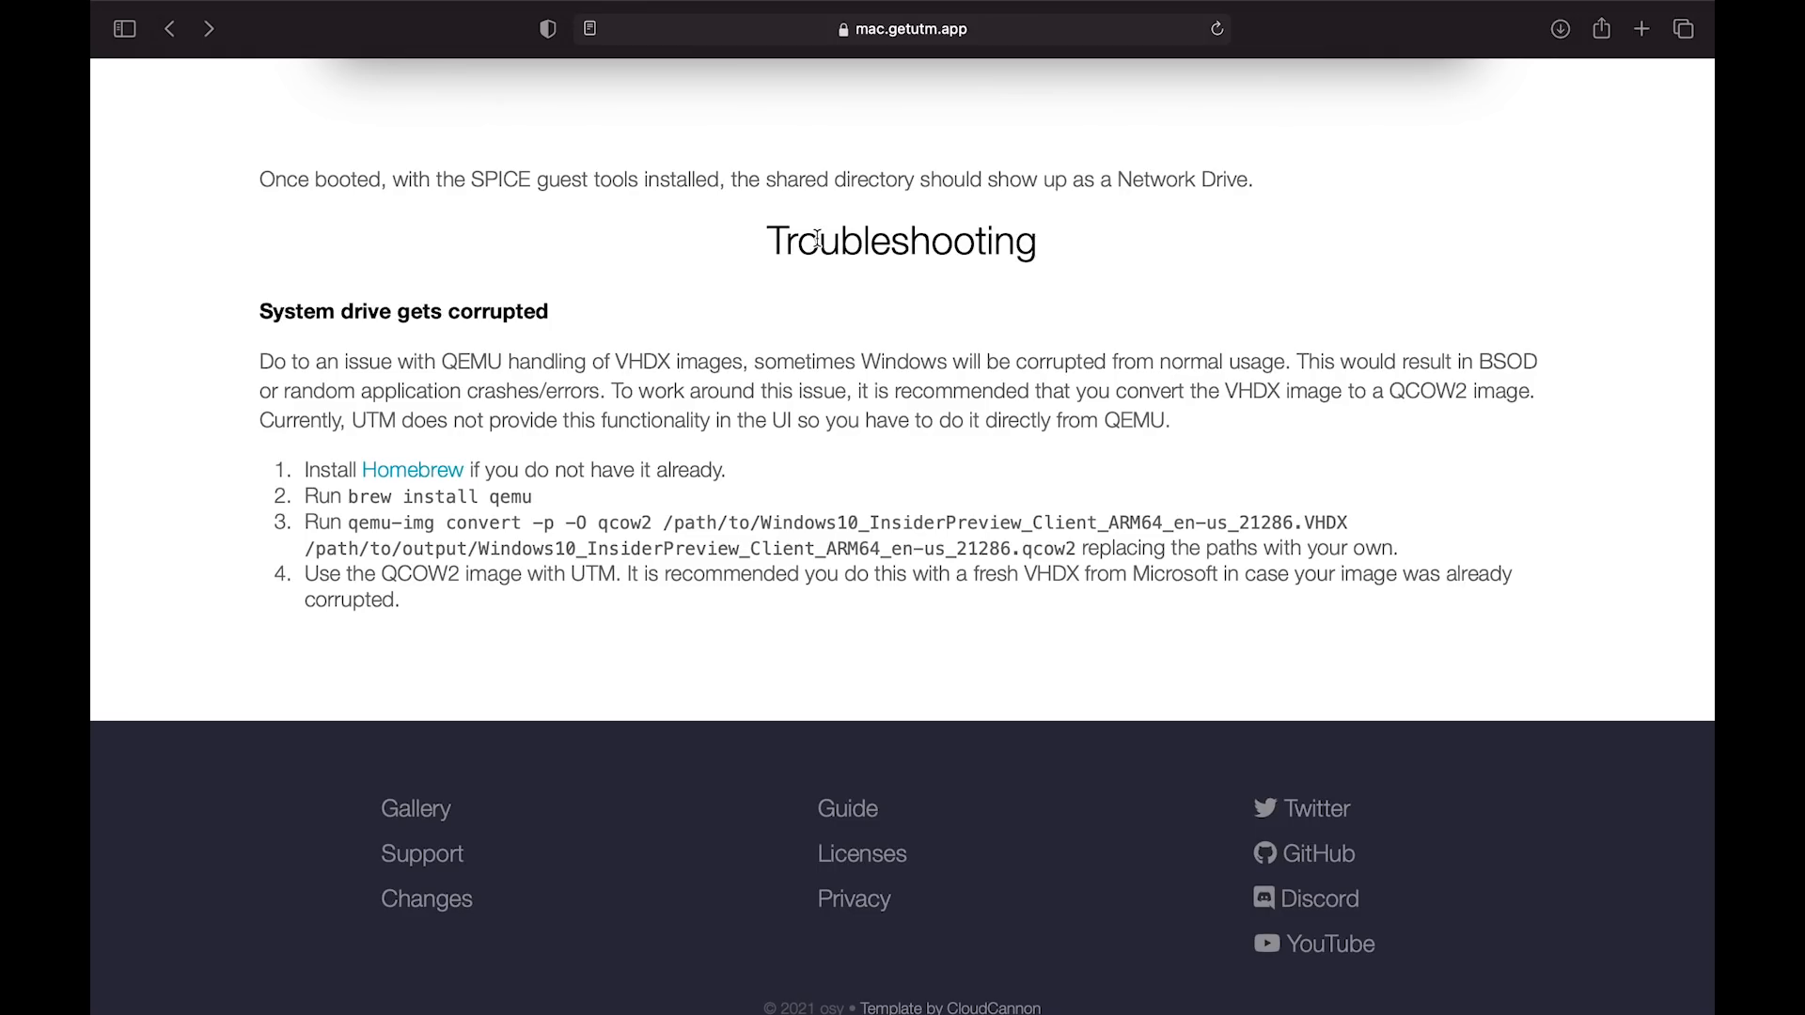
mouse_move(354, 526)
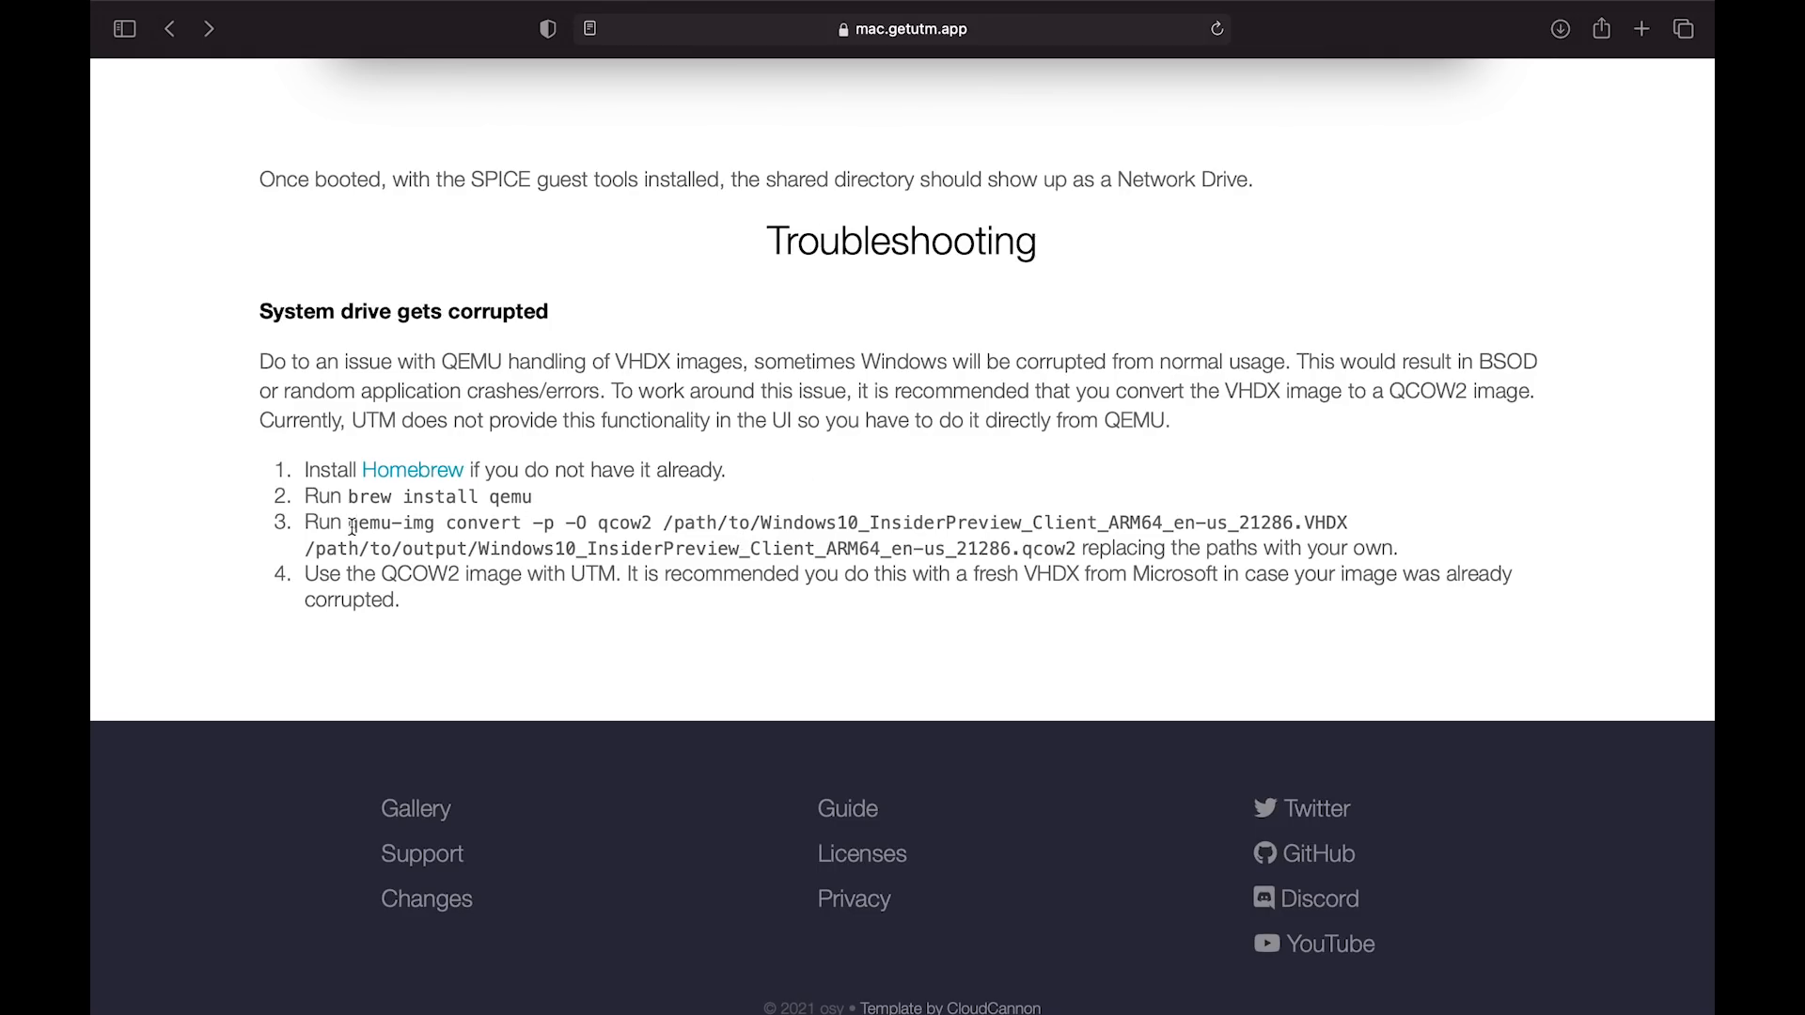
Select the qemu-img convert command line in UTM's troubleshooting step 3
drag(347, 522, 1076, 548)
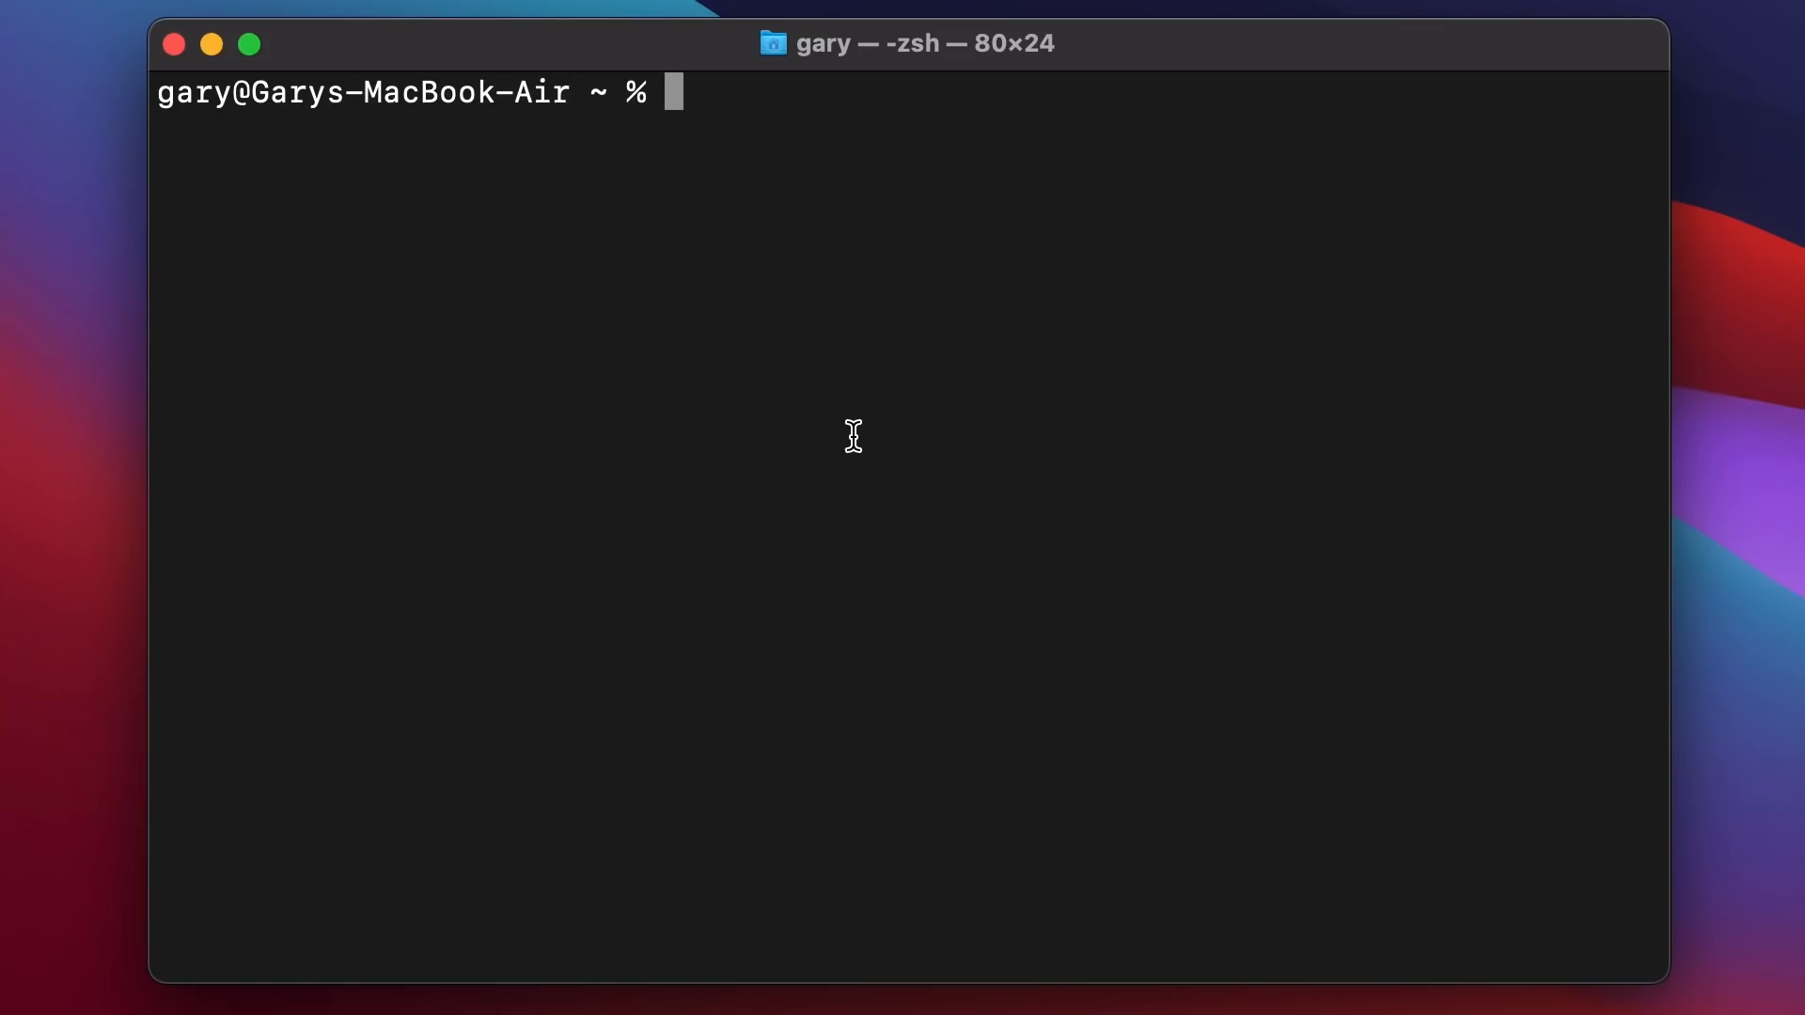
Type 'qemu-img check -r all' on ~/Desktop/Windows10_InsiderPreview_Client_ARM64_en-us_21354.VHDX, plus 'brew install qemu'
text(qem)
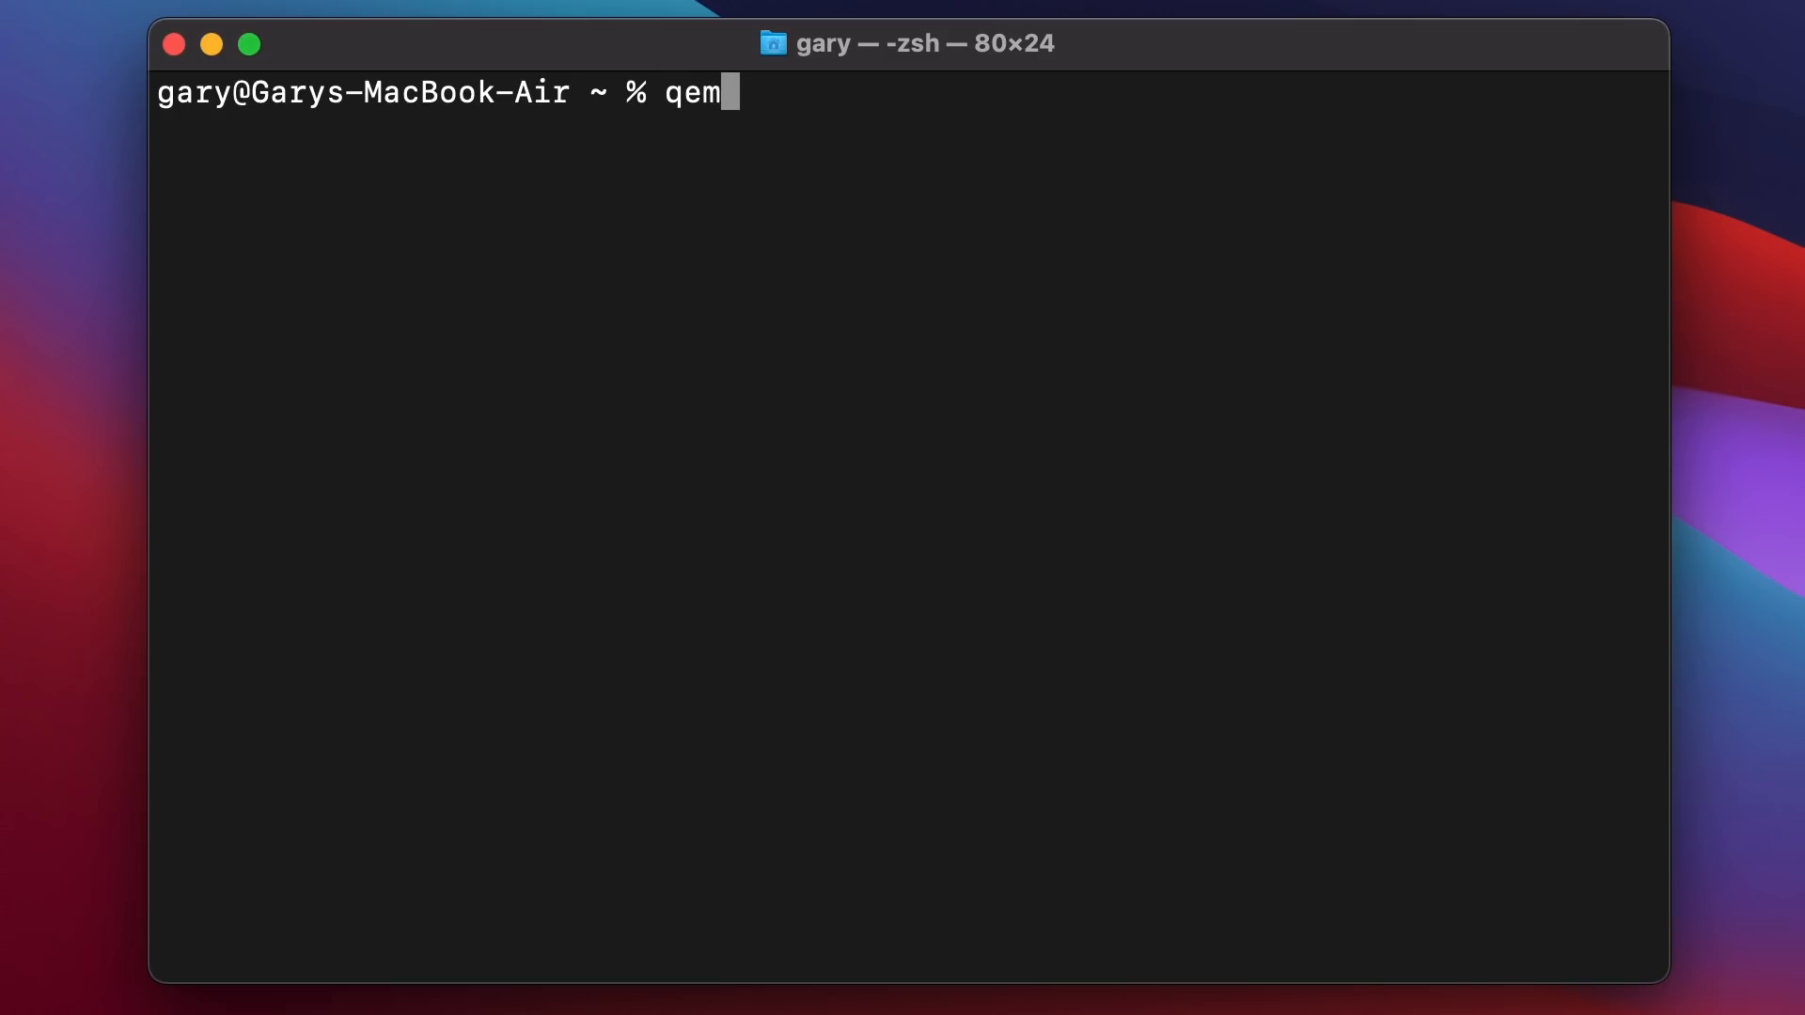
text(u-im)
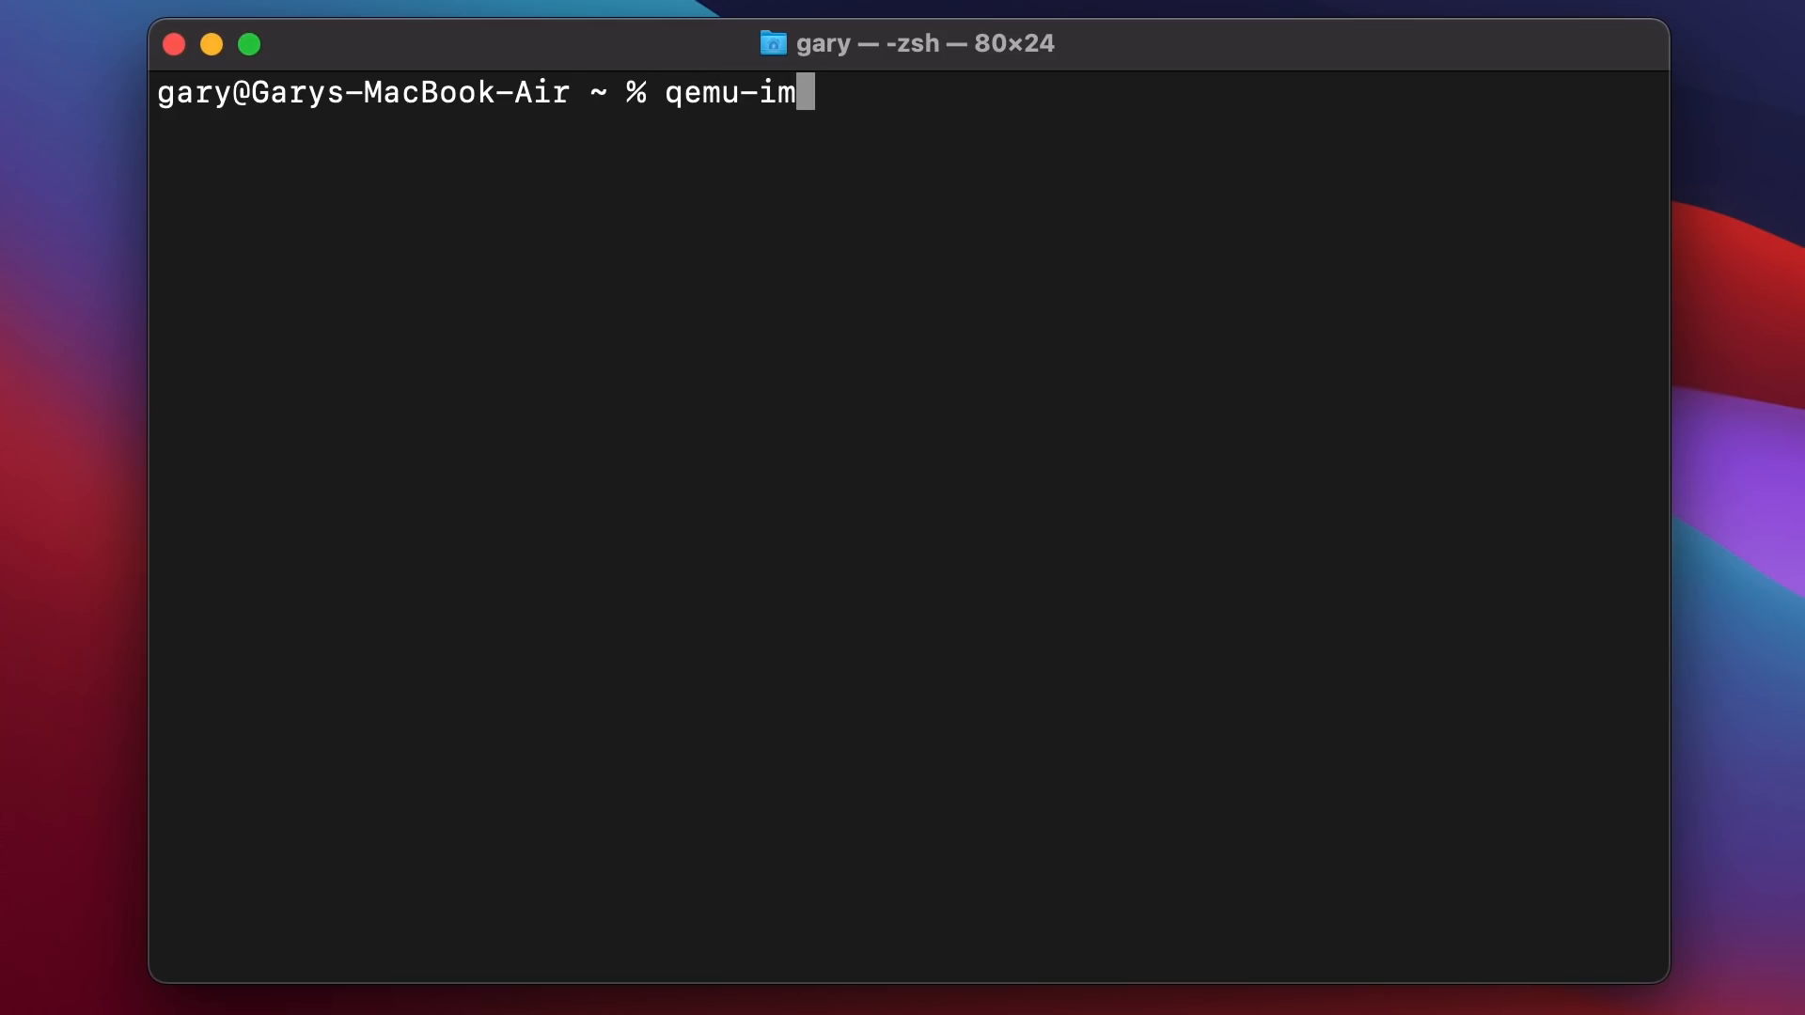
text(g check)
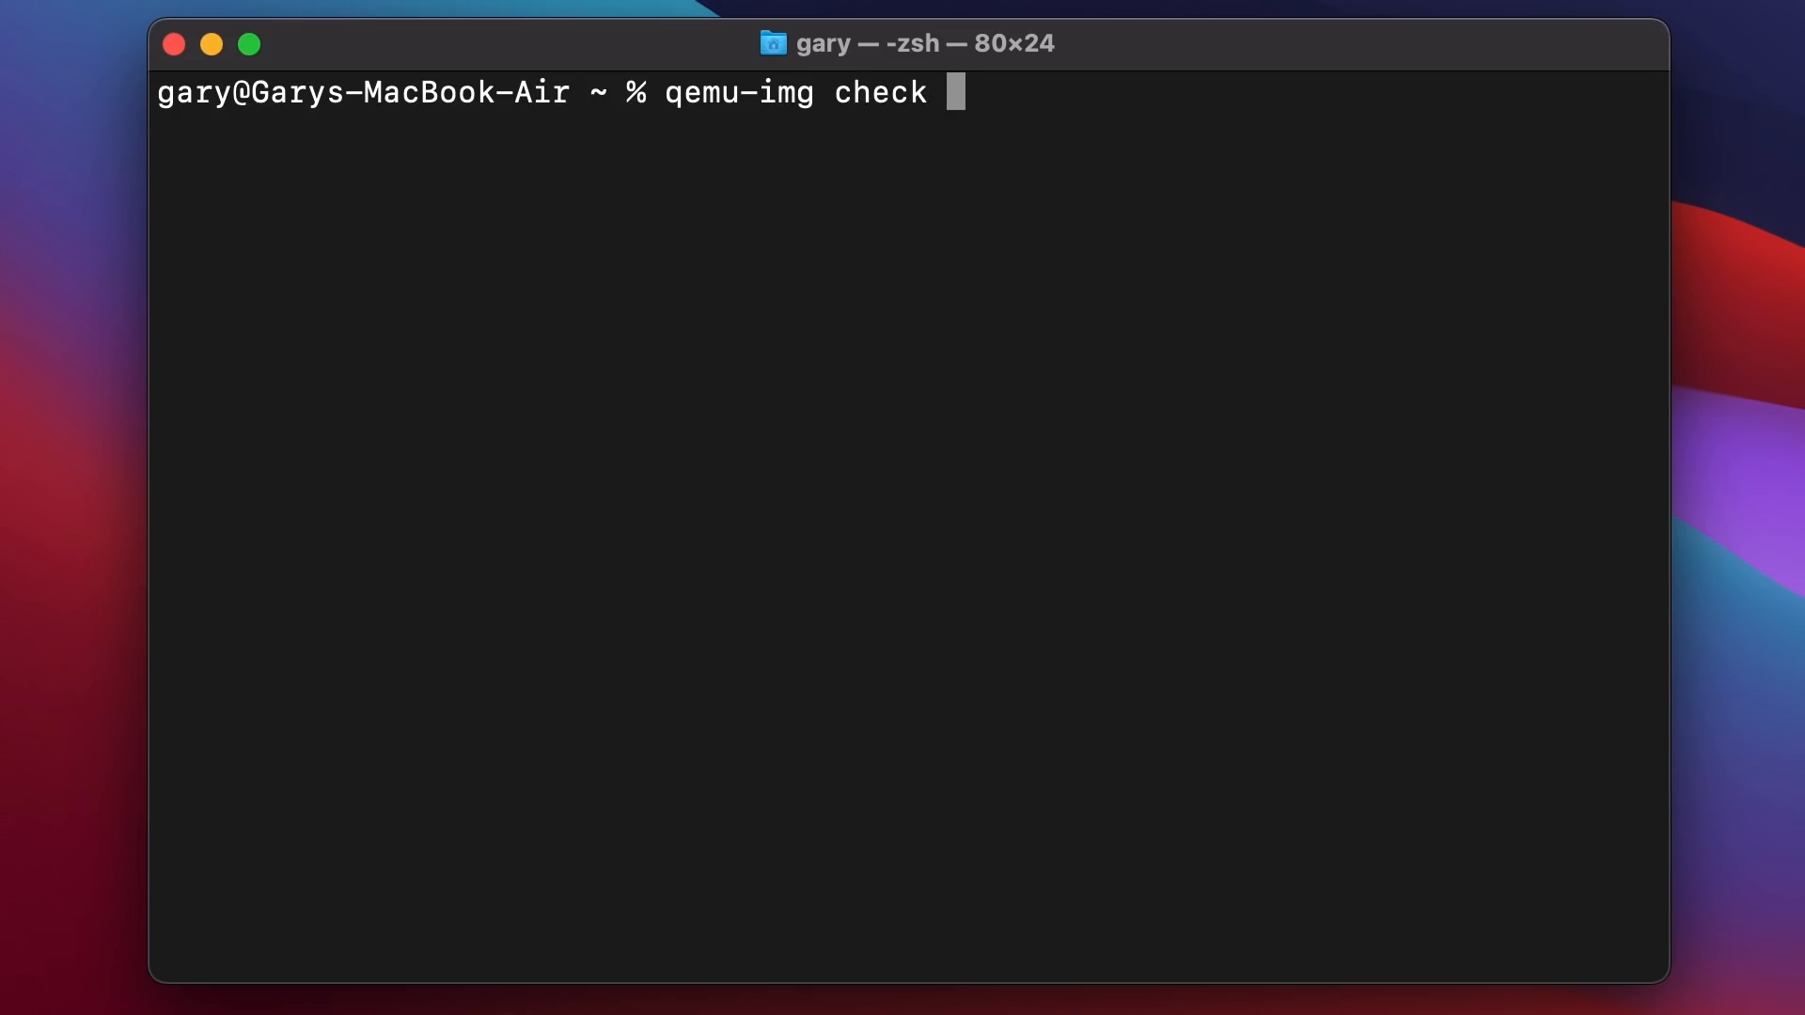
text(-r)
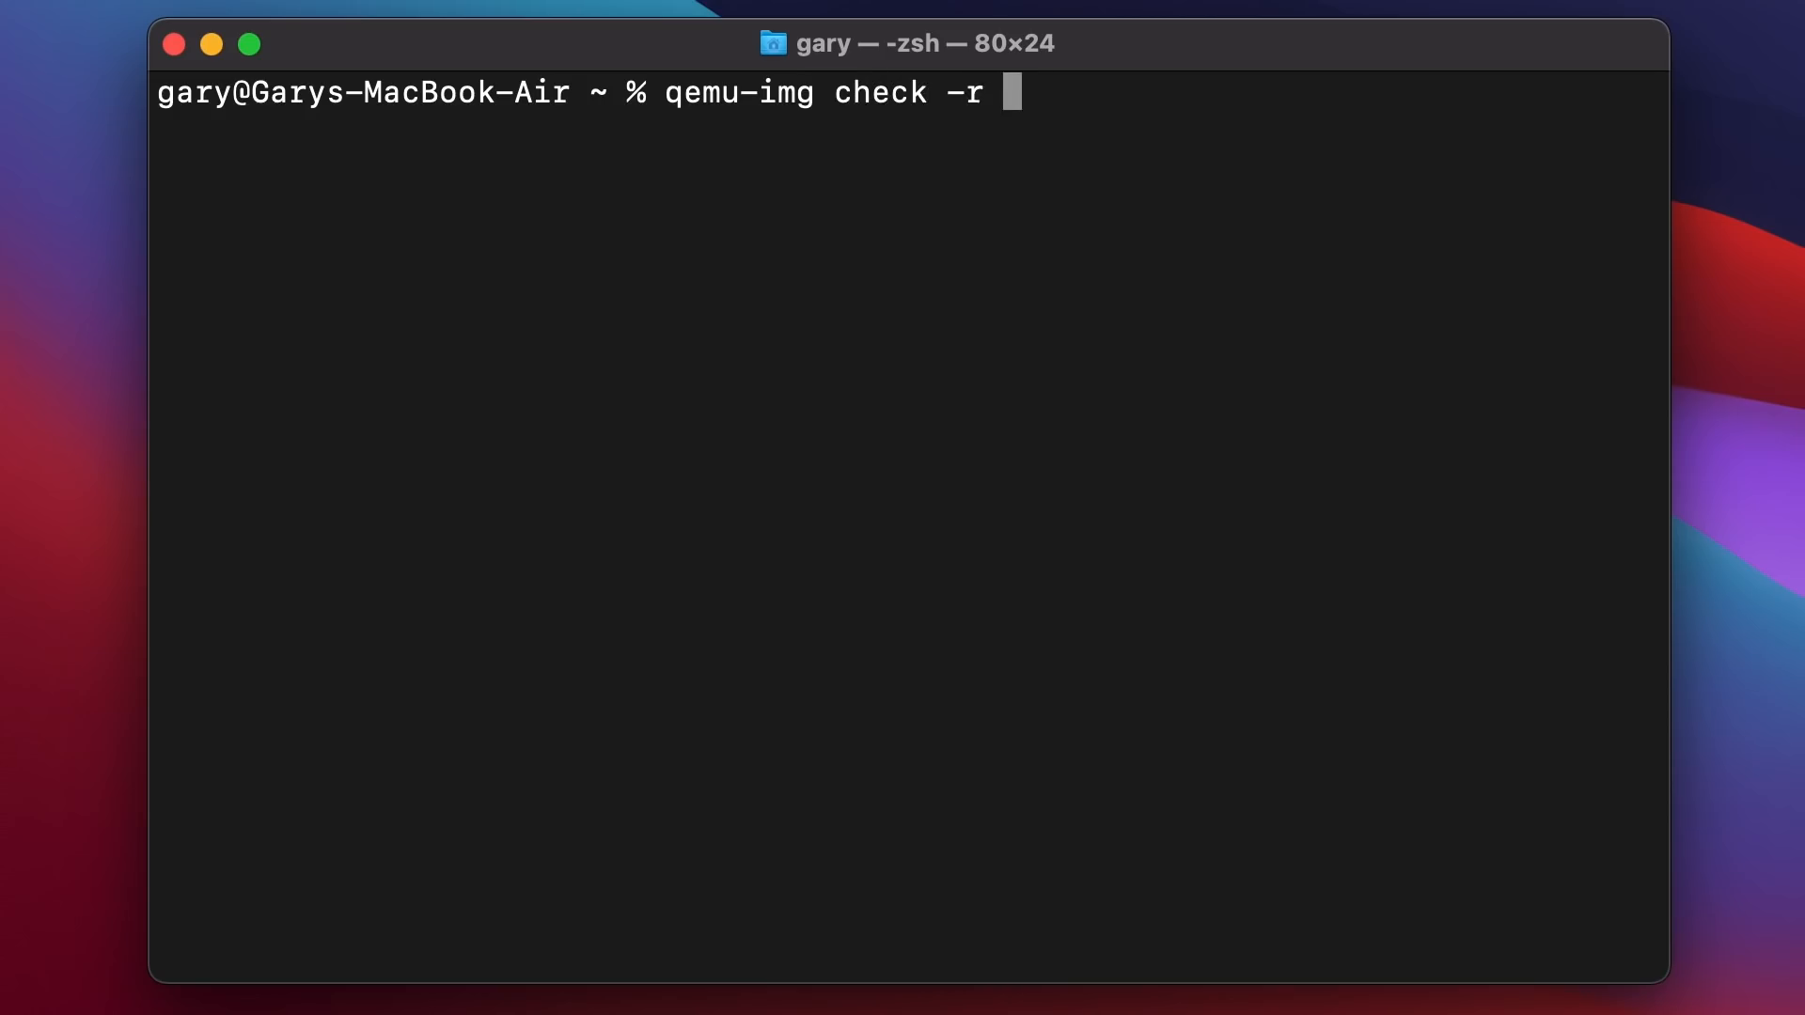
text(all)
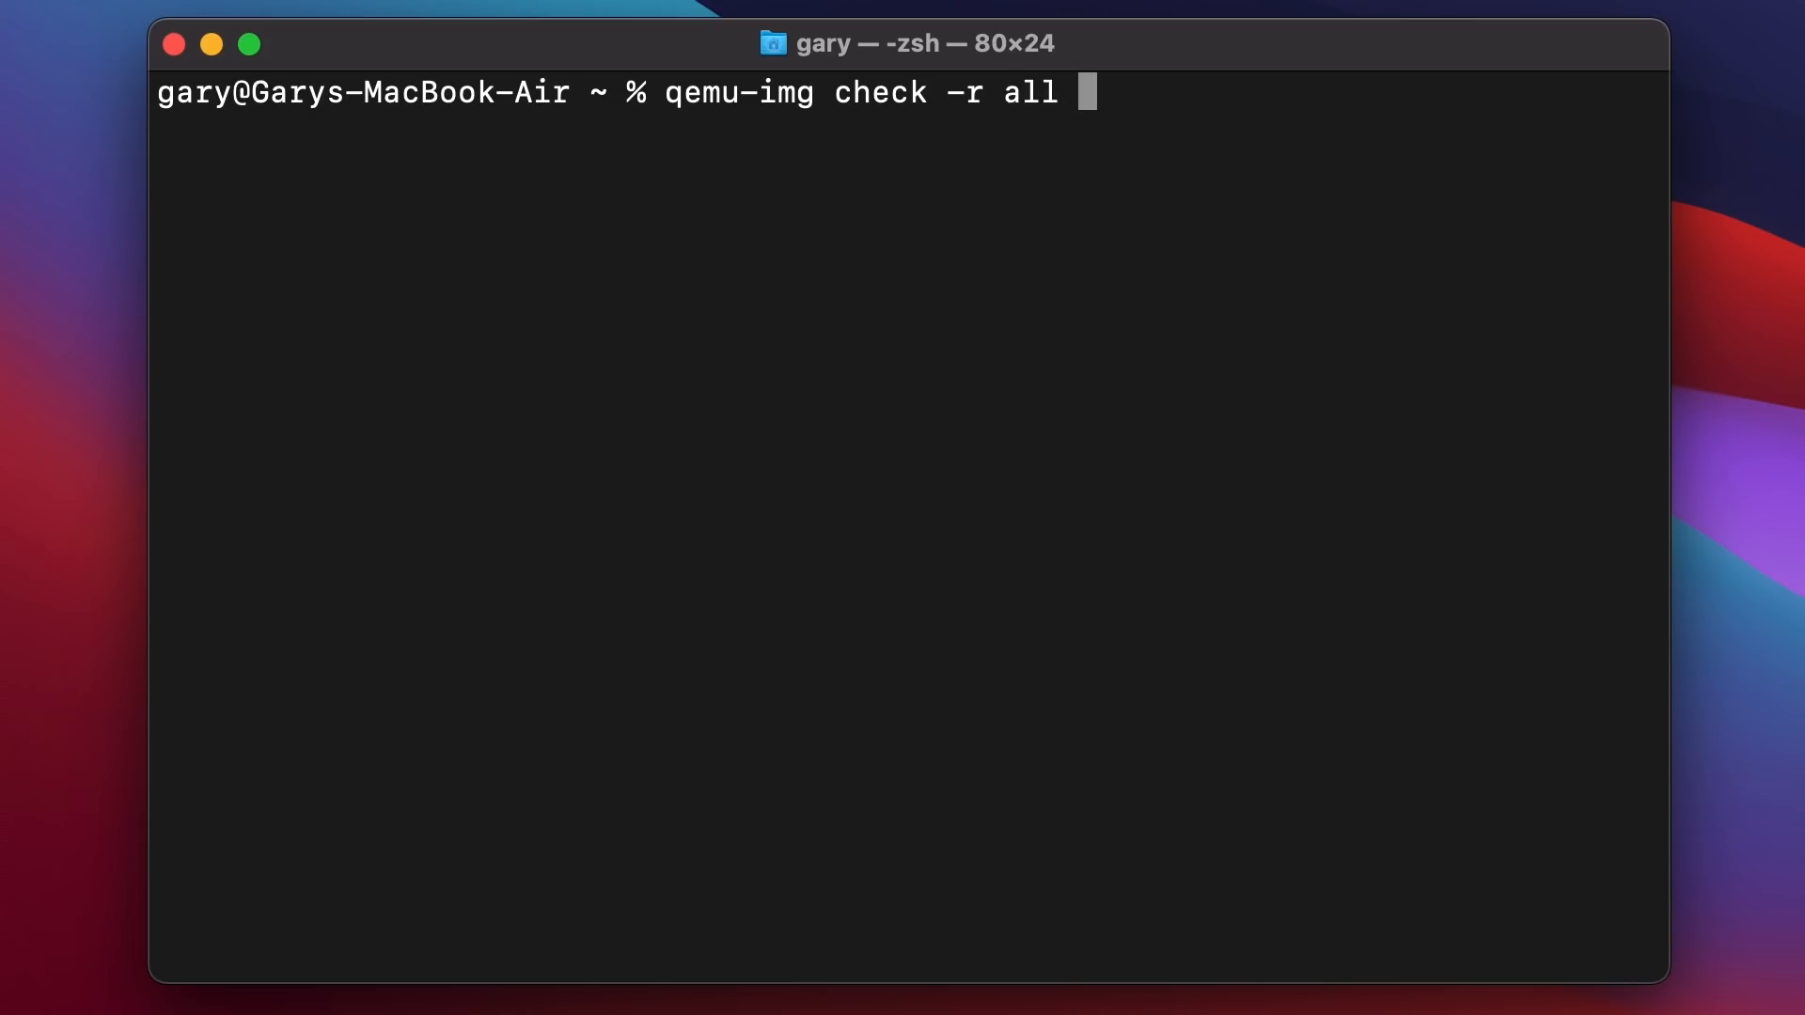
text(~/Desktop/)
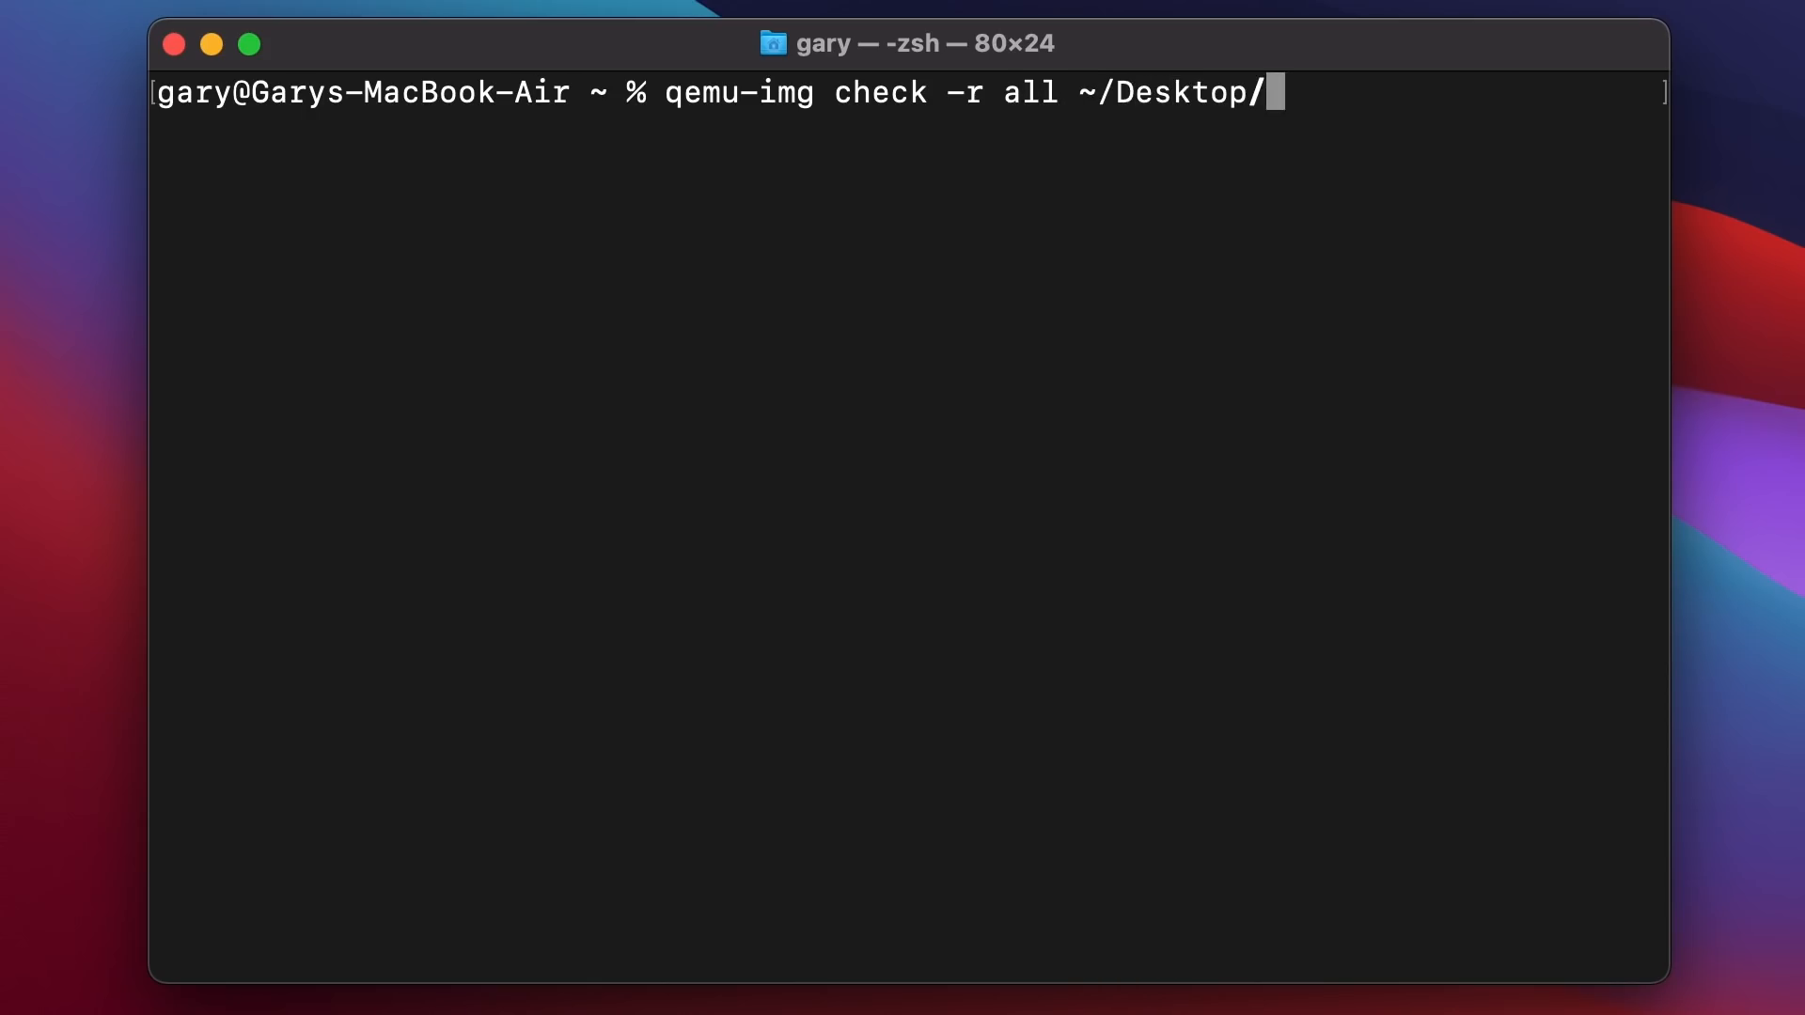
text(Windows10_InsiderPreview_Client_ARM64_en-us_21354.VHDX)
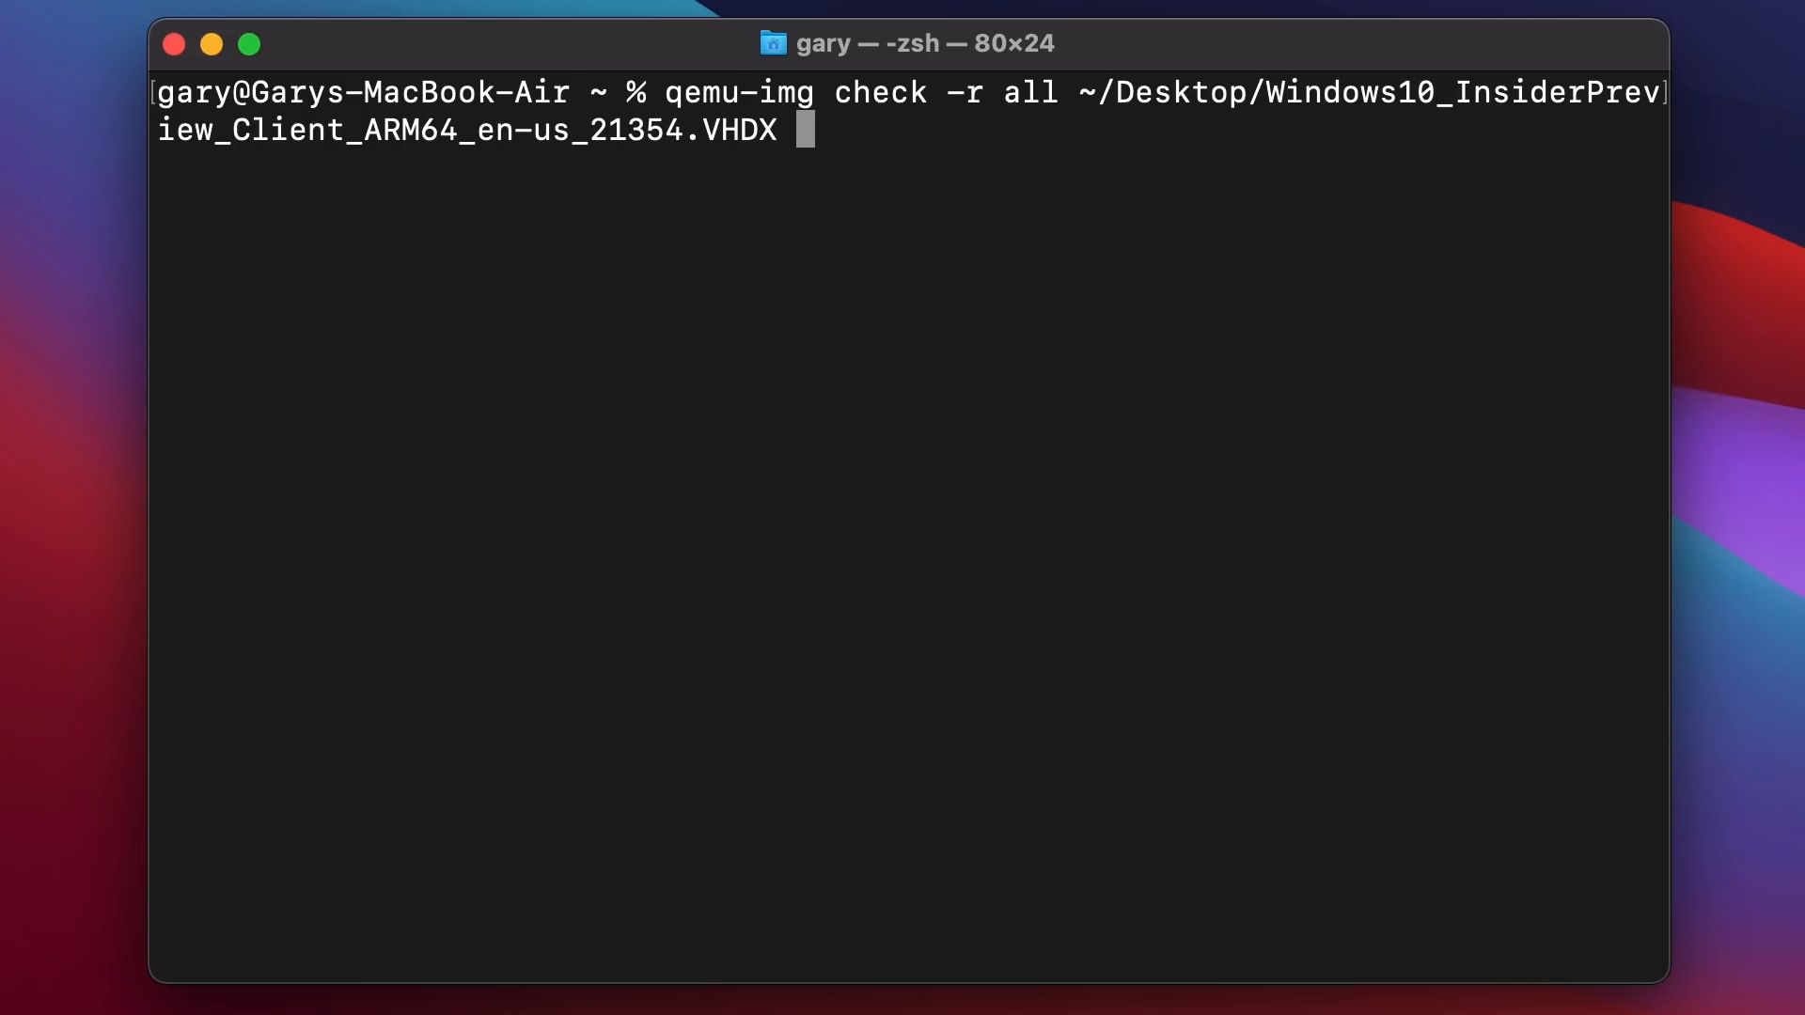
text(brew install qemu)
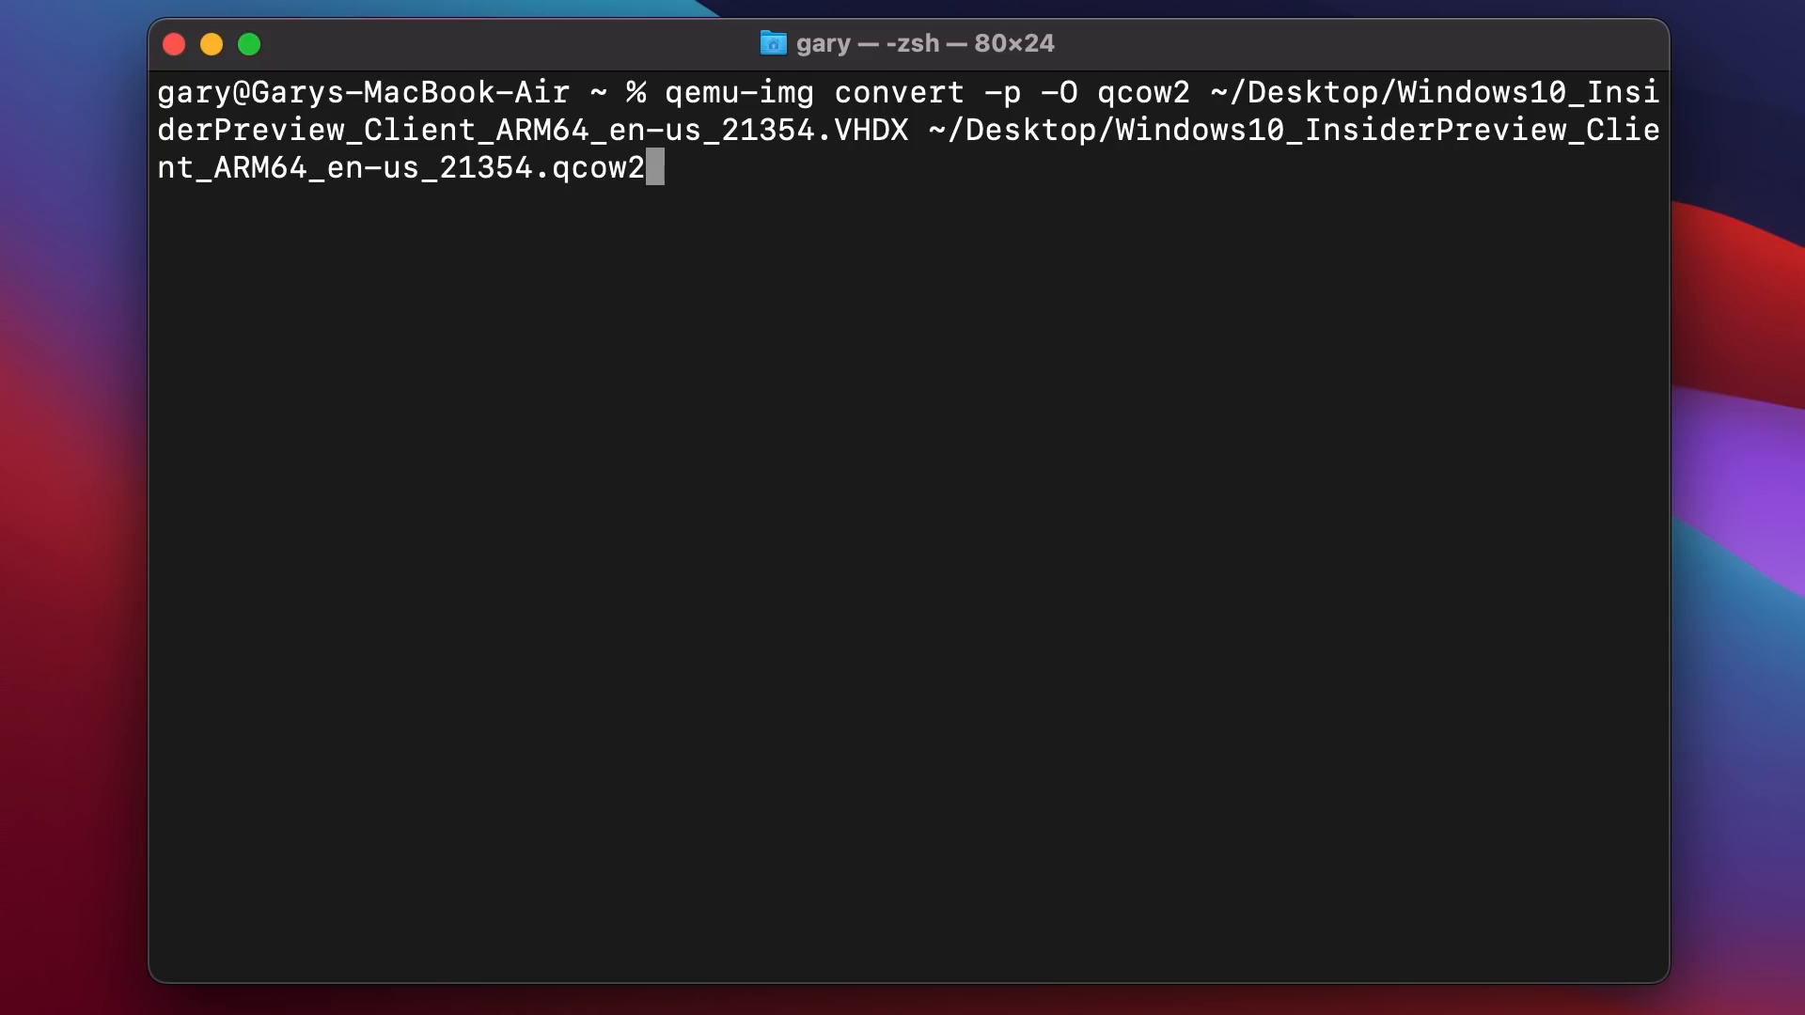
mouse_move(1060, 104)
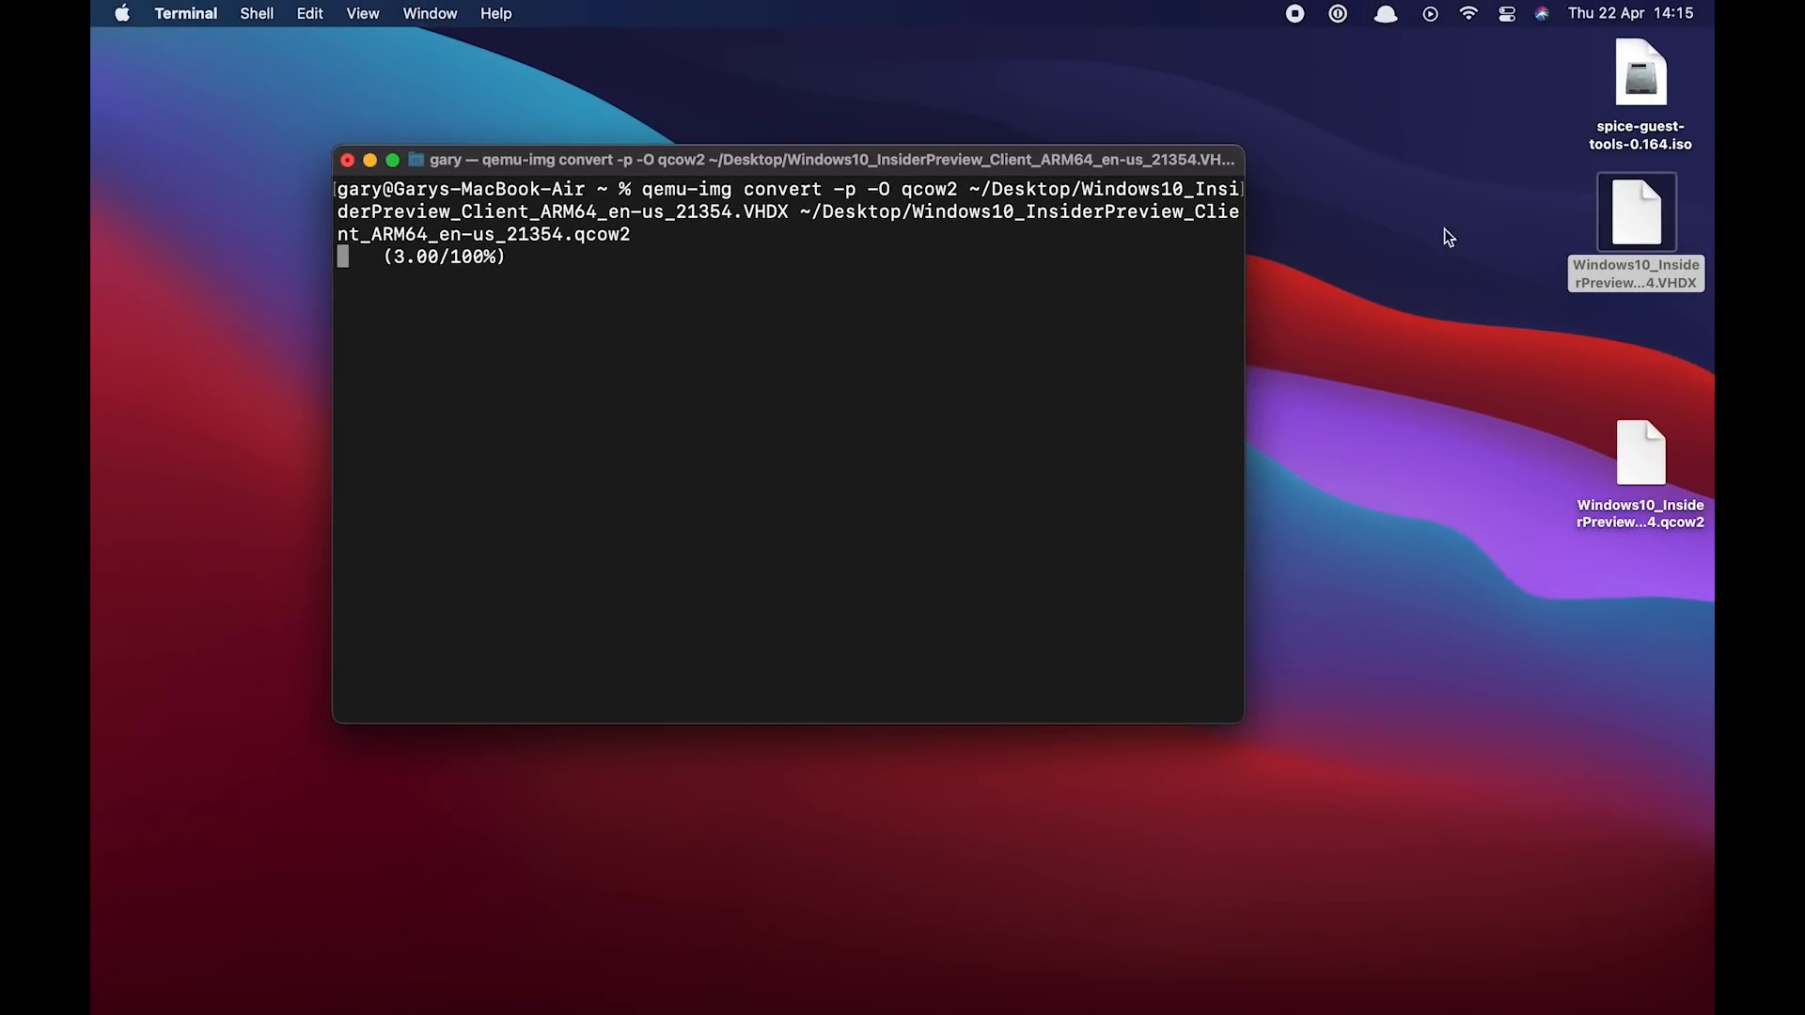
mouse_move(841, 404)
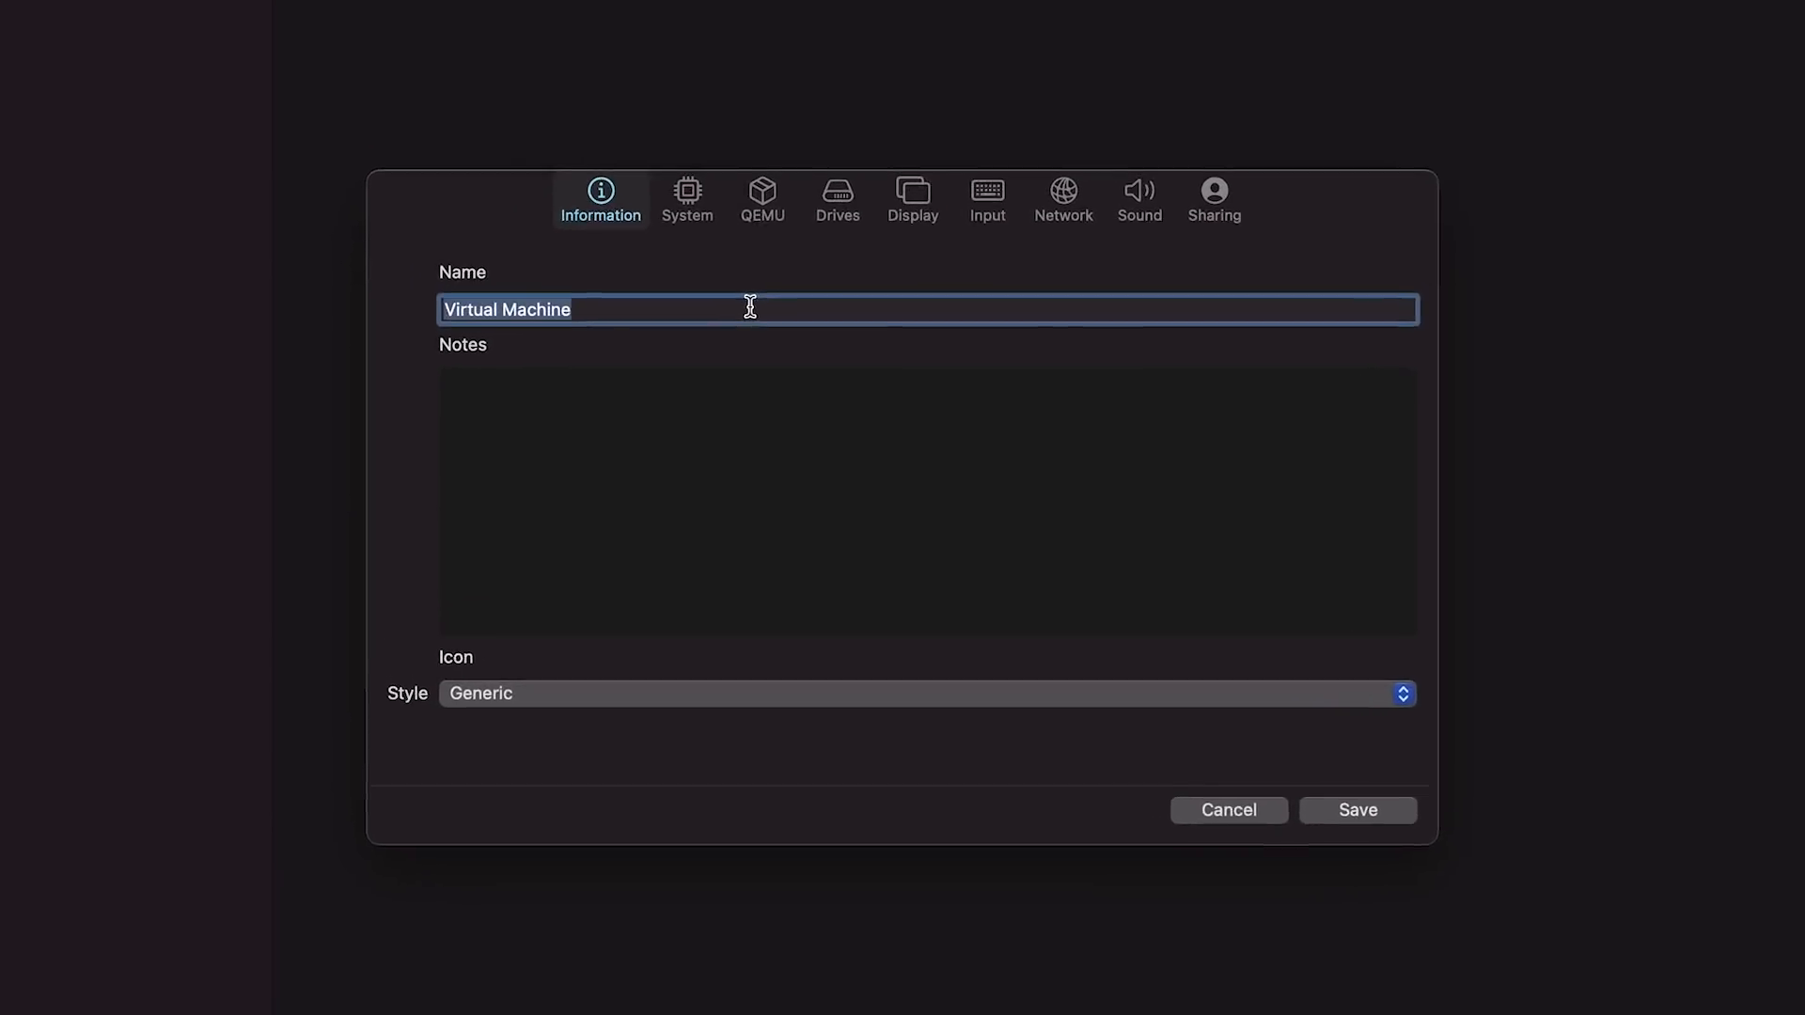
Name the VM 'Windows 10' and give it an Operating System icon style
text(Windows 10)
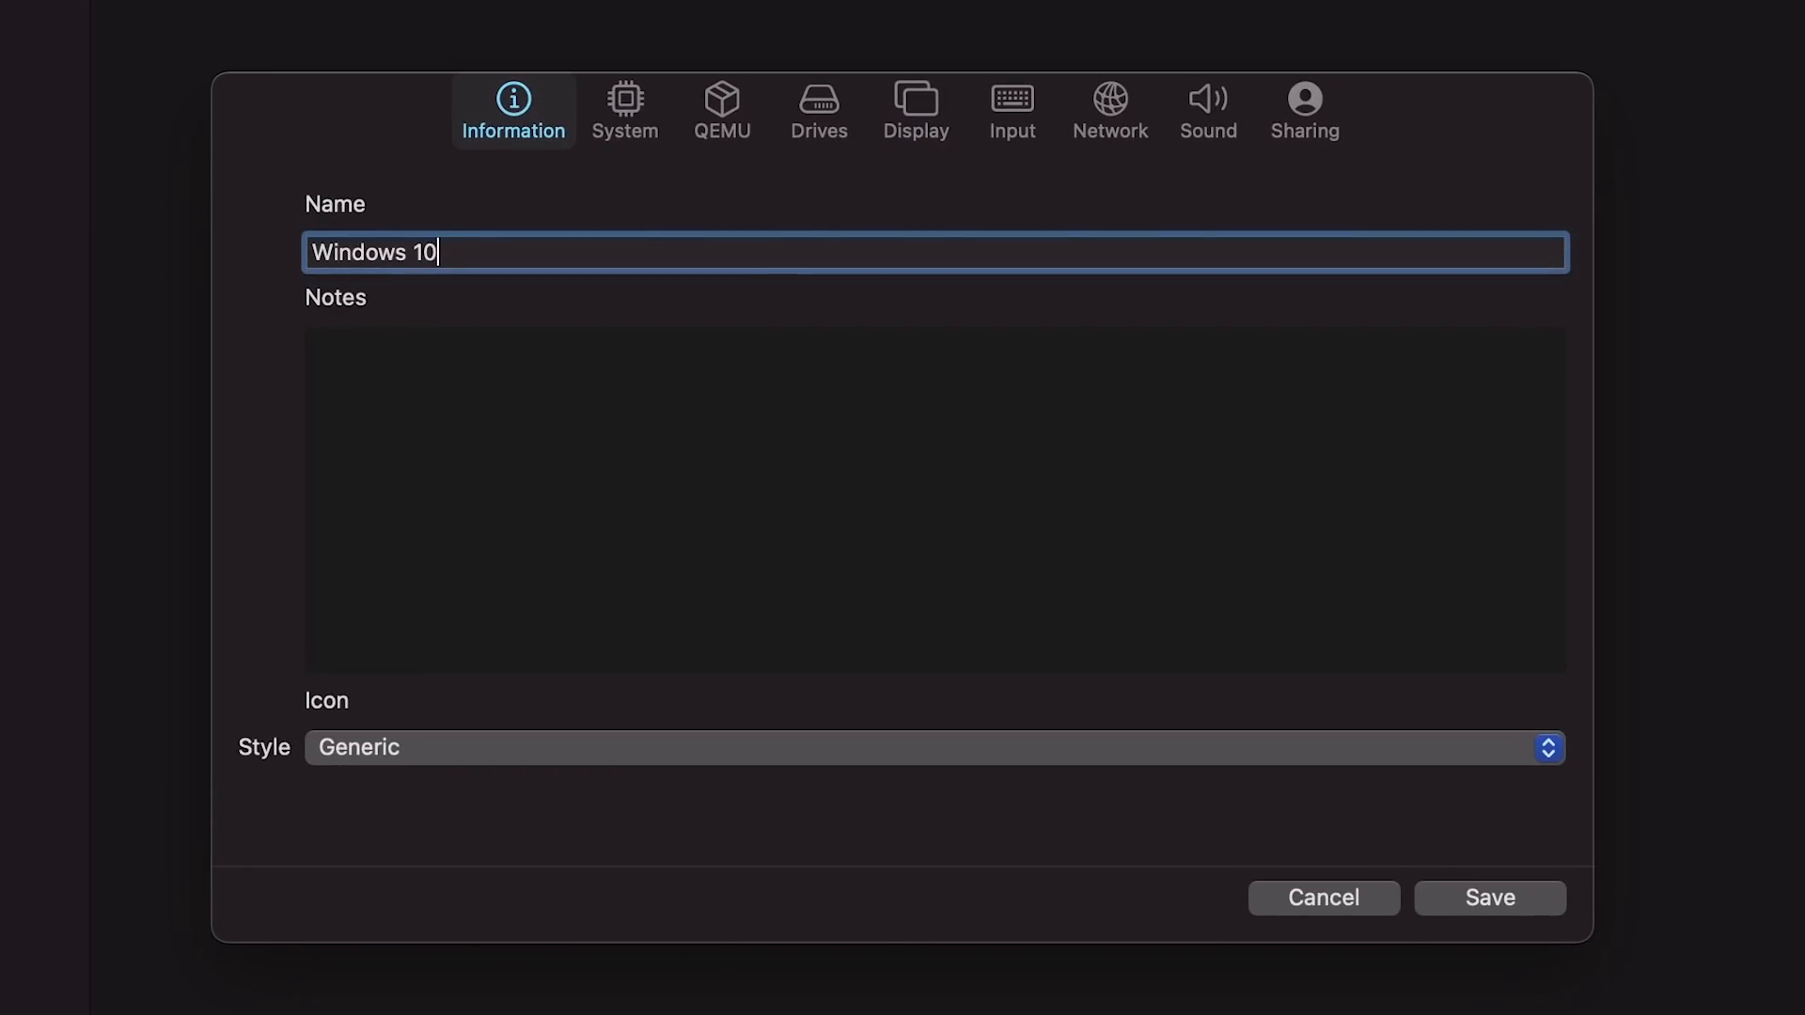
click(932, 748)
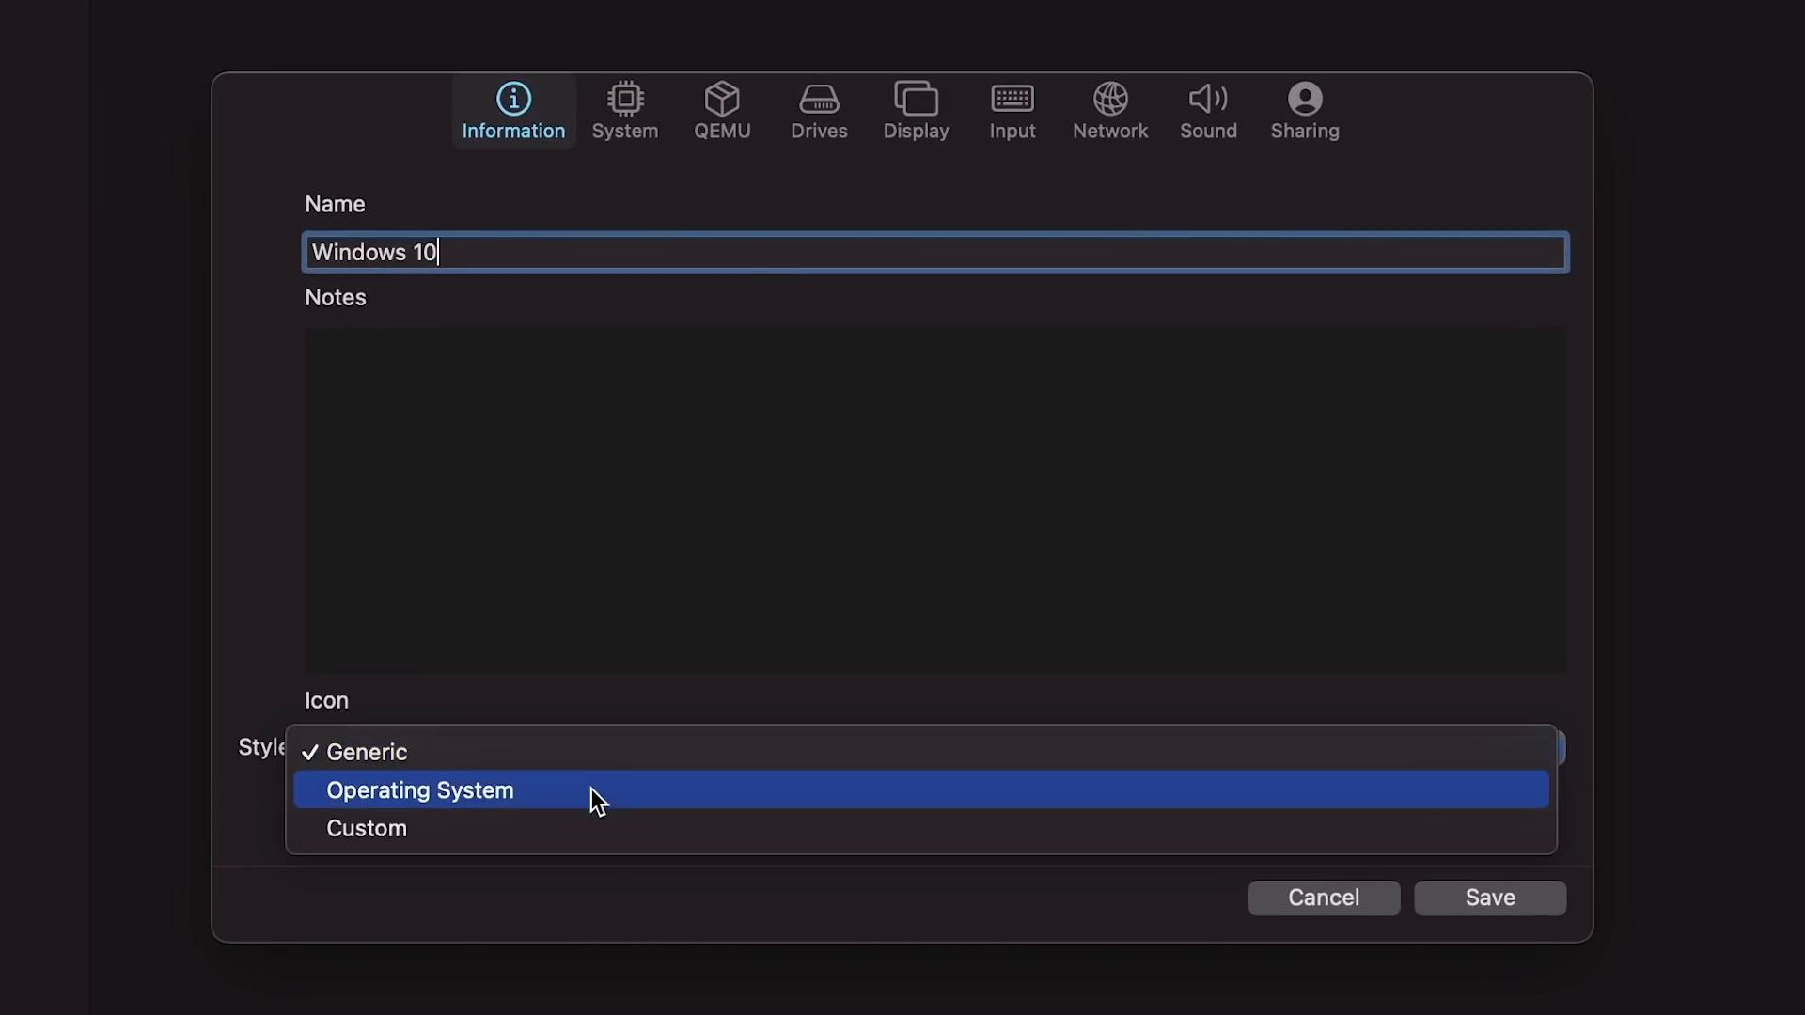
click(420, 789)
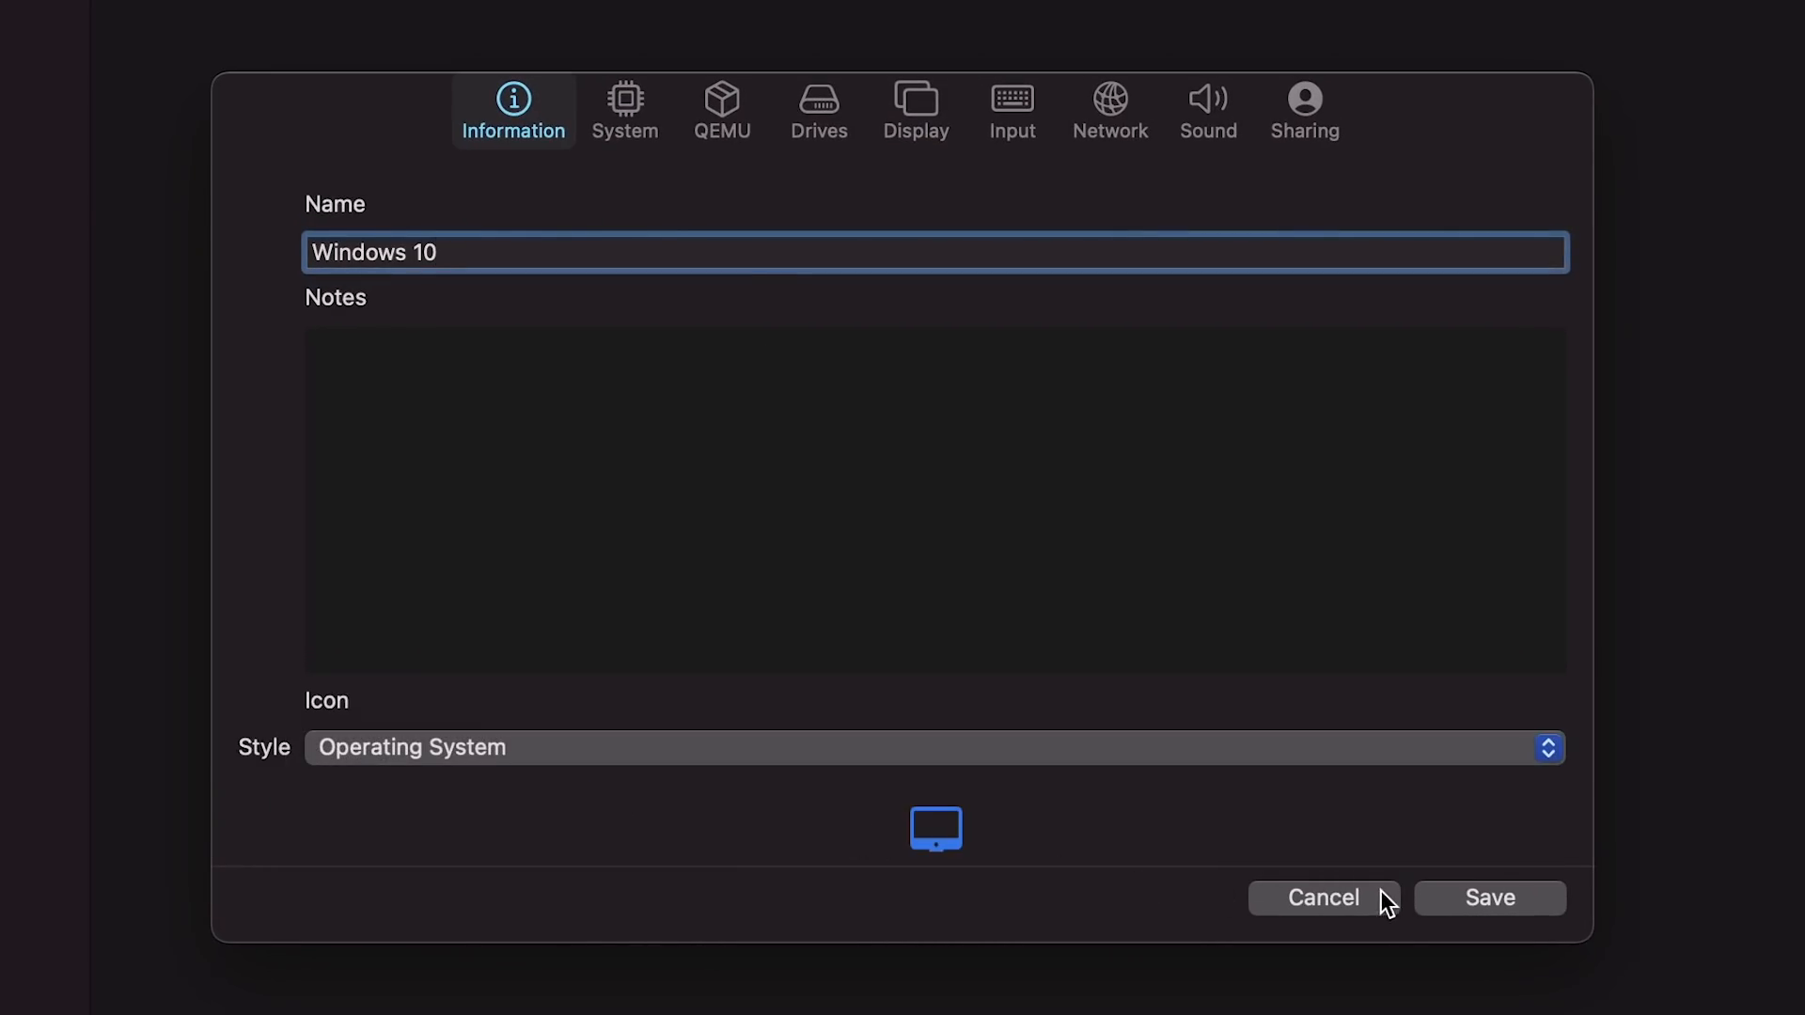
Set the system architecture to ARM64 and memory to 4096 MB
click(624, 111)
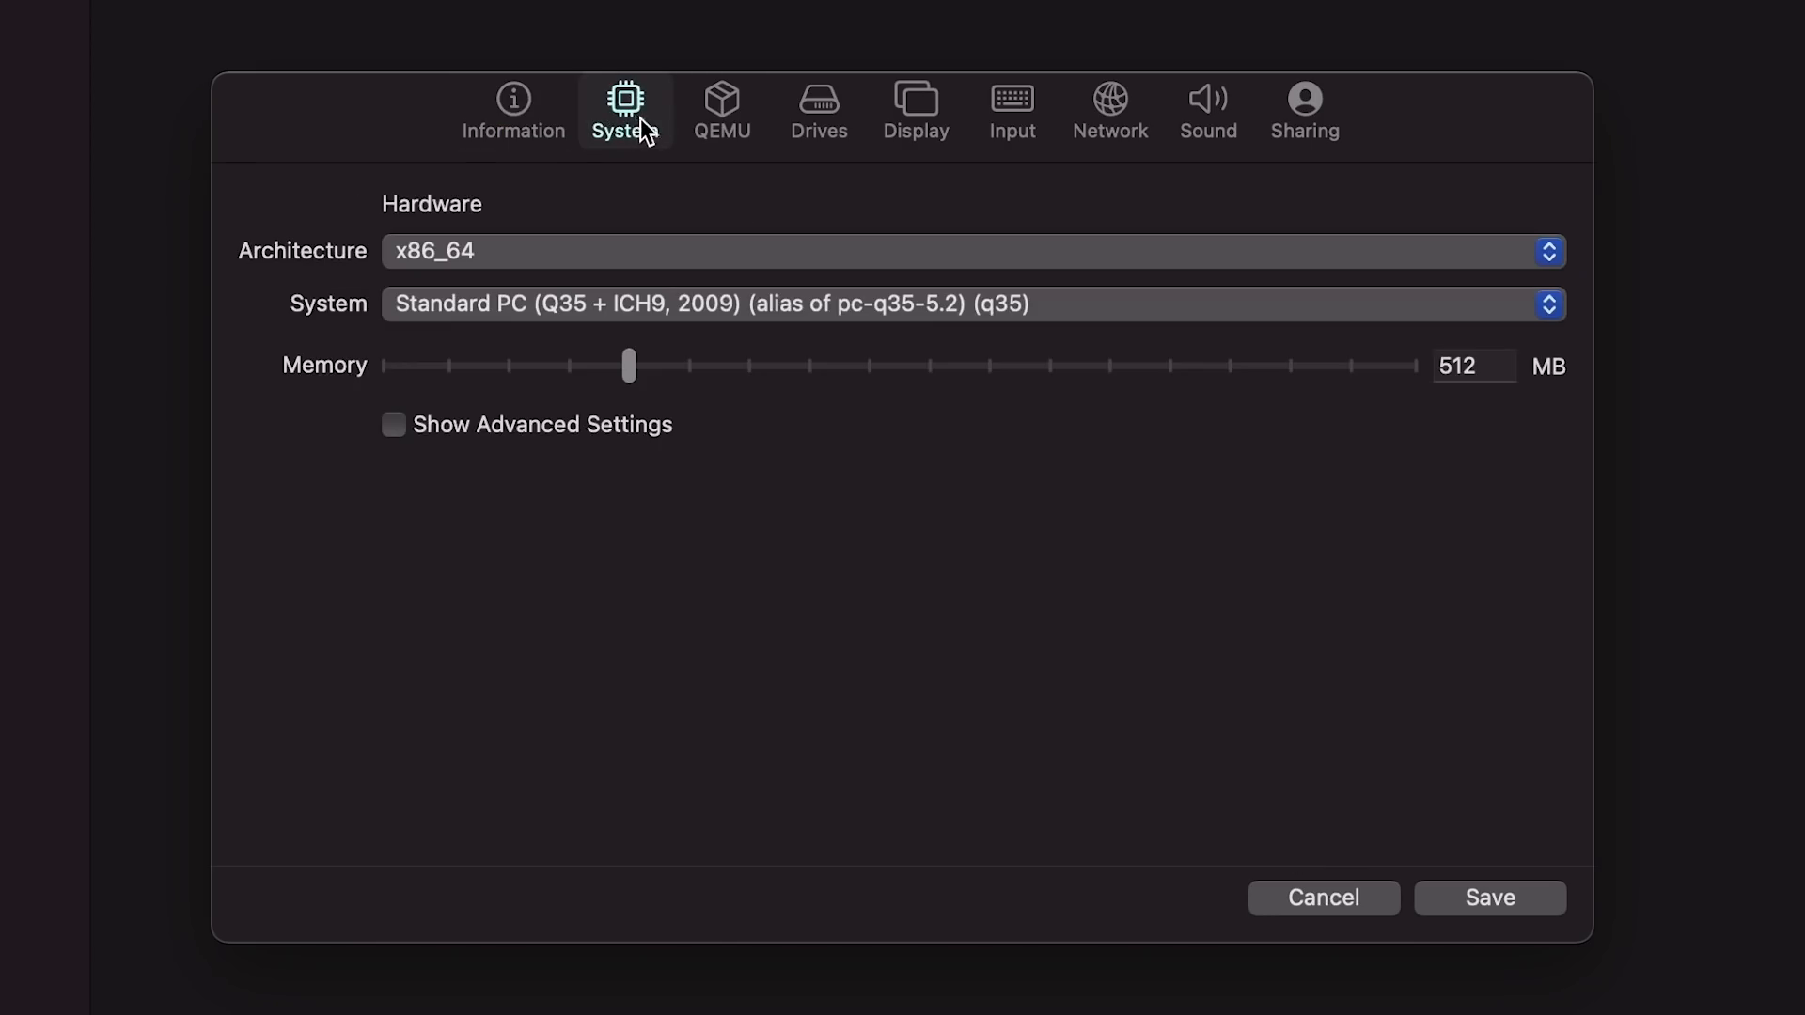
click(970, 251)
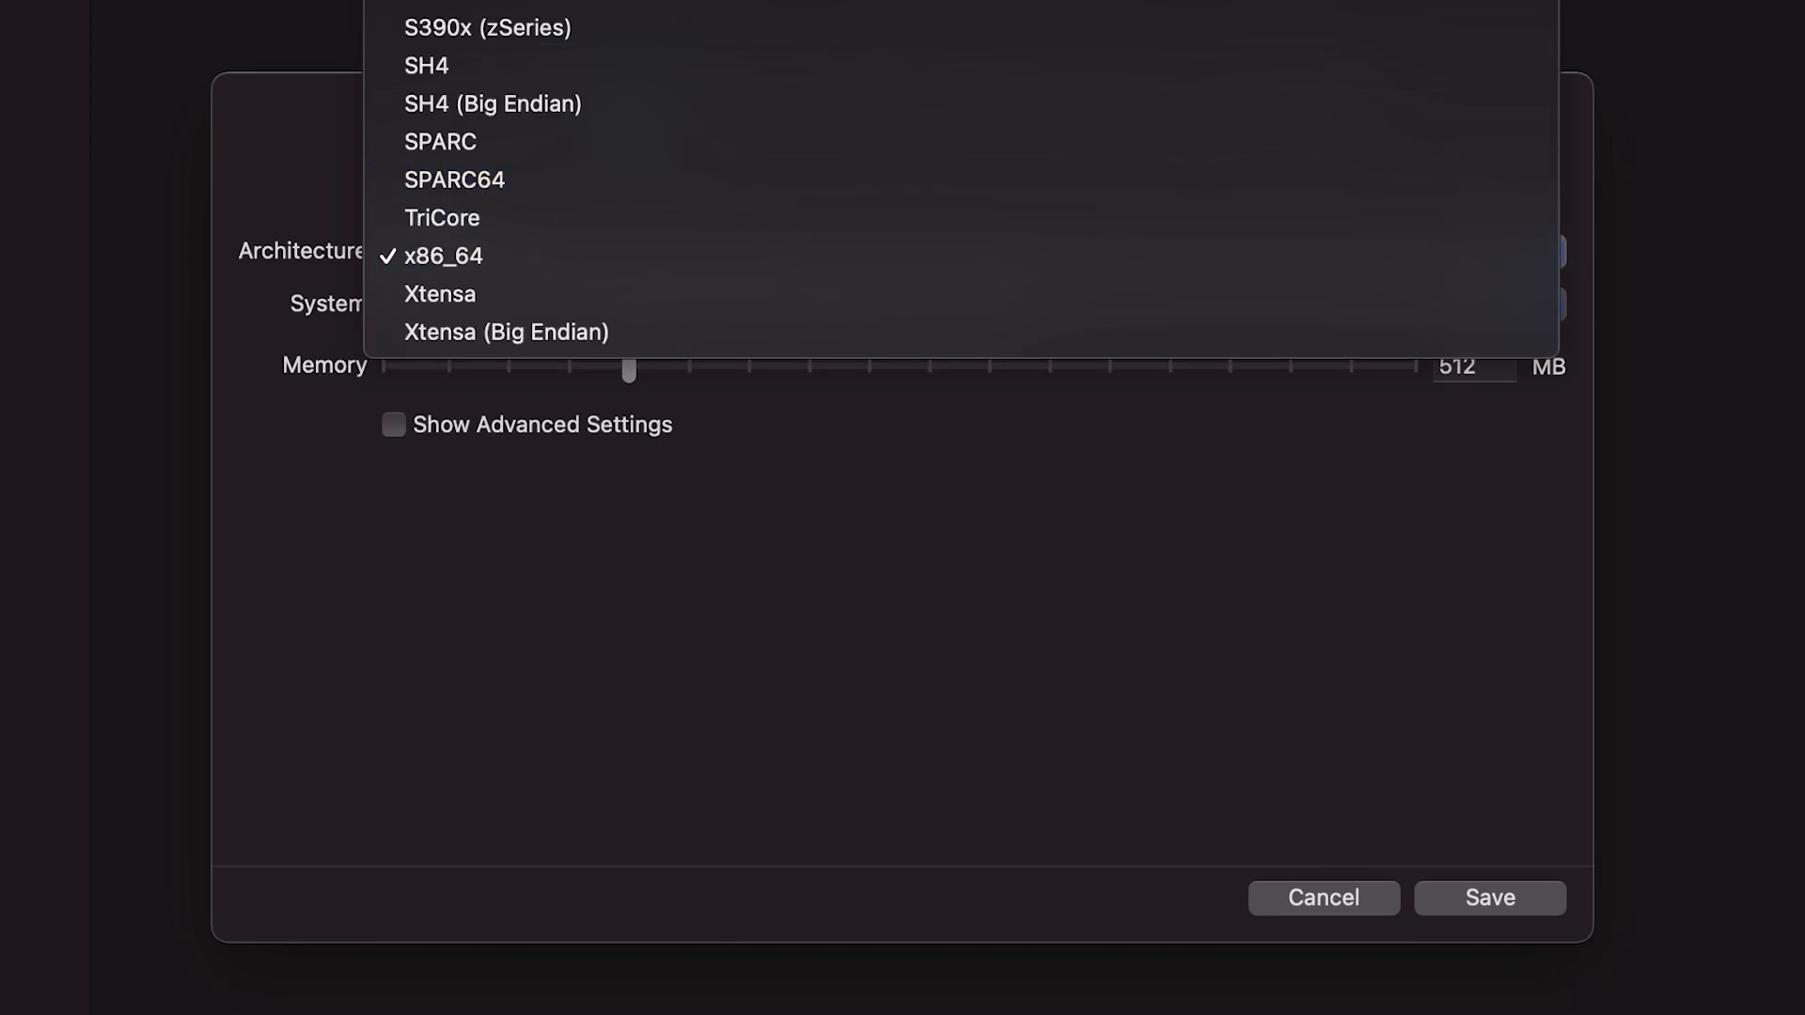
click(483, 251)
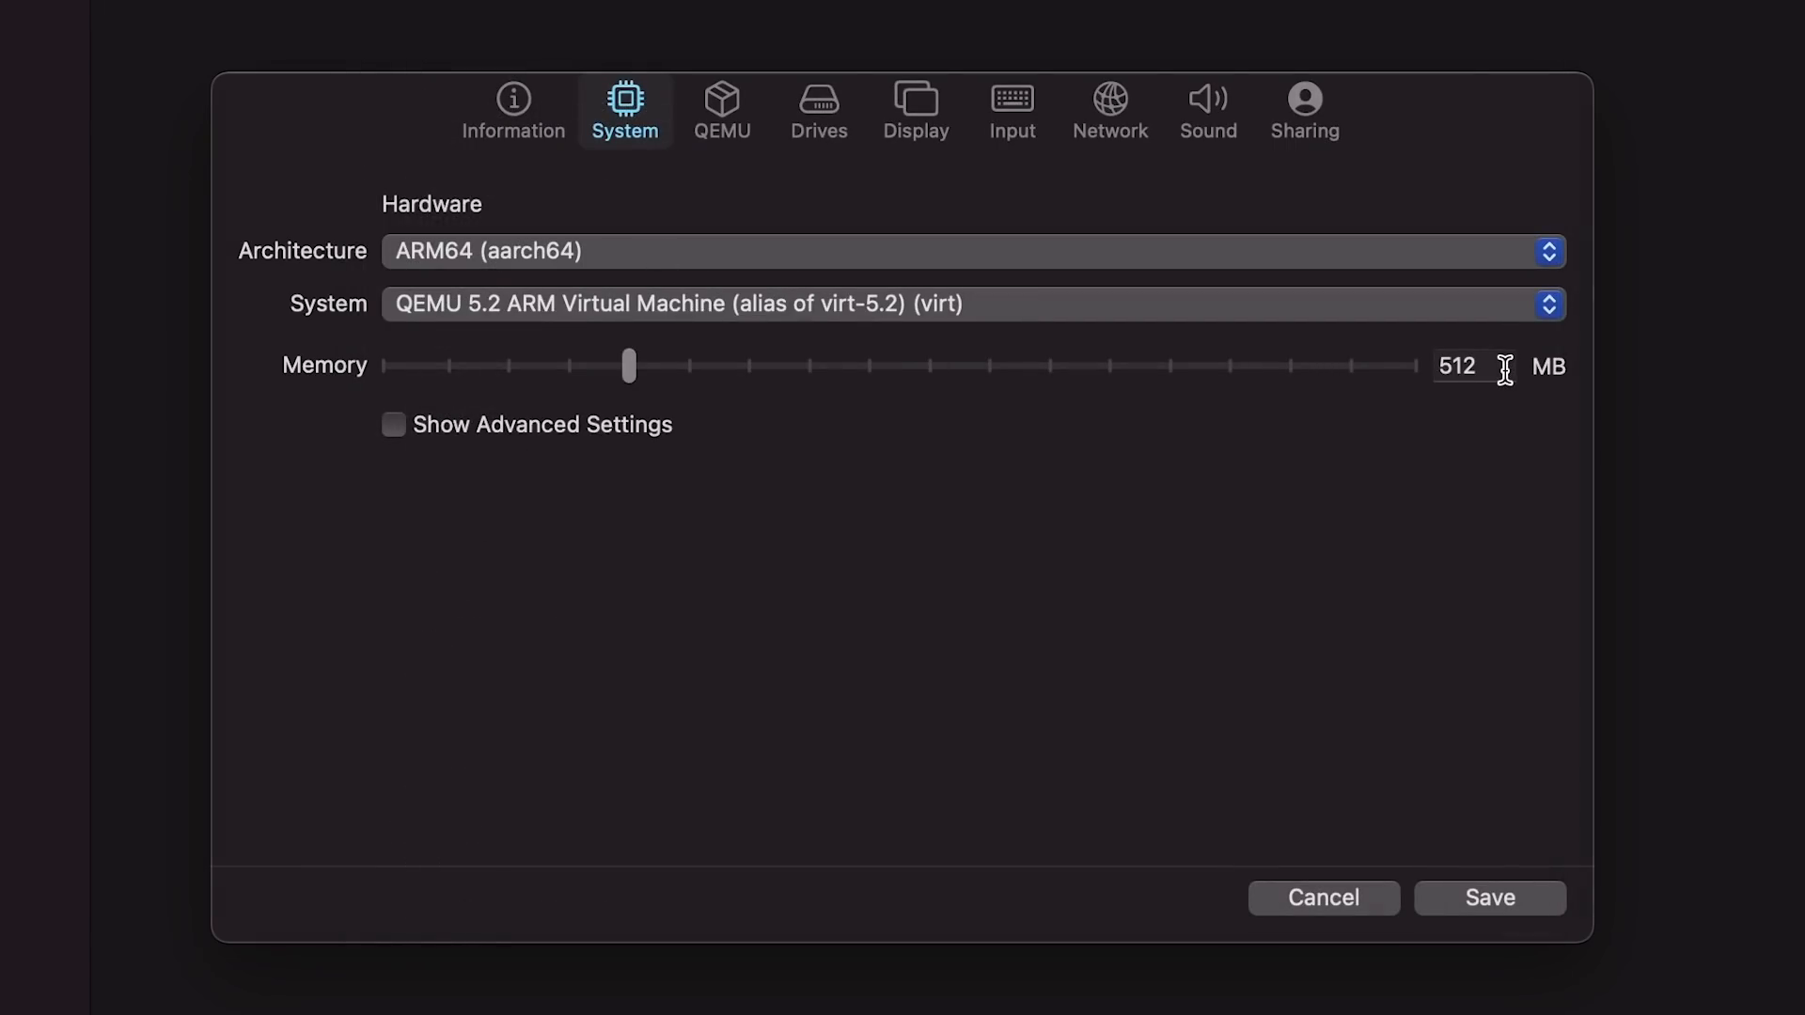
text(4096)
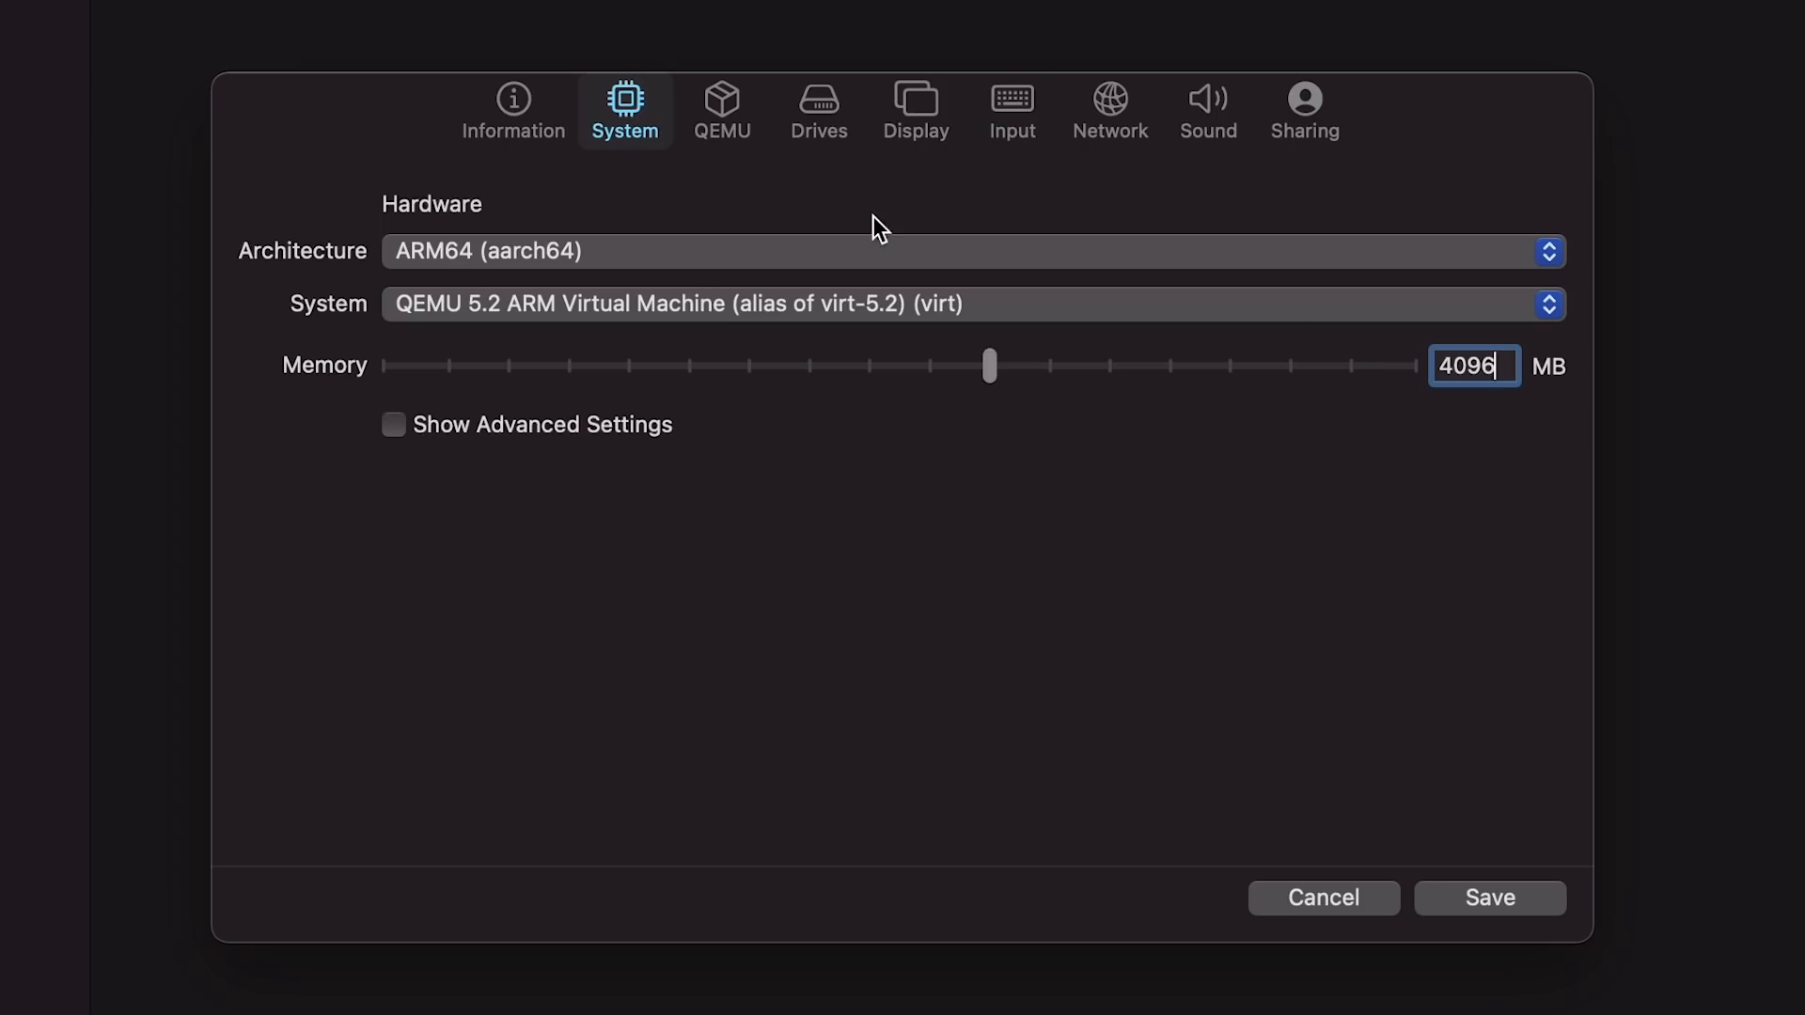
mouse_move(905, 217)
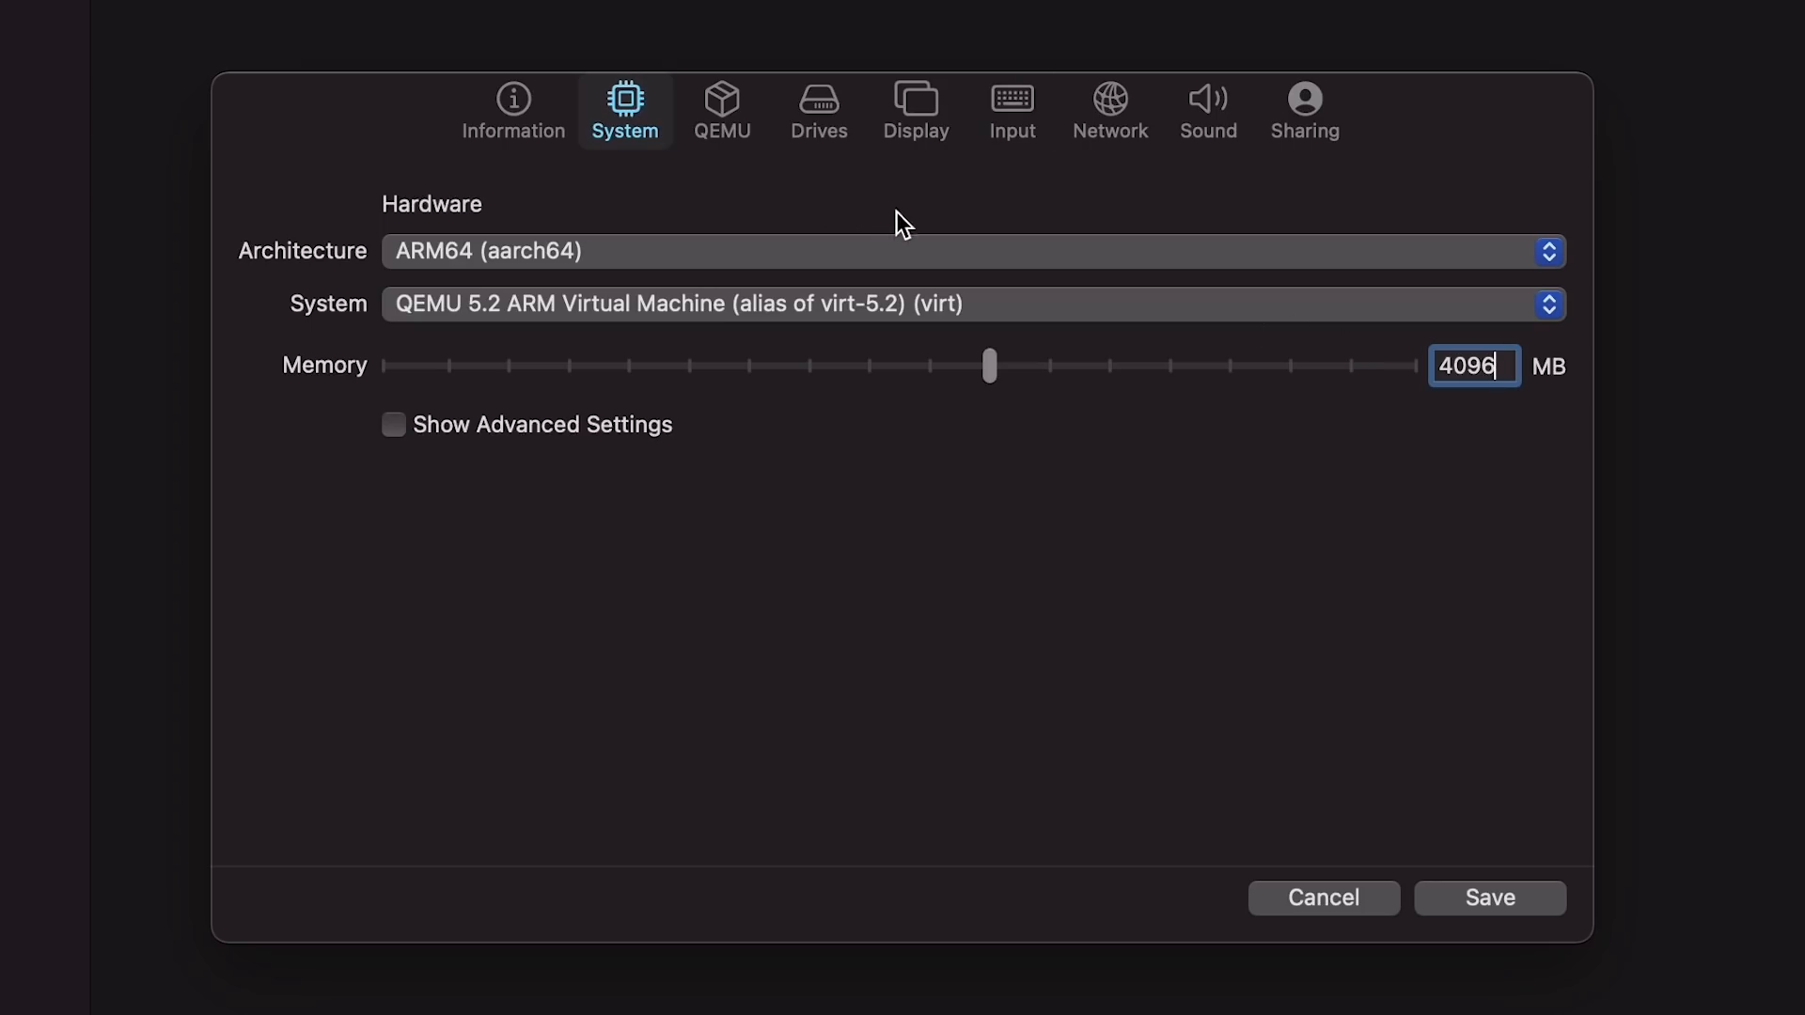
click(817, 111)
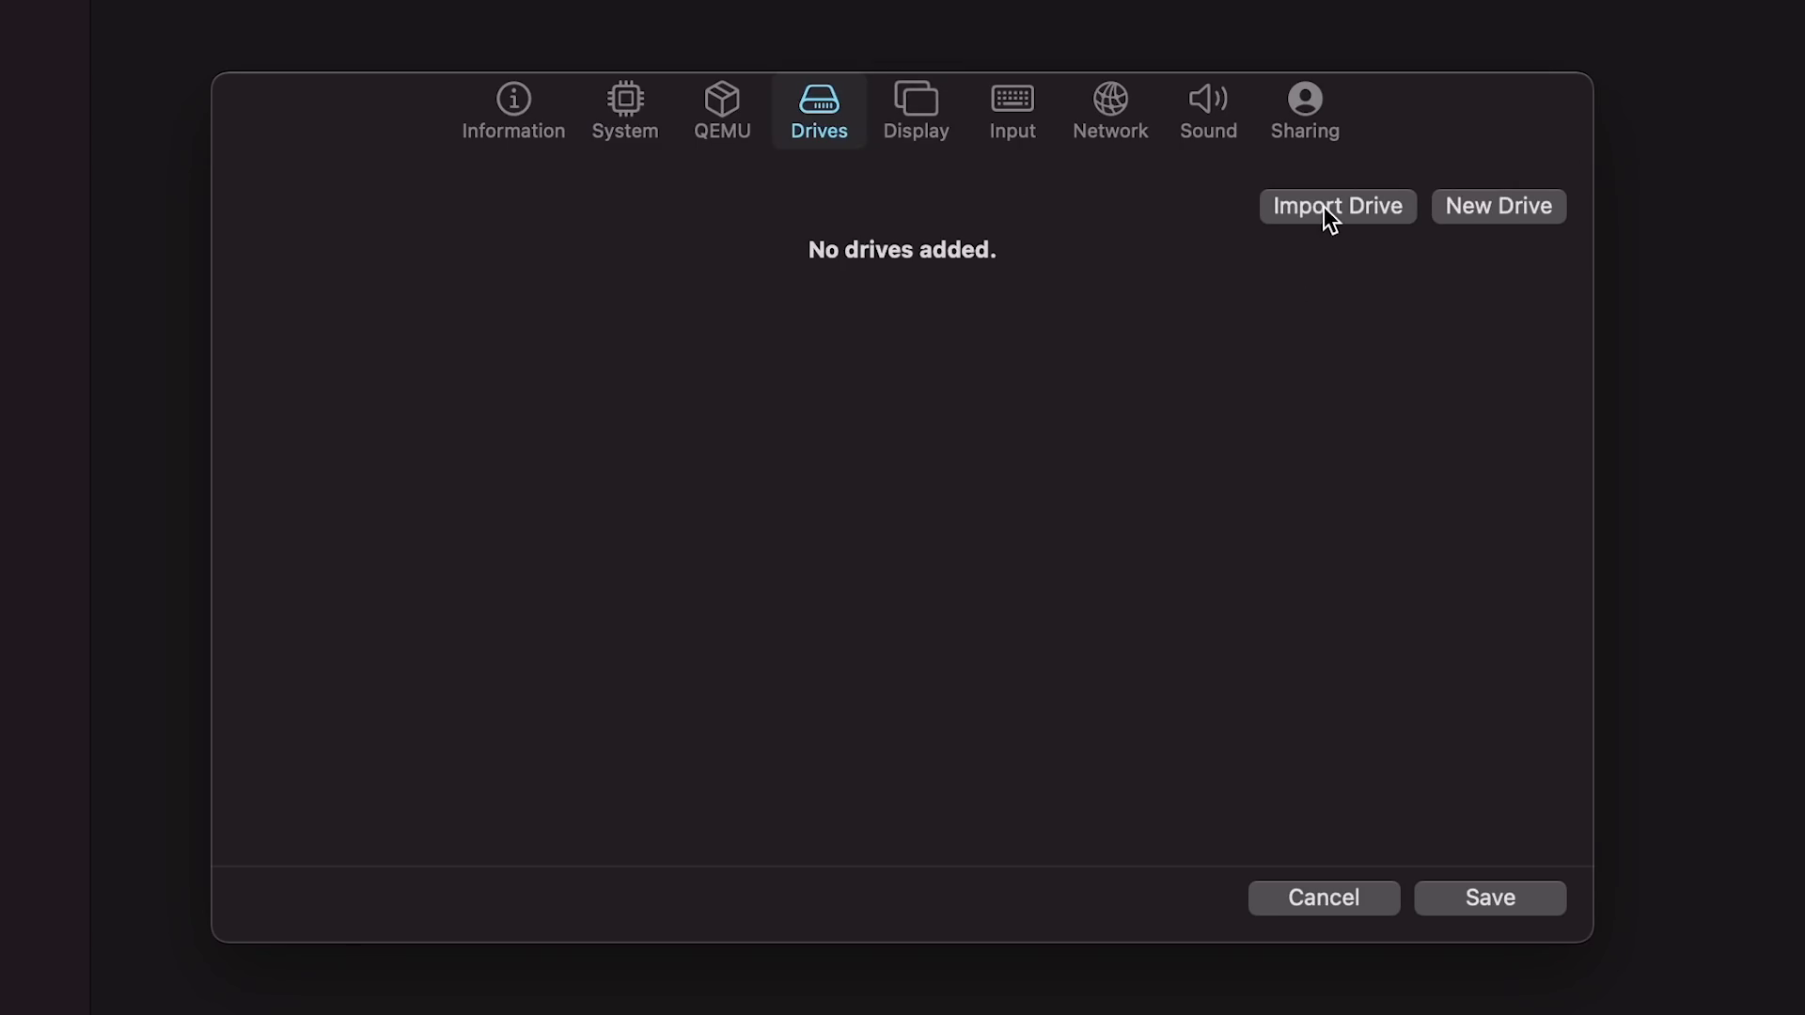
Import the qcow2 Windows disk image as a drive on the NVMe interface
click(1336, 205)
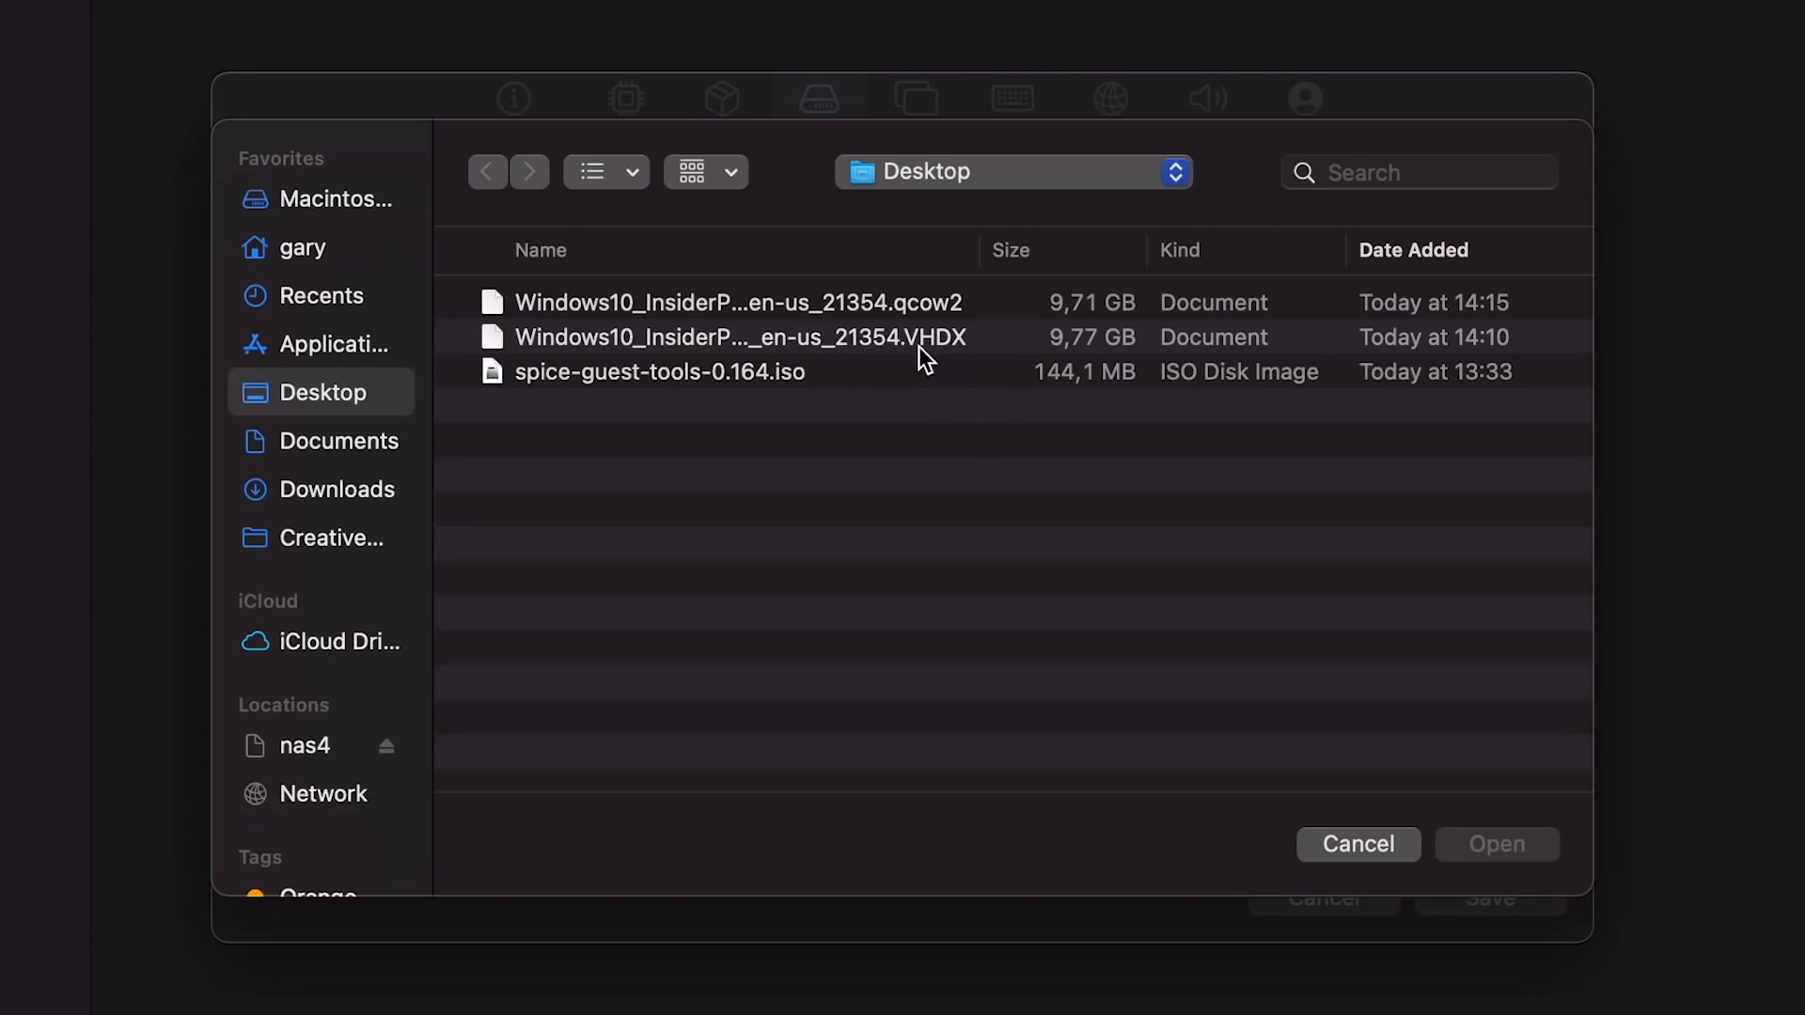
click(737, 302)
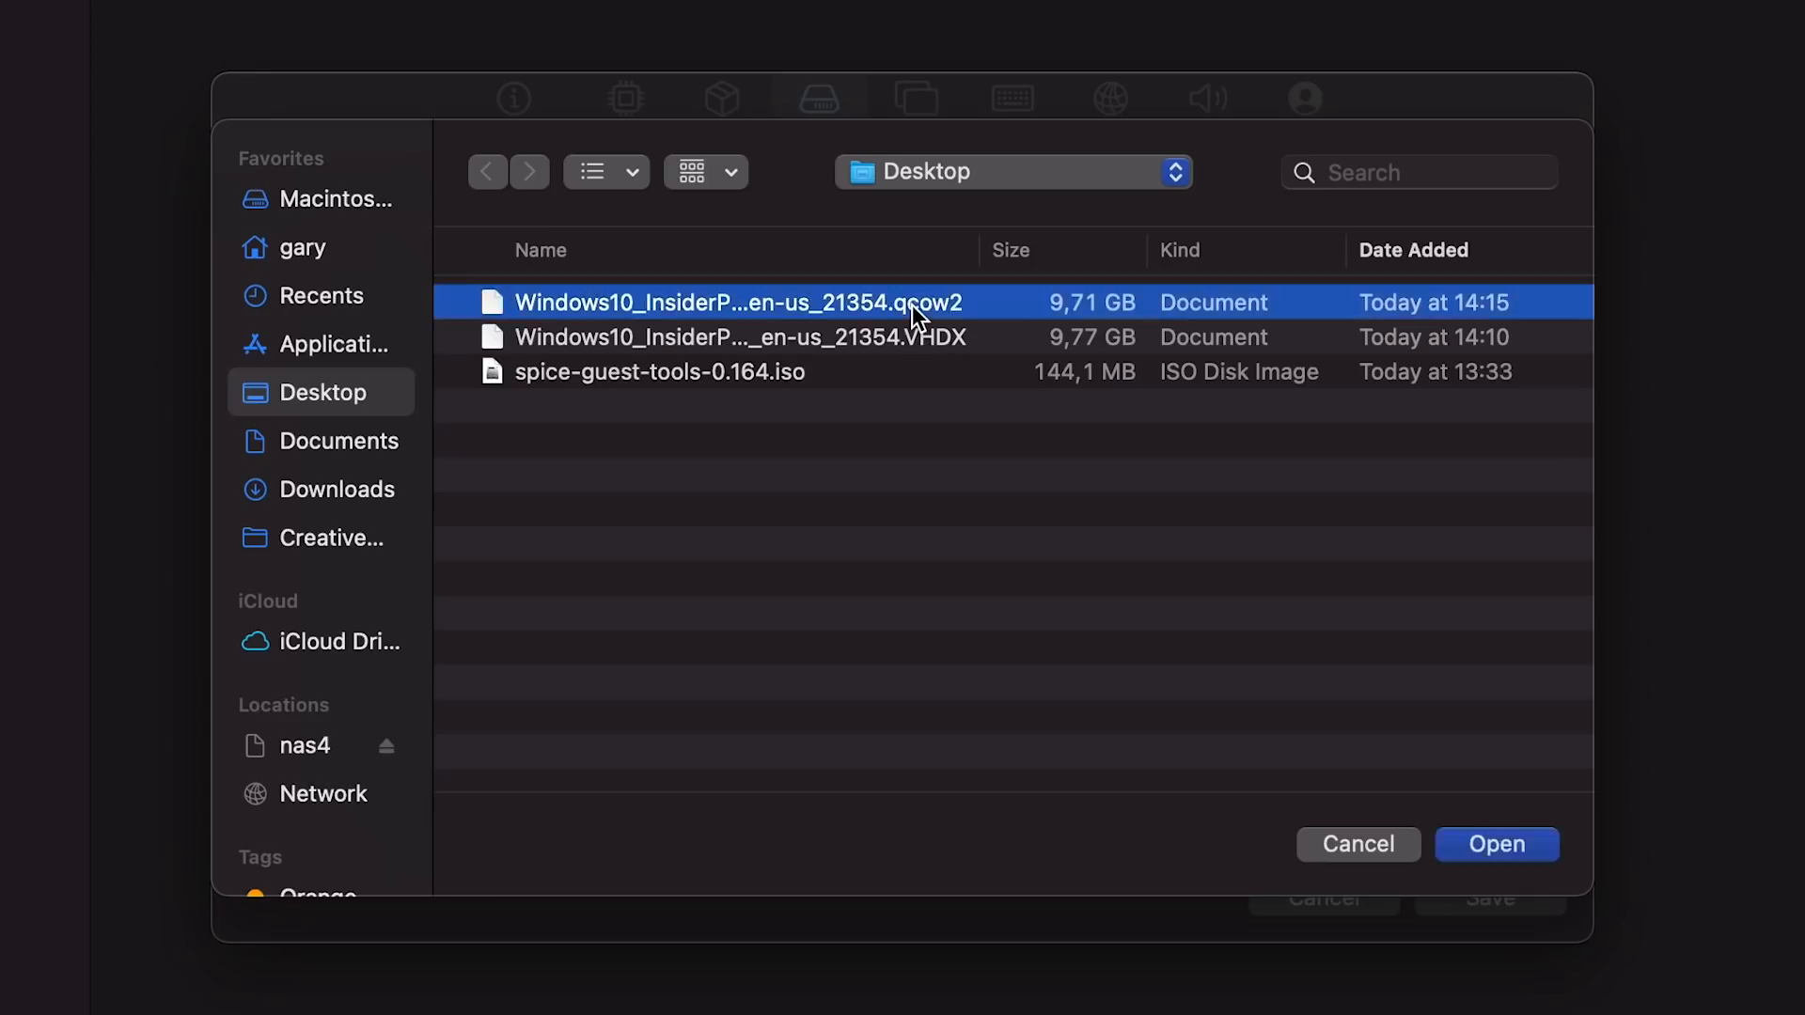
click(1495, 844)
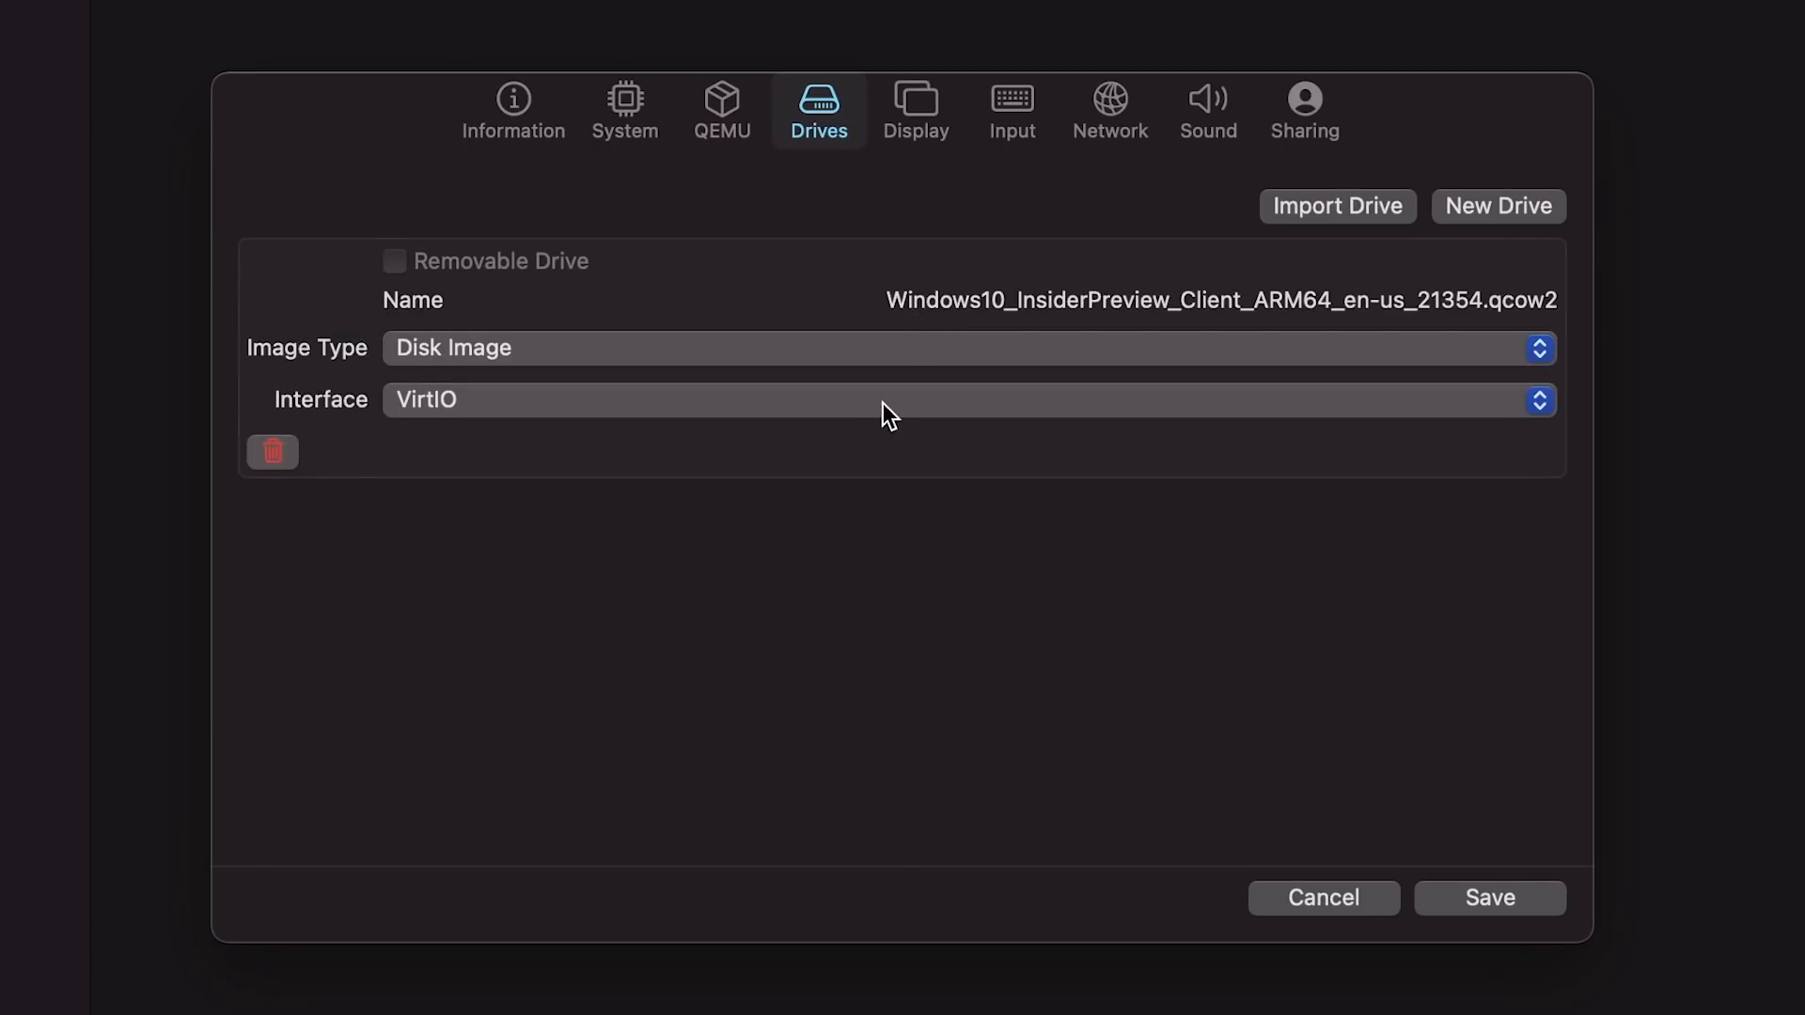
click(964, 400)
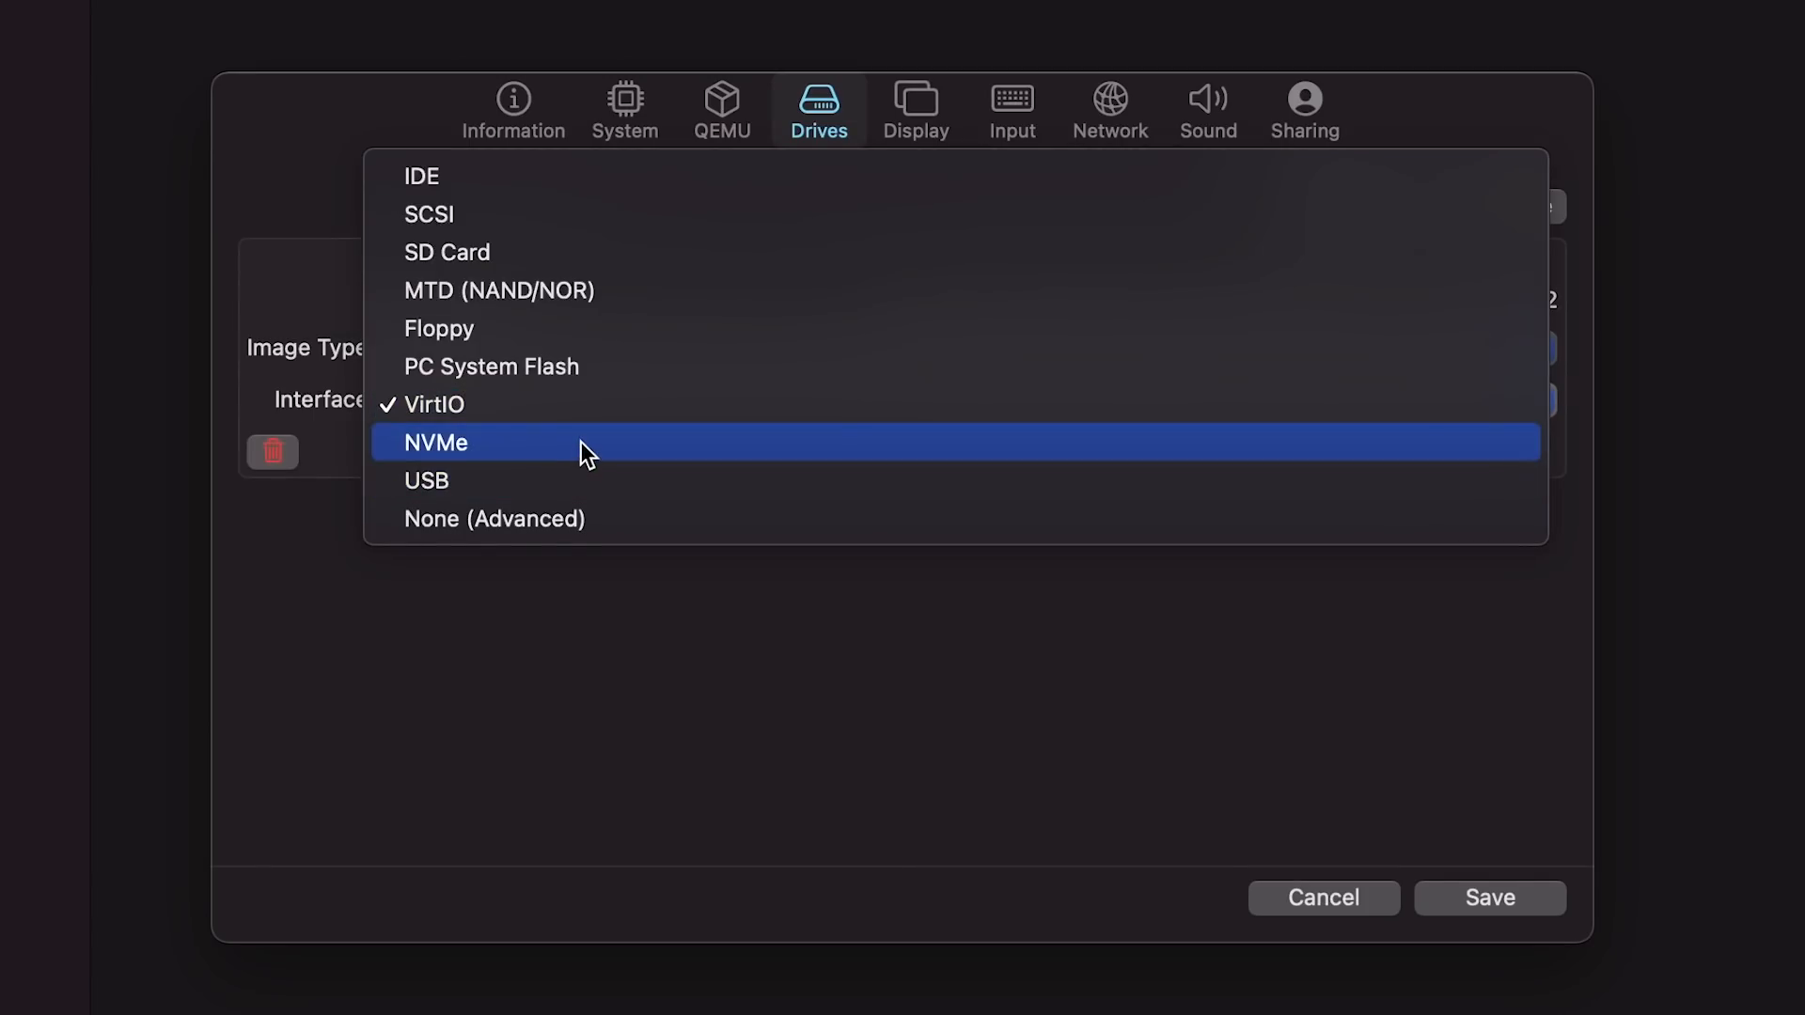
click(434, 442)
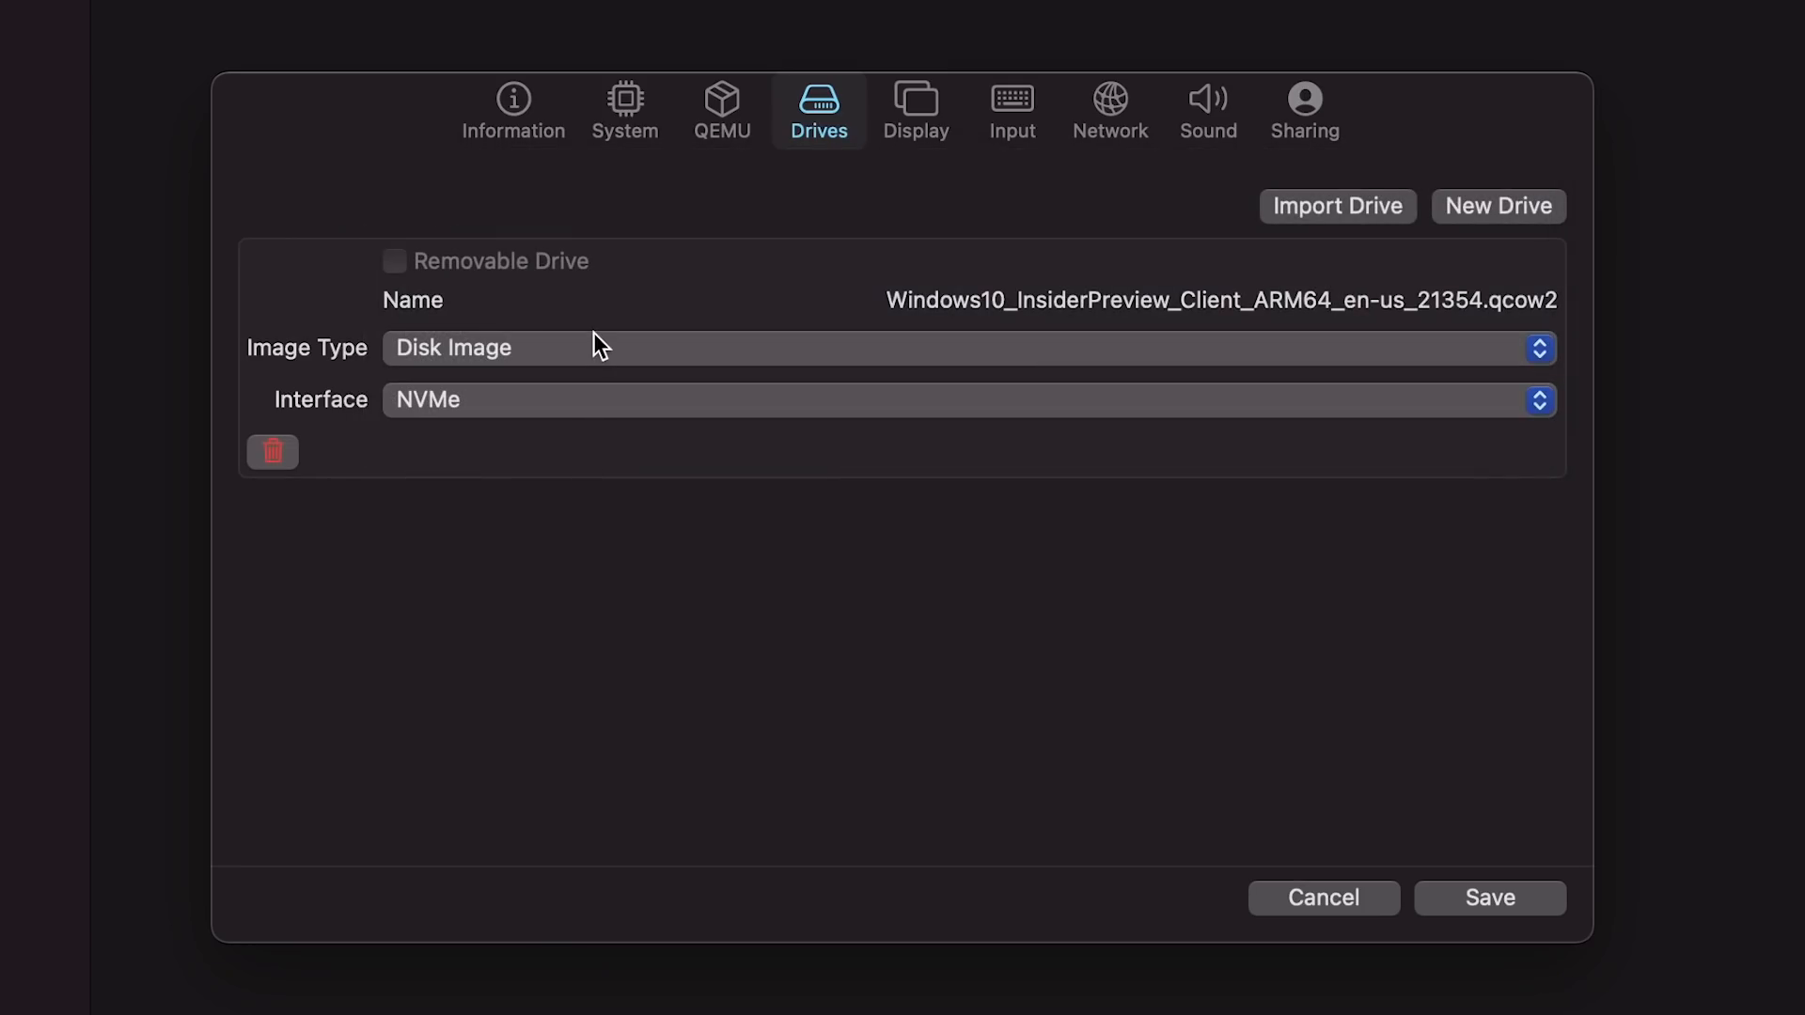
mouse_move(831, 440)
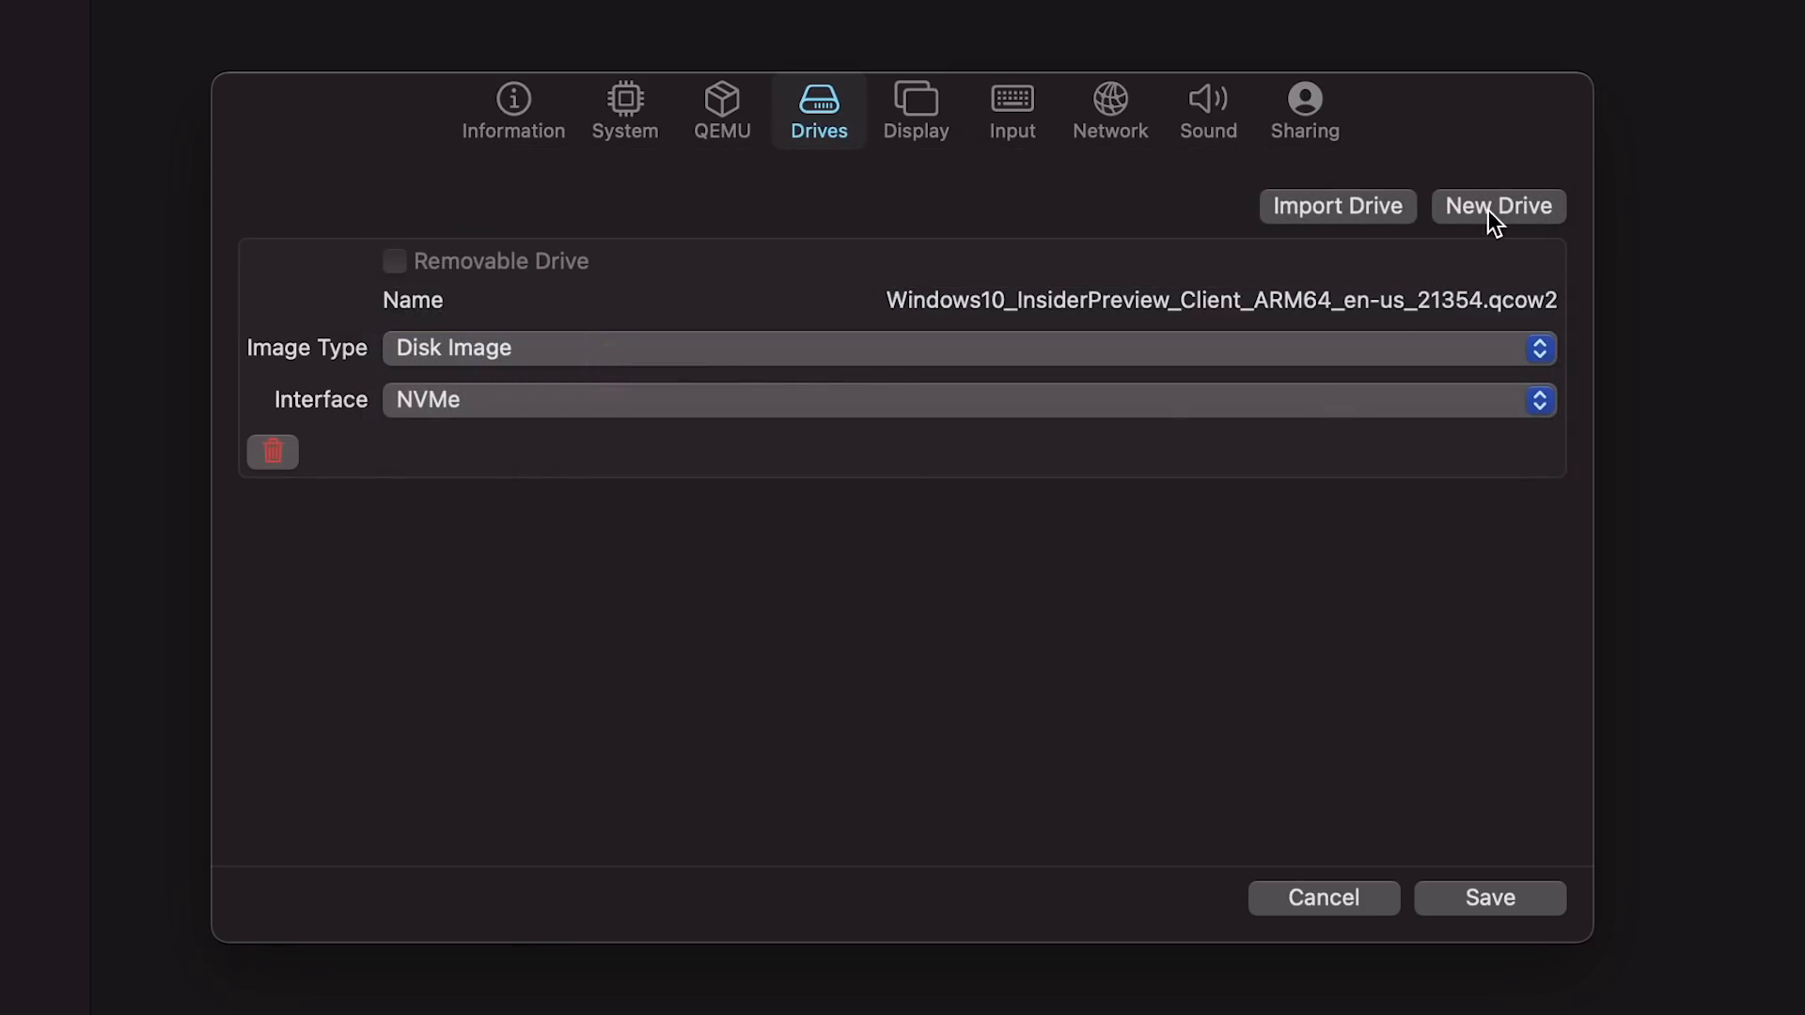
Add a new removable USB drive and save the VM configuration
click(1497, 206)
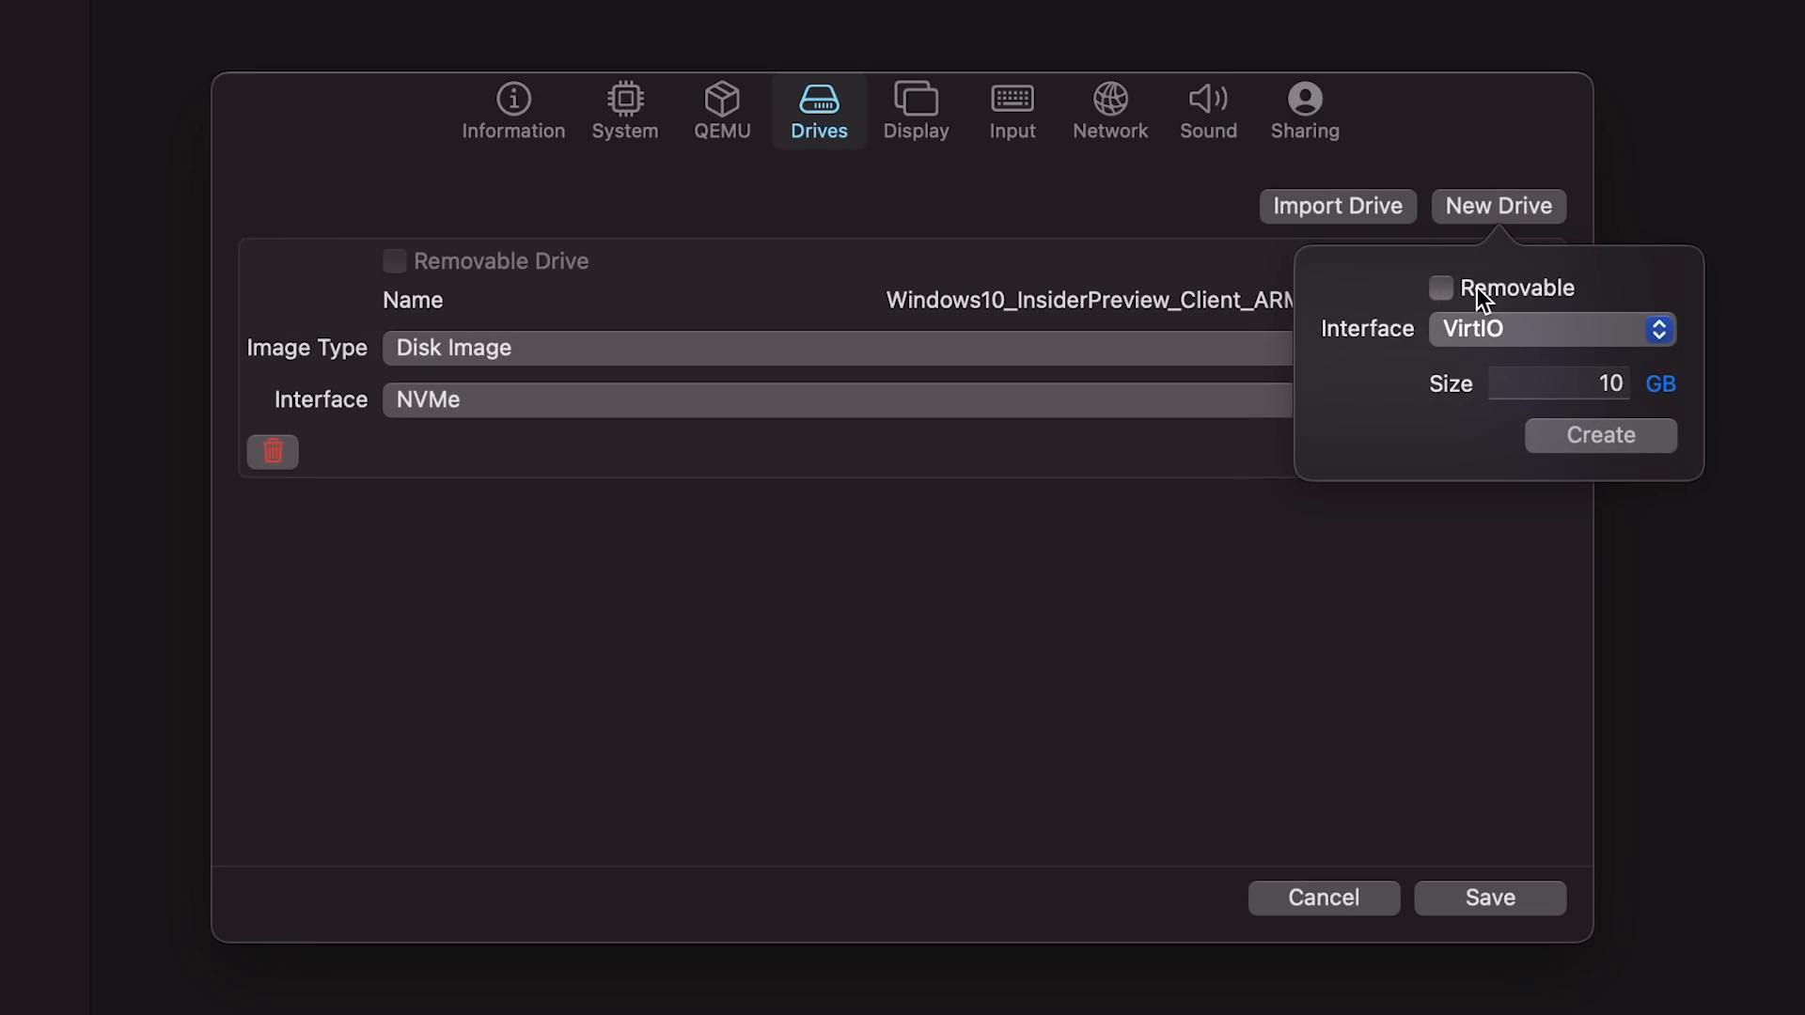
click(1548, 328)
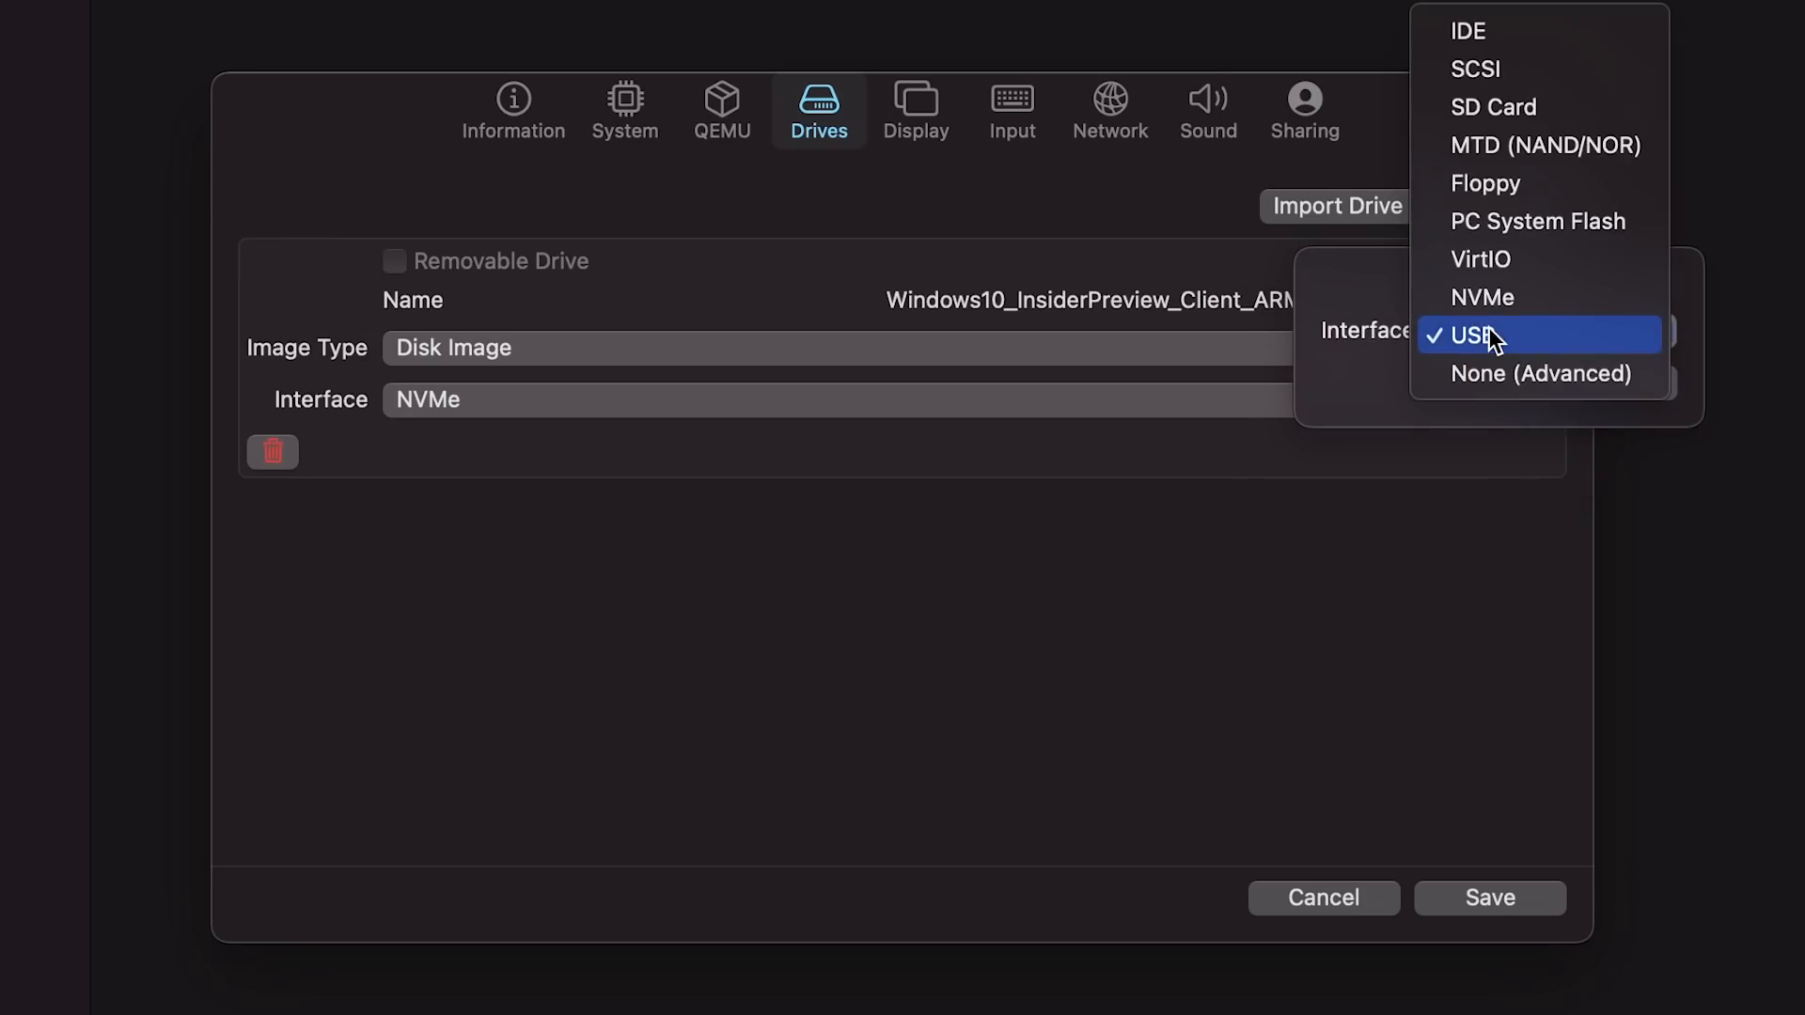
click(1486, 335)
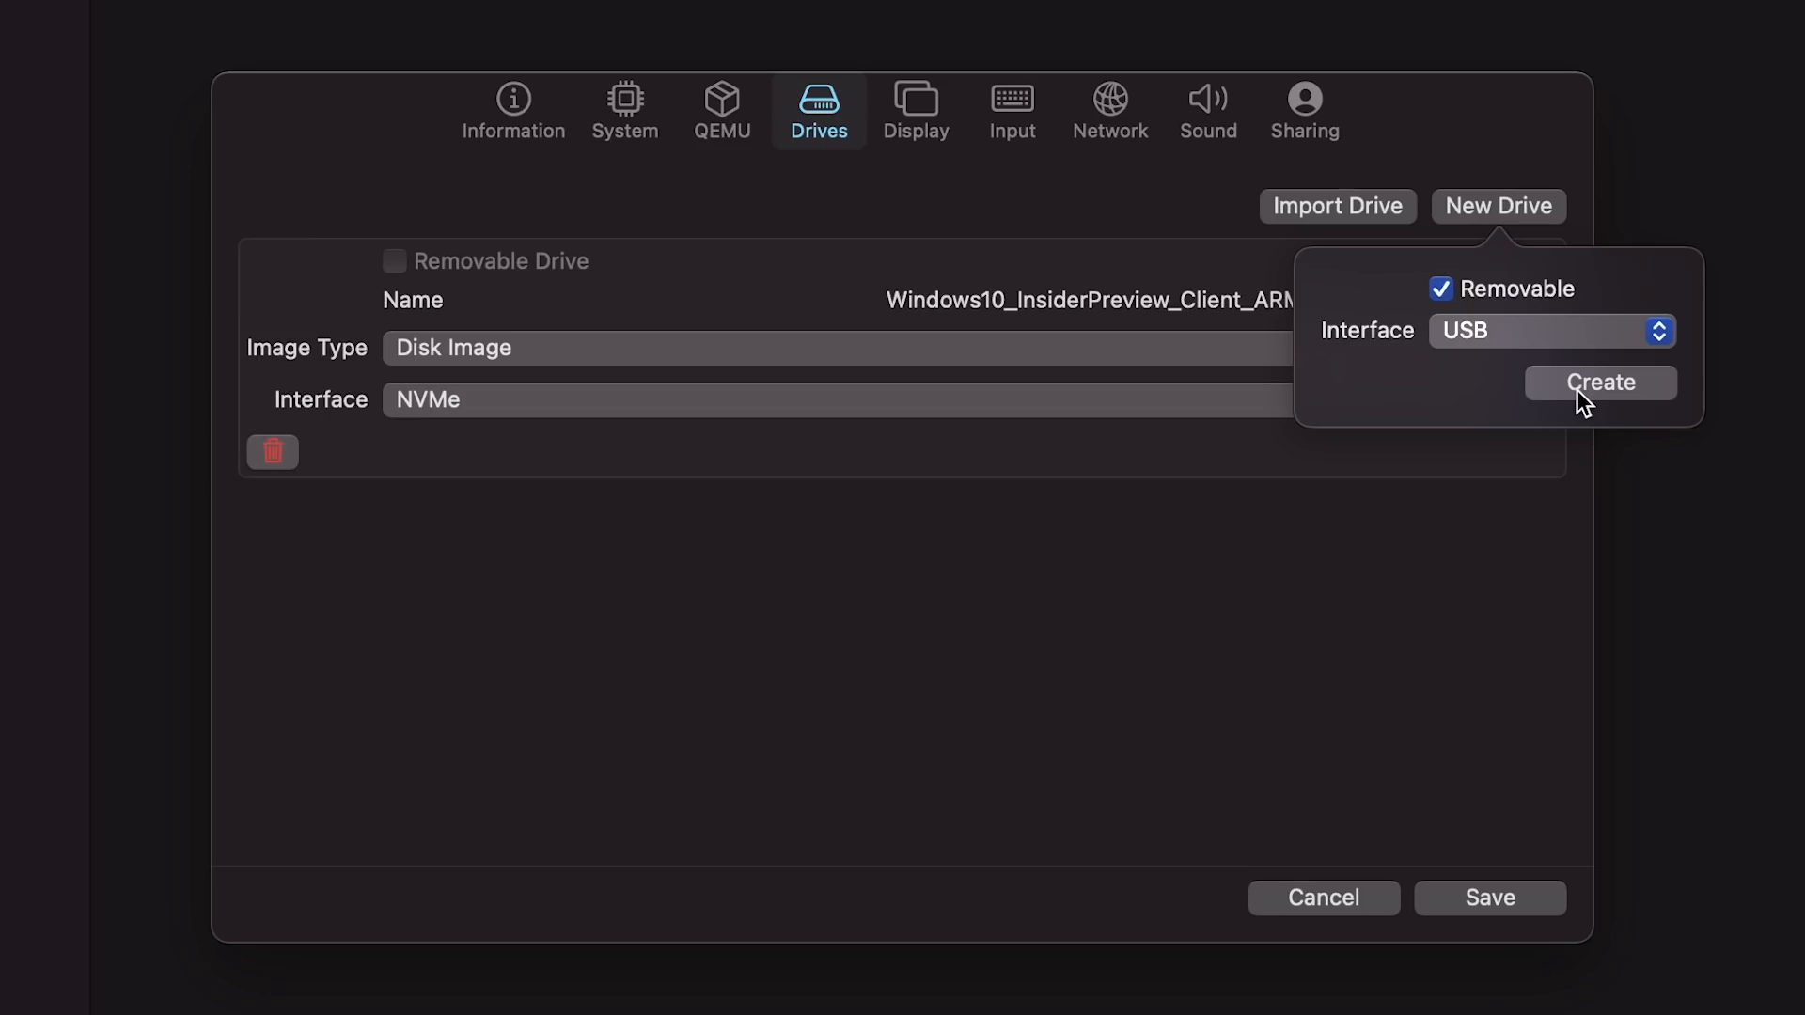
click(1598, 382)
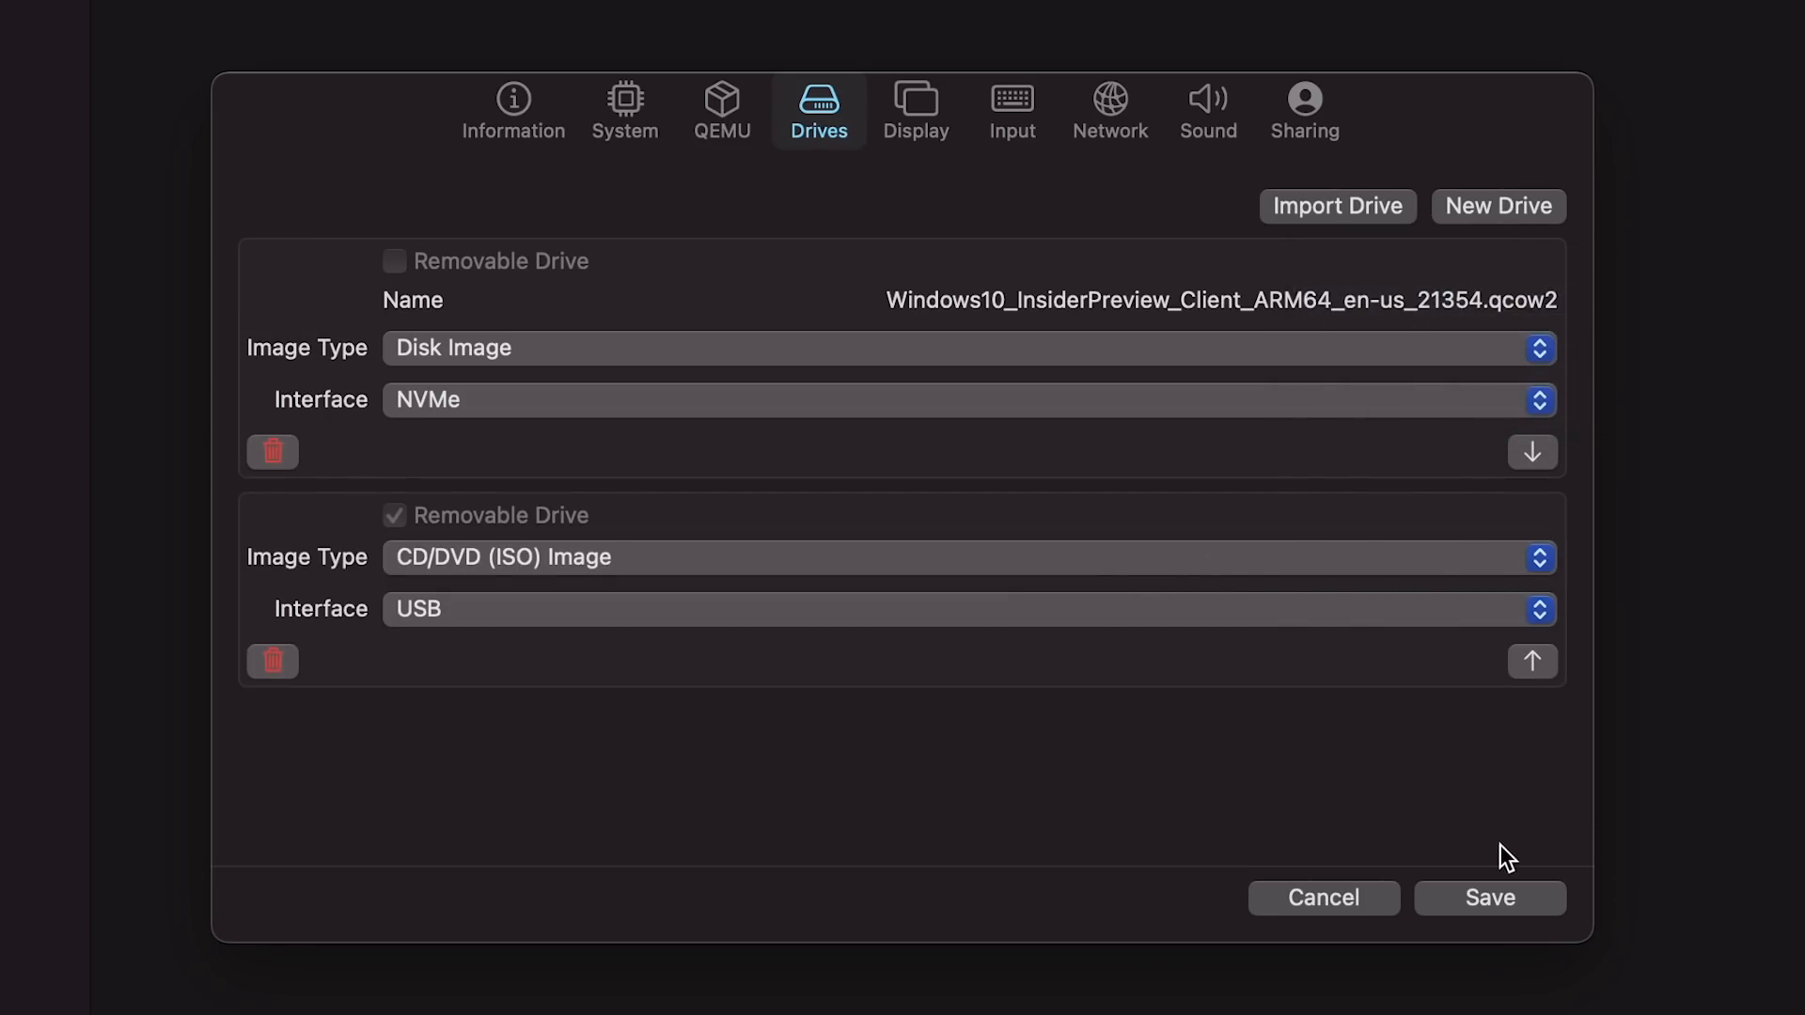
mouse_move(1489, 644)
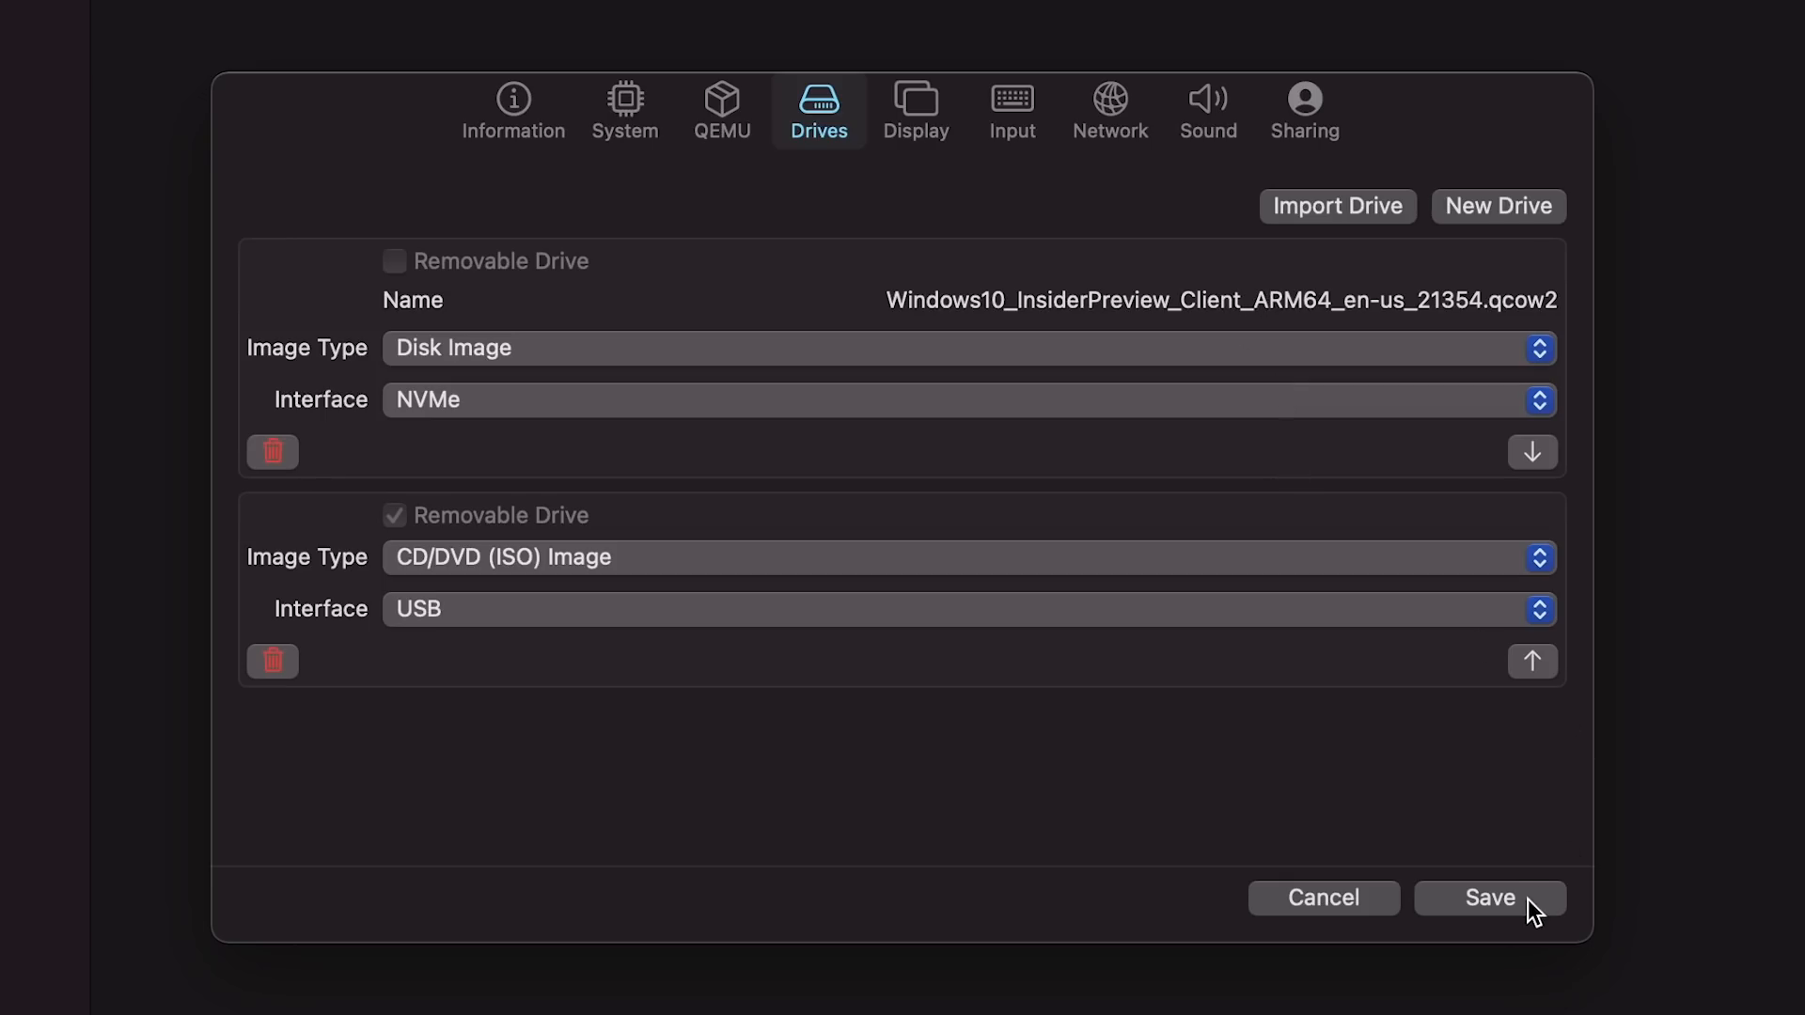
click(1489, 897)
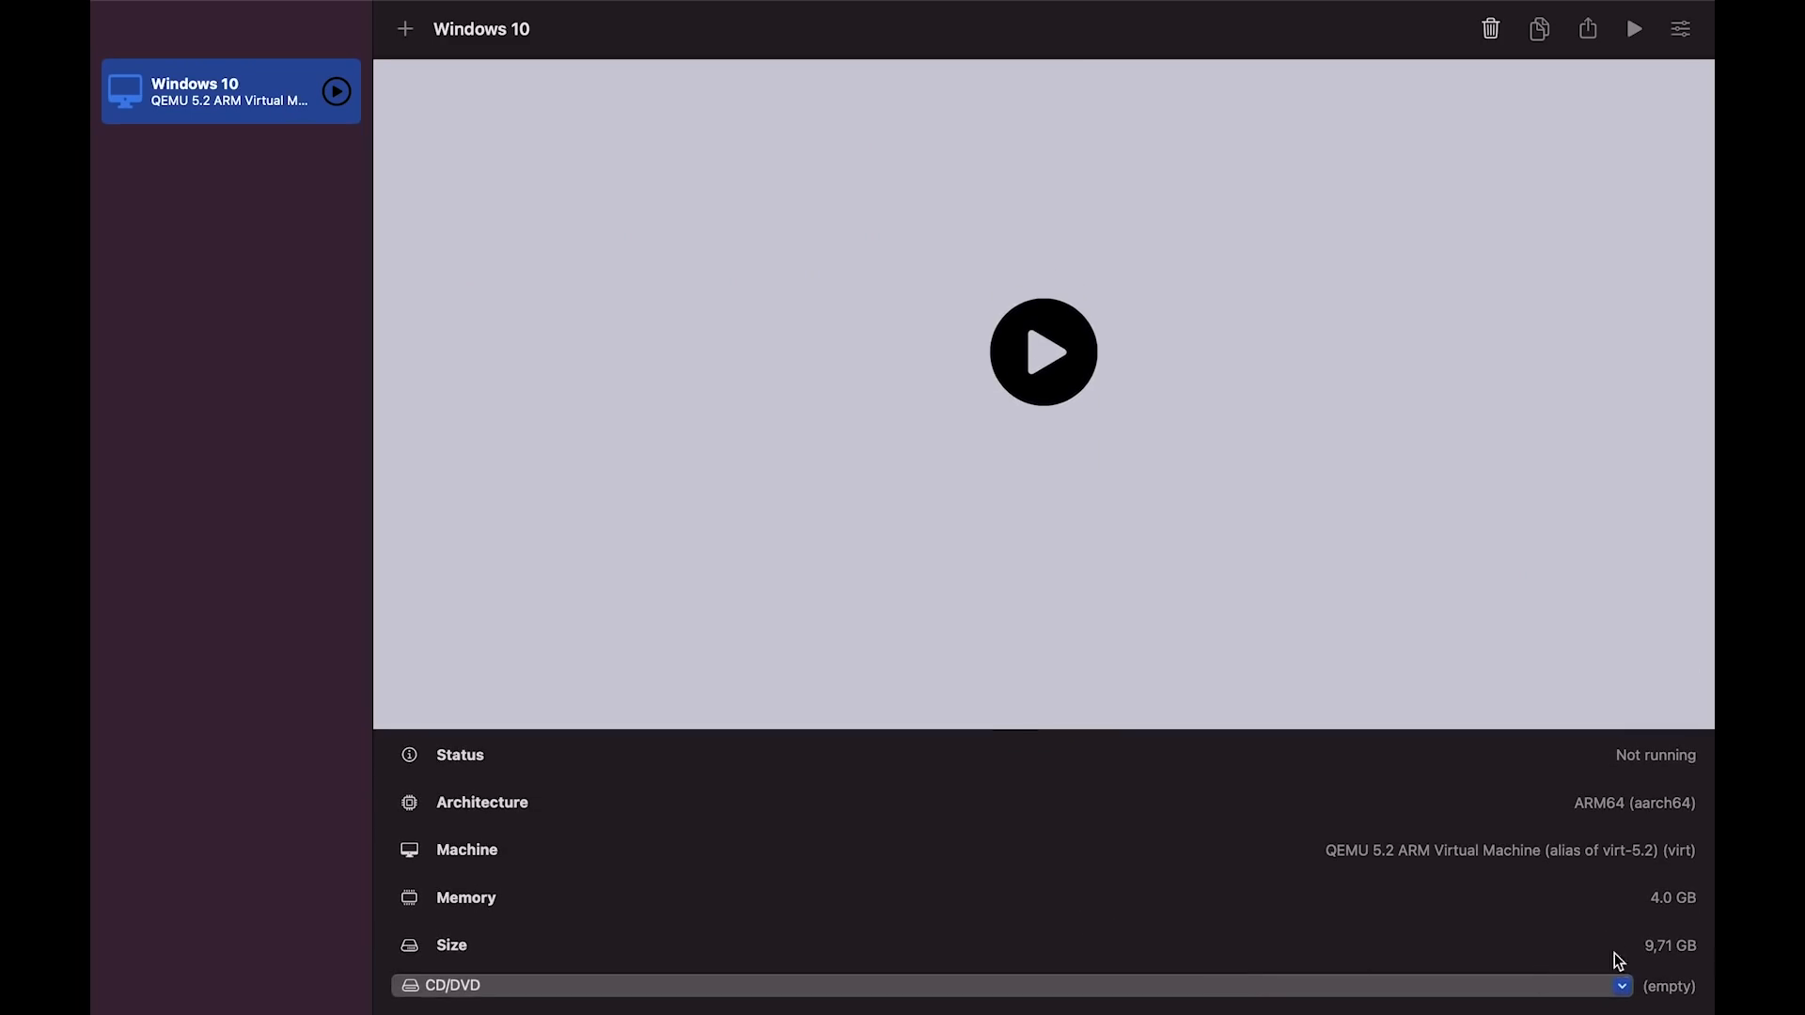
Browse to spice-guest-tools-0.164.iso and load it into the CD/DVD drive
click(1619, 985)
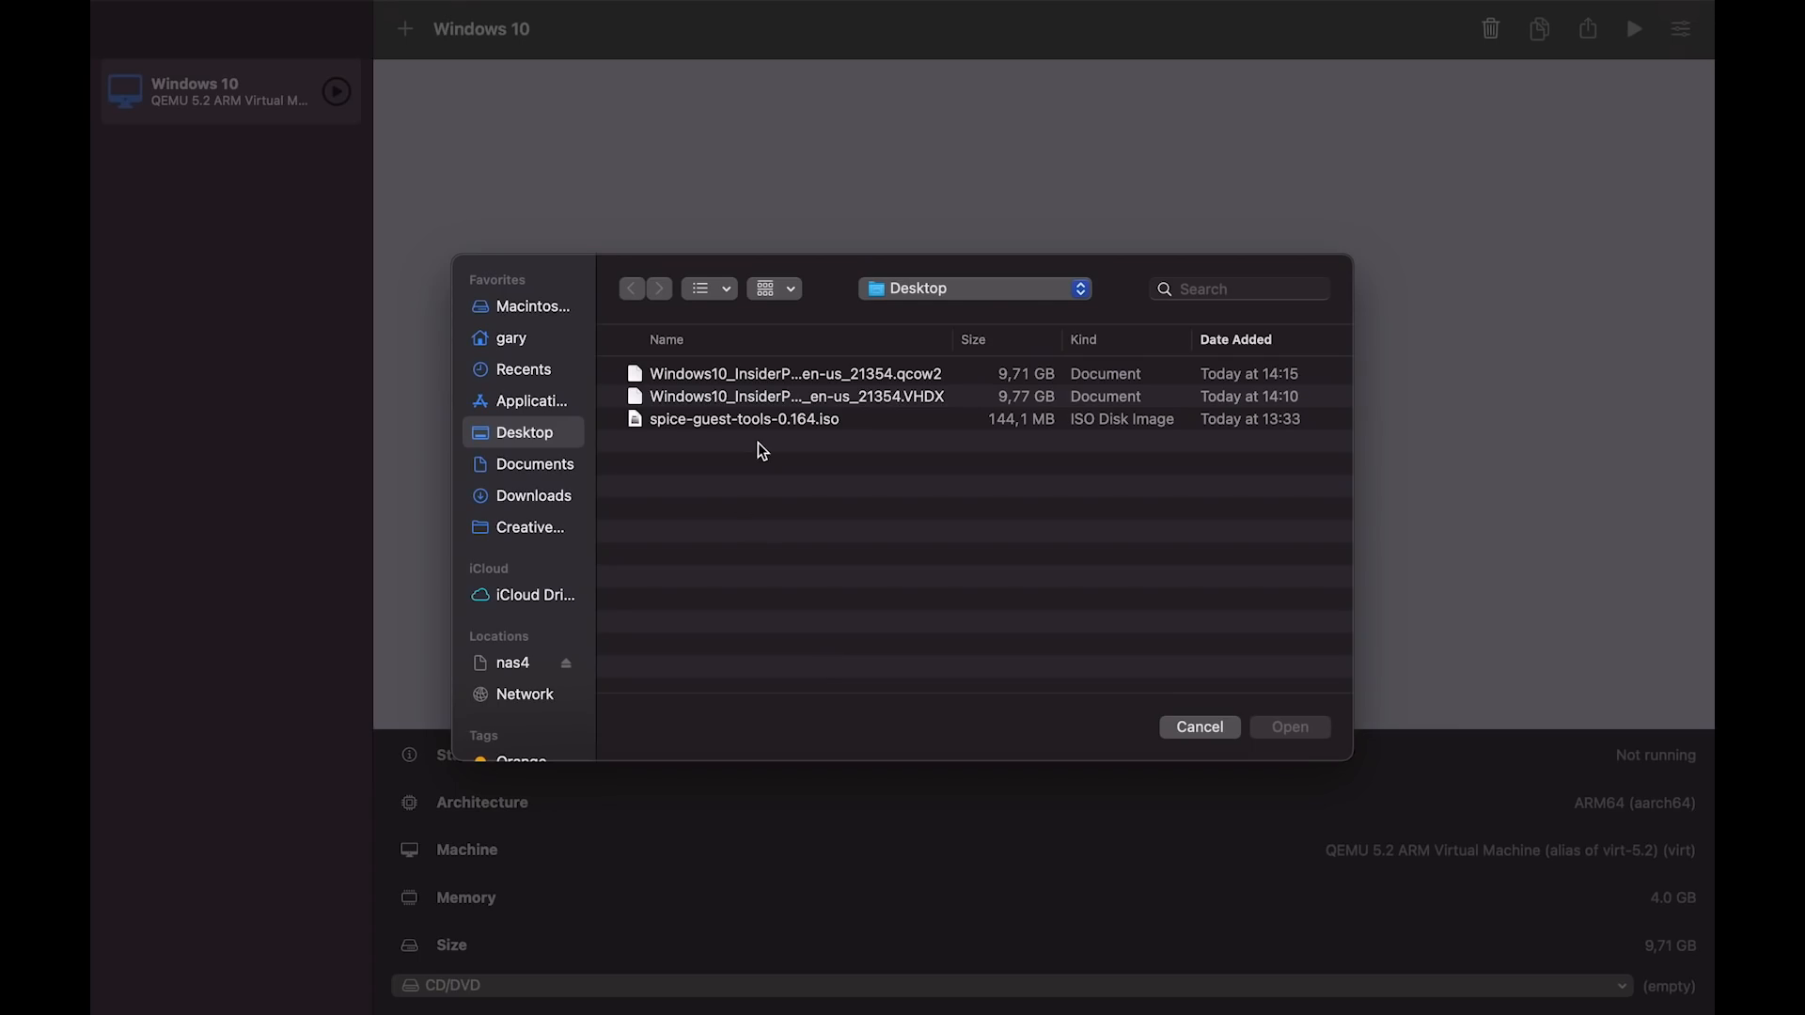
click(743, 419)
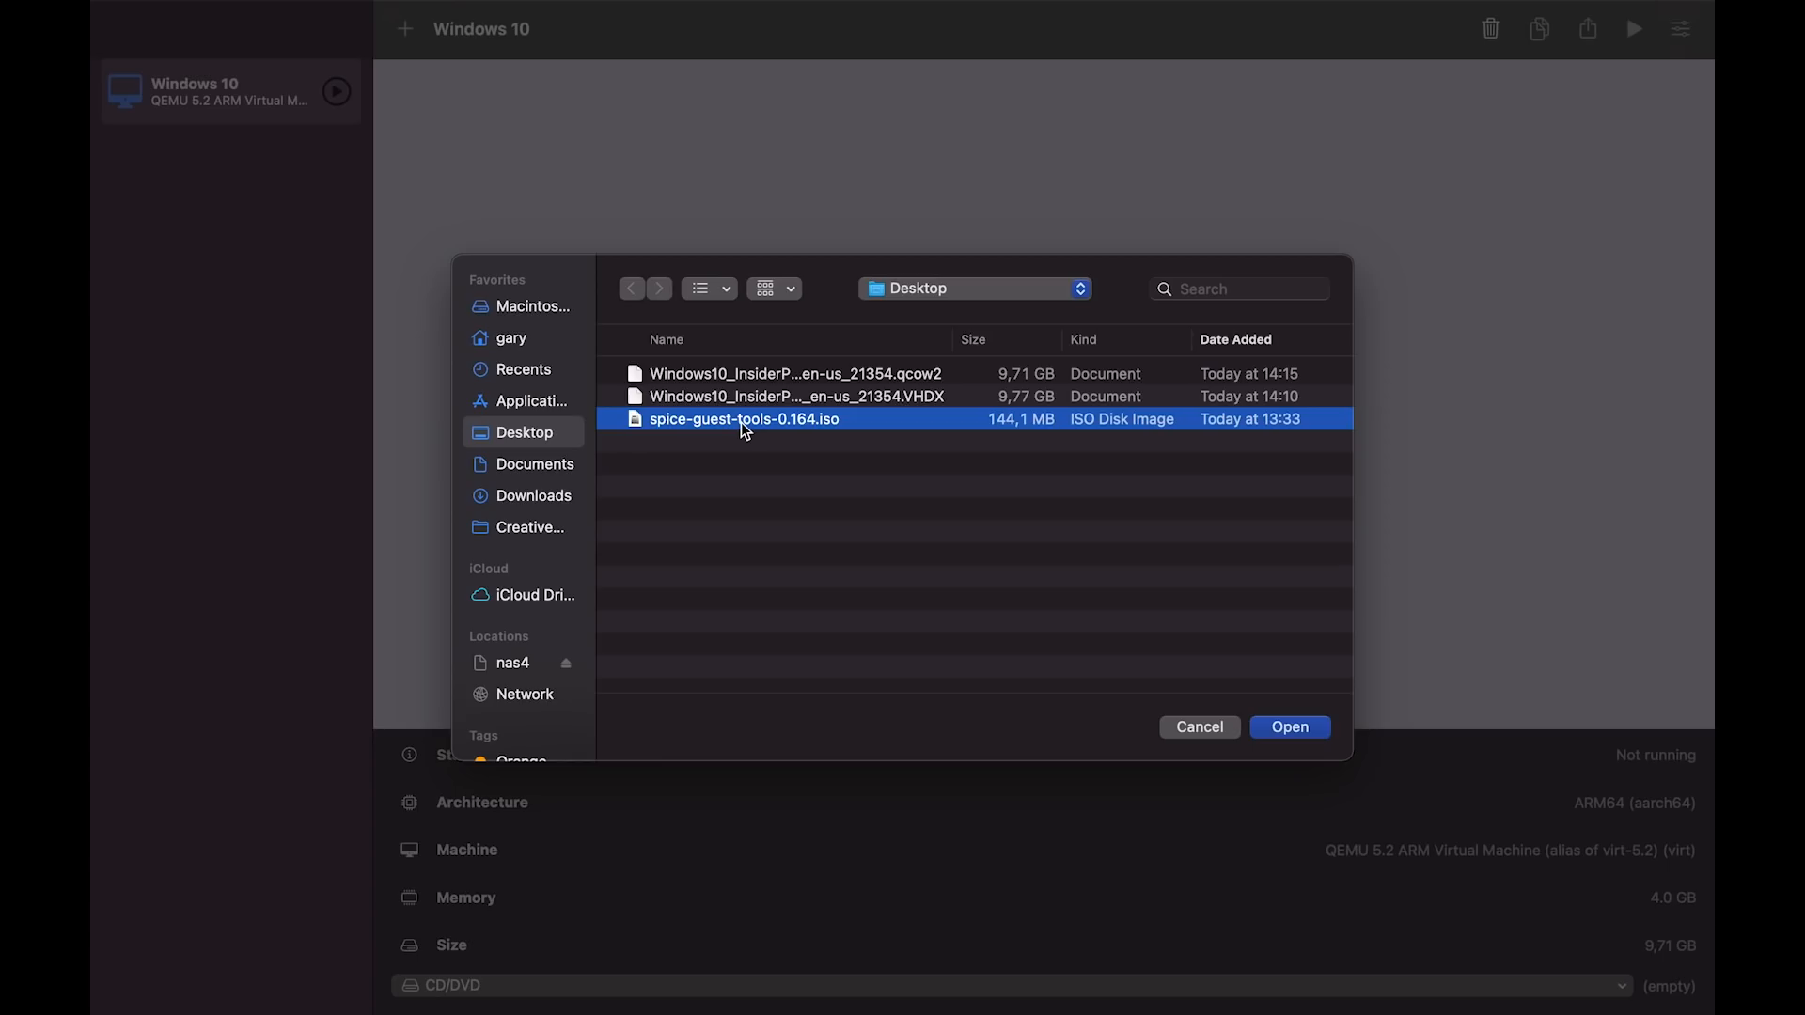
mouse_move(1159, 586)
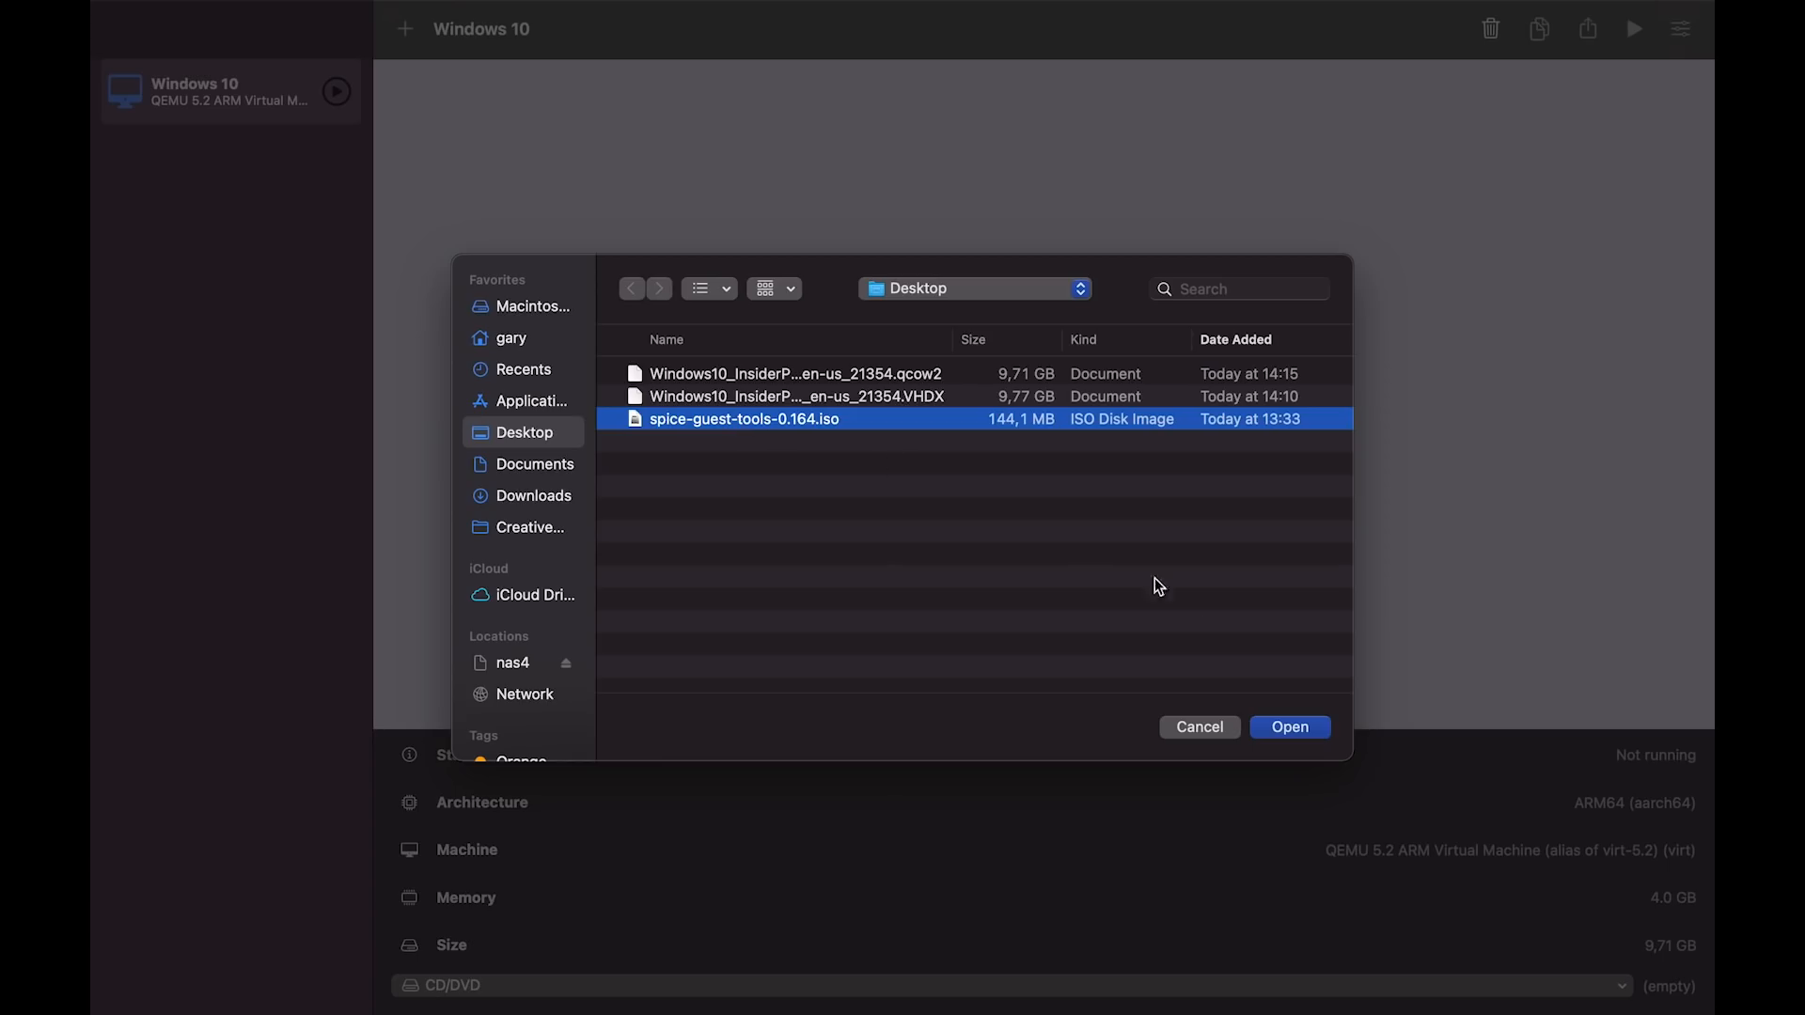
click(1288, 727)
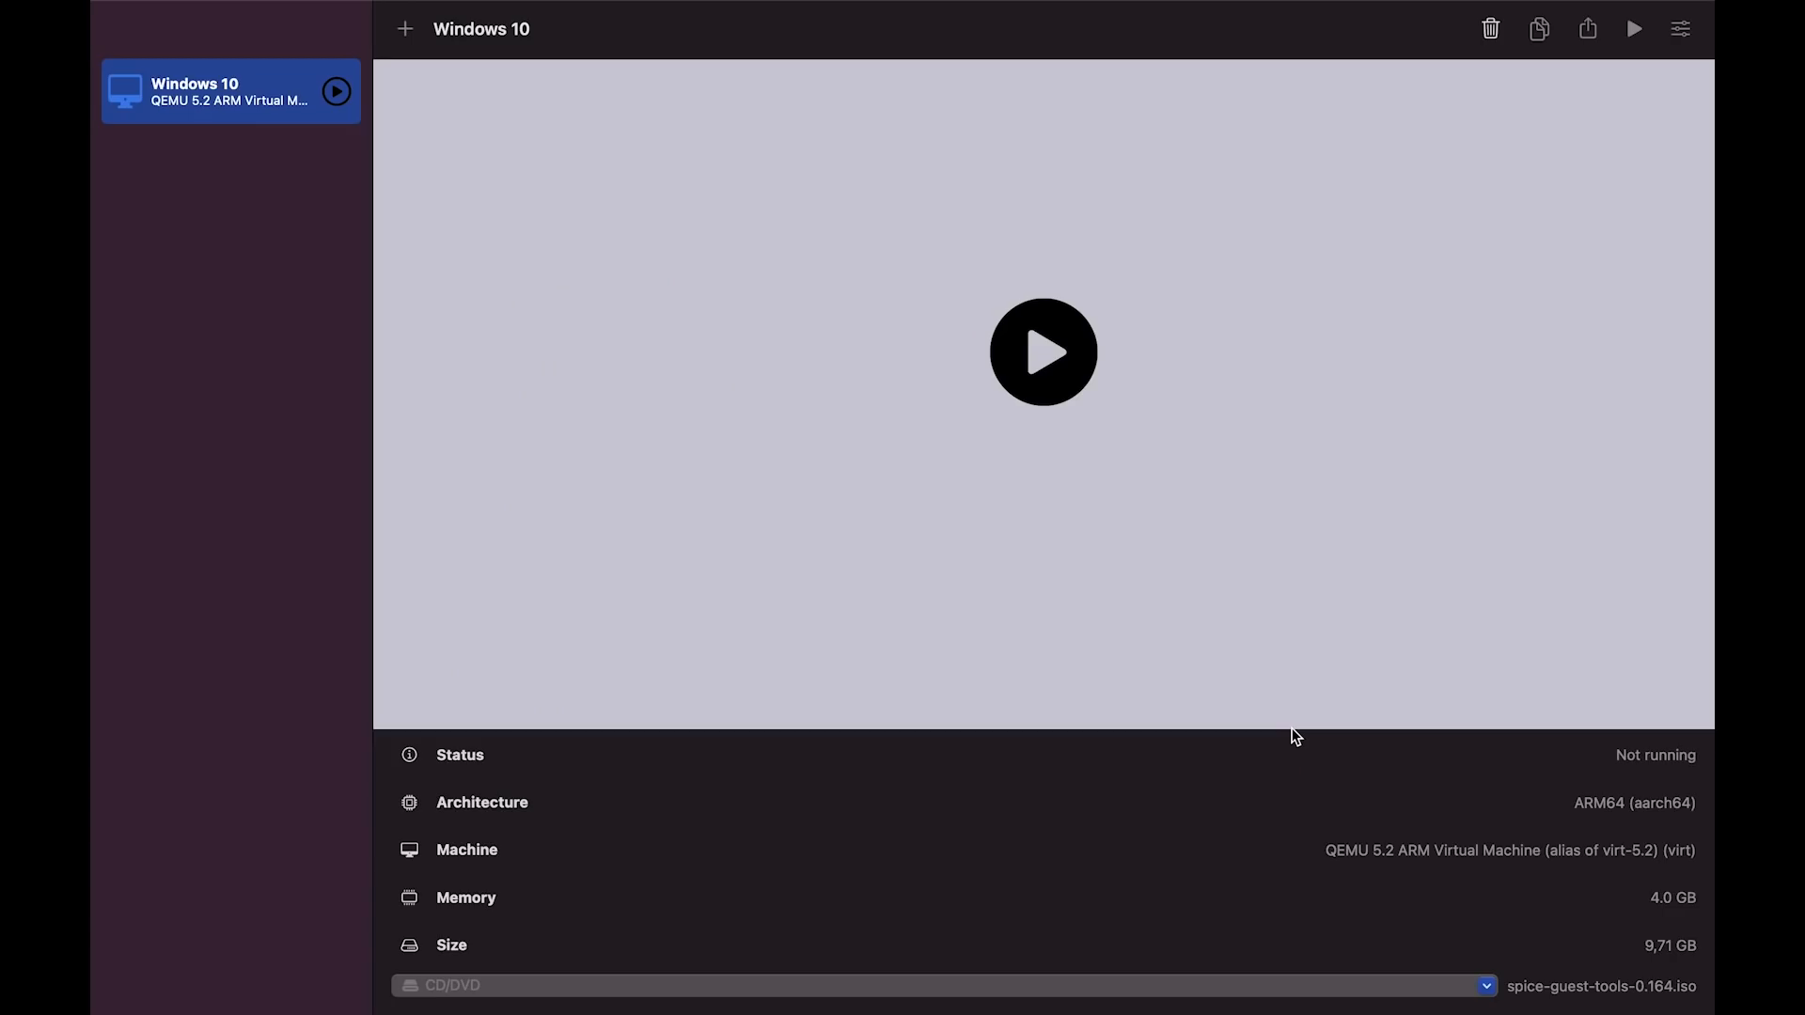
mouse_move(1063, 370)
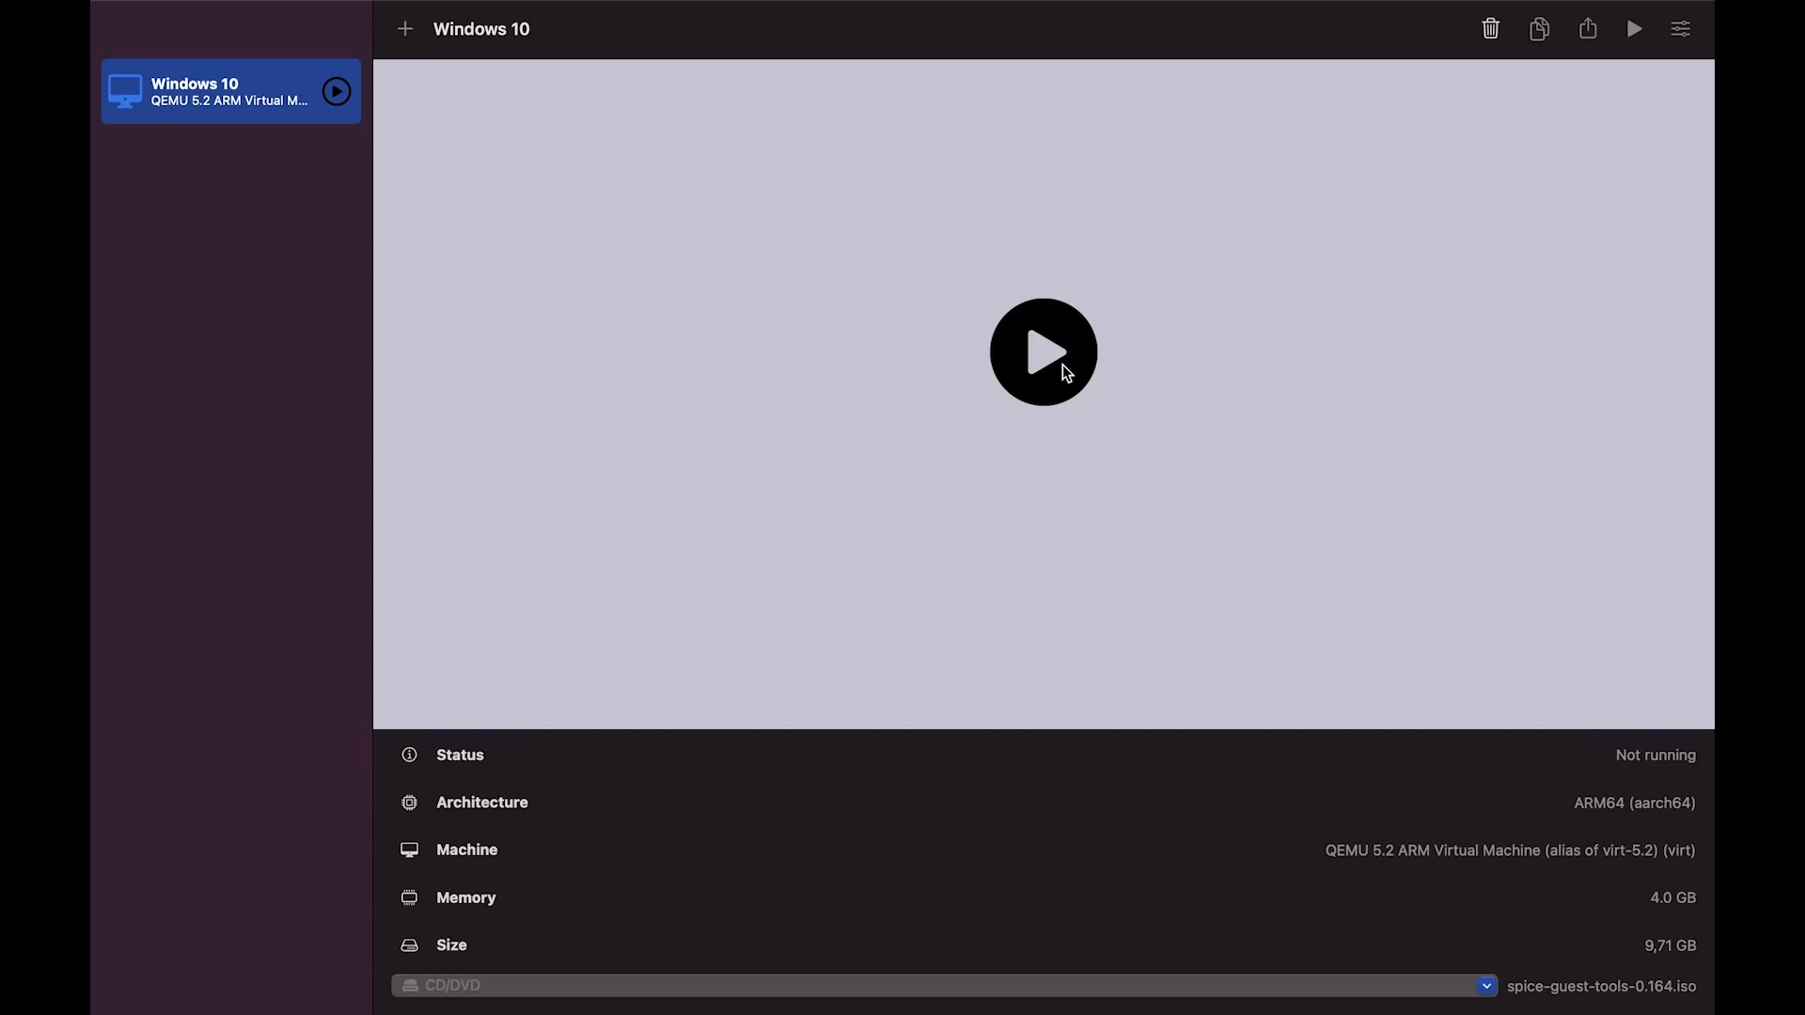
Start the Windows 10 VM and pick United Kingdom as the setup region
click(1042, 353)
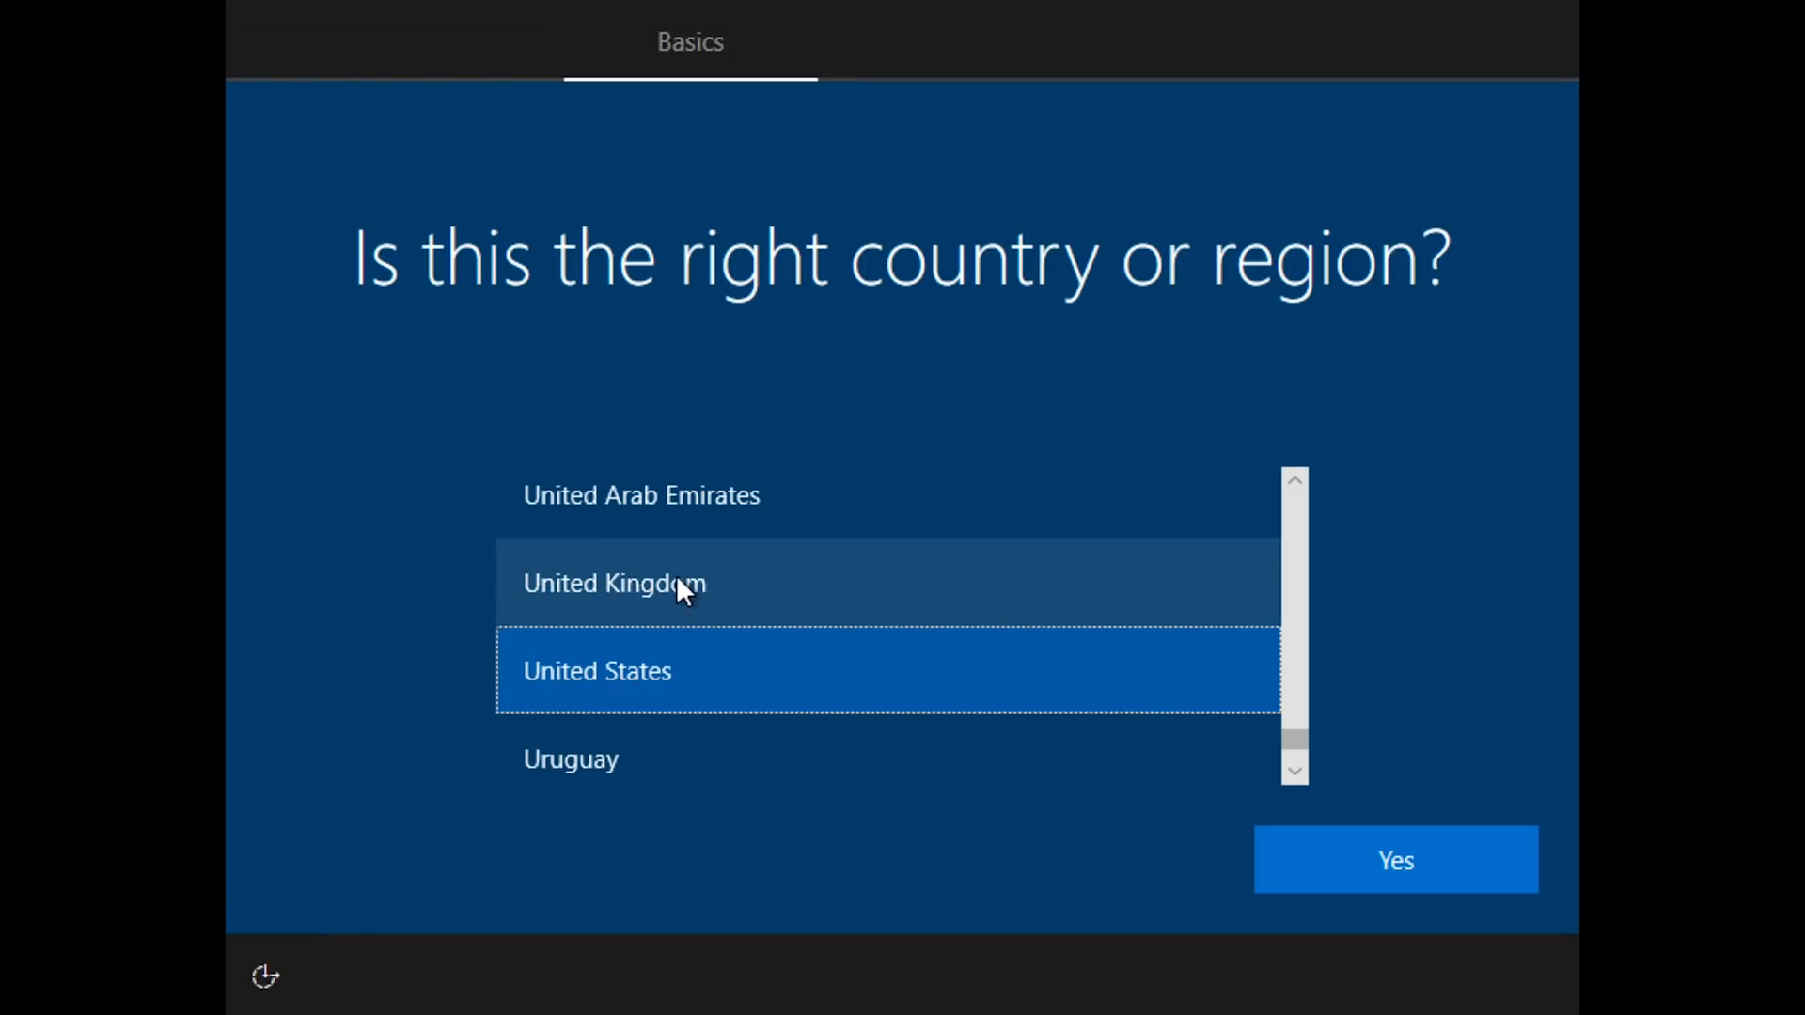
click(614, 582)
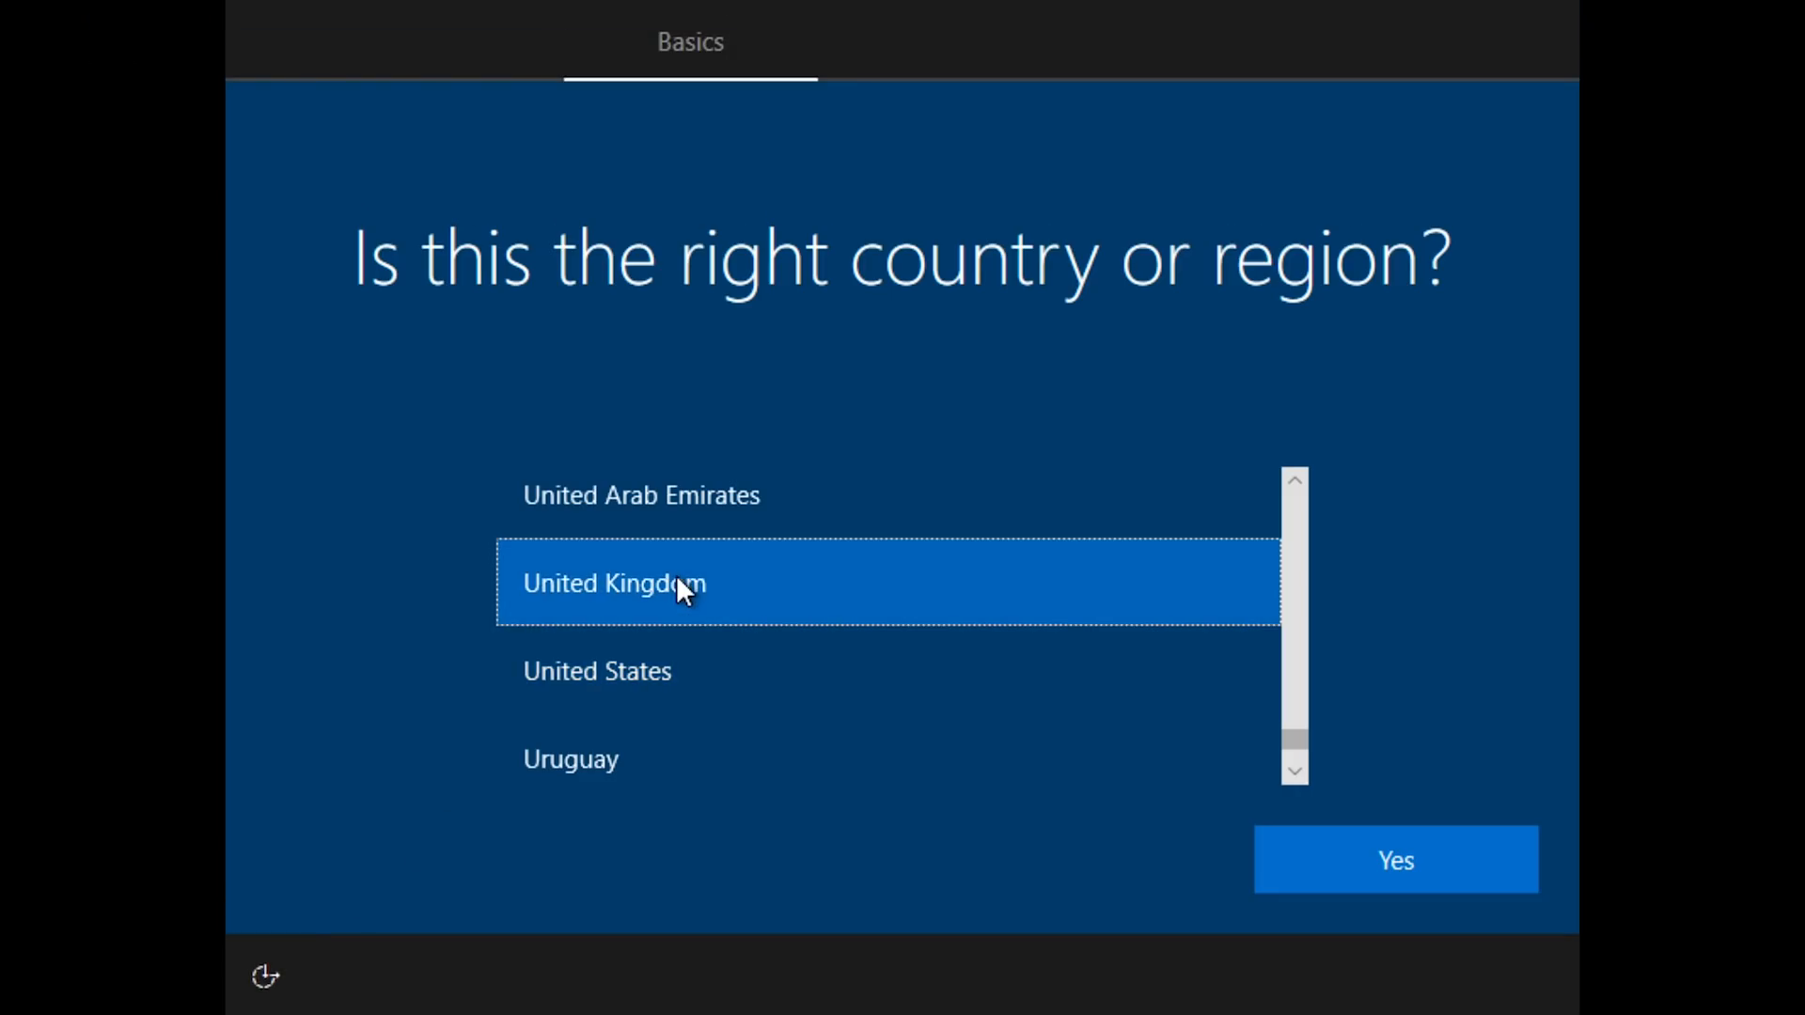
mouse_move(1395, 858)
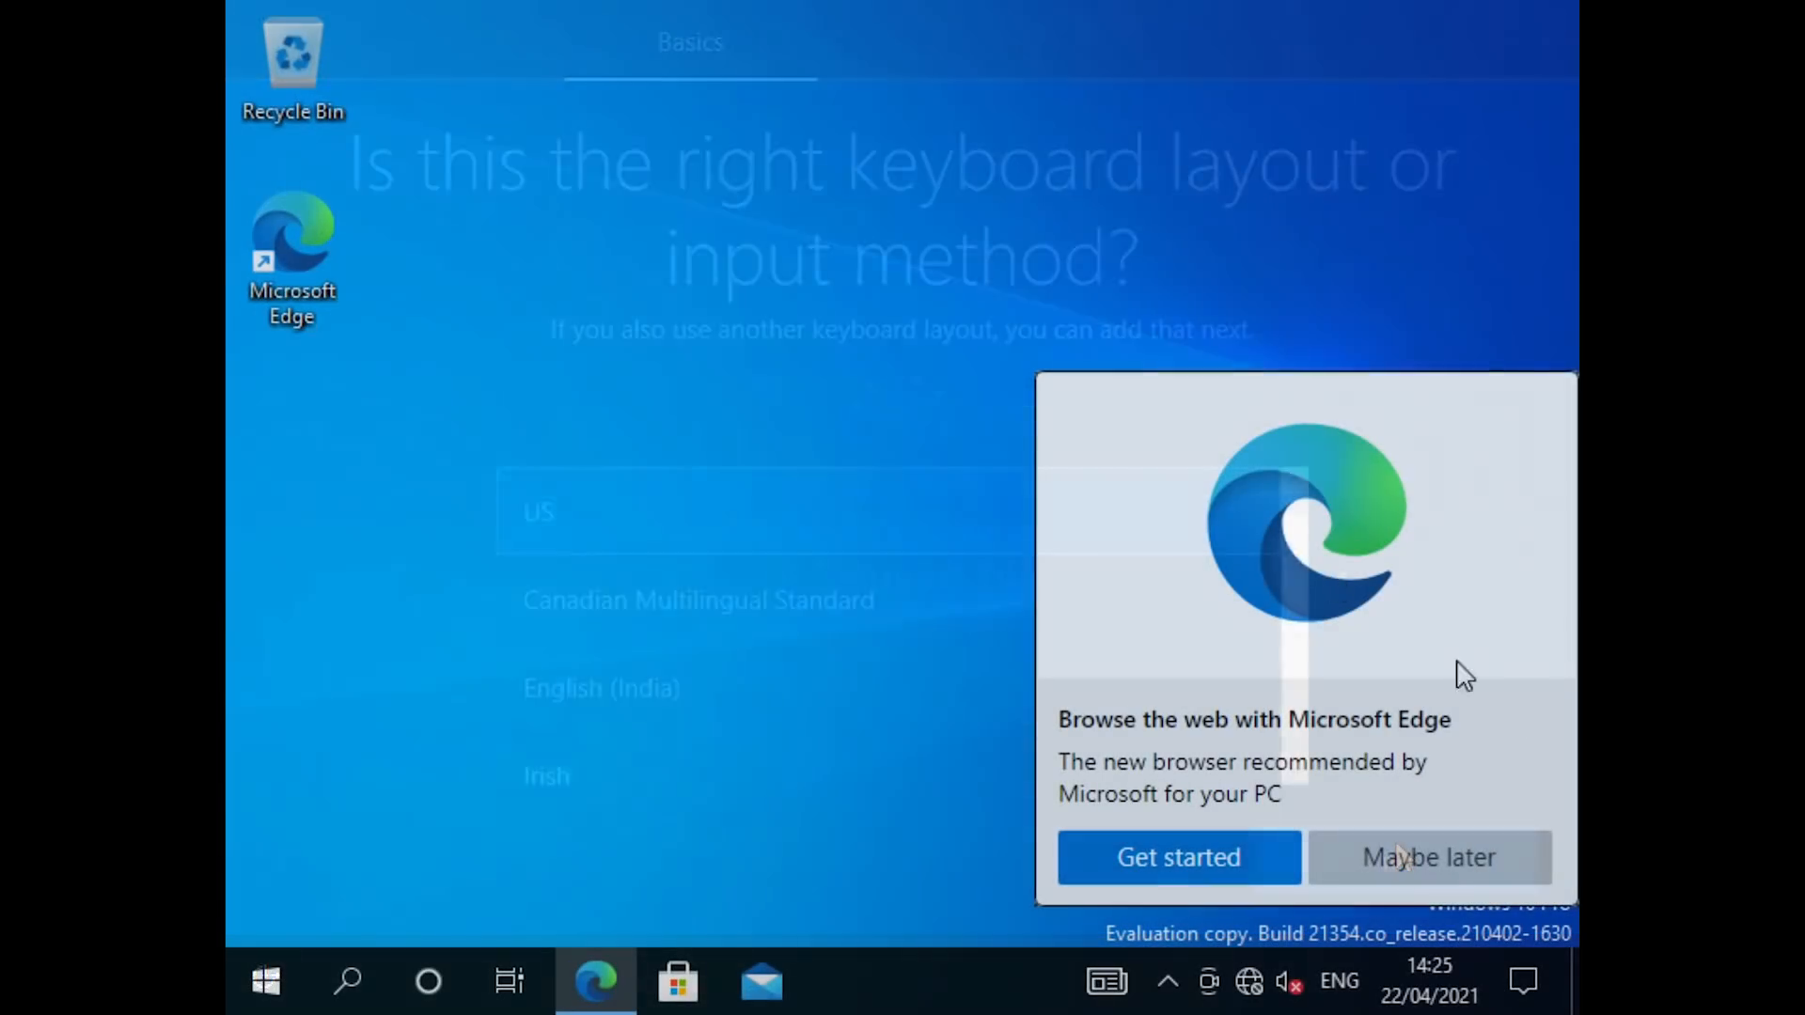
Dismiss the Edge promotion and launch File Explorer from the Start menu
click(1427, 857)
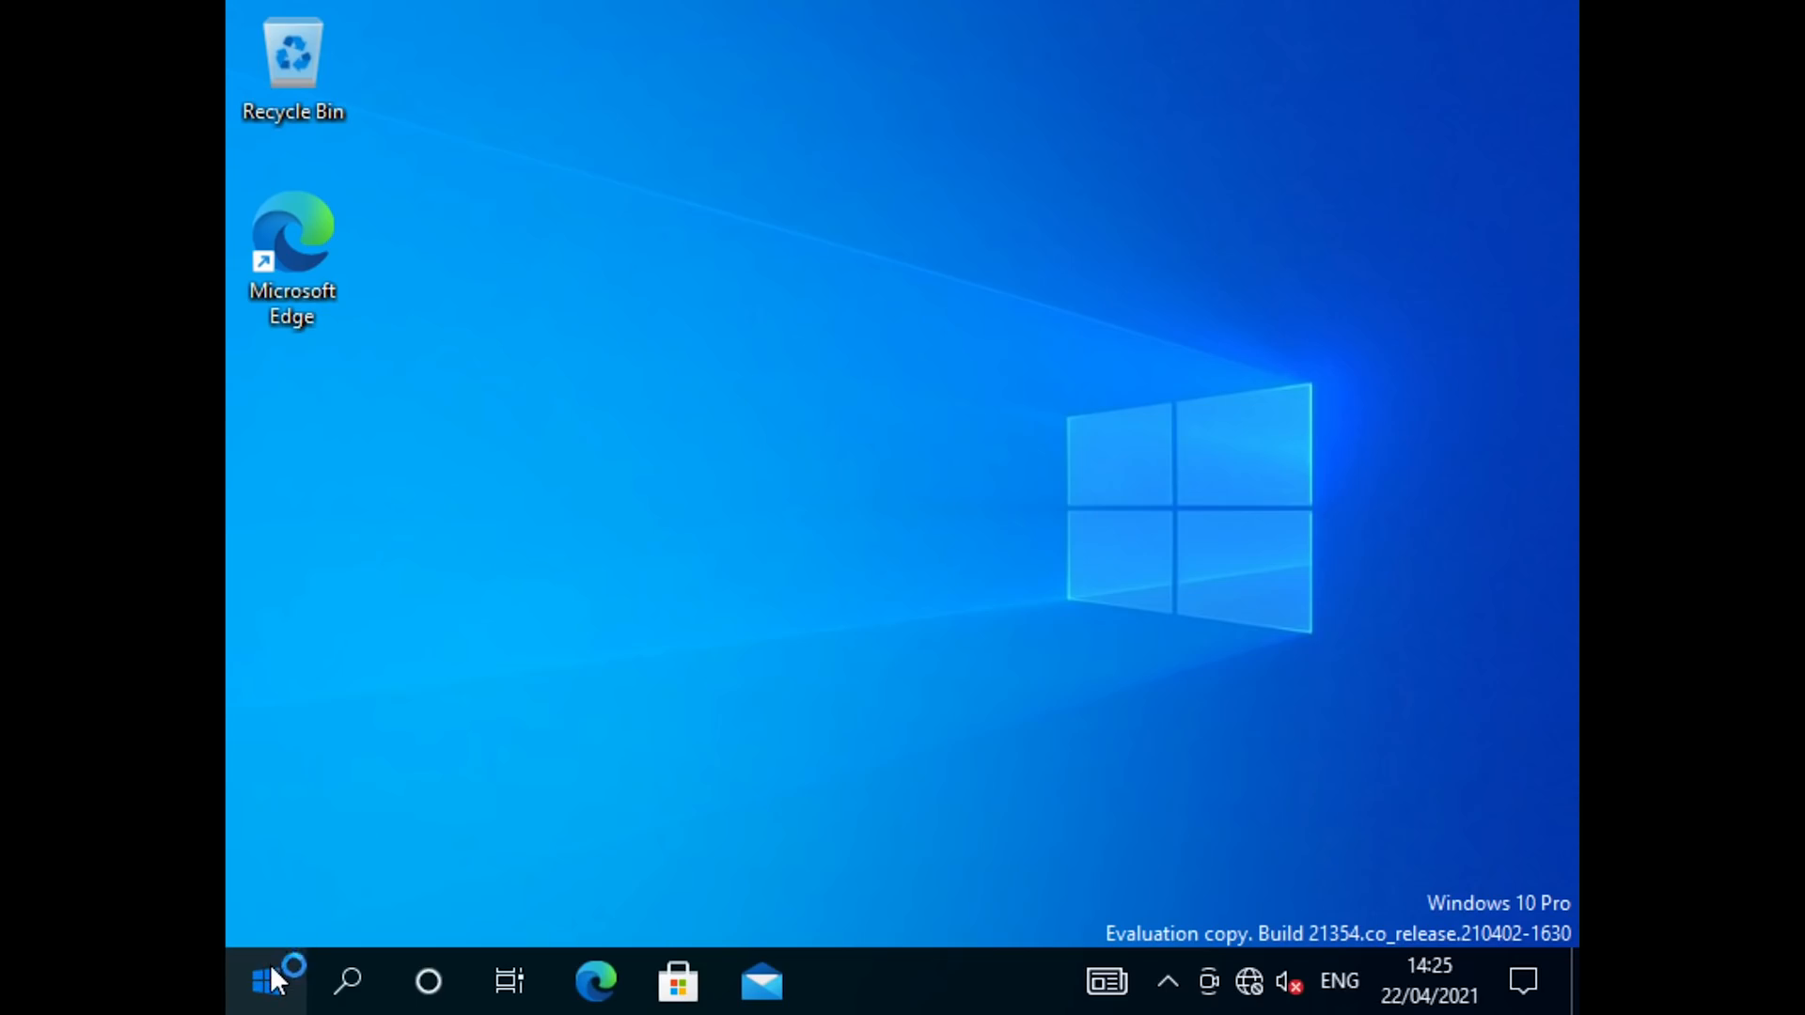
click(267, 981)
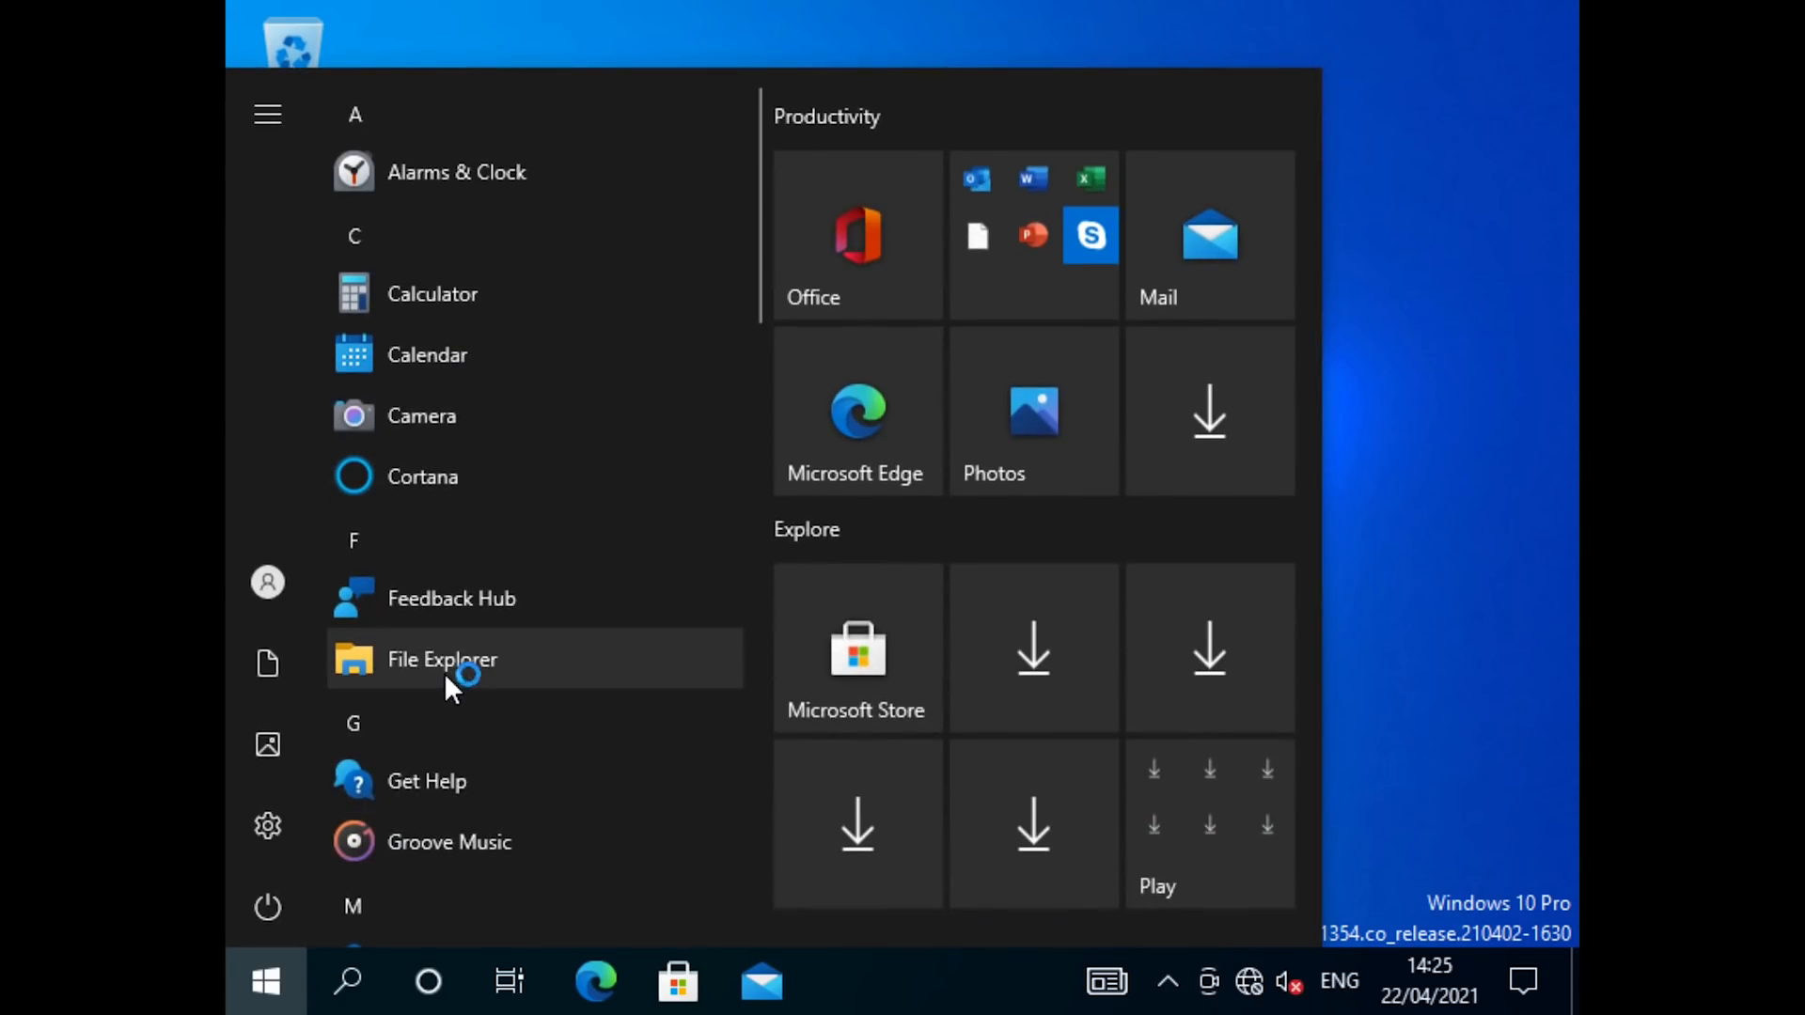
click(442, 658)
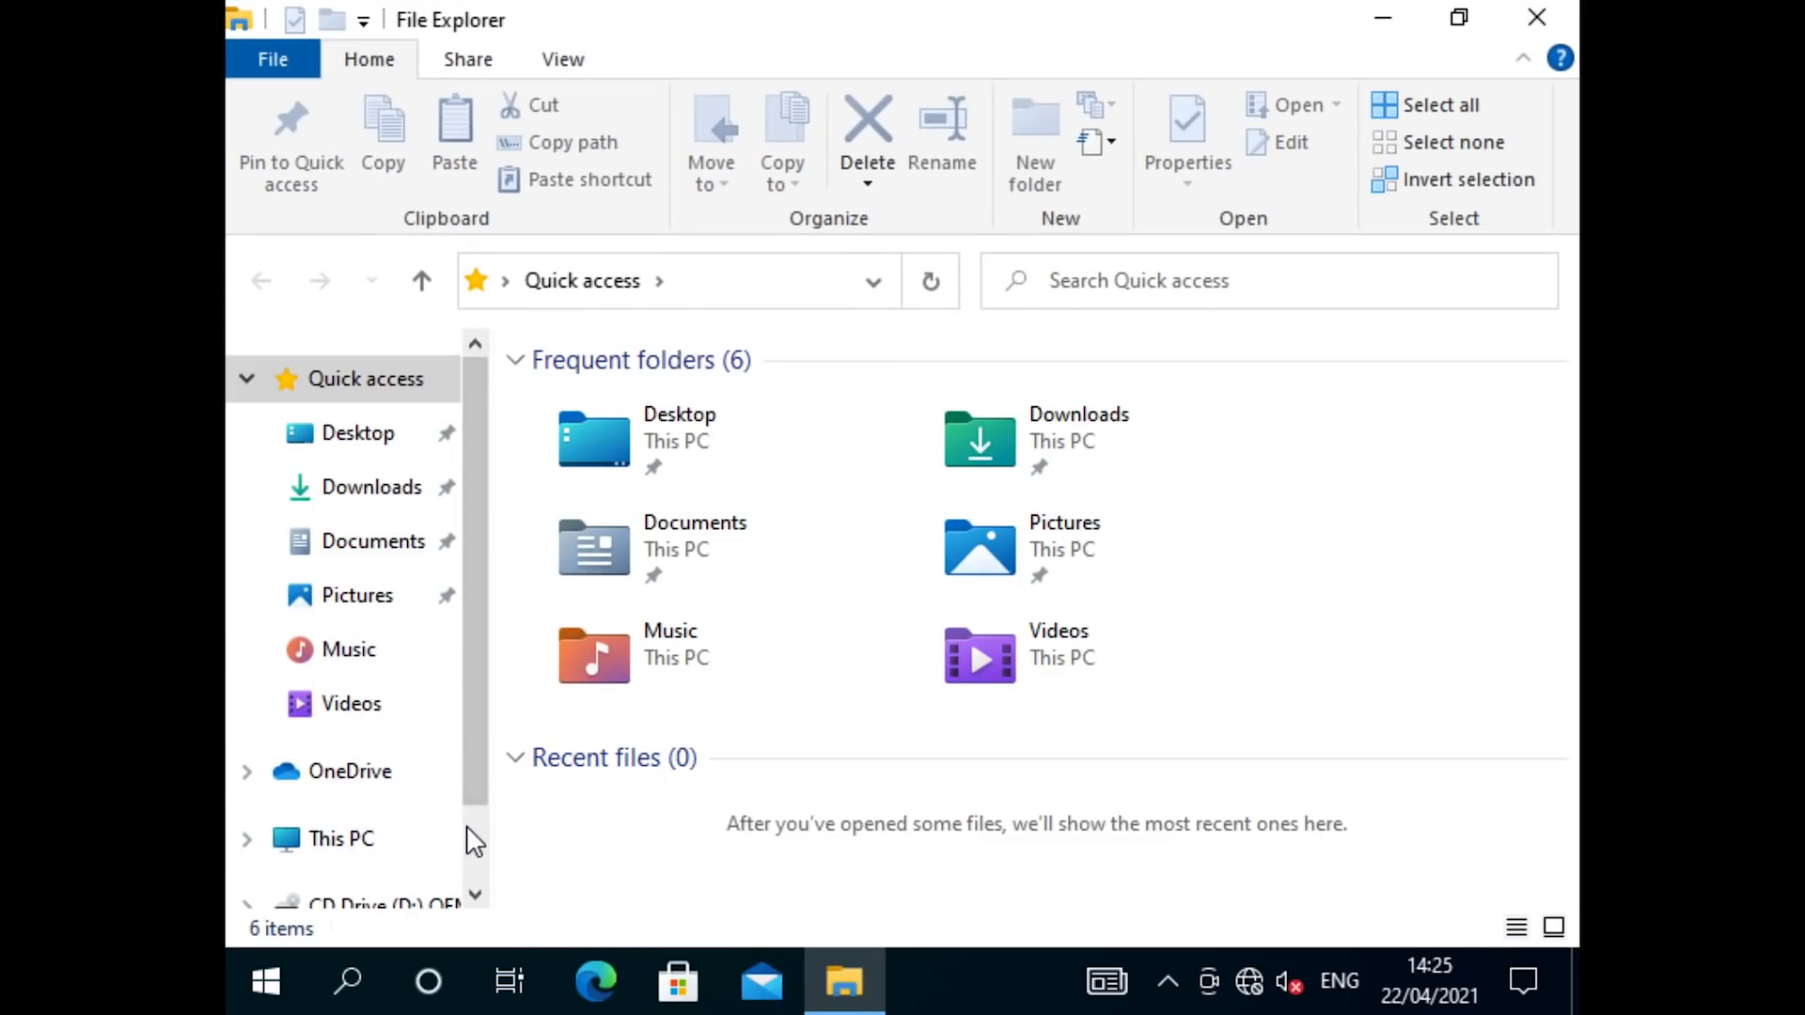
Run spice-guest-tools-0.164 from the QEMU CD drive, approve UAC, then open and close Edge
click(391, 777)
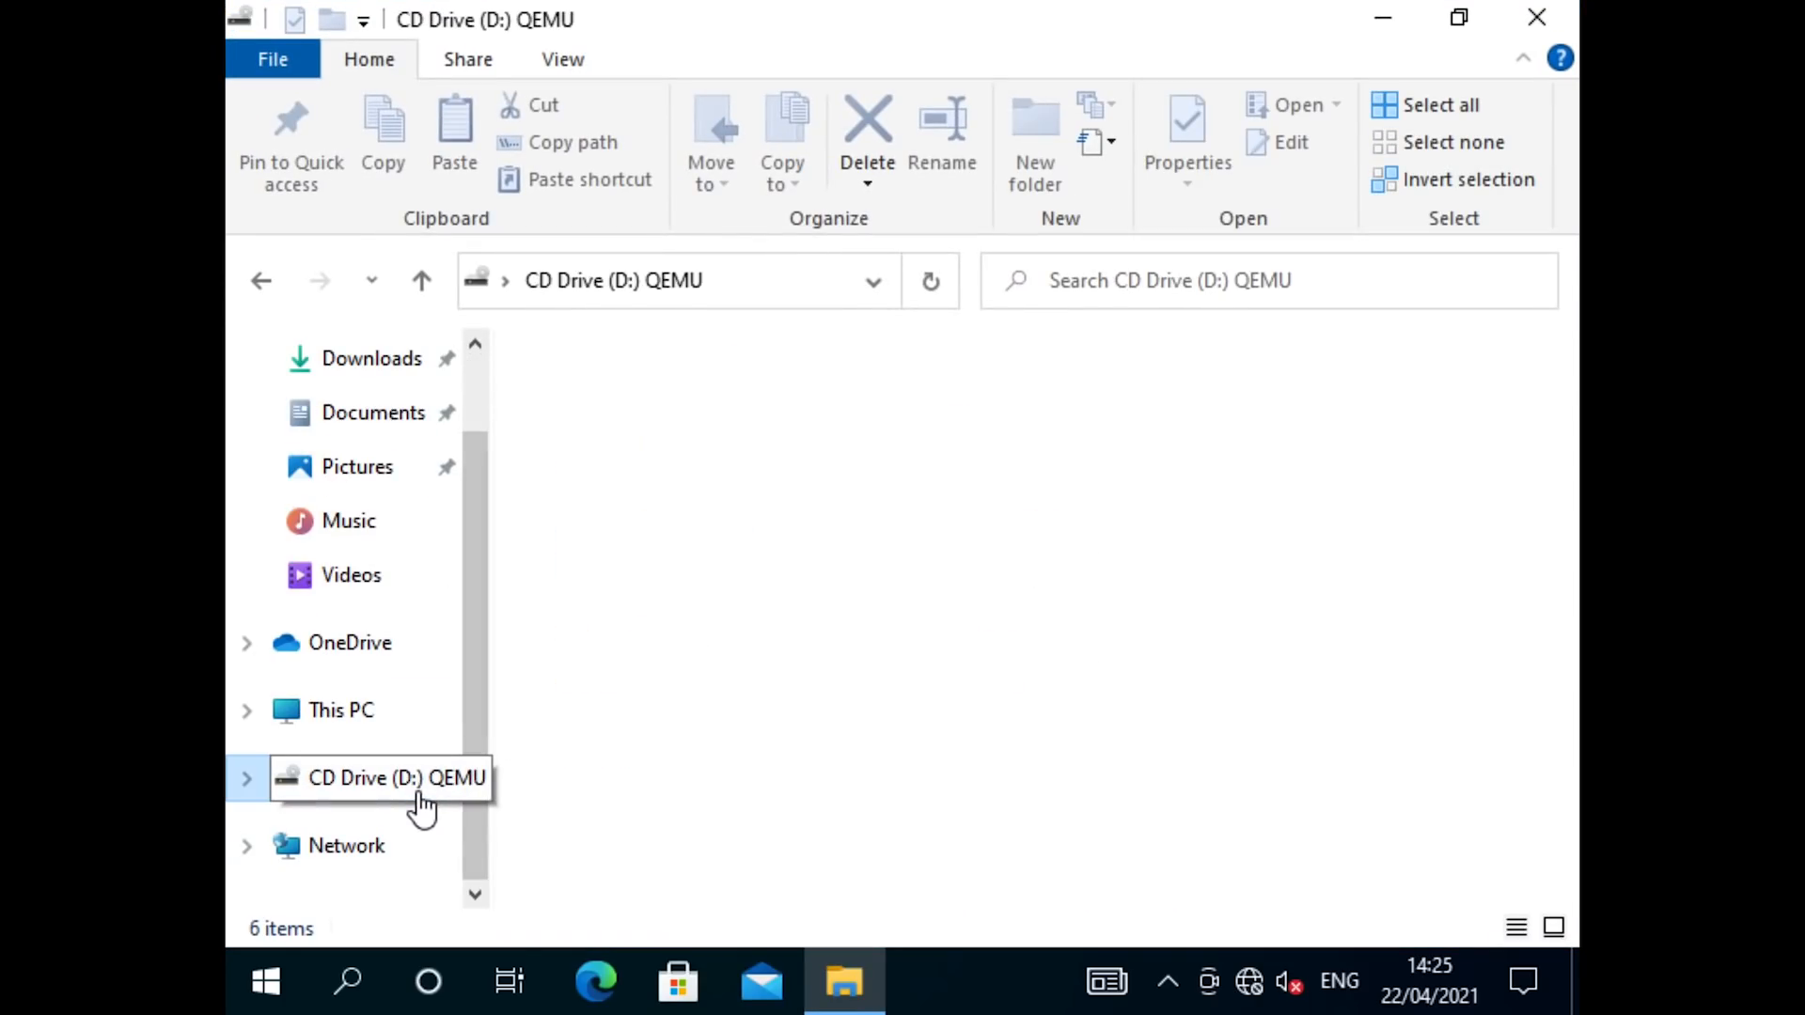
click(379, 777)
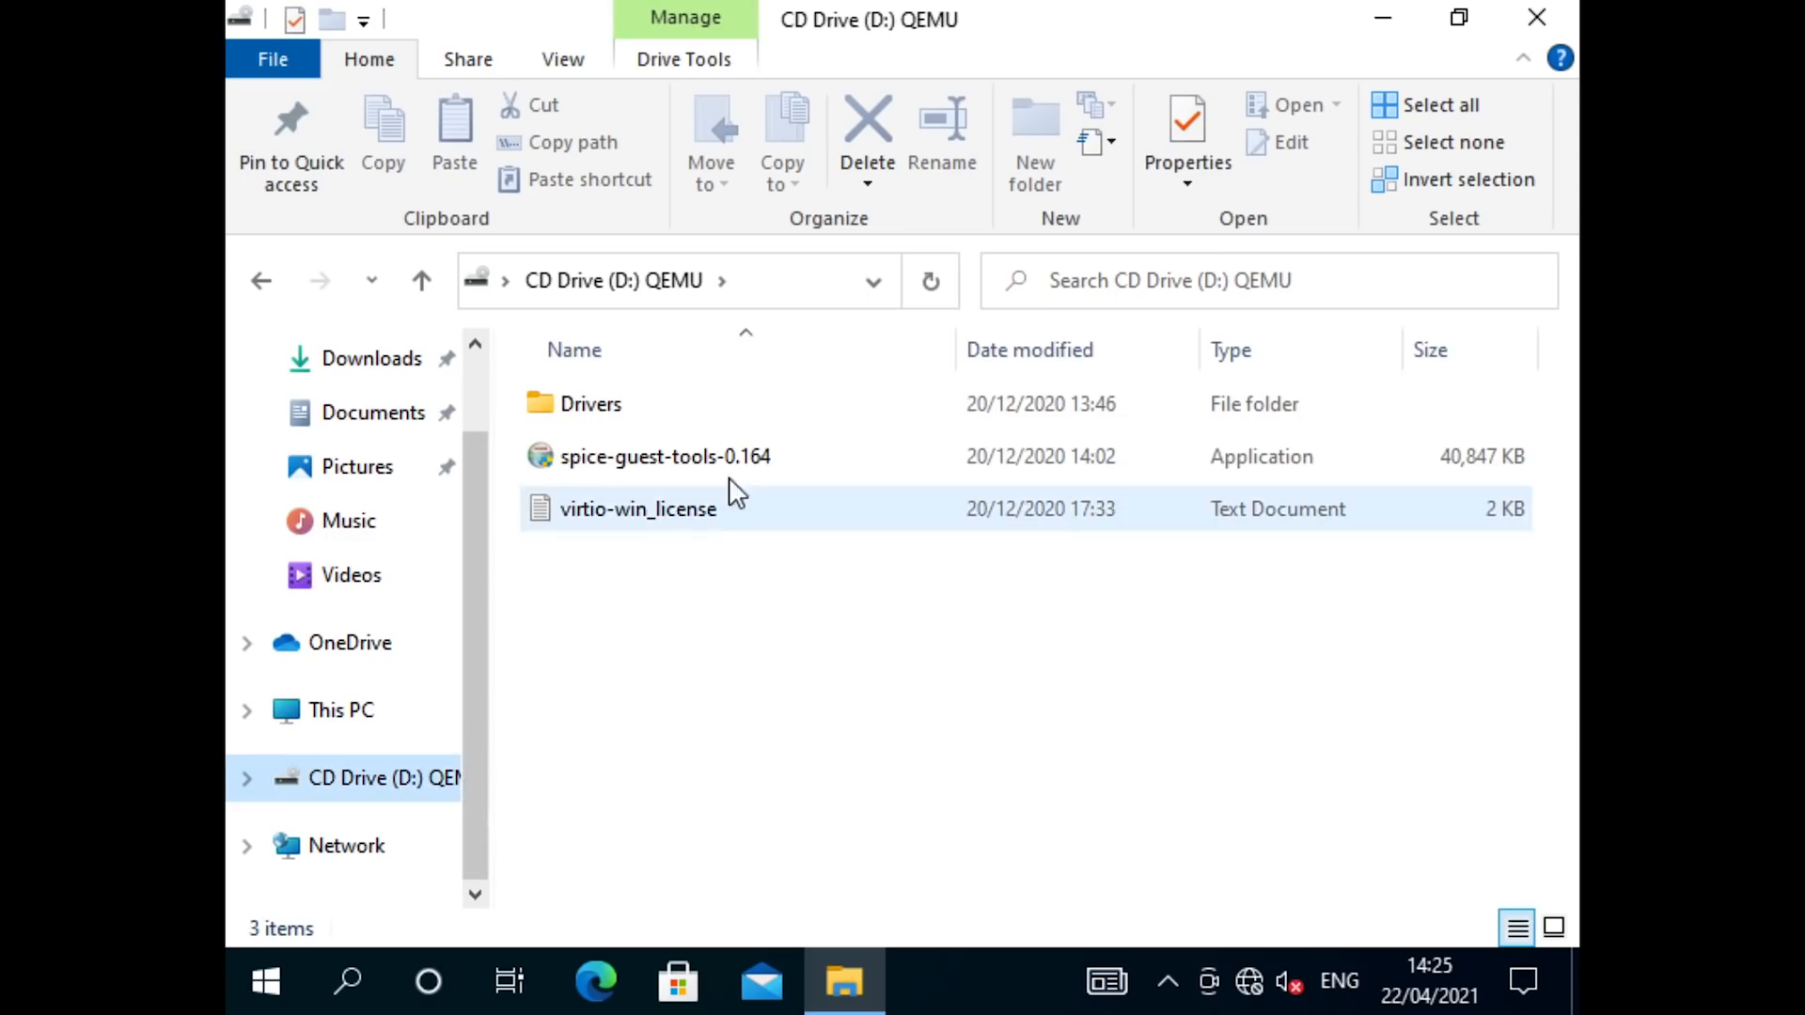
click(663, 456)
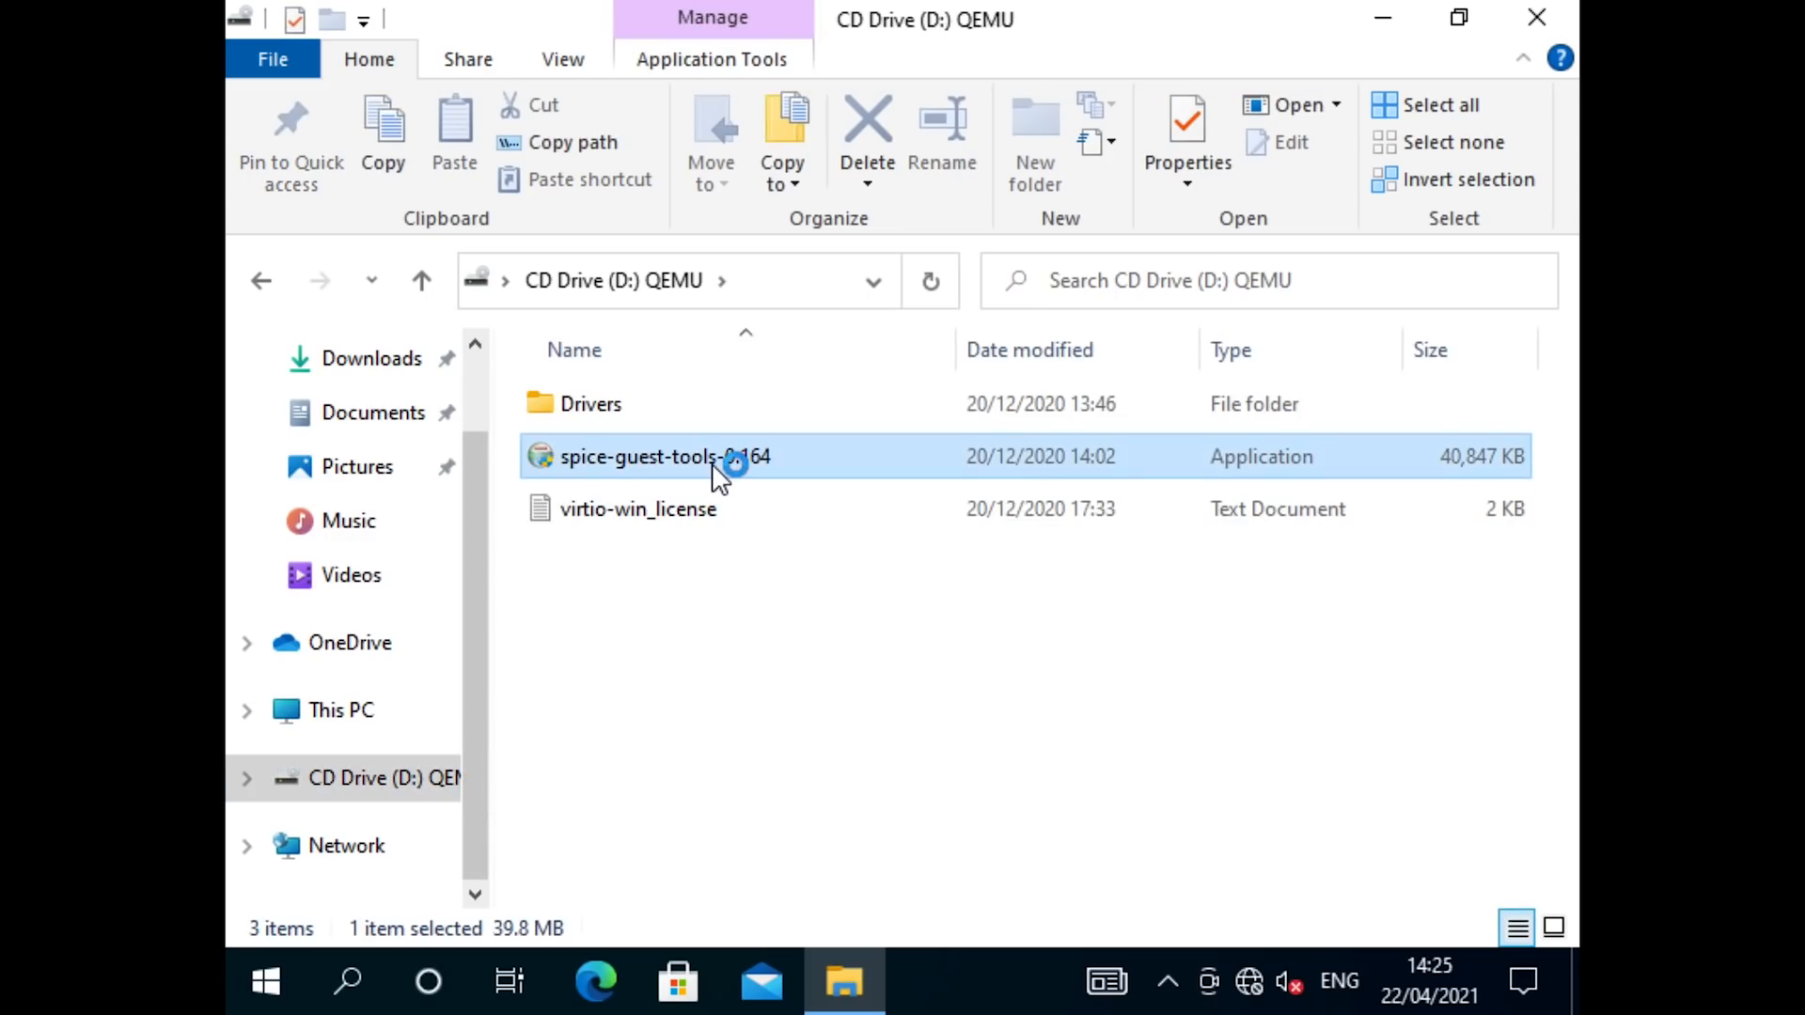
double_click(654, 456)
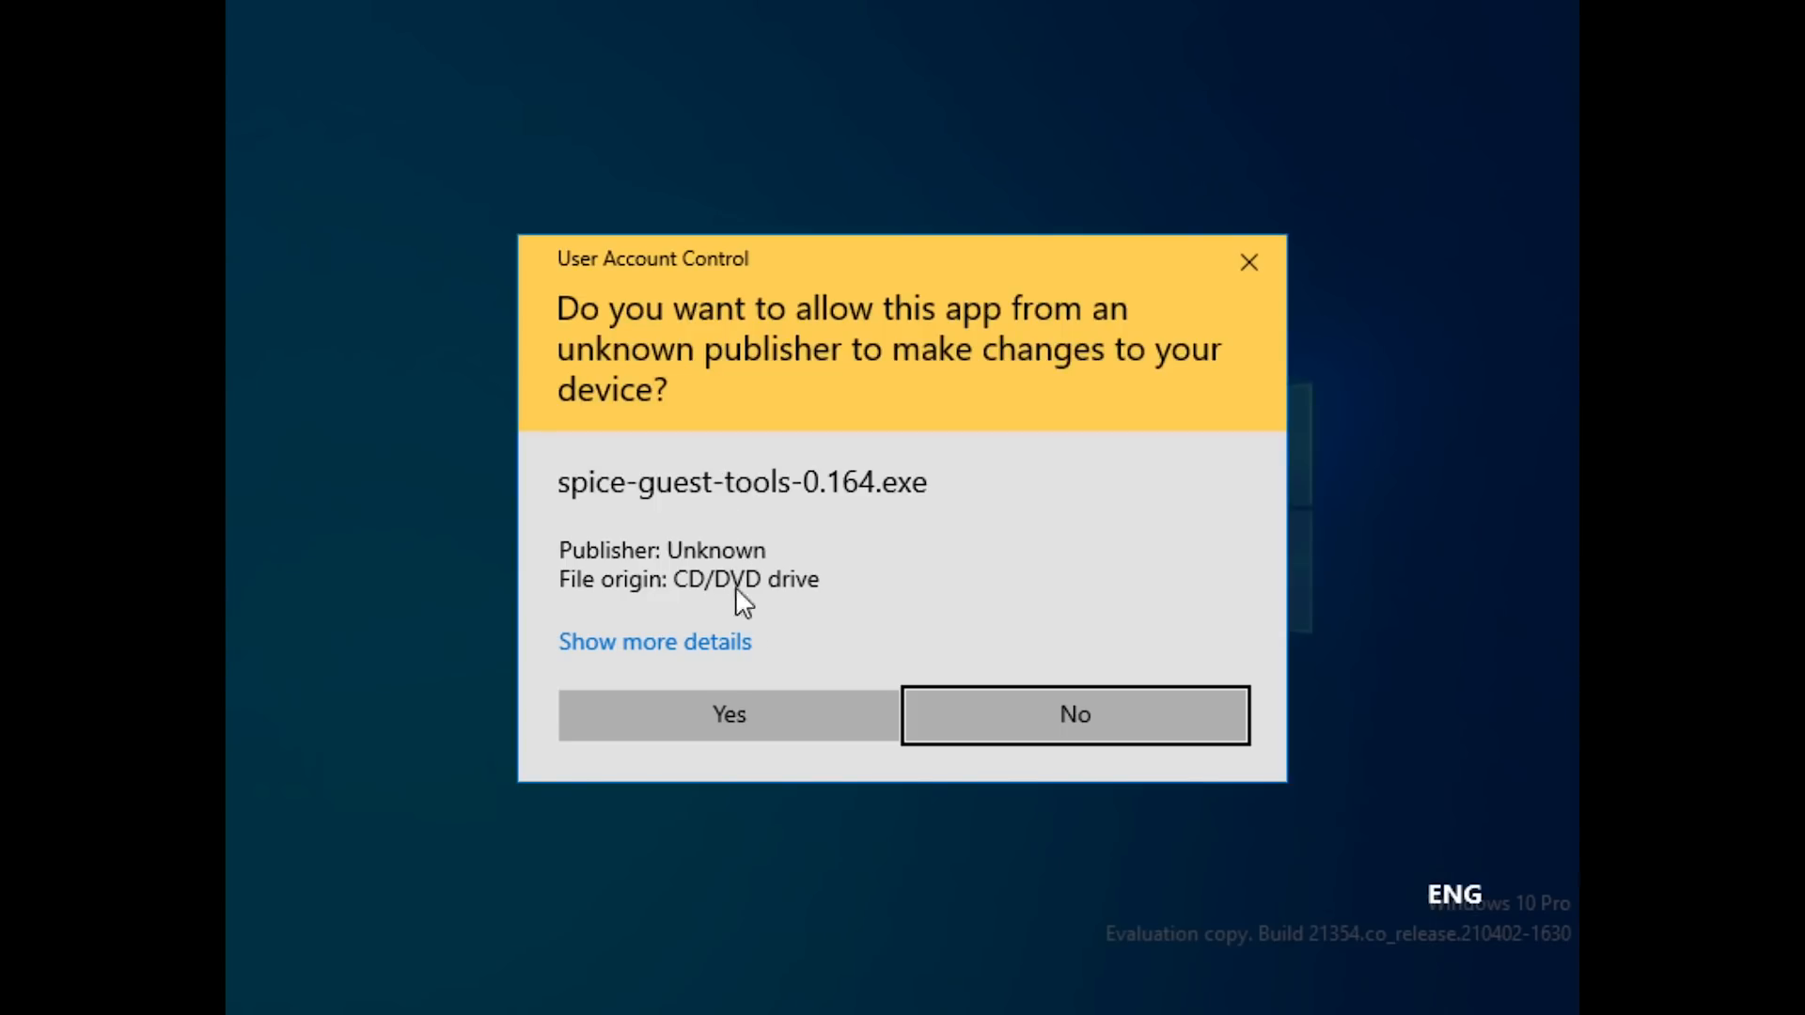
click(727, 714)
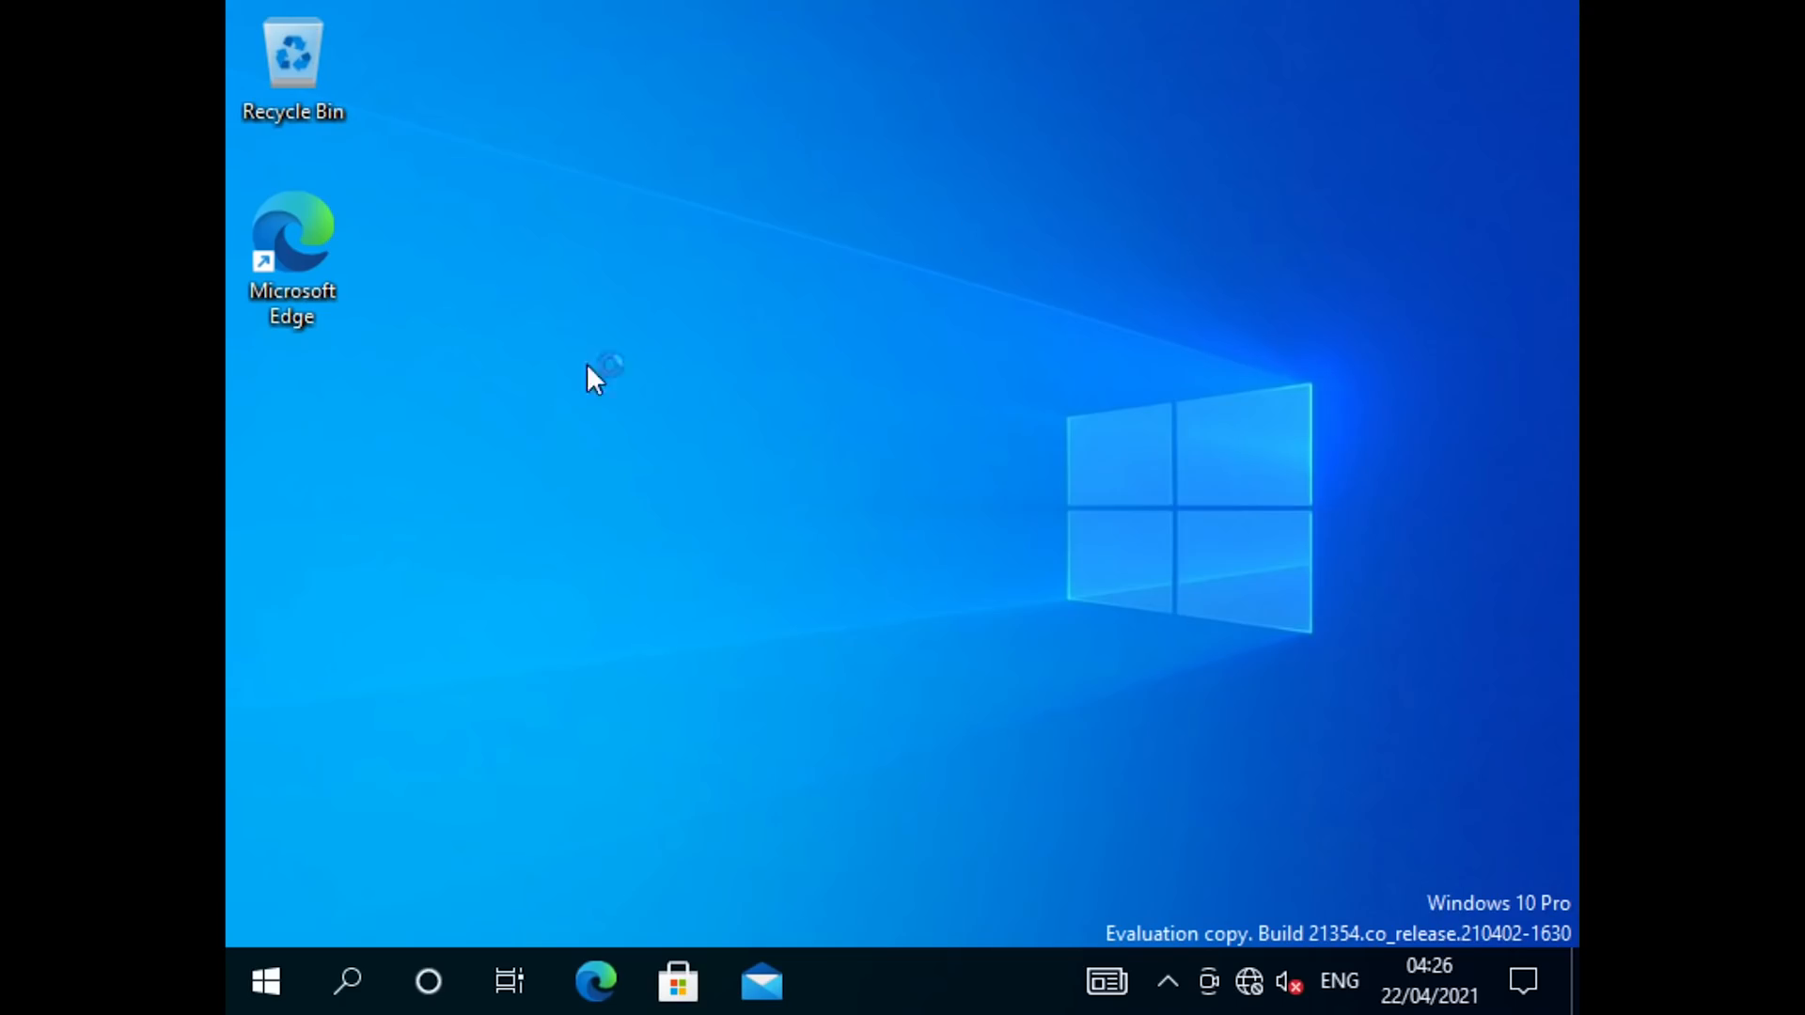
double_click(291, 241)
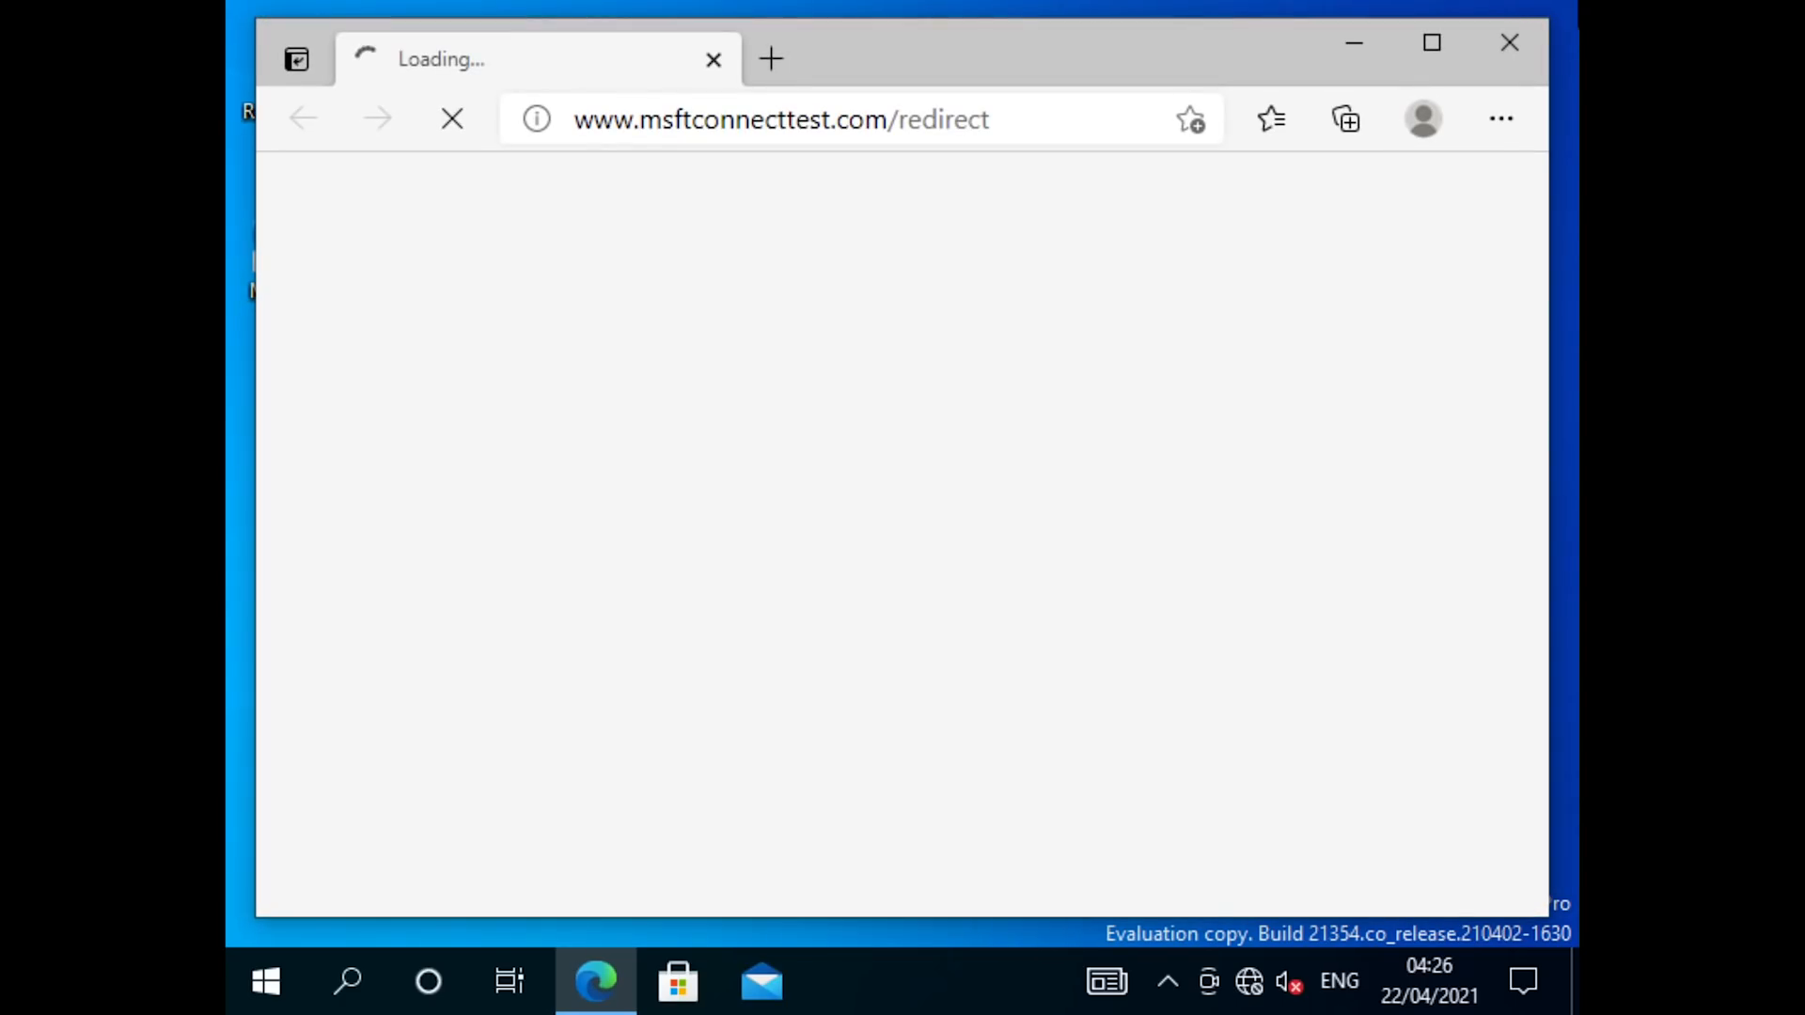
click(1509, 42)
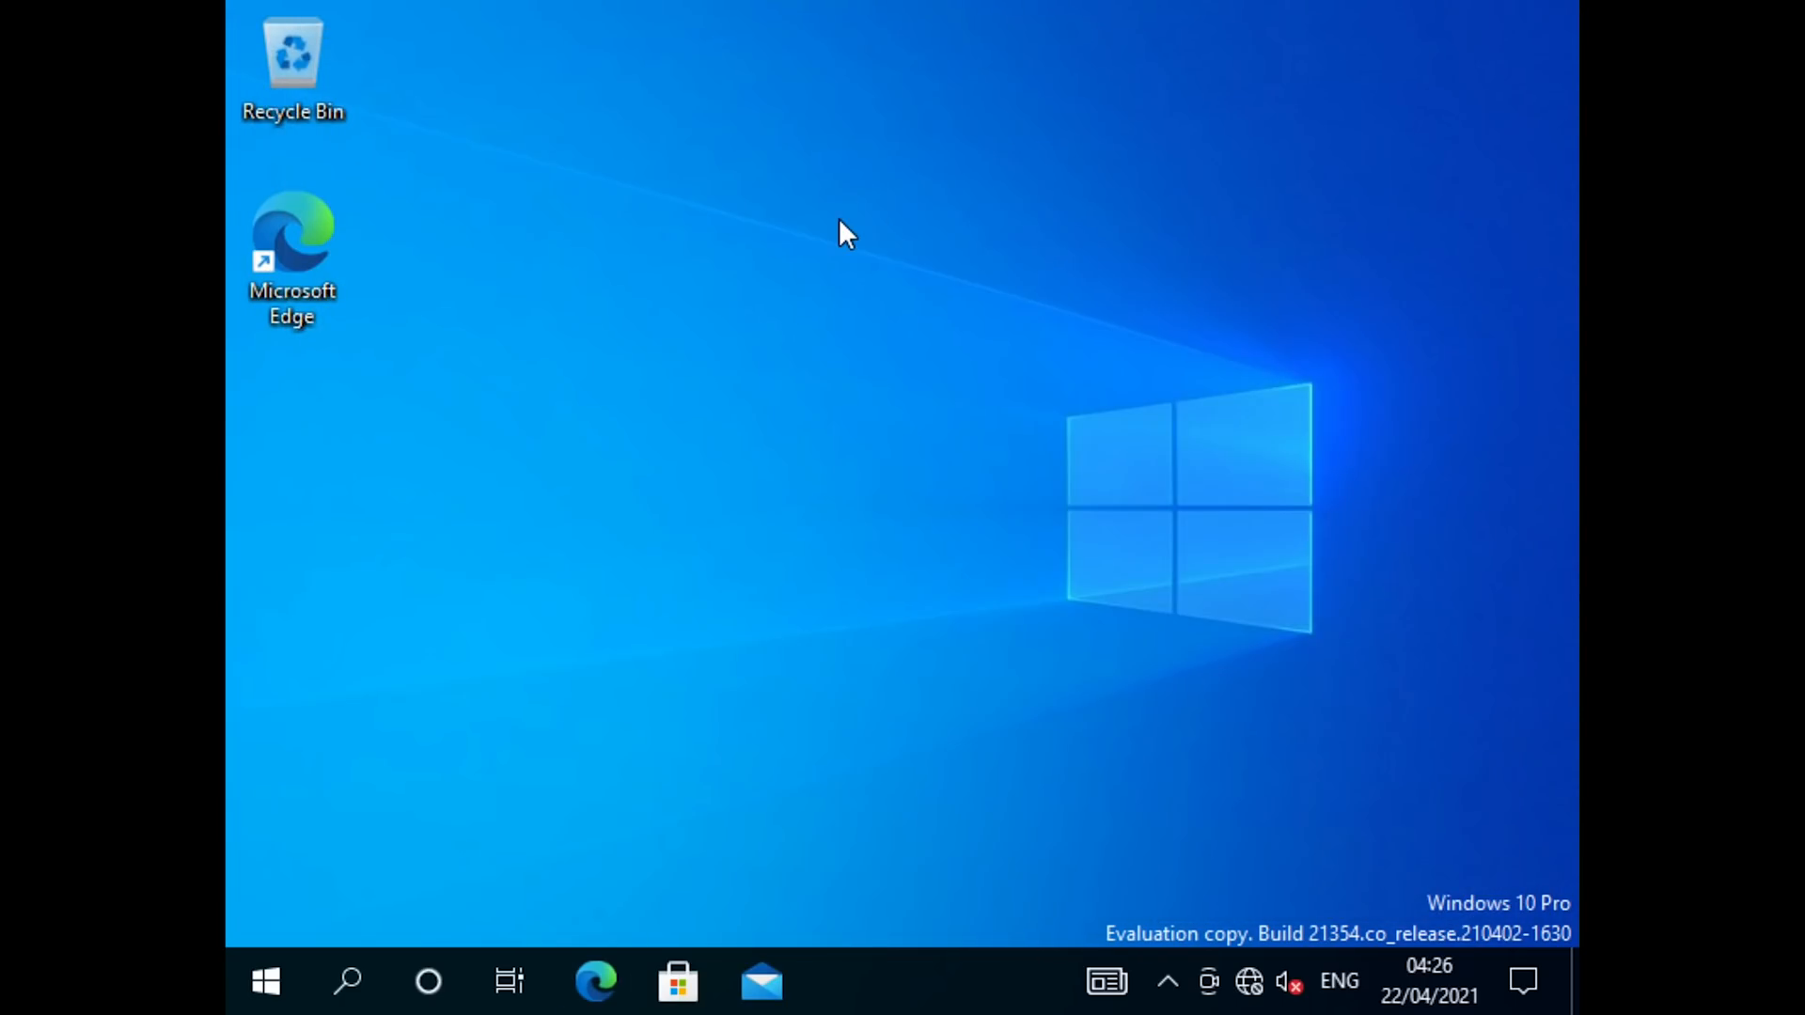
Set Multiple displays to 'Show only on 1', keep the changes, and begin shutting down Windows
right_click(846, 236)
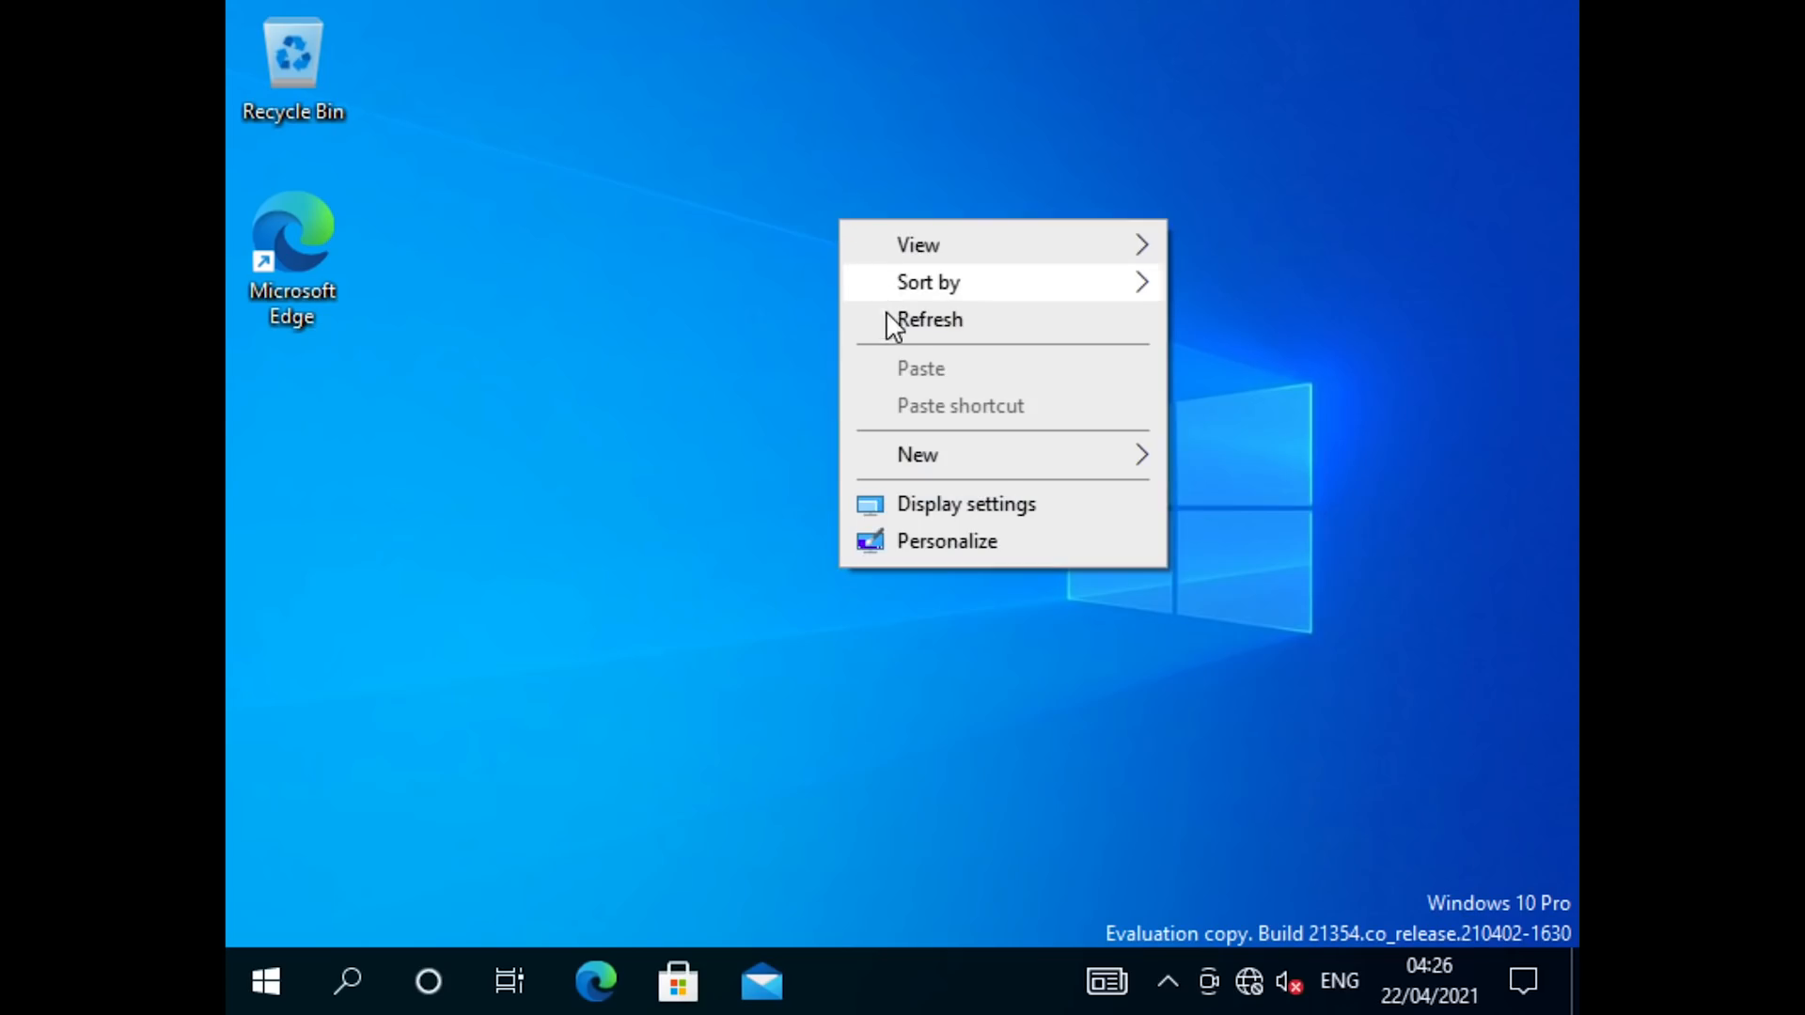
click(933, 514)
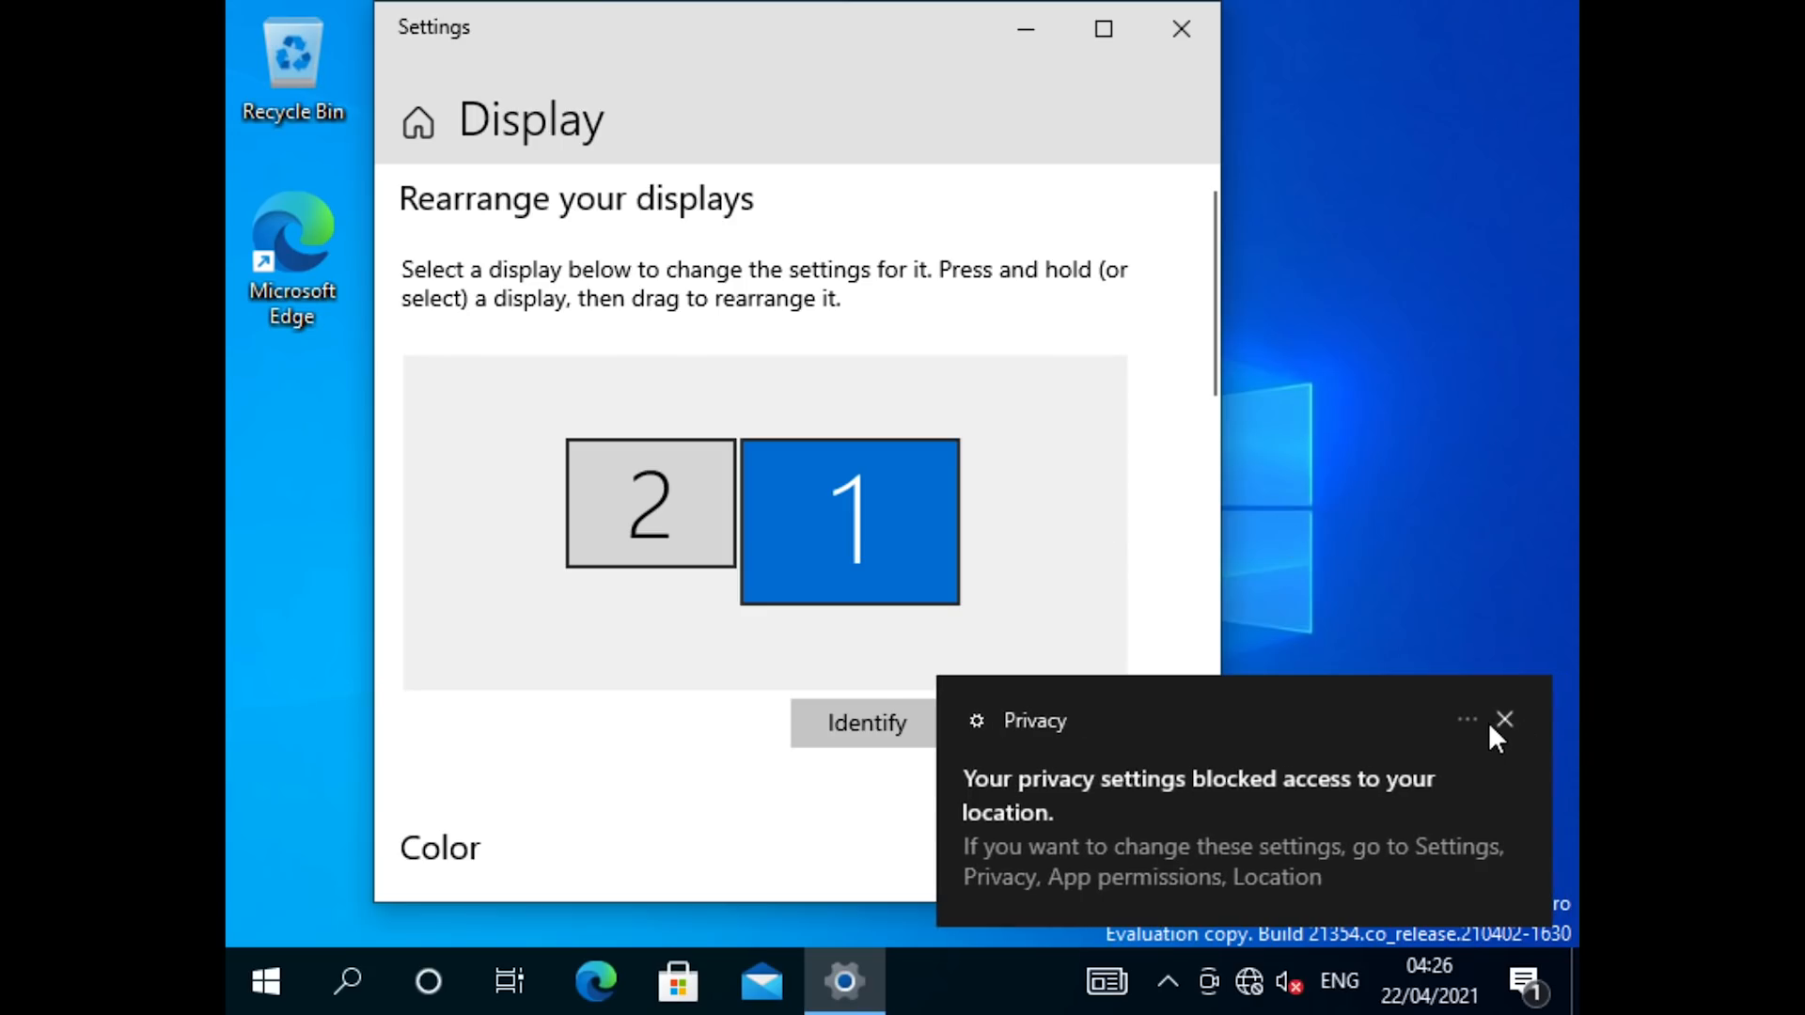
click(1503, 720)
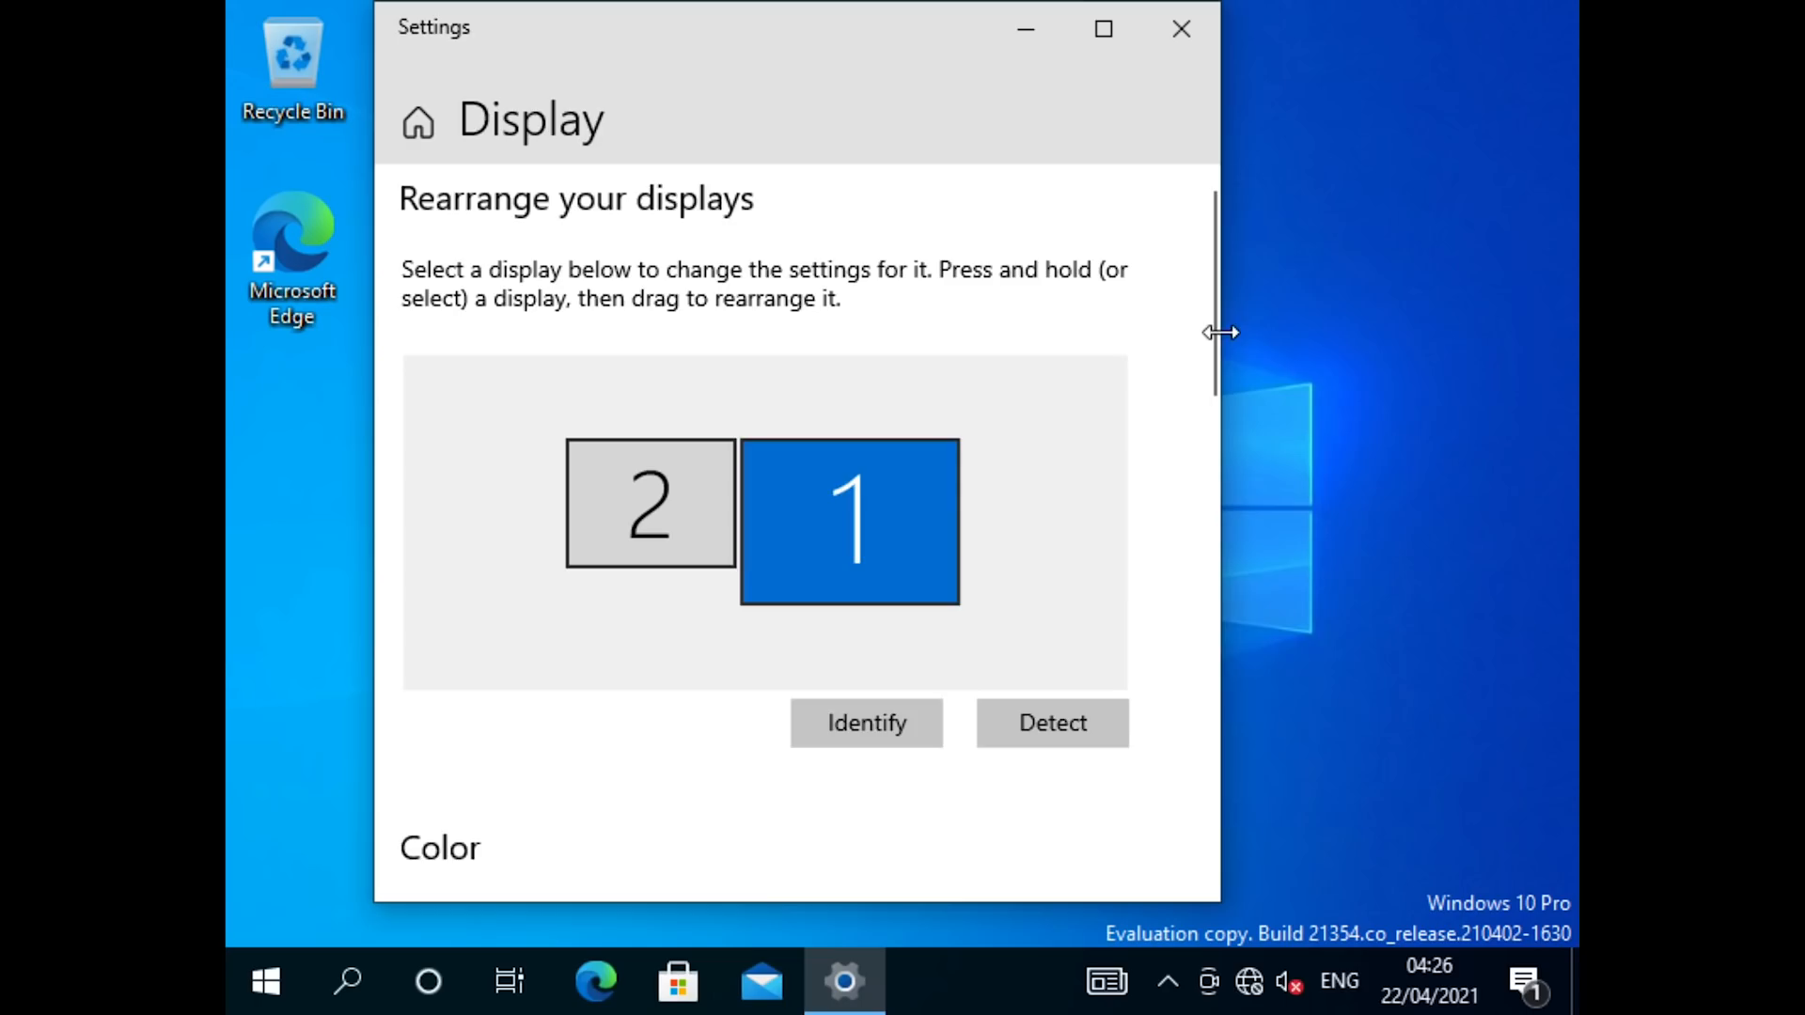
scroll(down, 3)
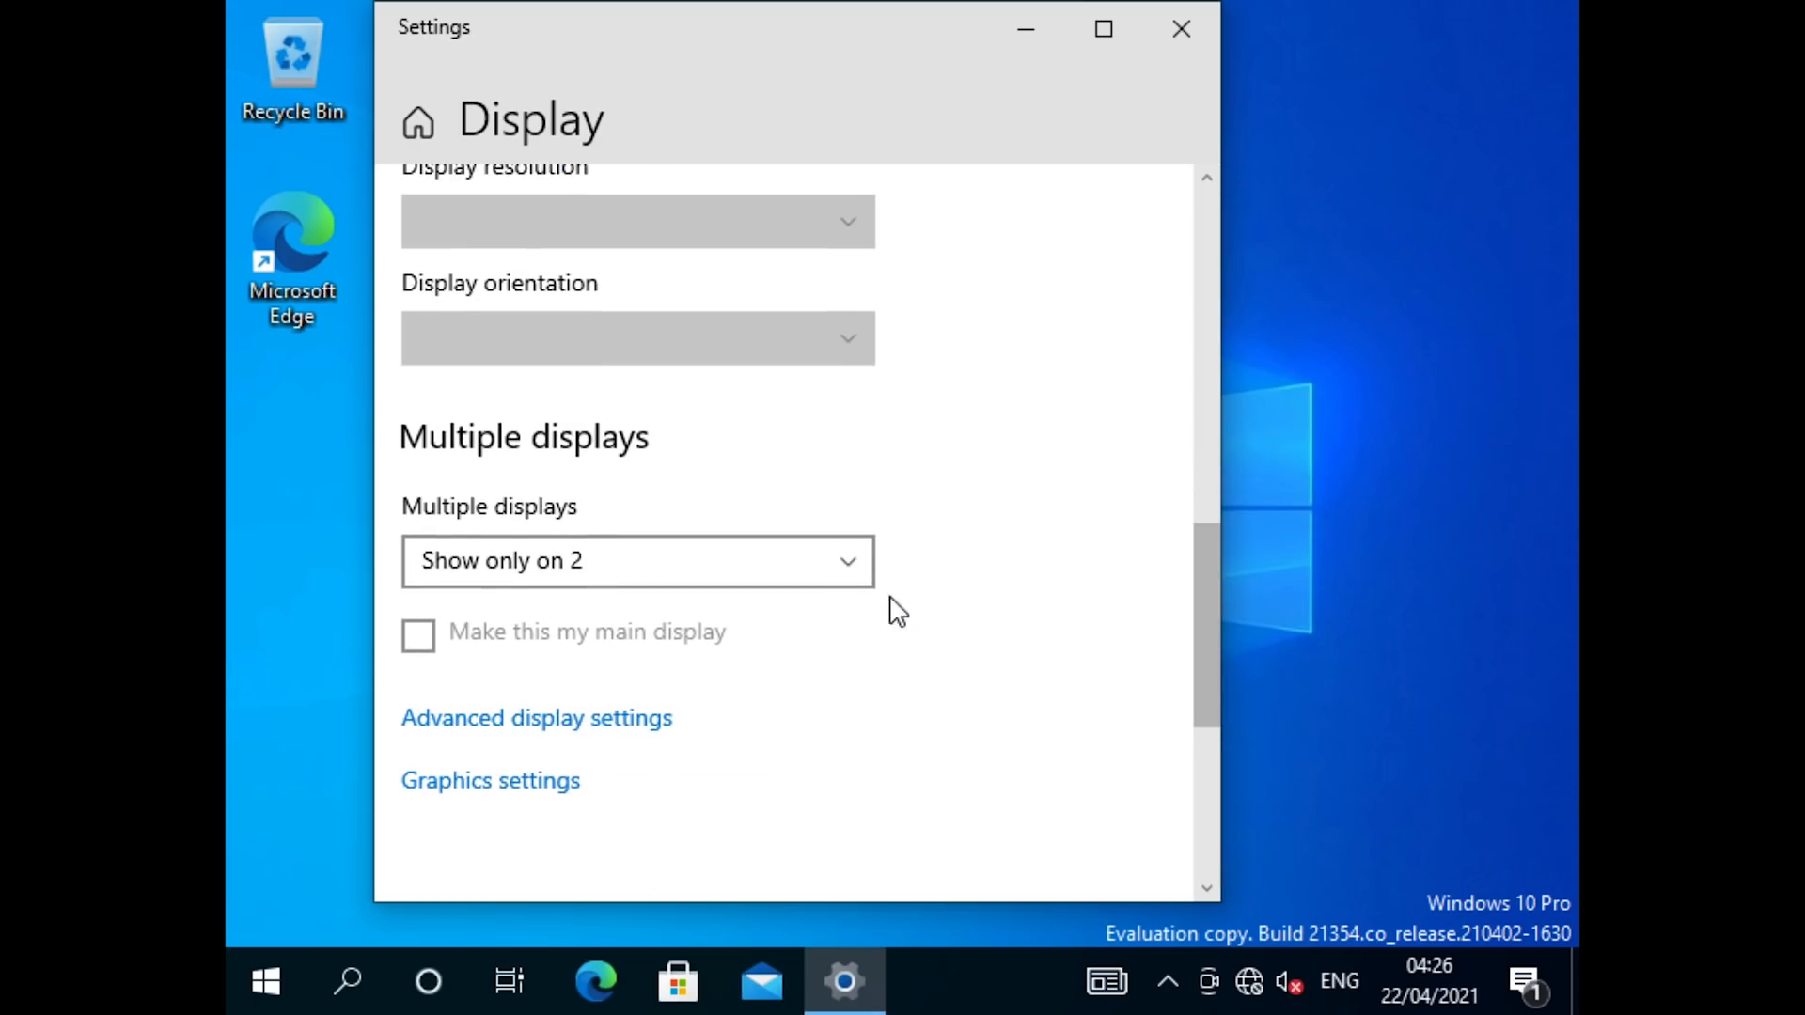
click(635, 560)
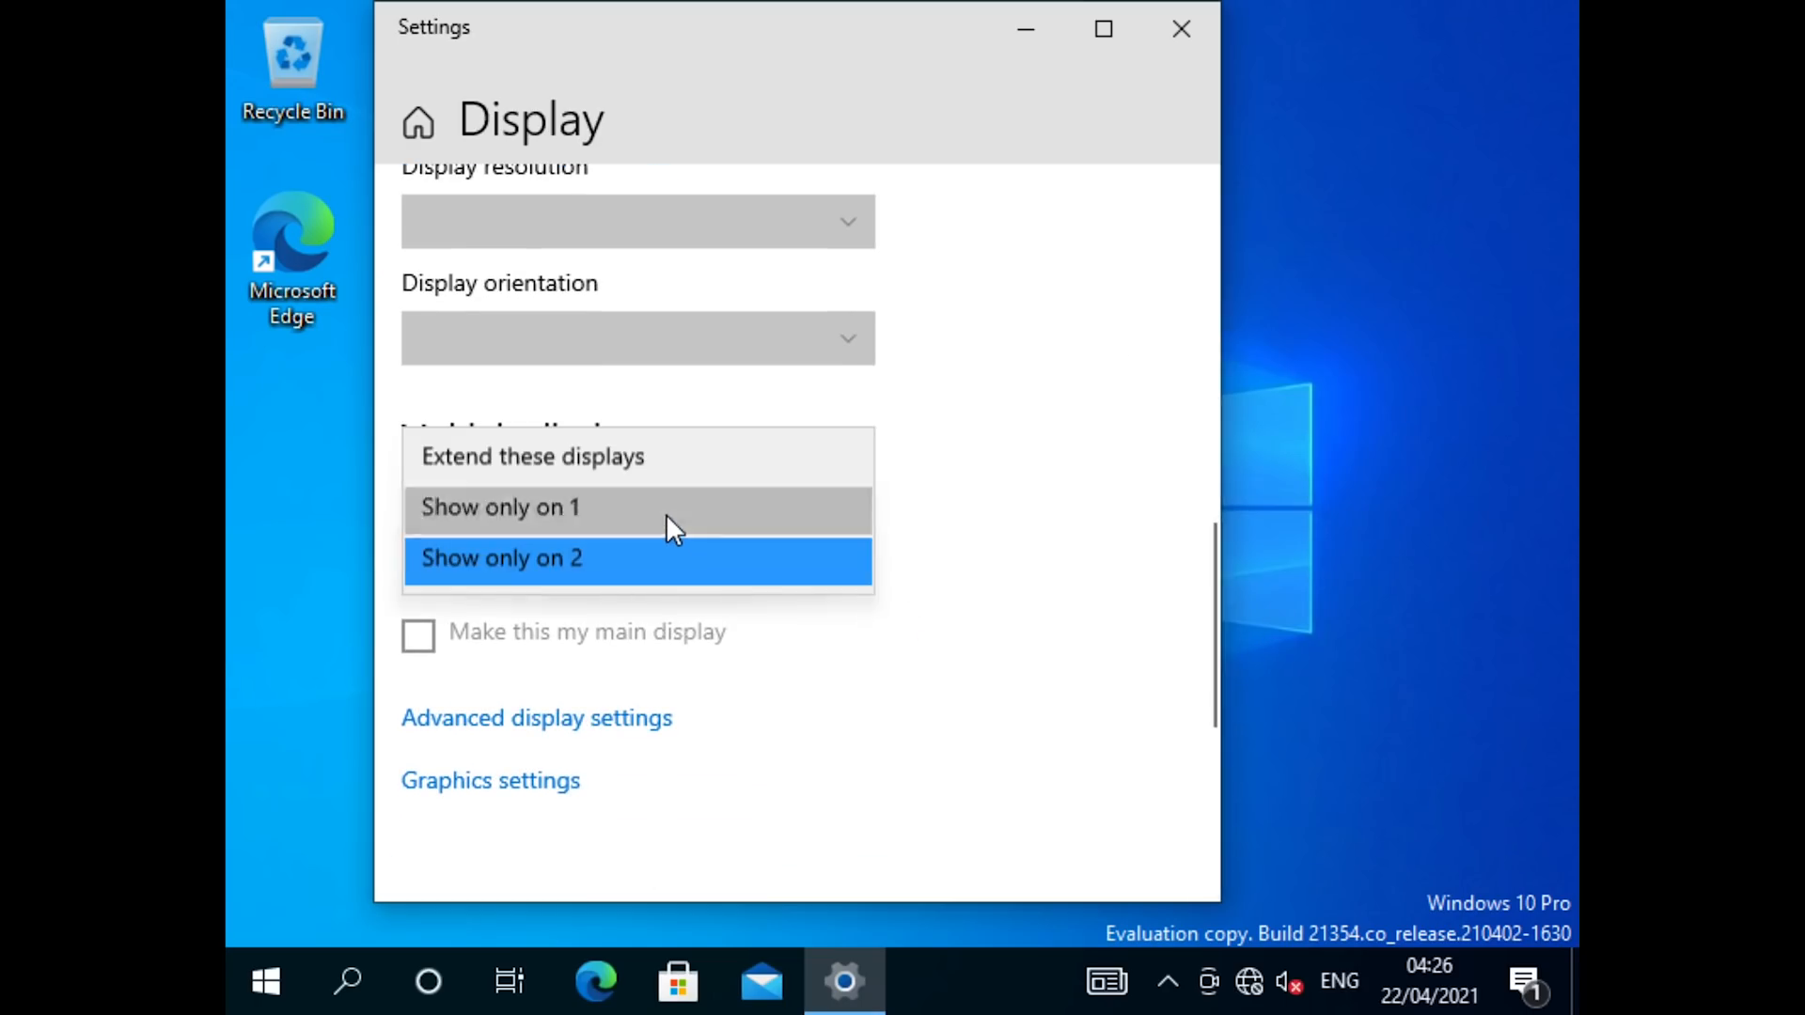
click(499, 559)
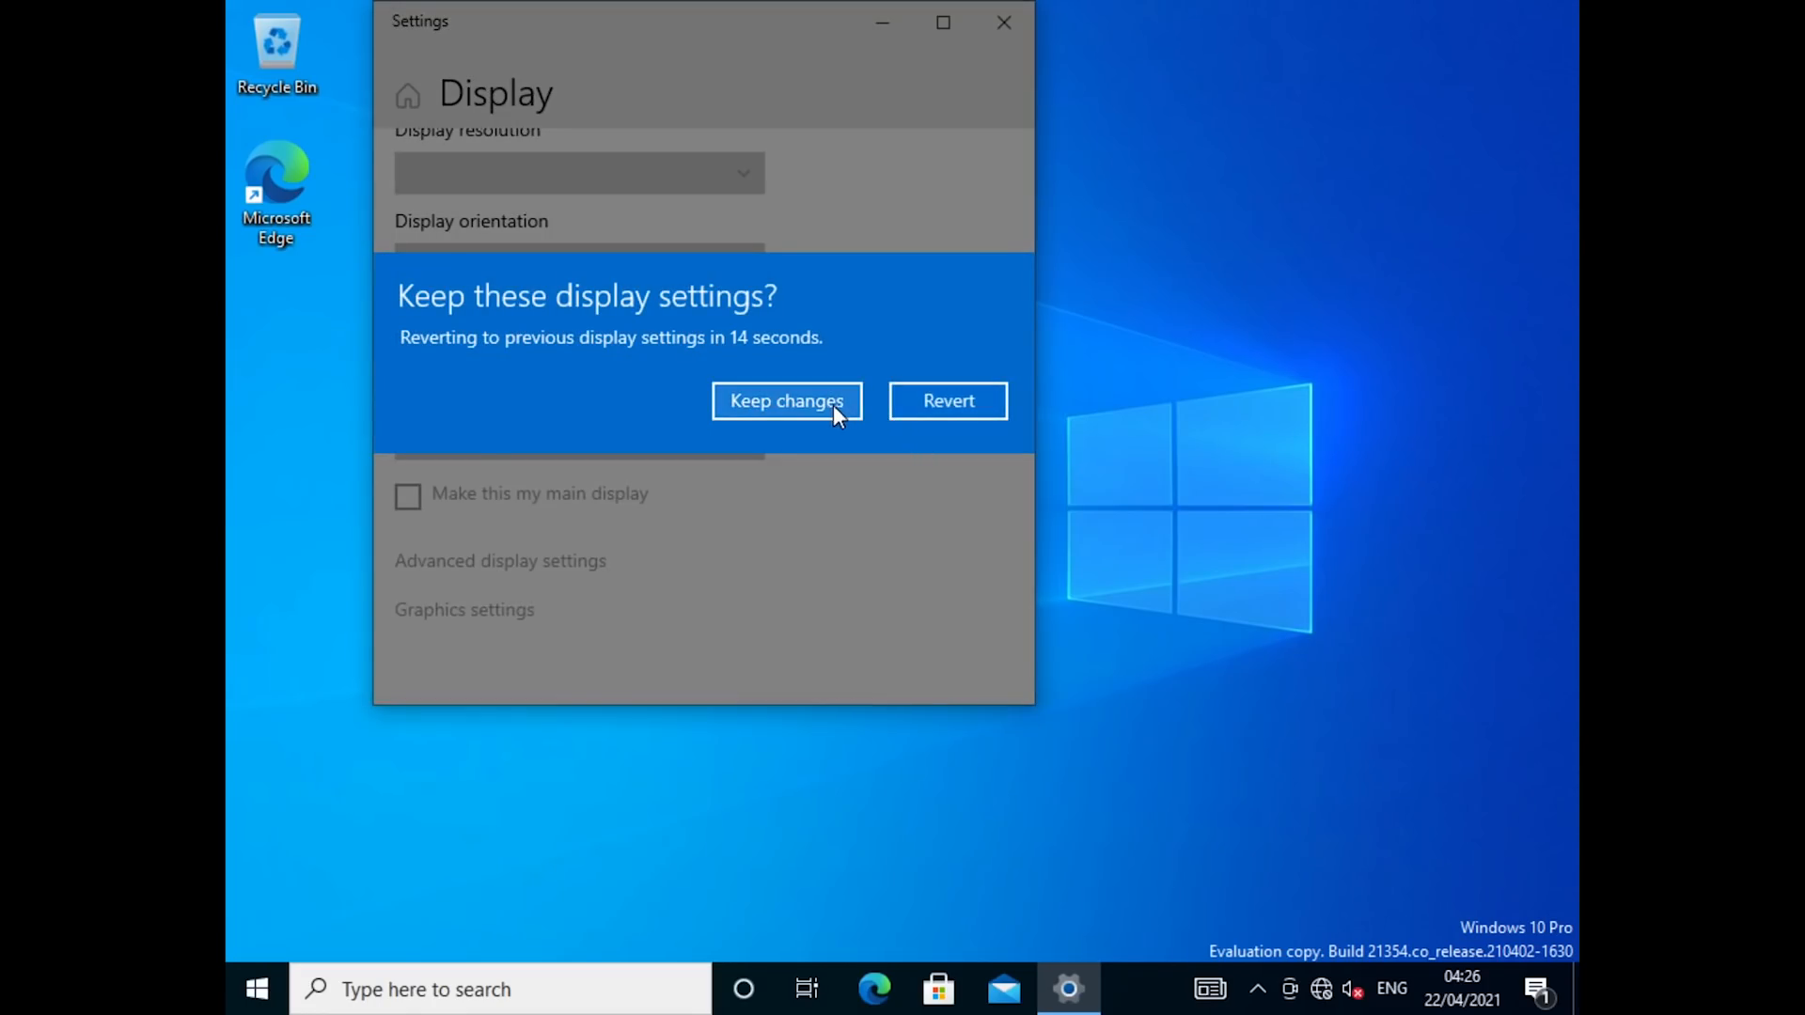
click(786, 401)
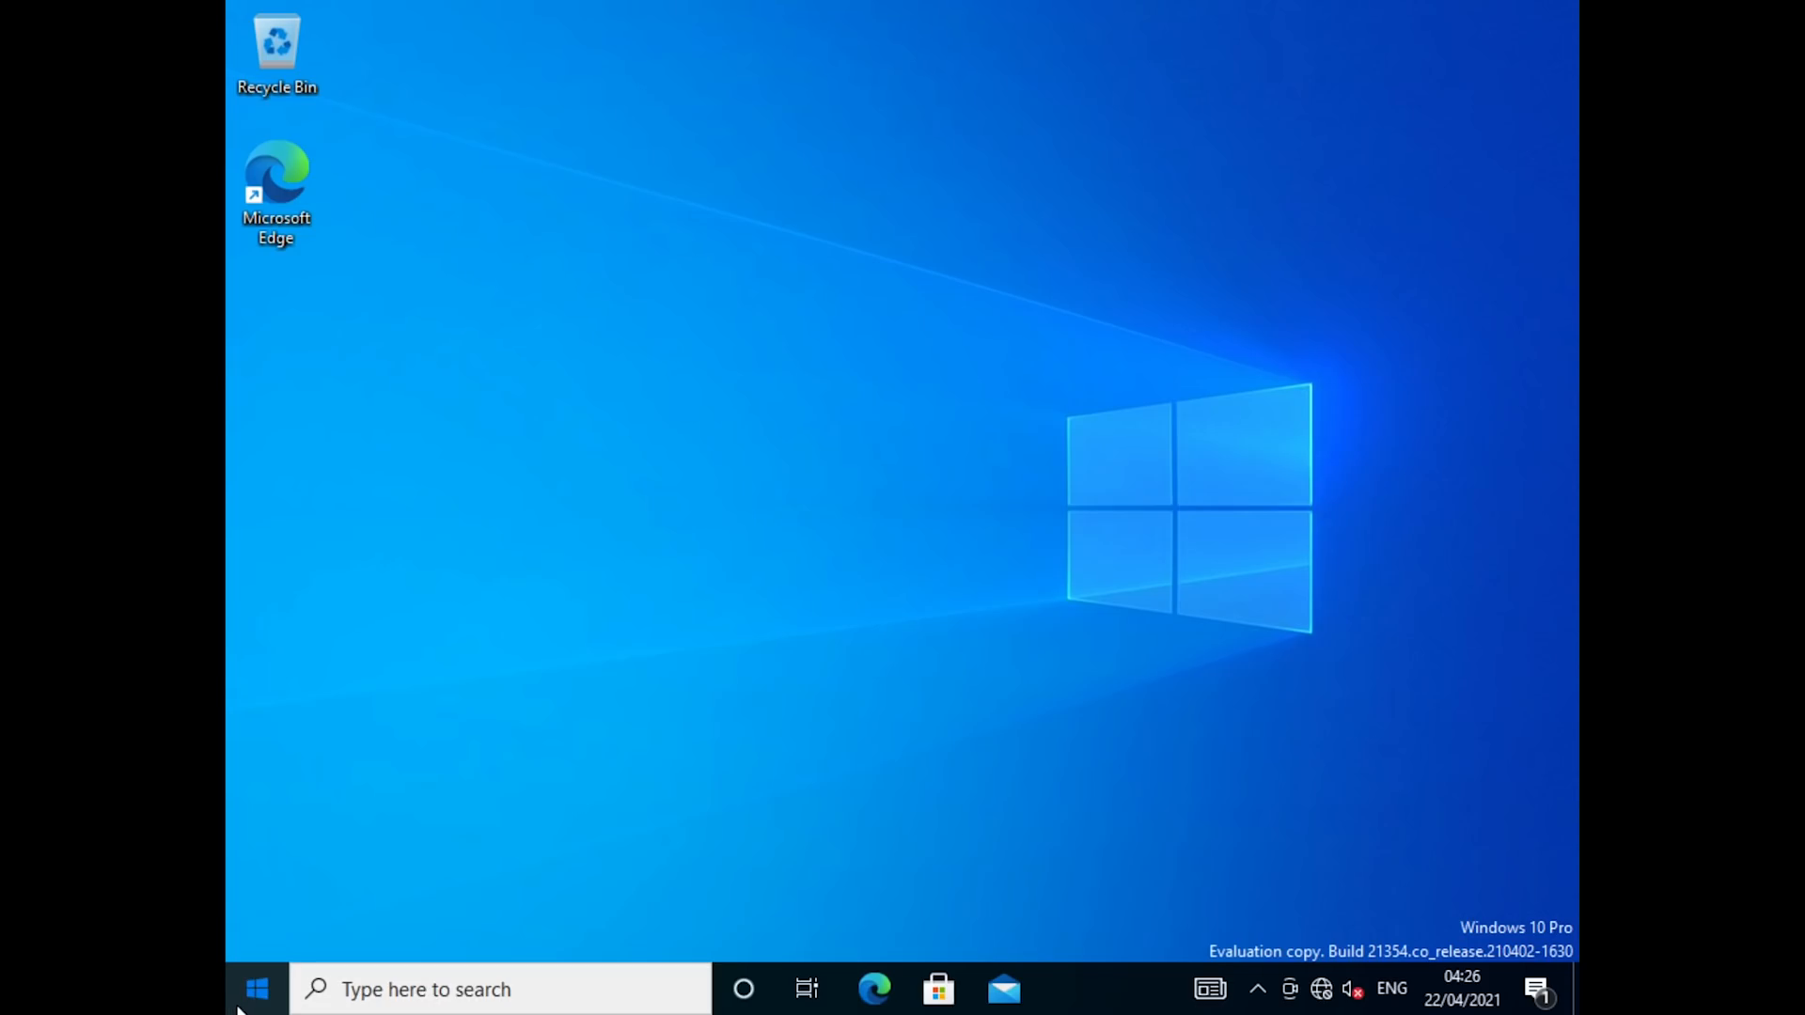
mouse_move(257, 989)
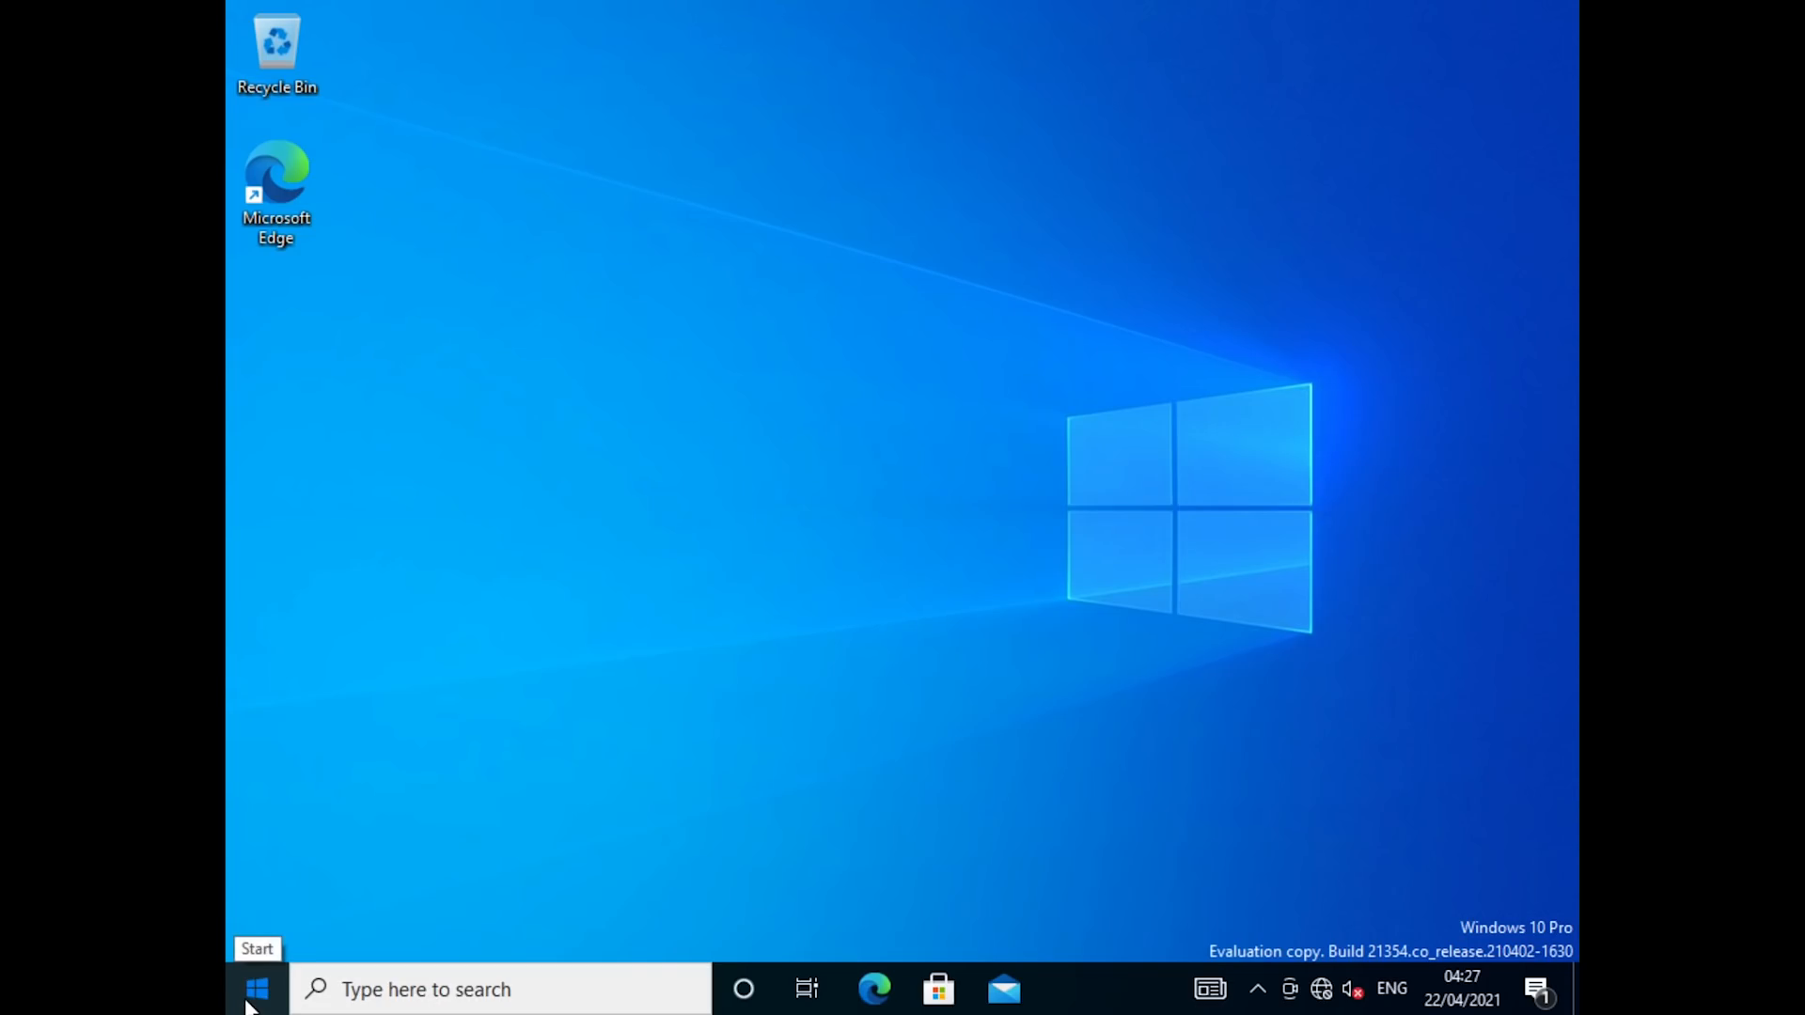
click(256, 989)
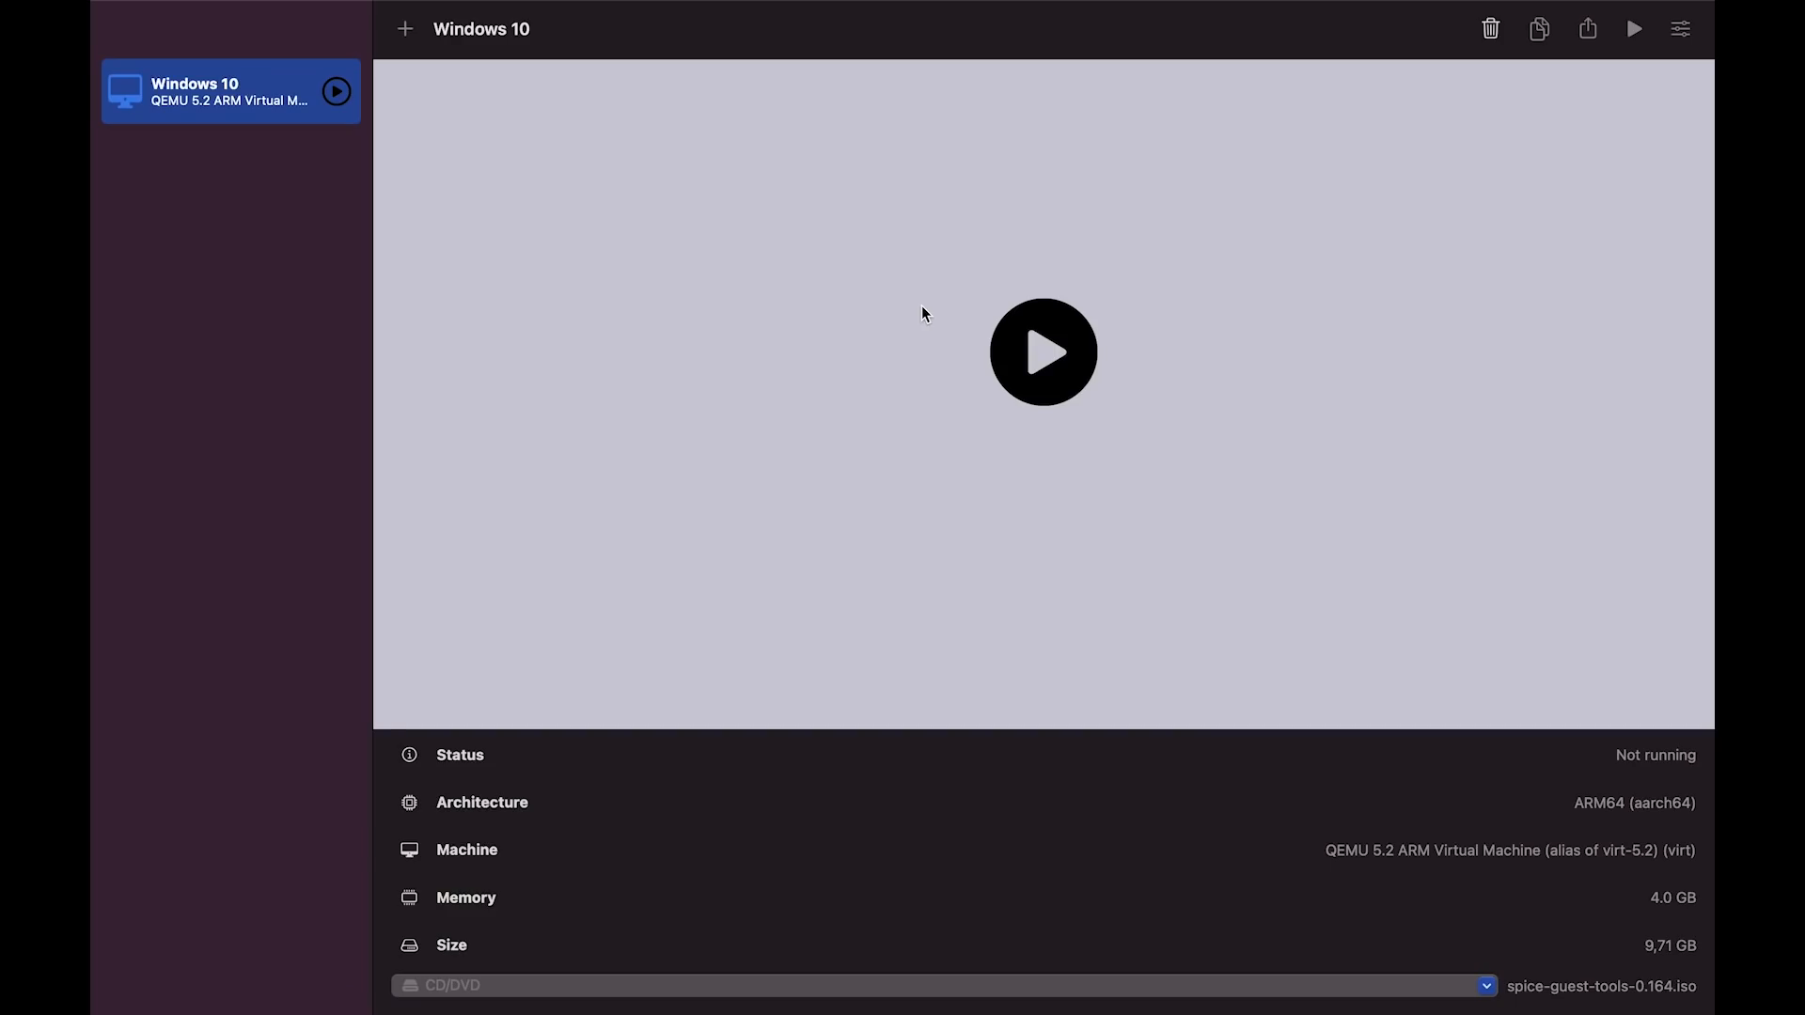
mouse_move(1550, 190)
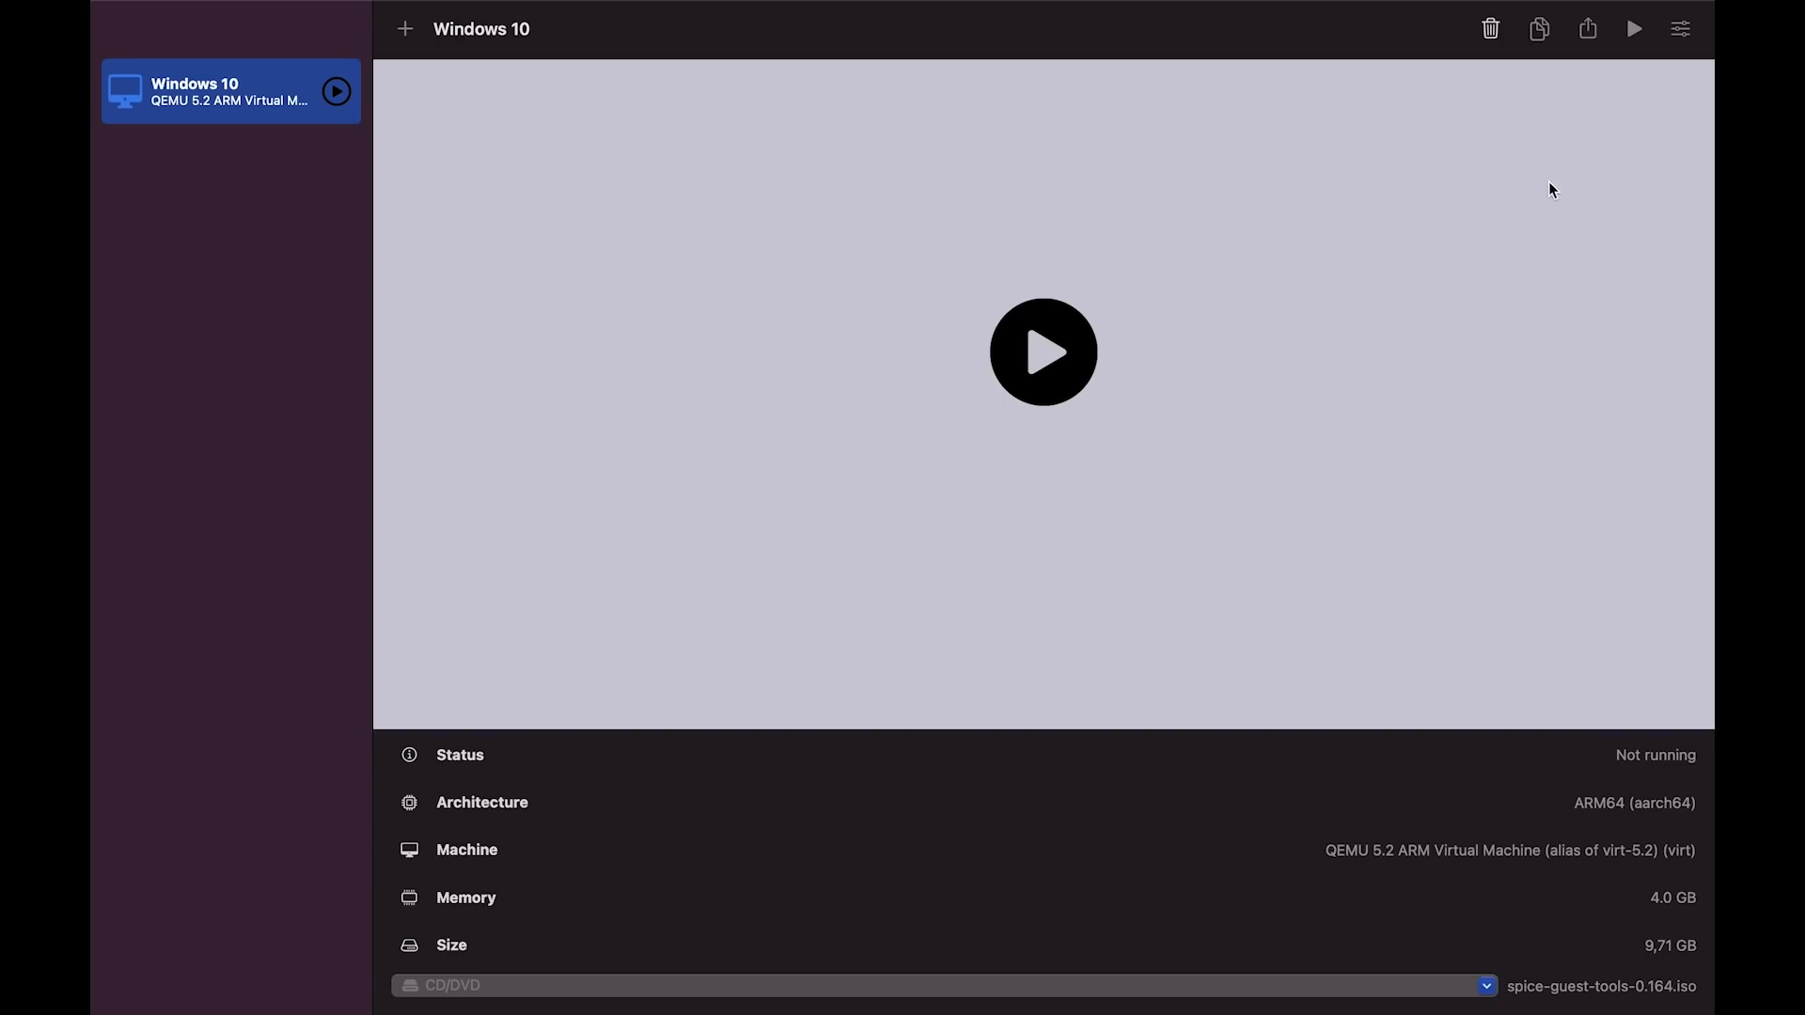
Tick Enable Directory Sharing in the Windows 10 VM's Sharing settings and save
click(1679, 27)
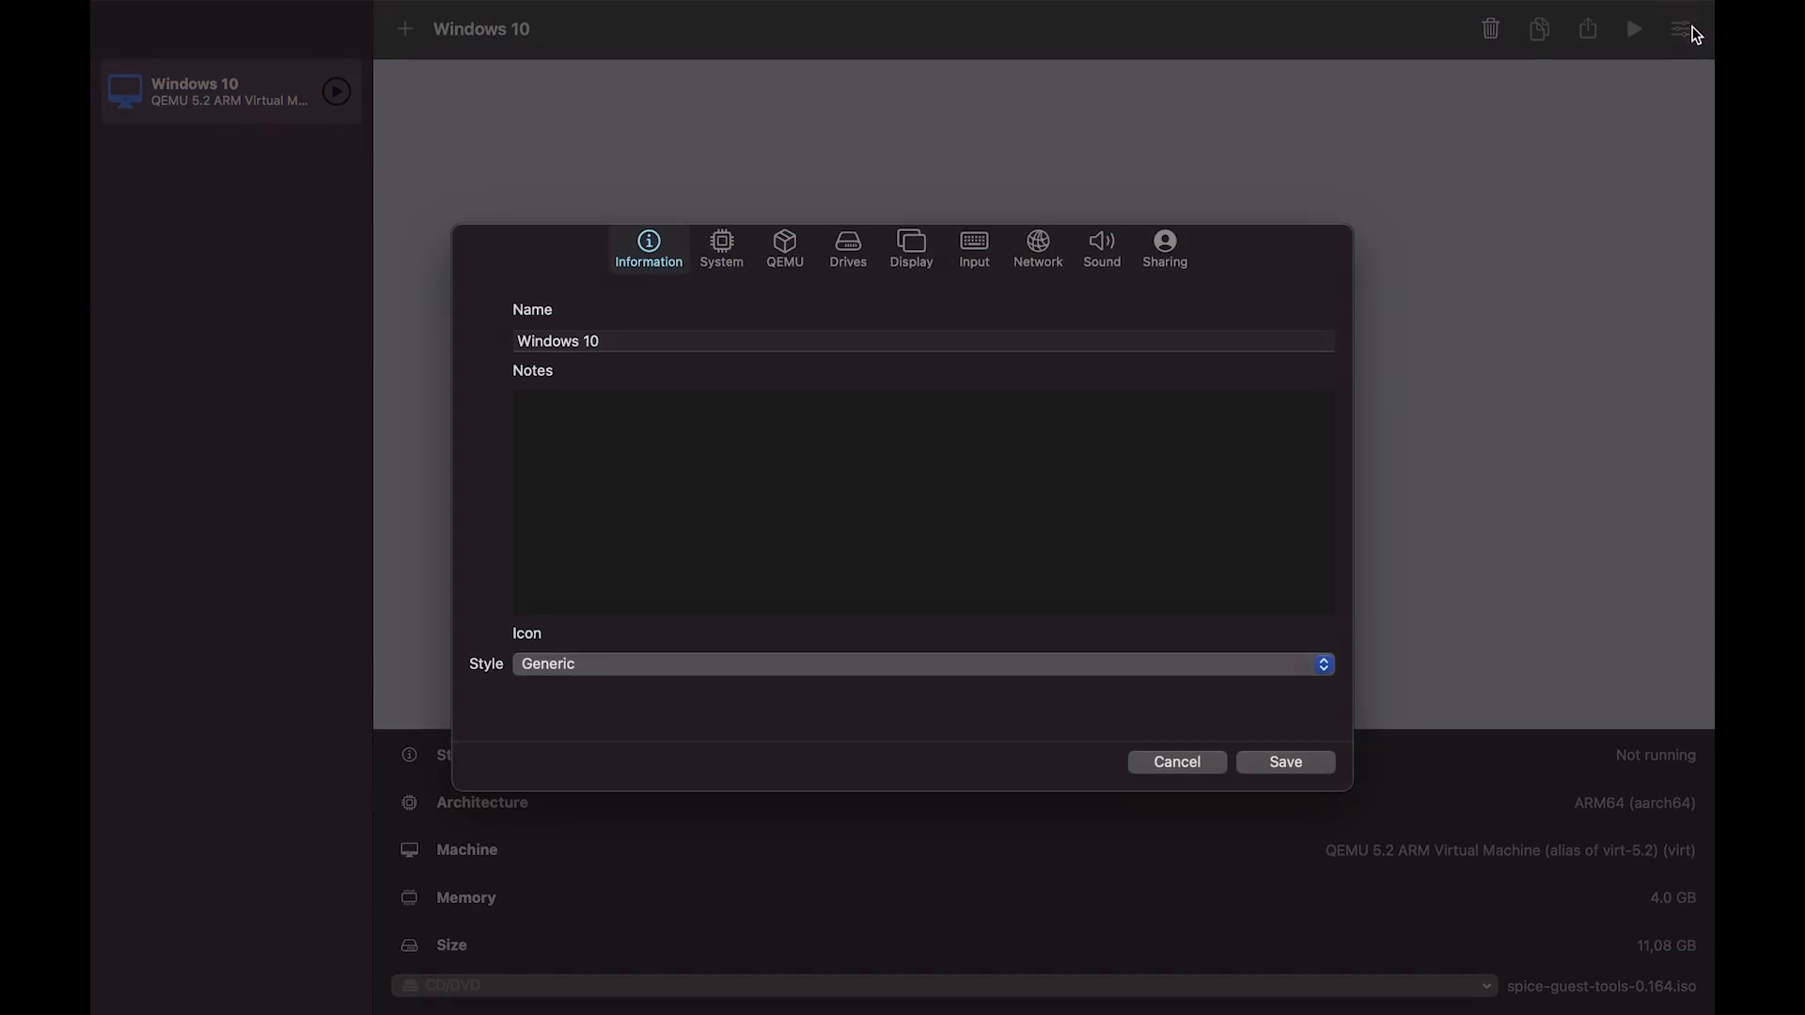
click(1163, 247)
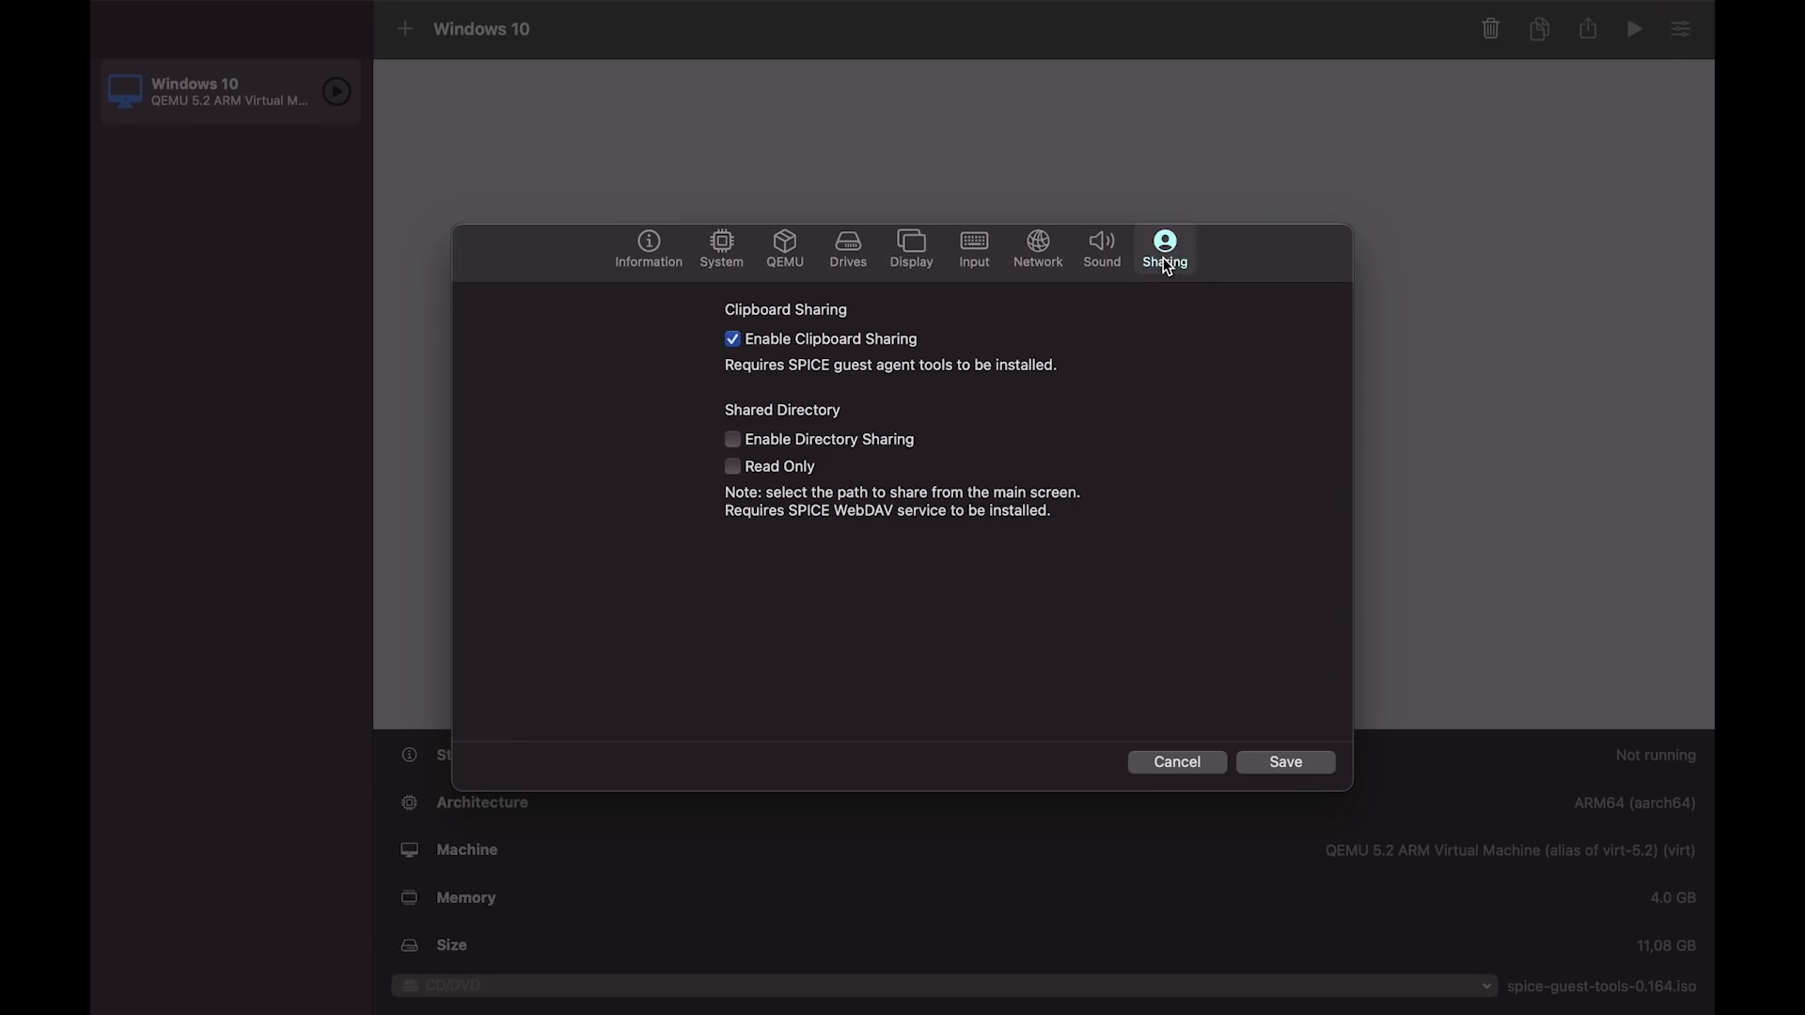
click(732, 439)
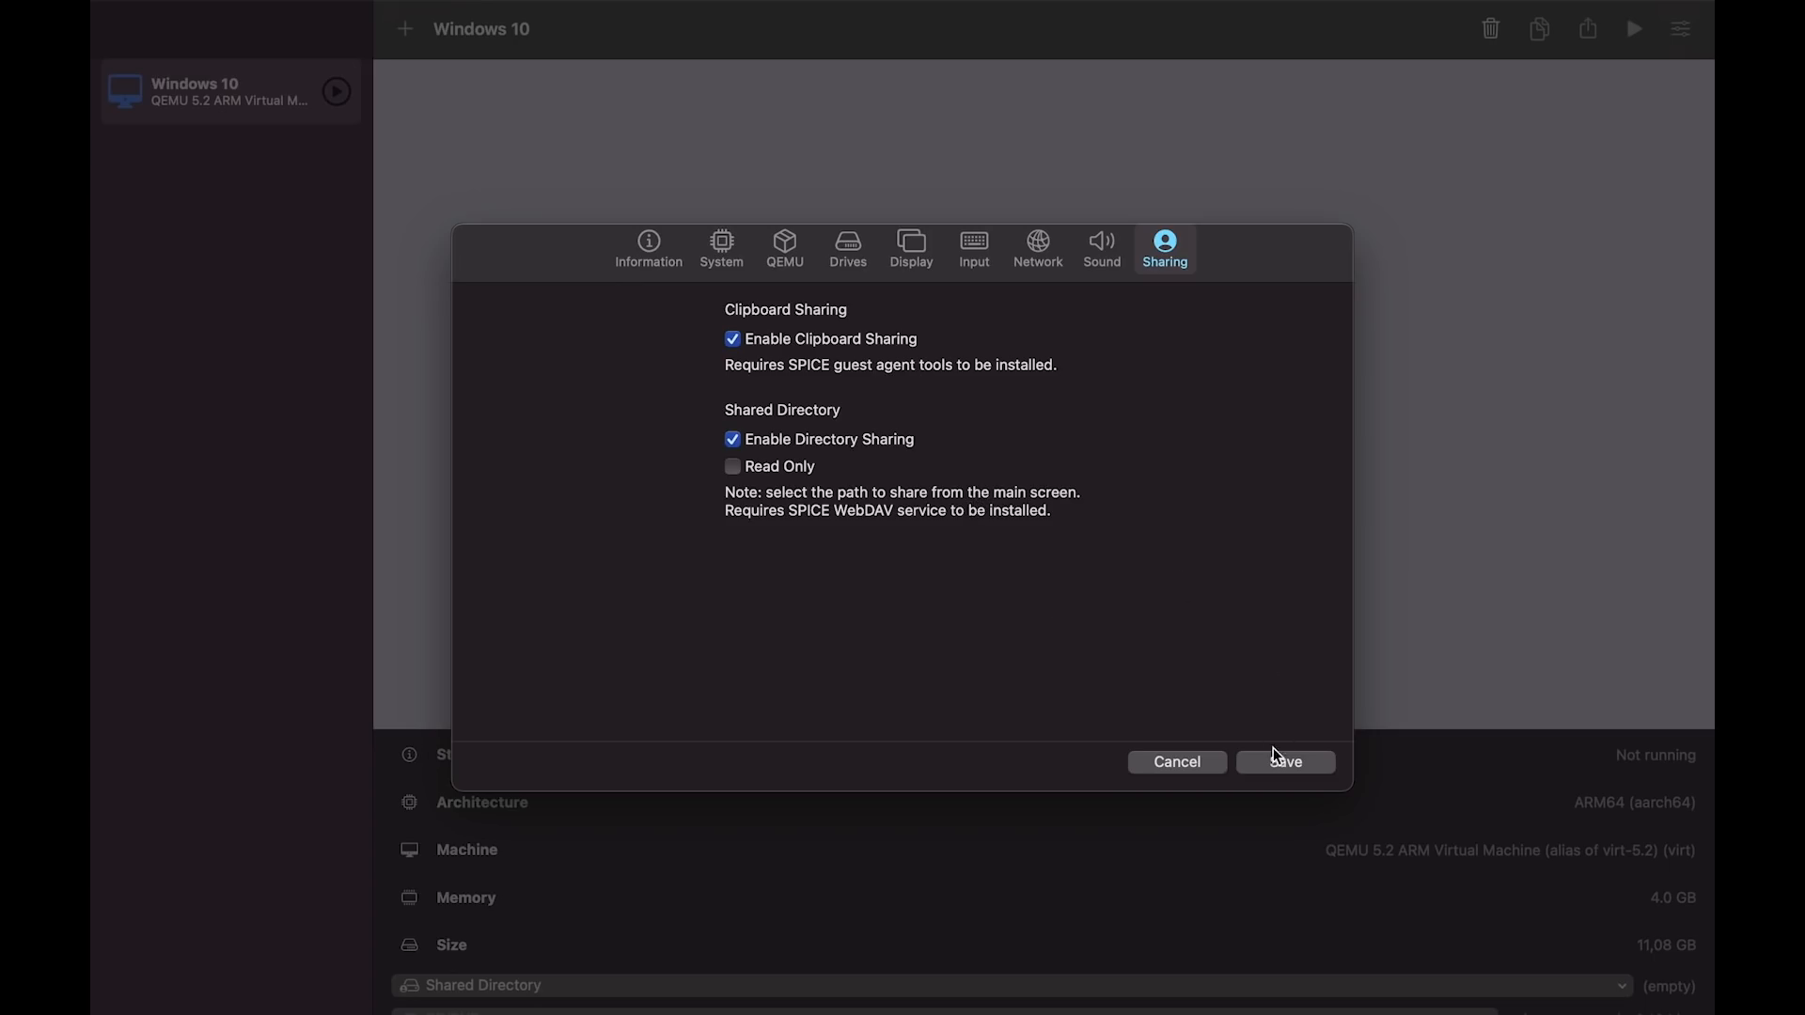
click(1283, 762)
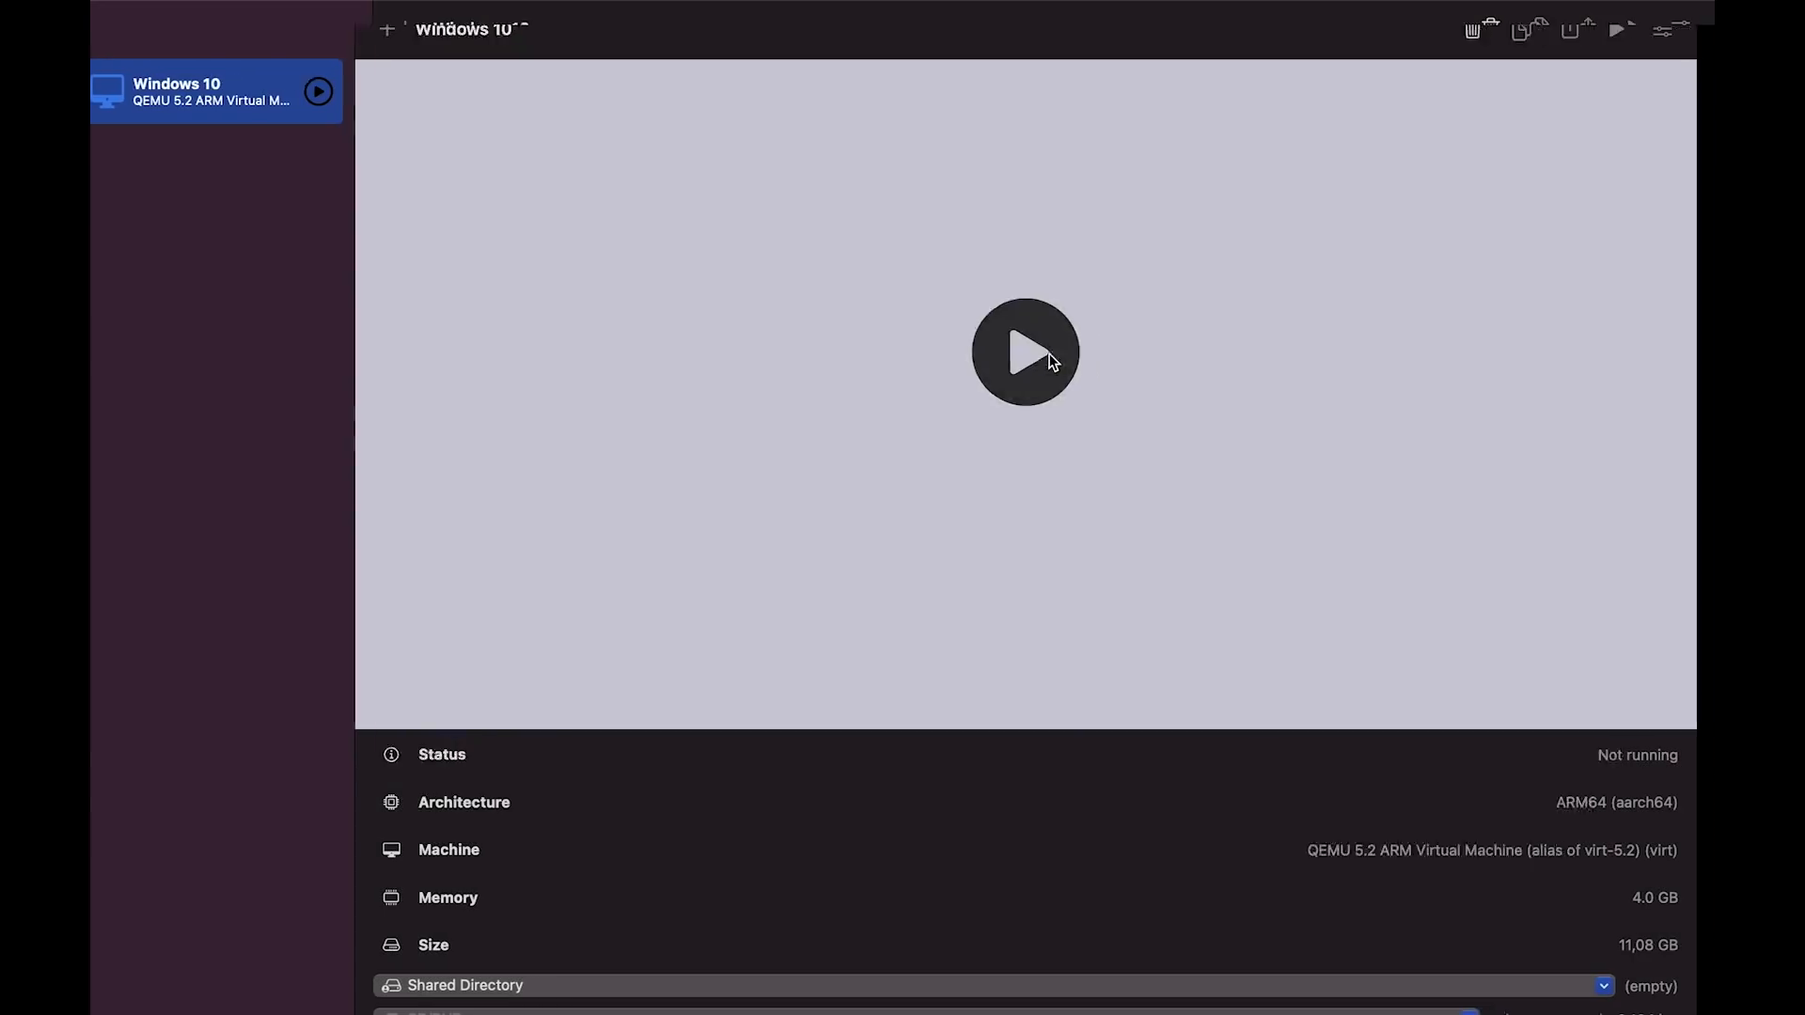
Start the VM and set the guest display resolution to 1920 × 1080
click(1023, 352)
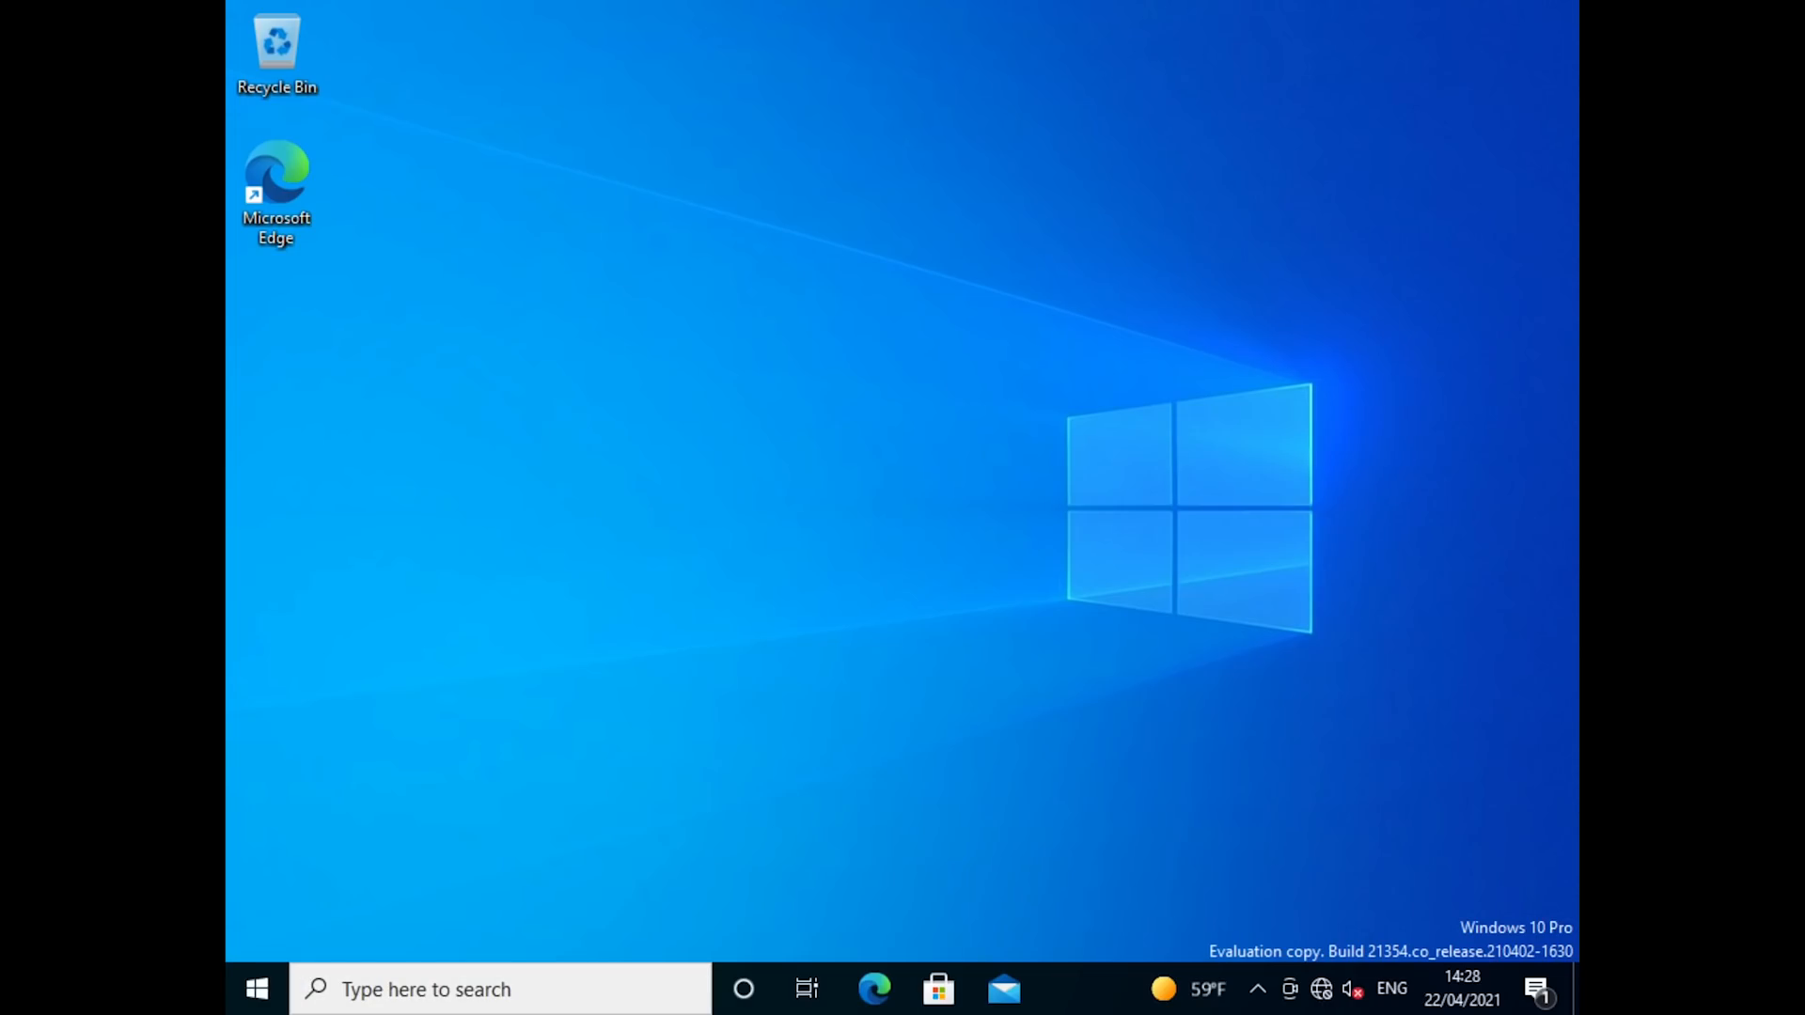
right_click(1047, 506)
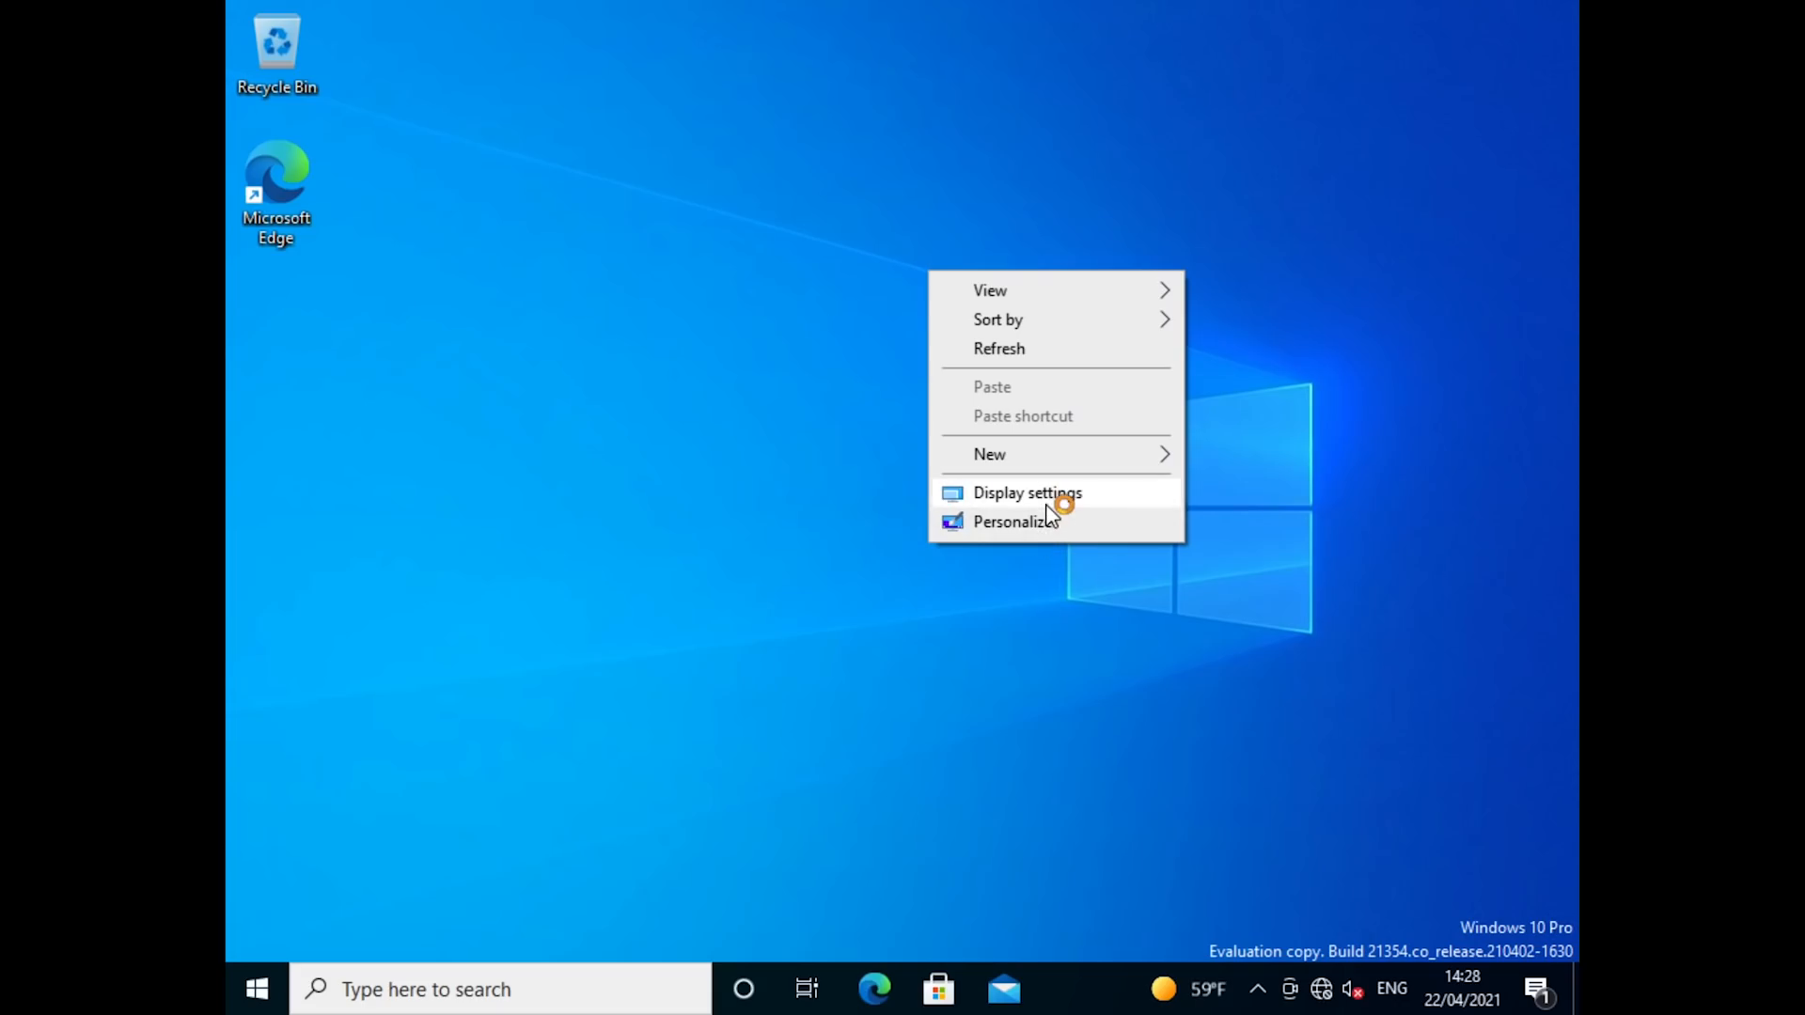
click(1026, 493)
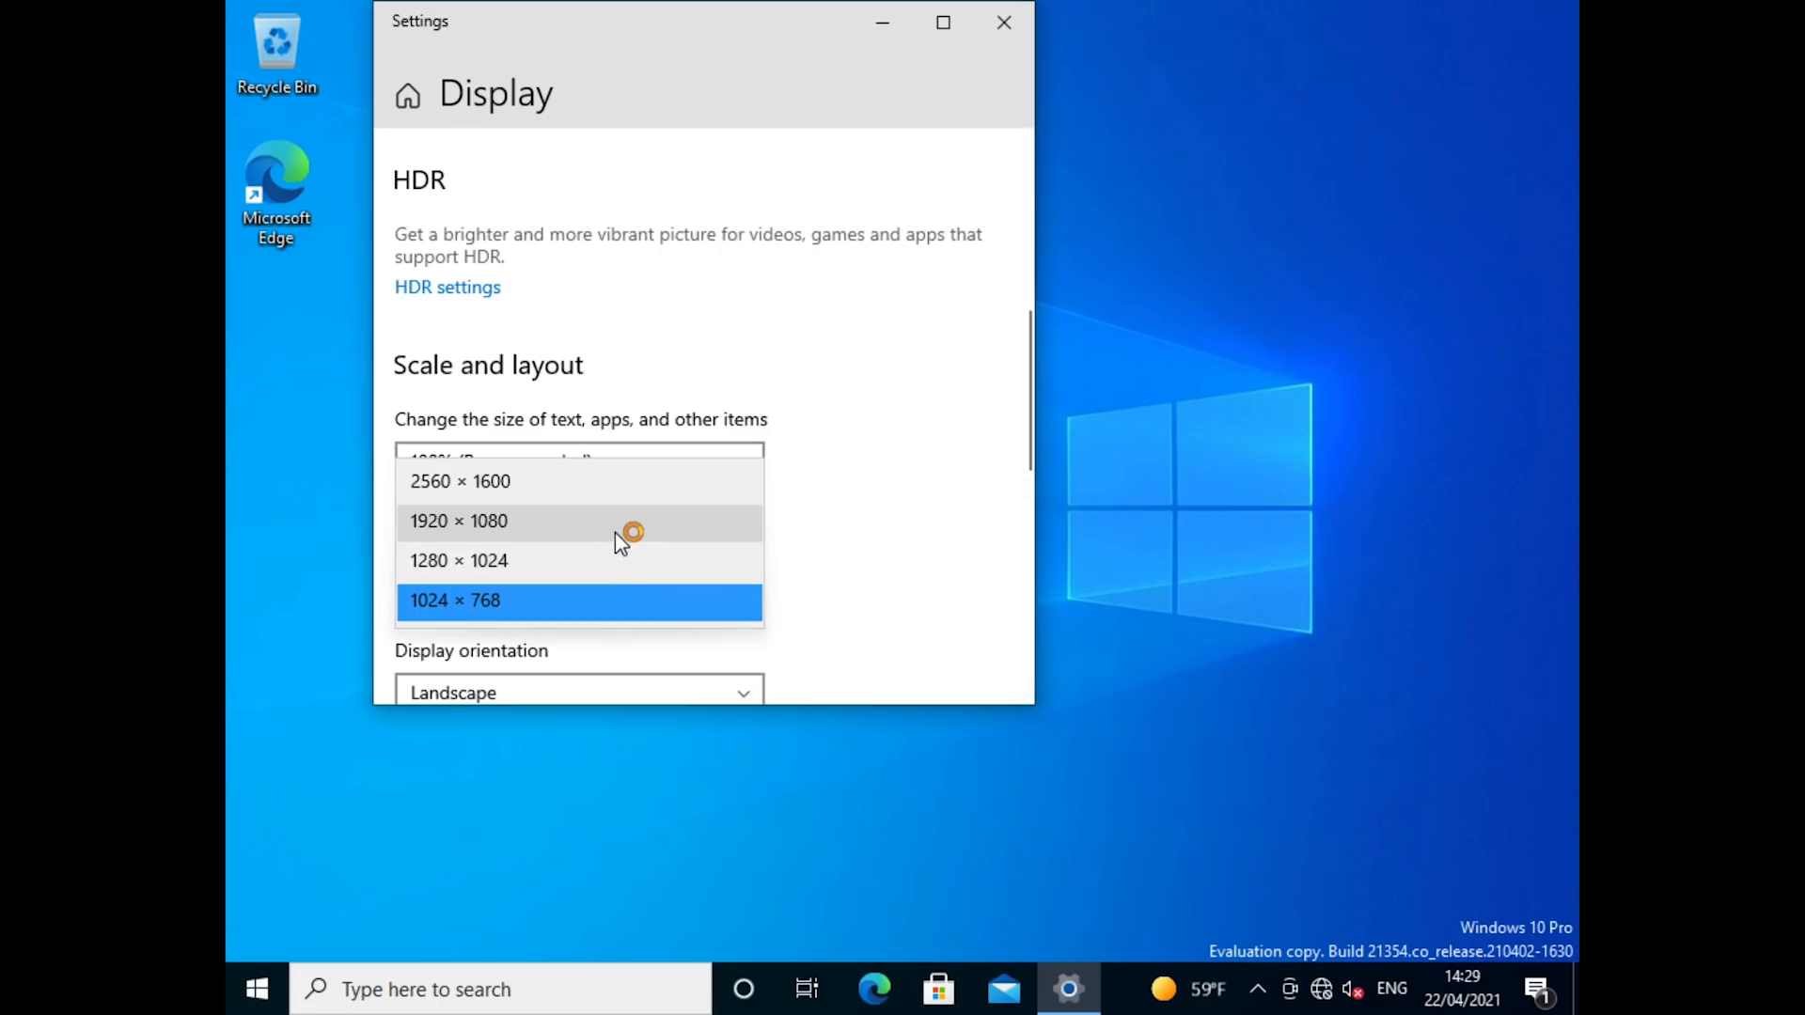
click(457, 520)
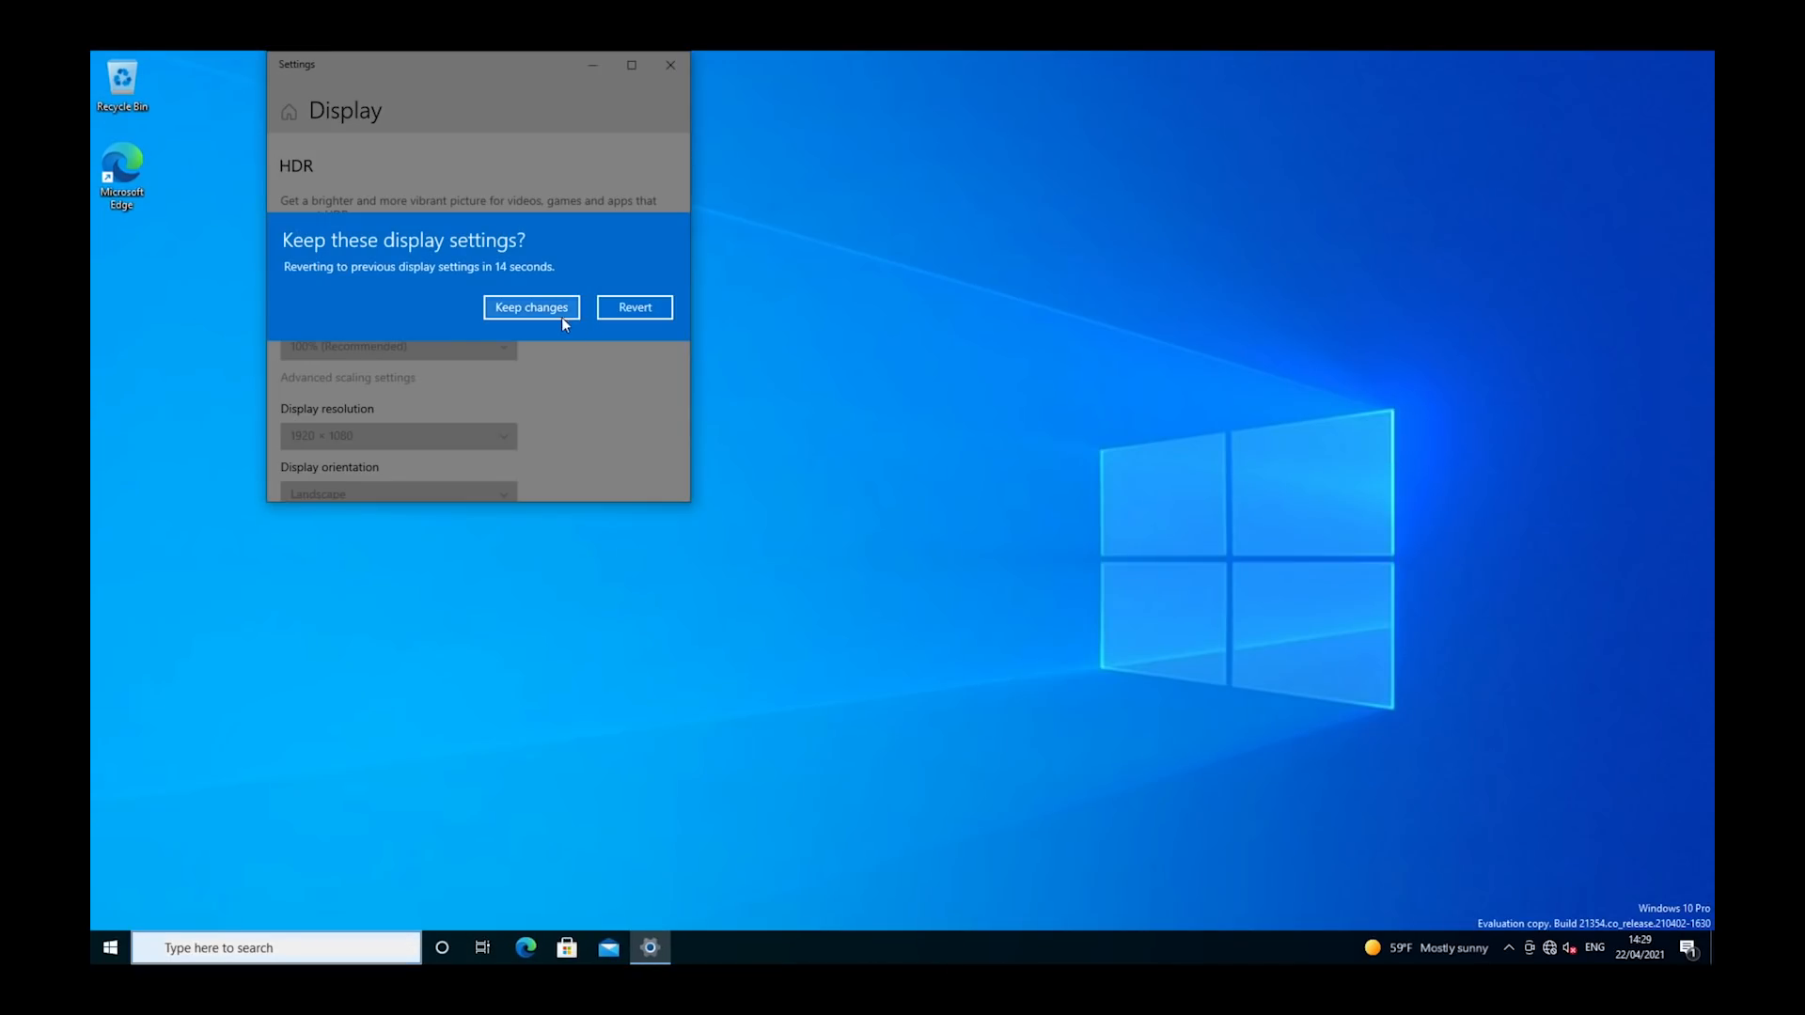
click(530, 307)
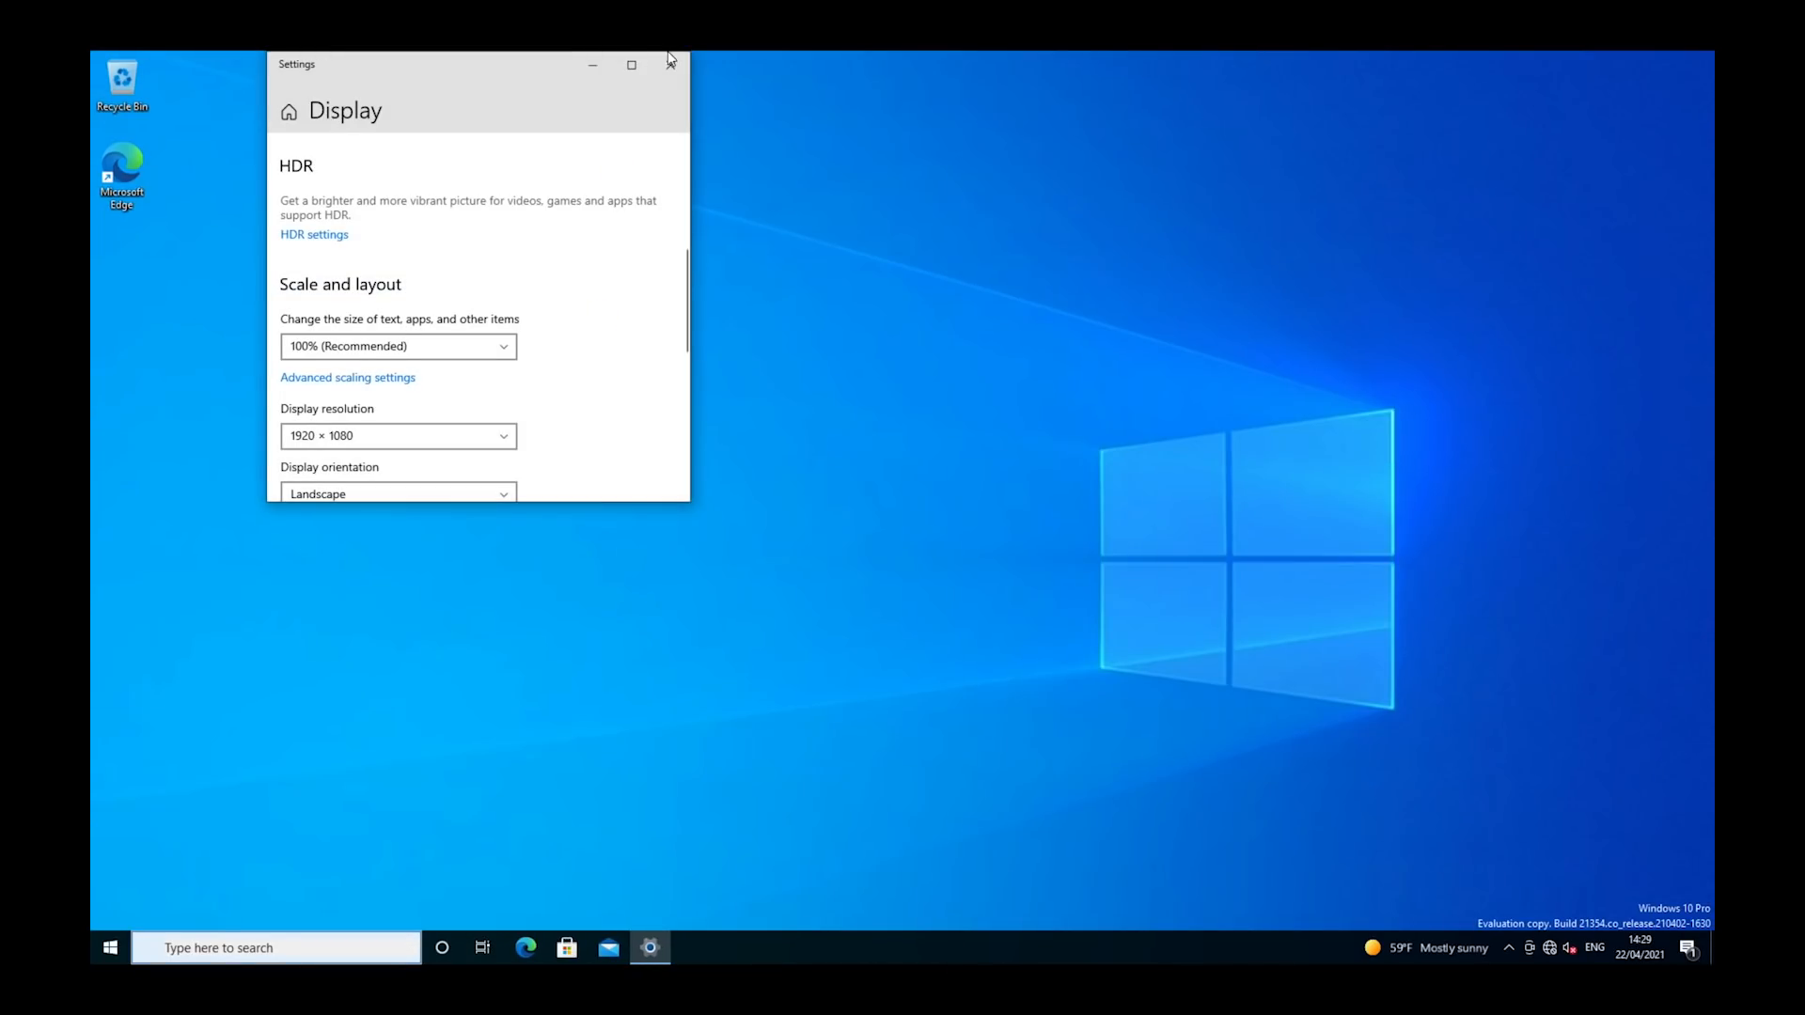
click(671, 65)
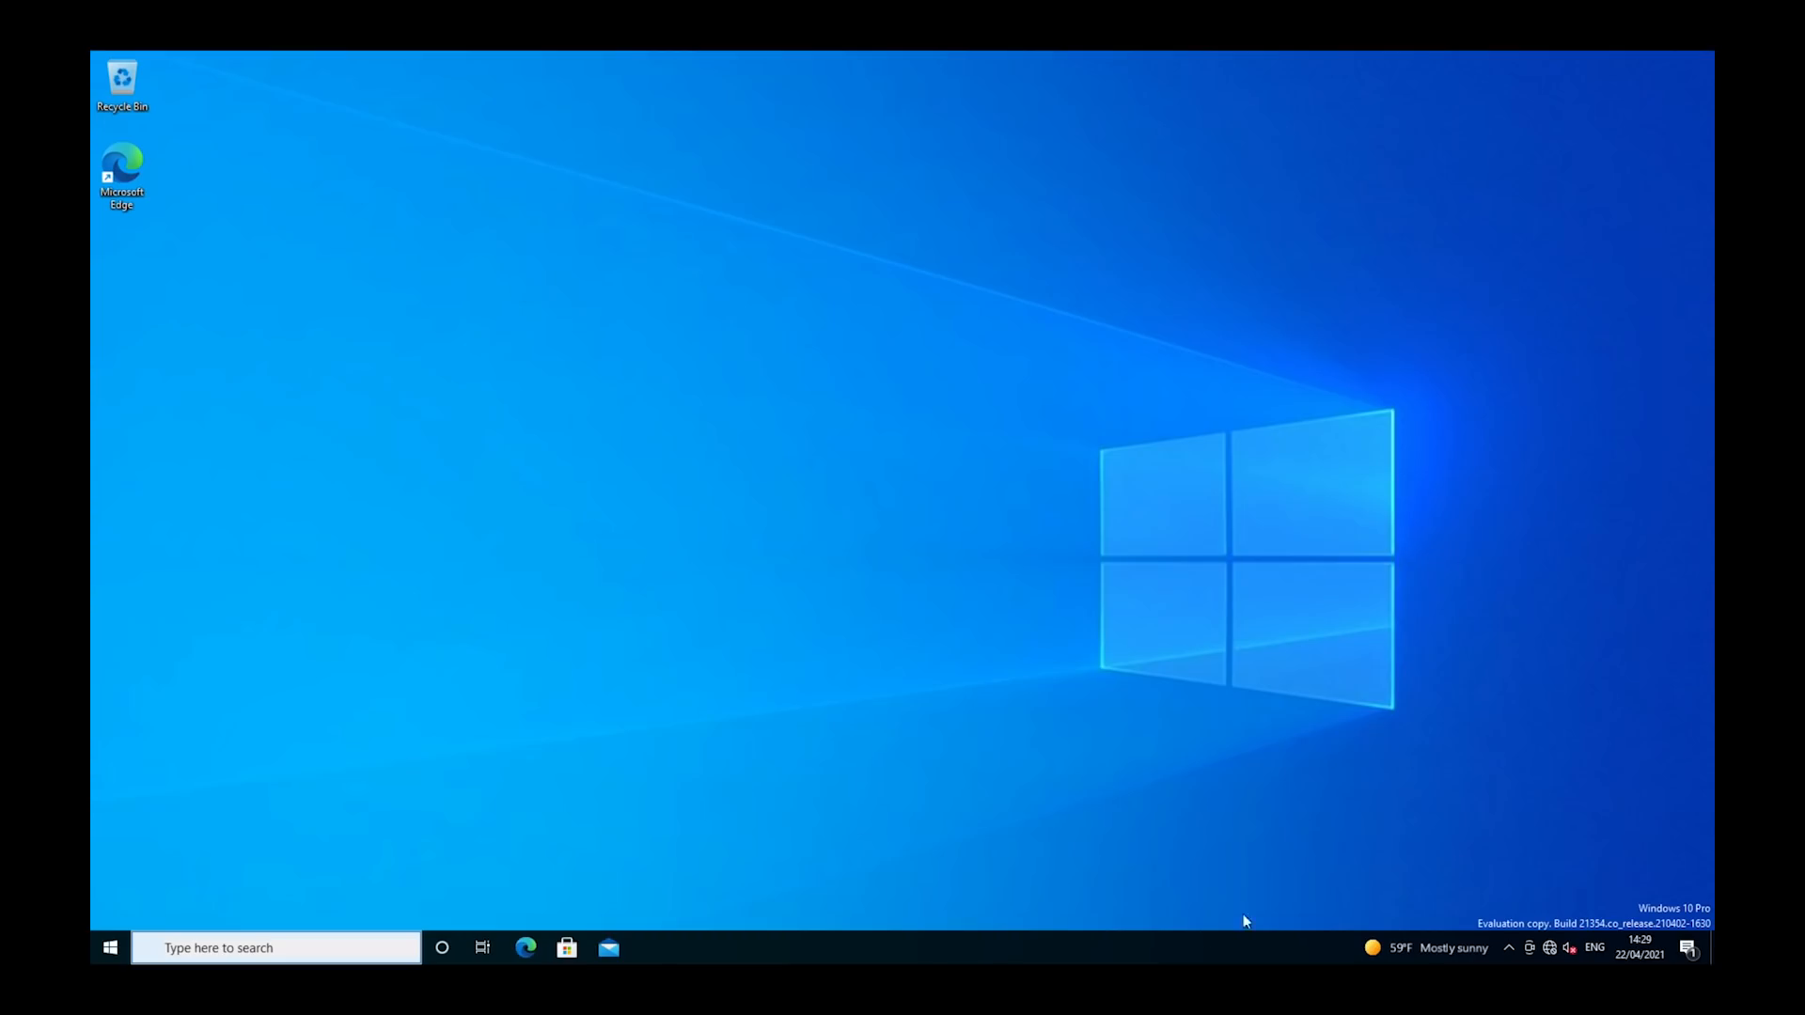
mouse_move(529, 938)
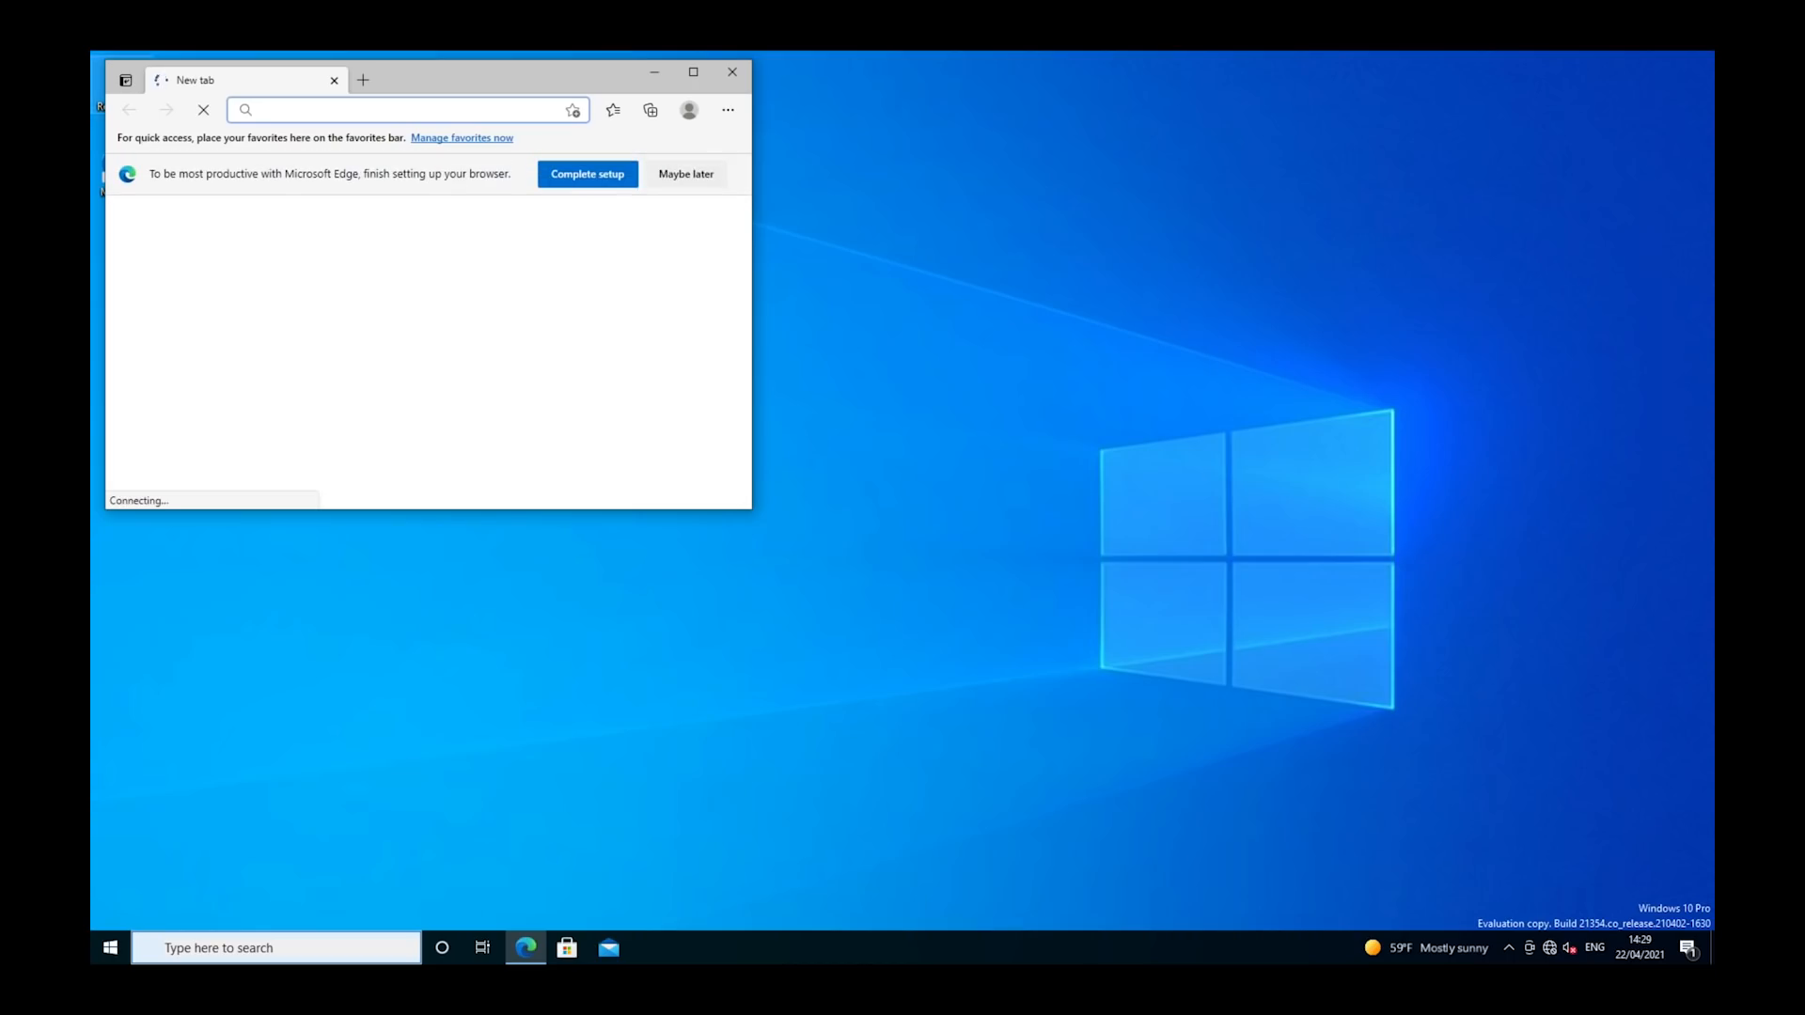
Maximise Edge and open androidauthority.com from a search for 'android authority'
click(693, 72)
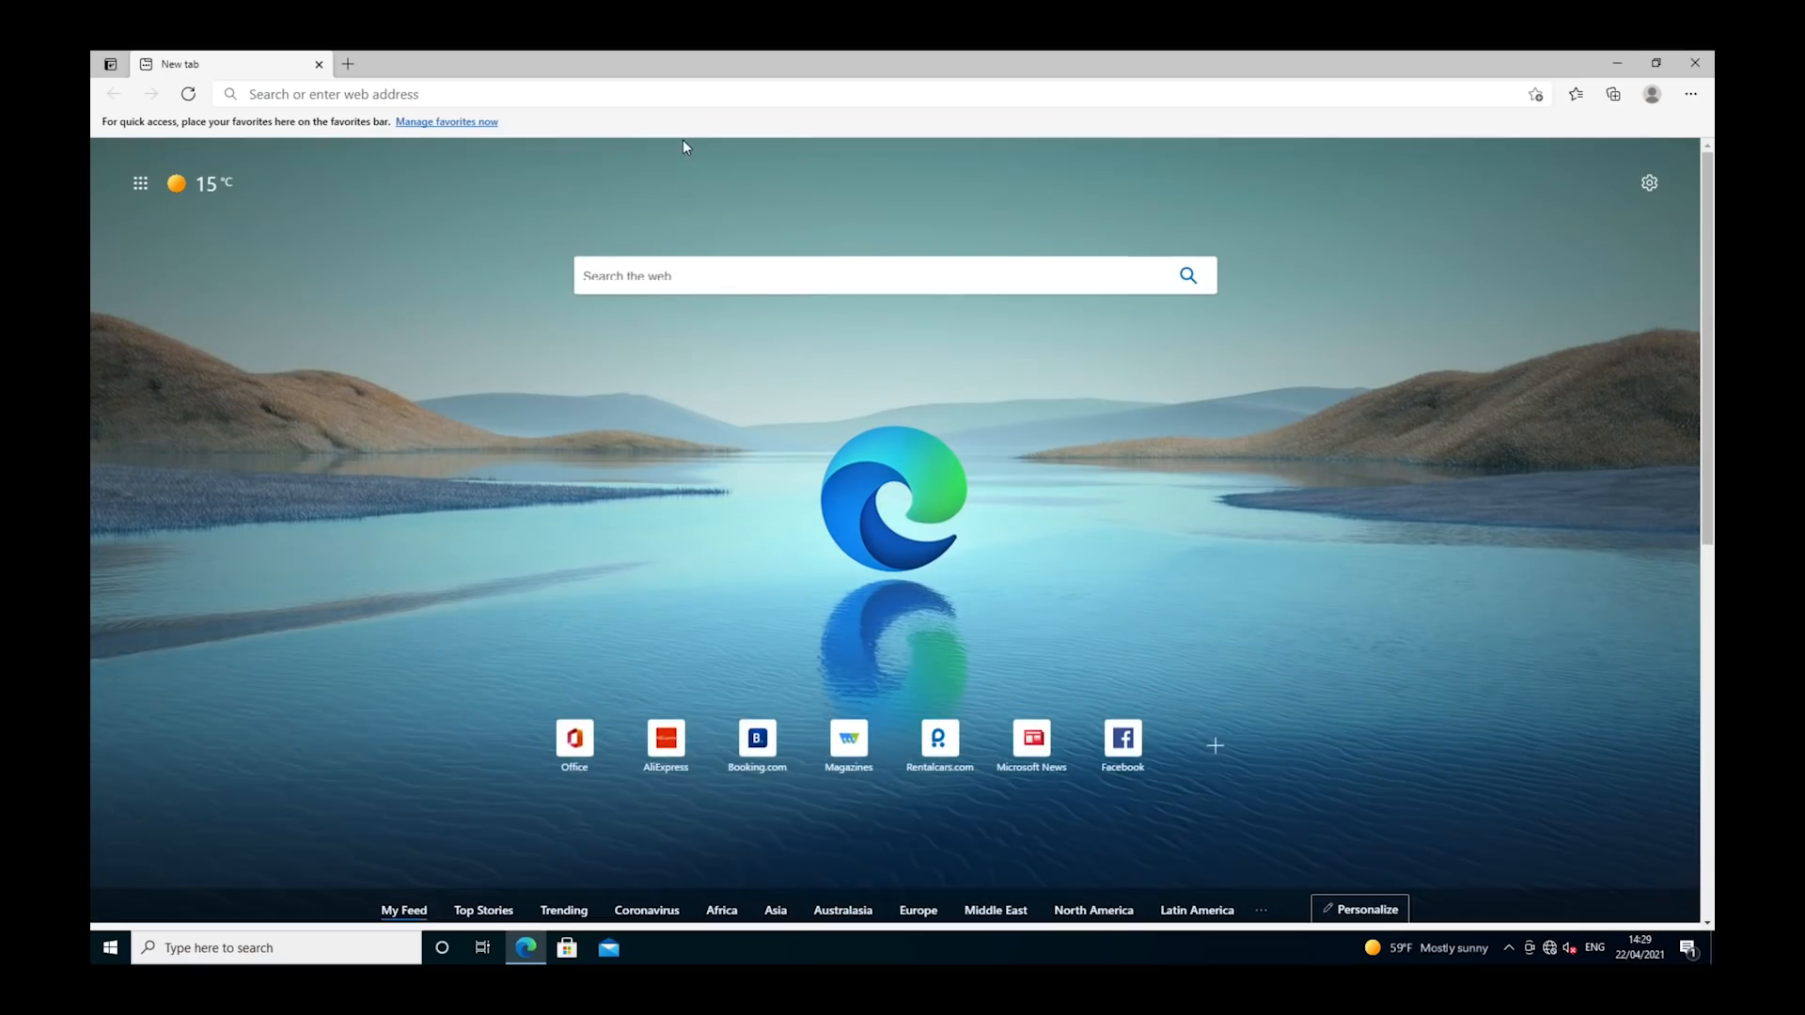
click(679, 93)
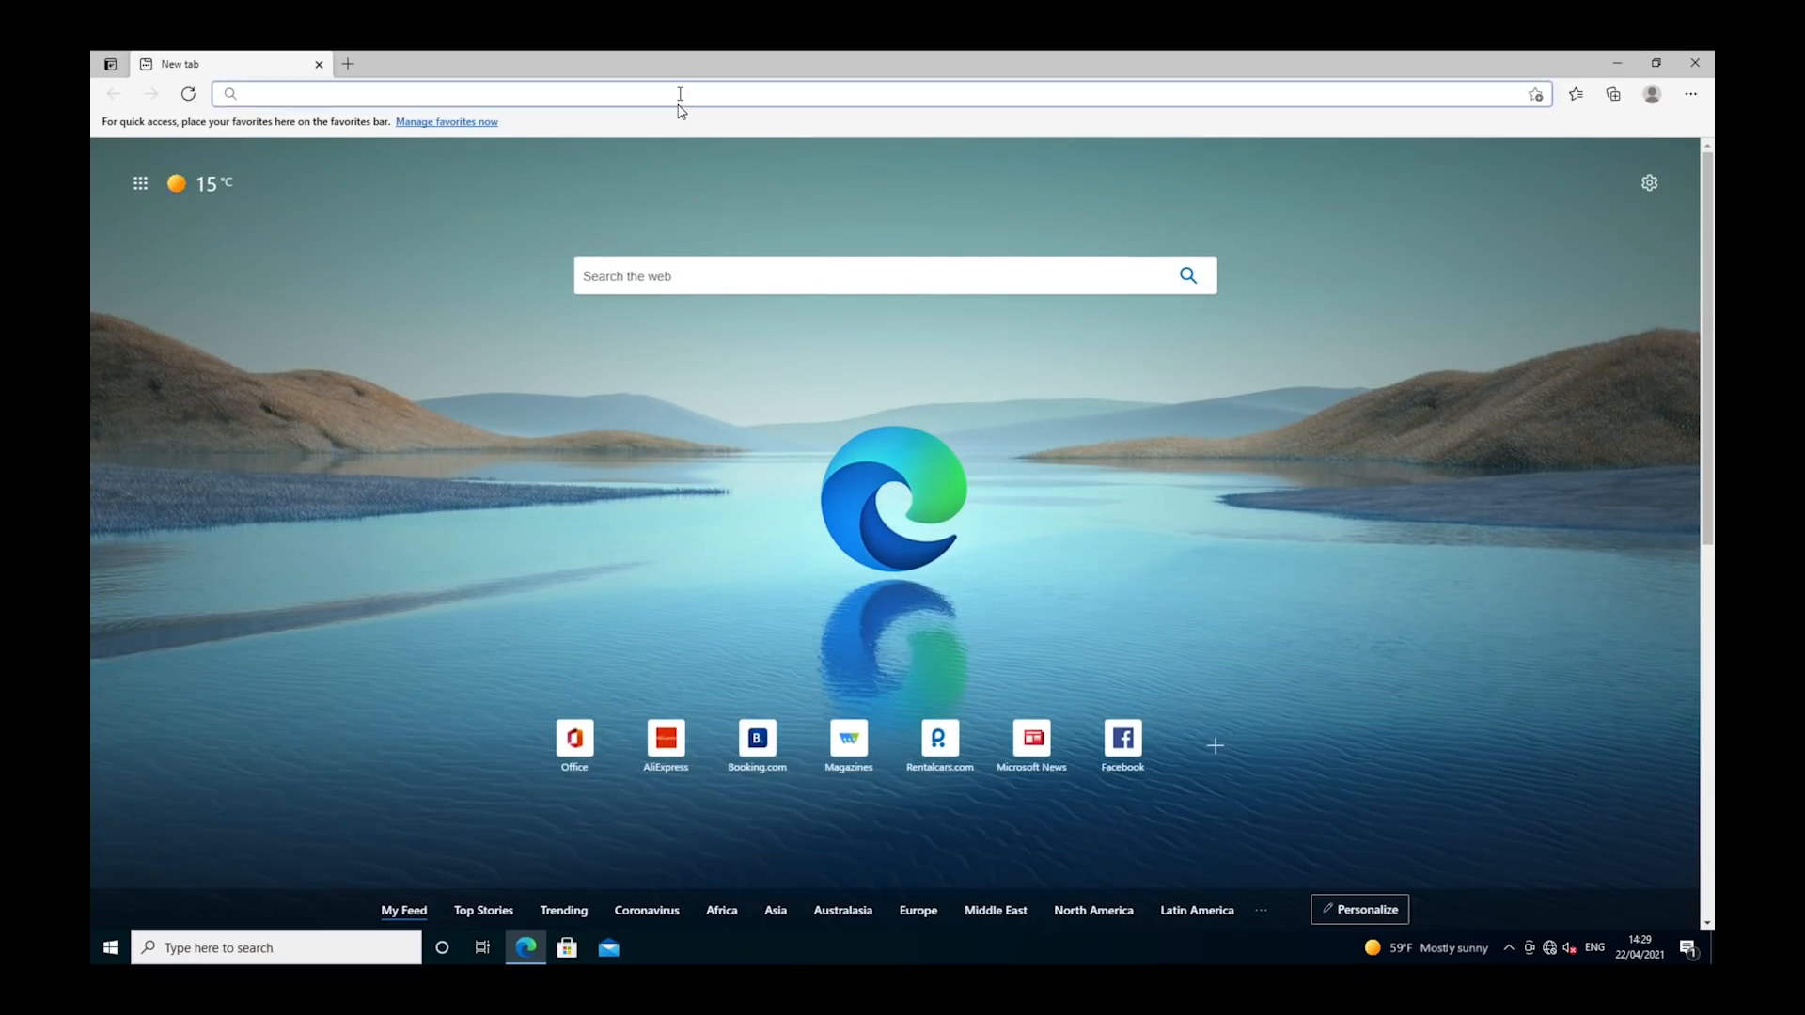
text(androi)
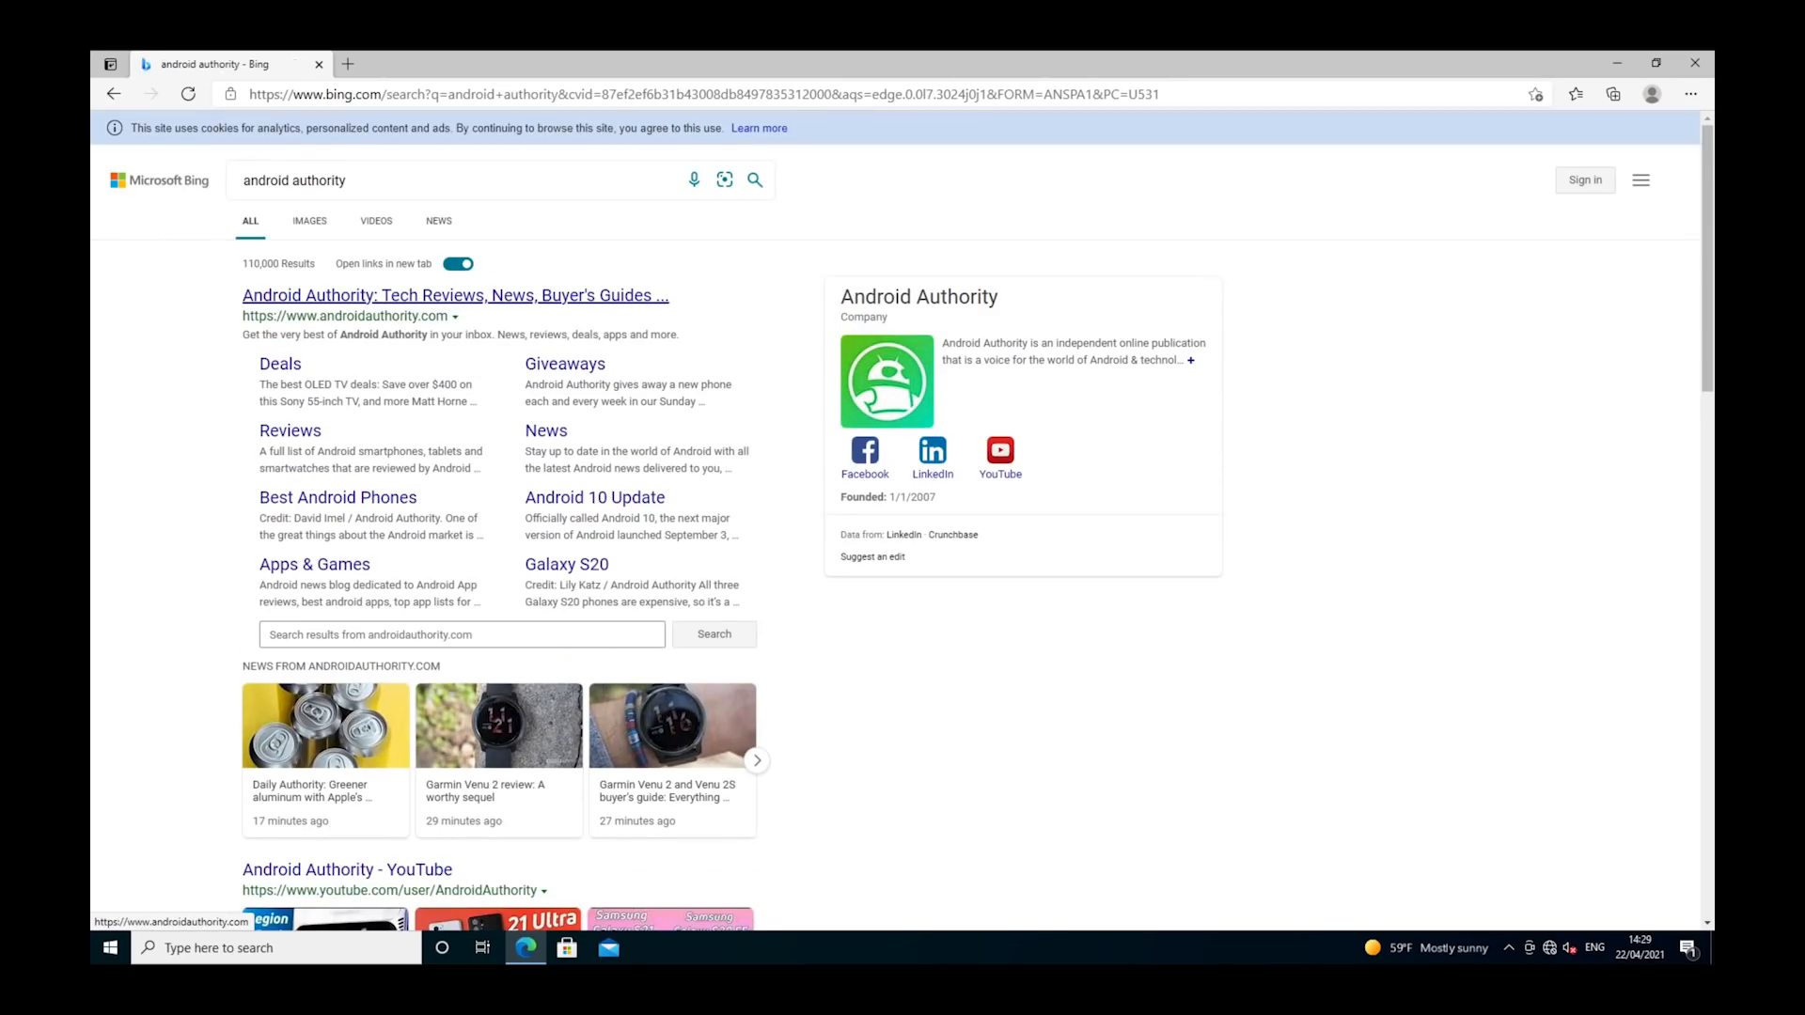
click(453, 294)
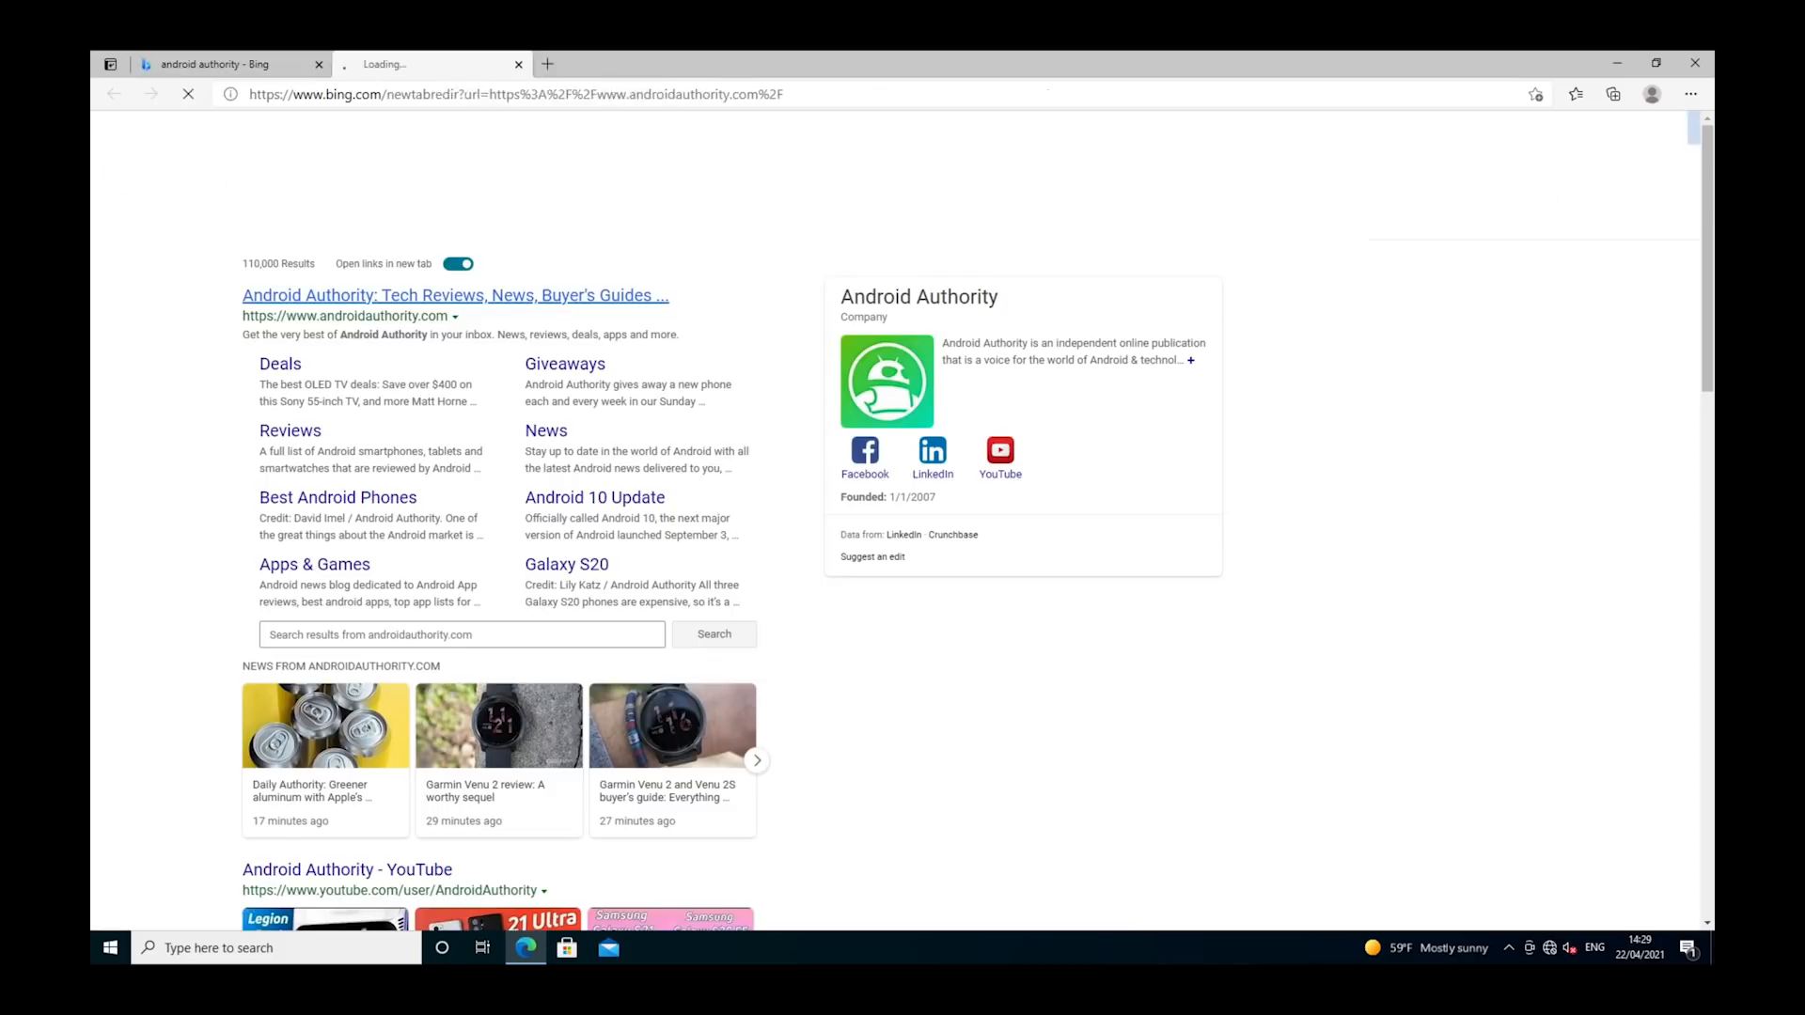
click(453, 295)
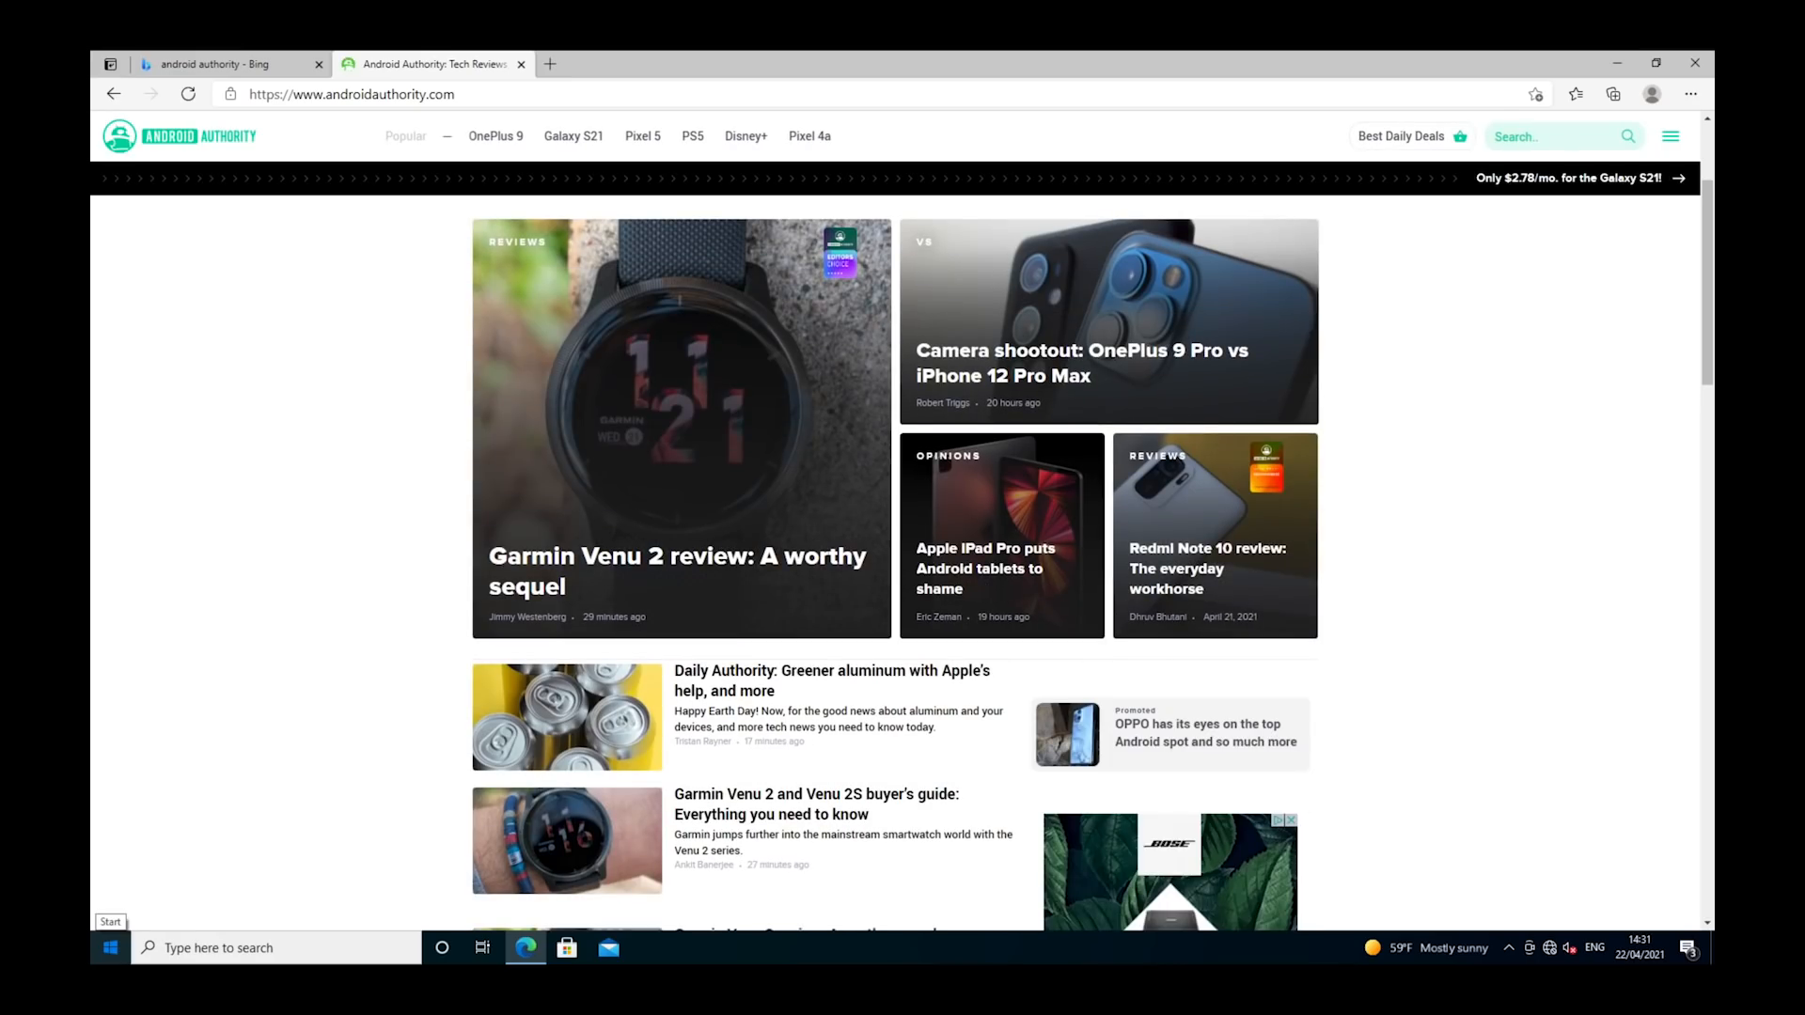
click(109, 947)
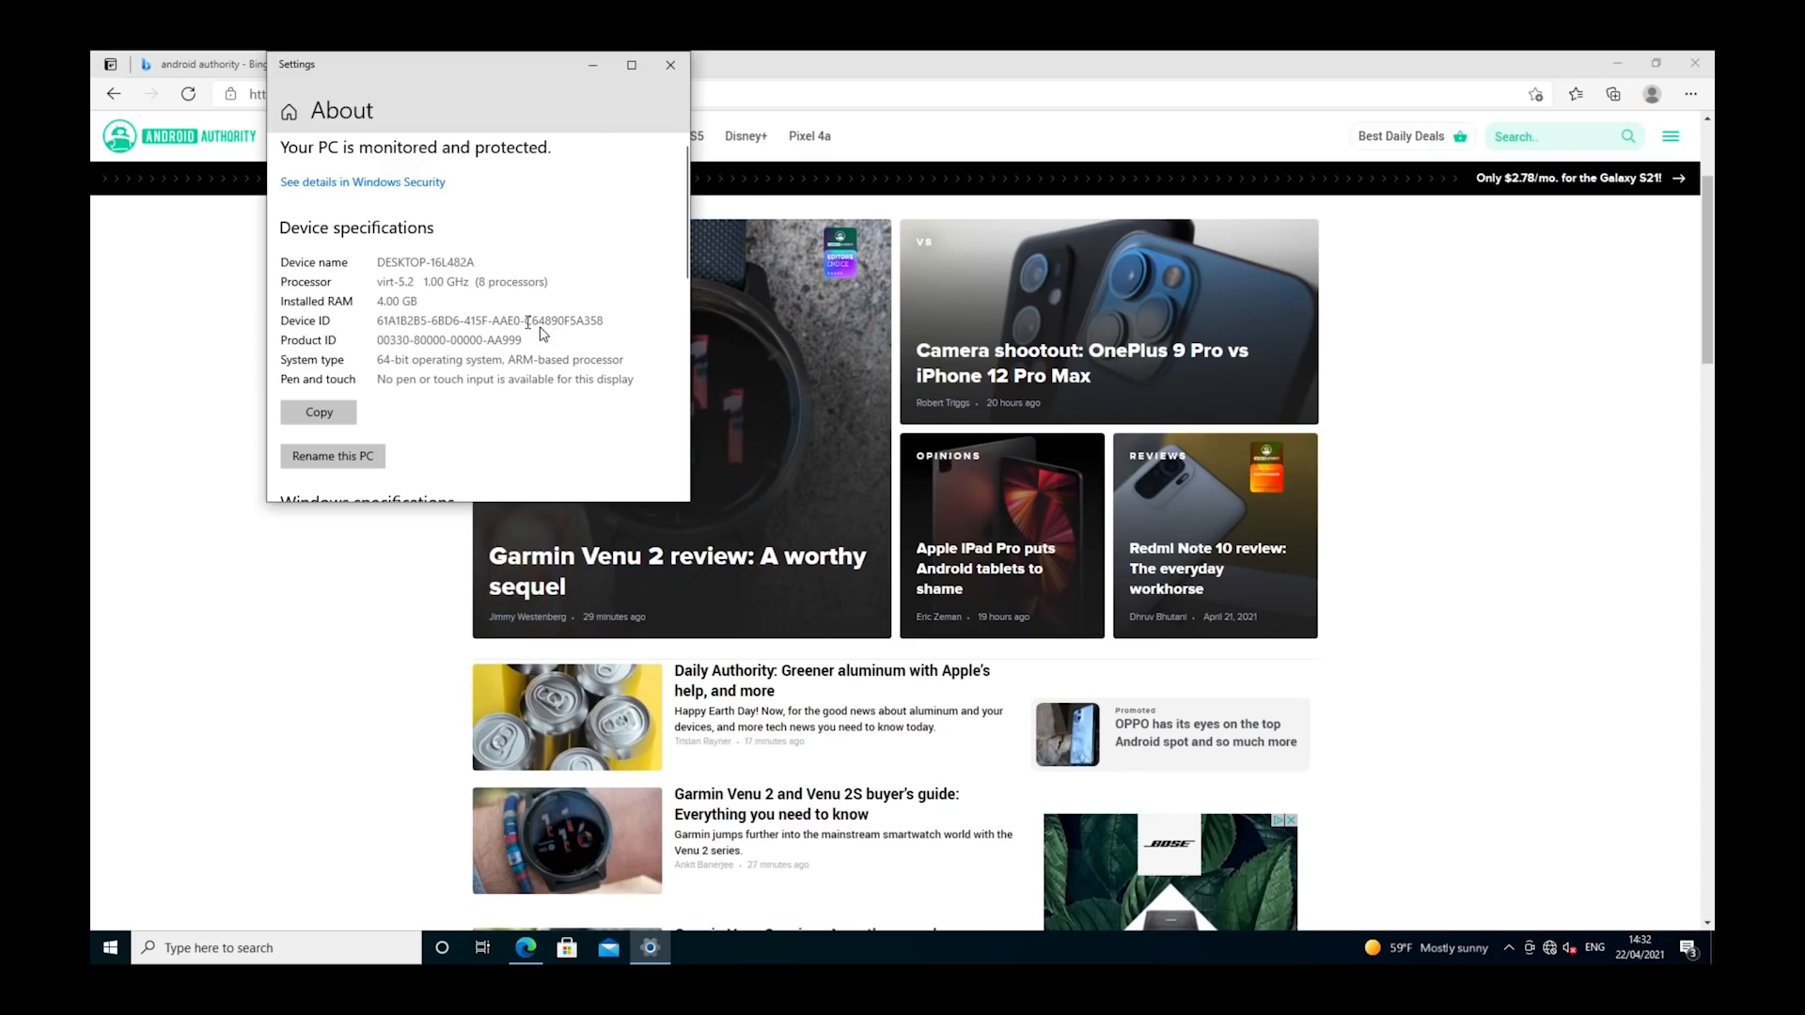
Scroll the About page to Device specifications showing an ARM-based 64-bit system
scroll(down, 3)
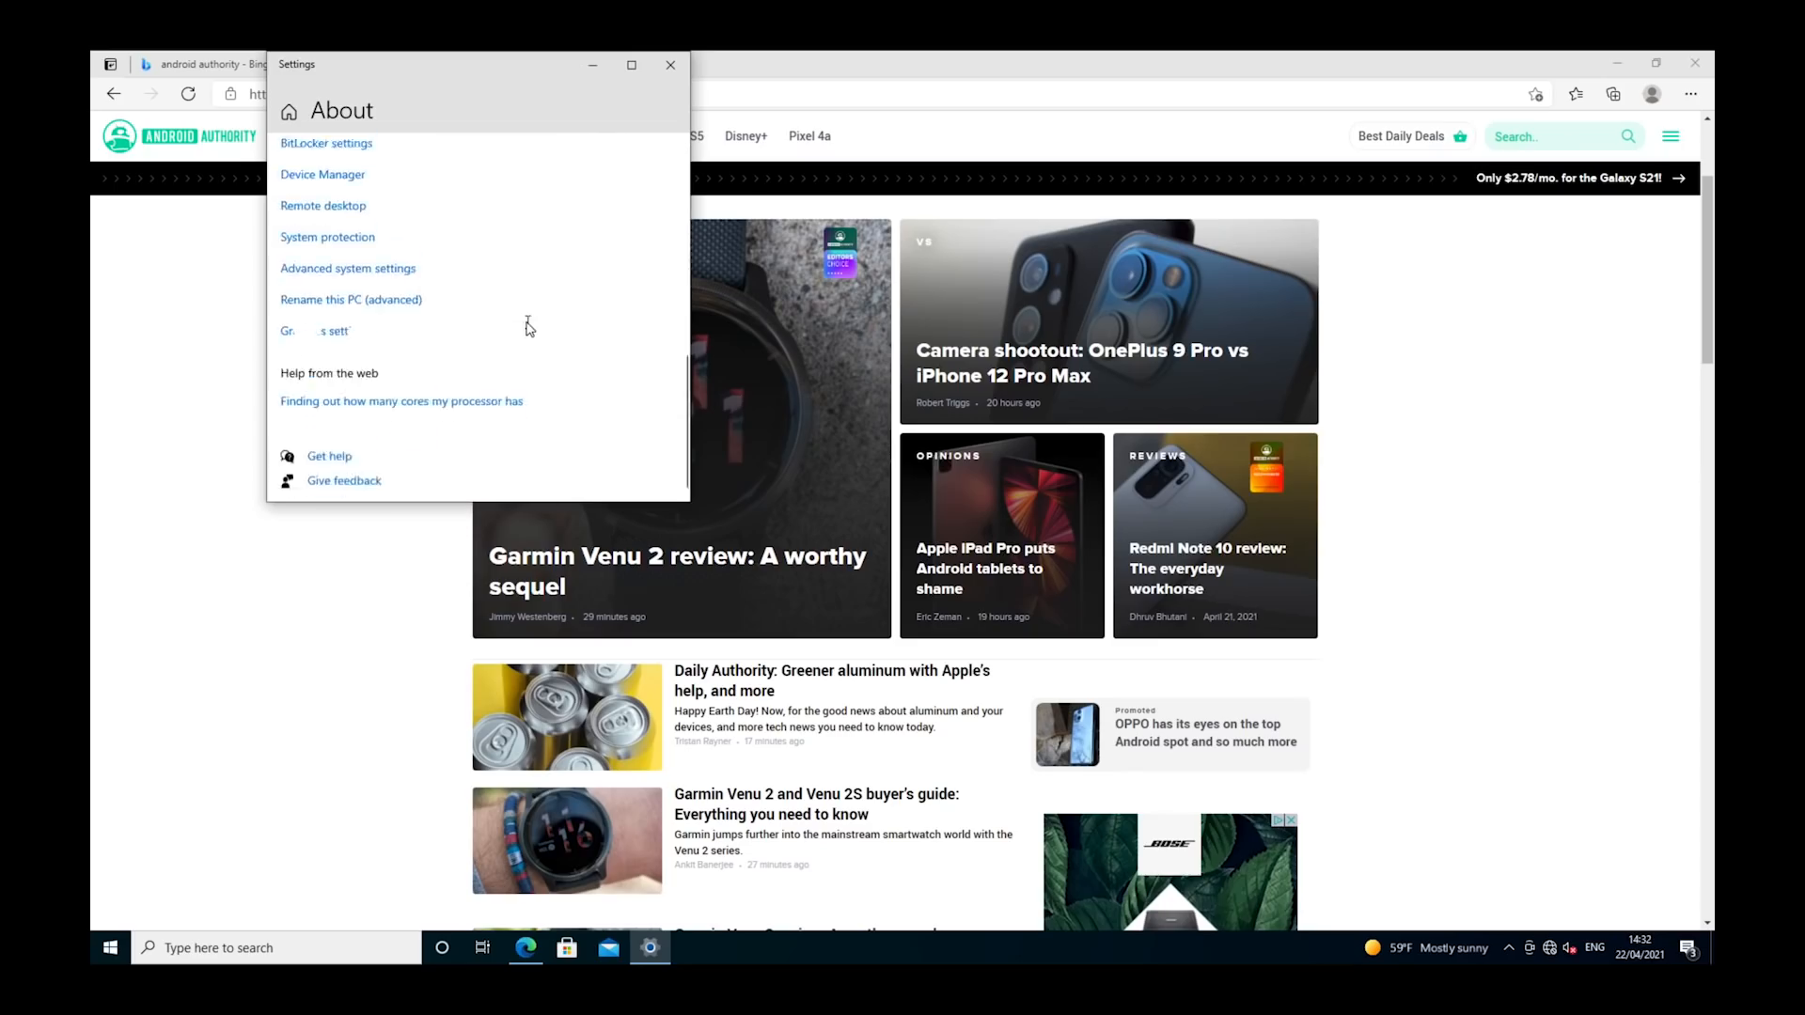
scroll(down, 3)
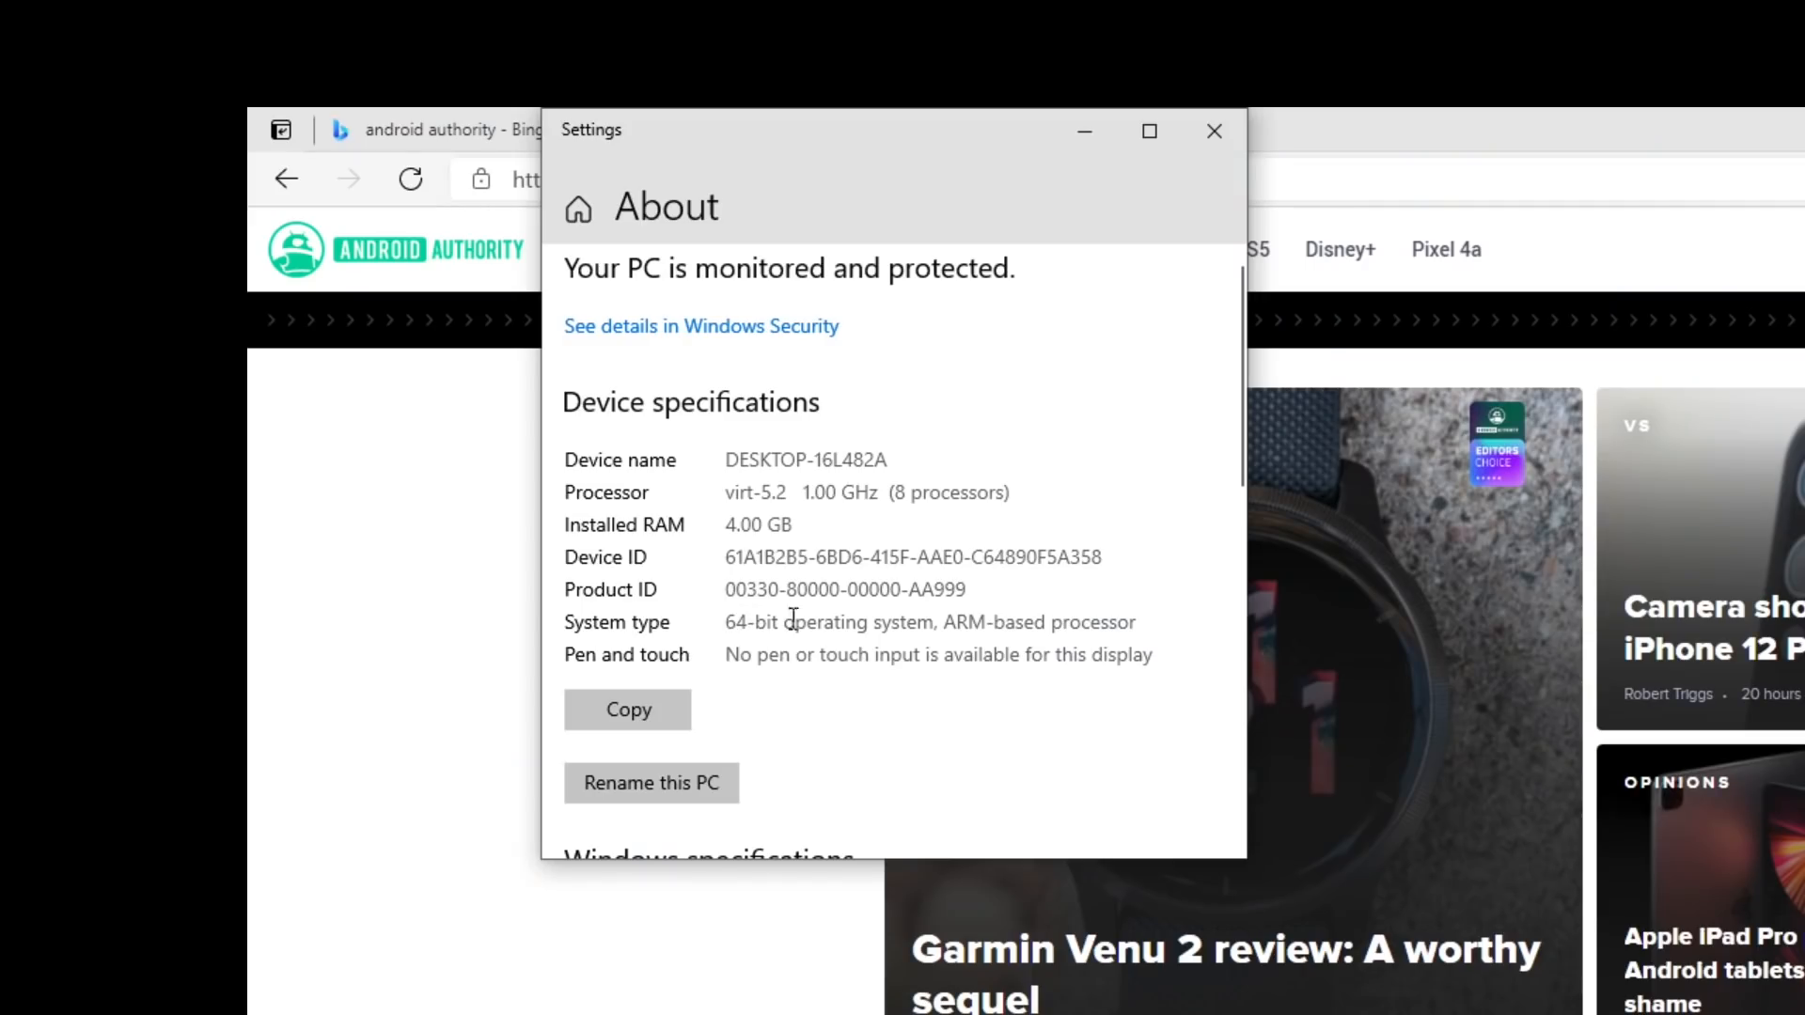
mouse_move(1091, 621)
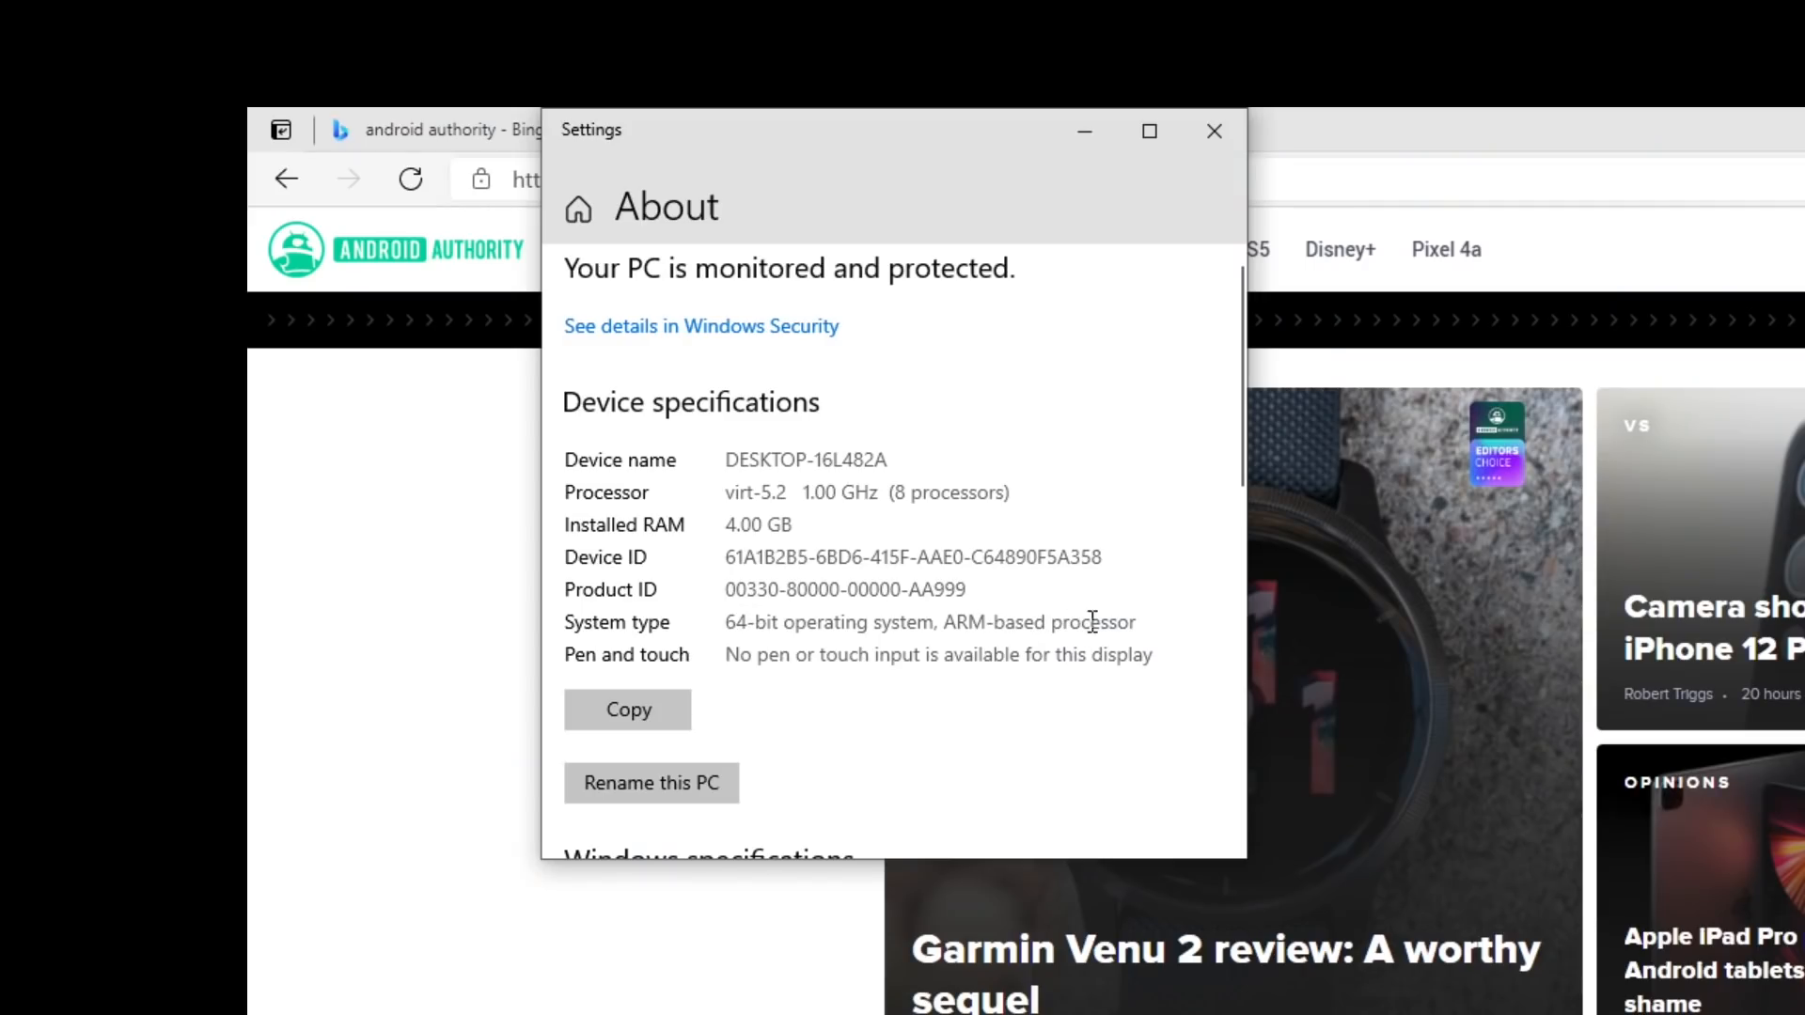
mouse_move(1143, 622)
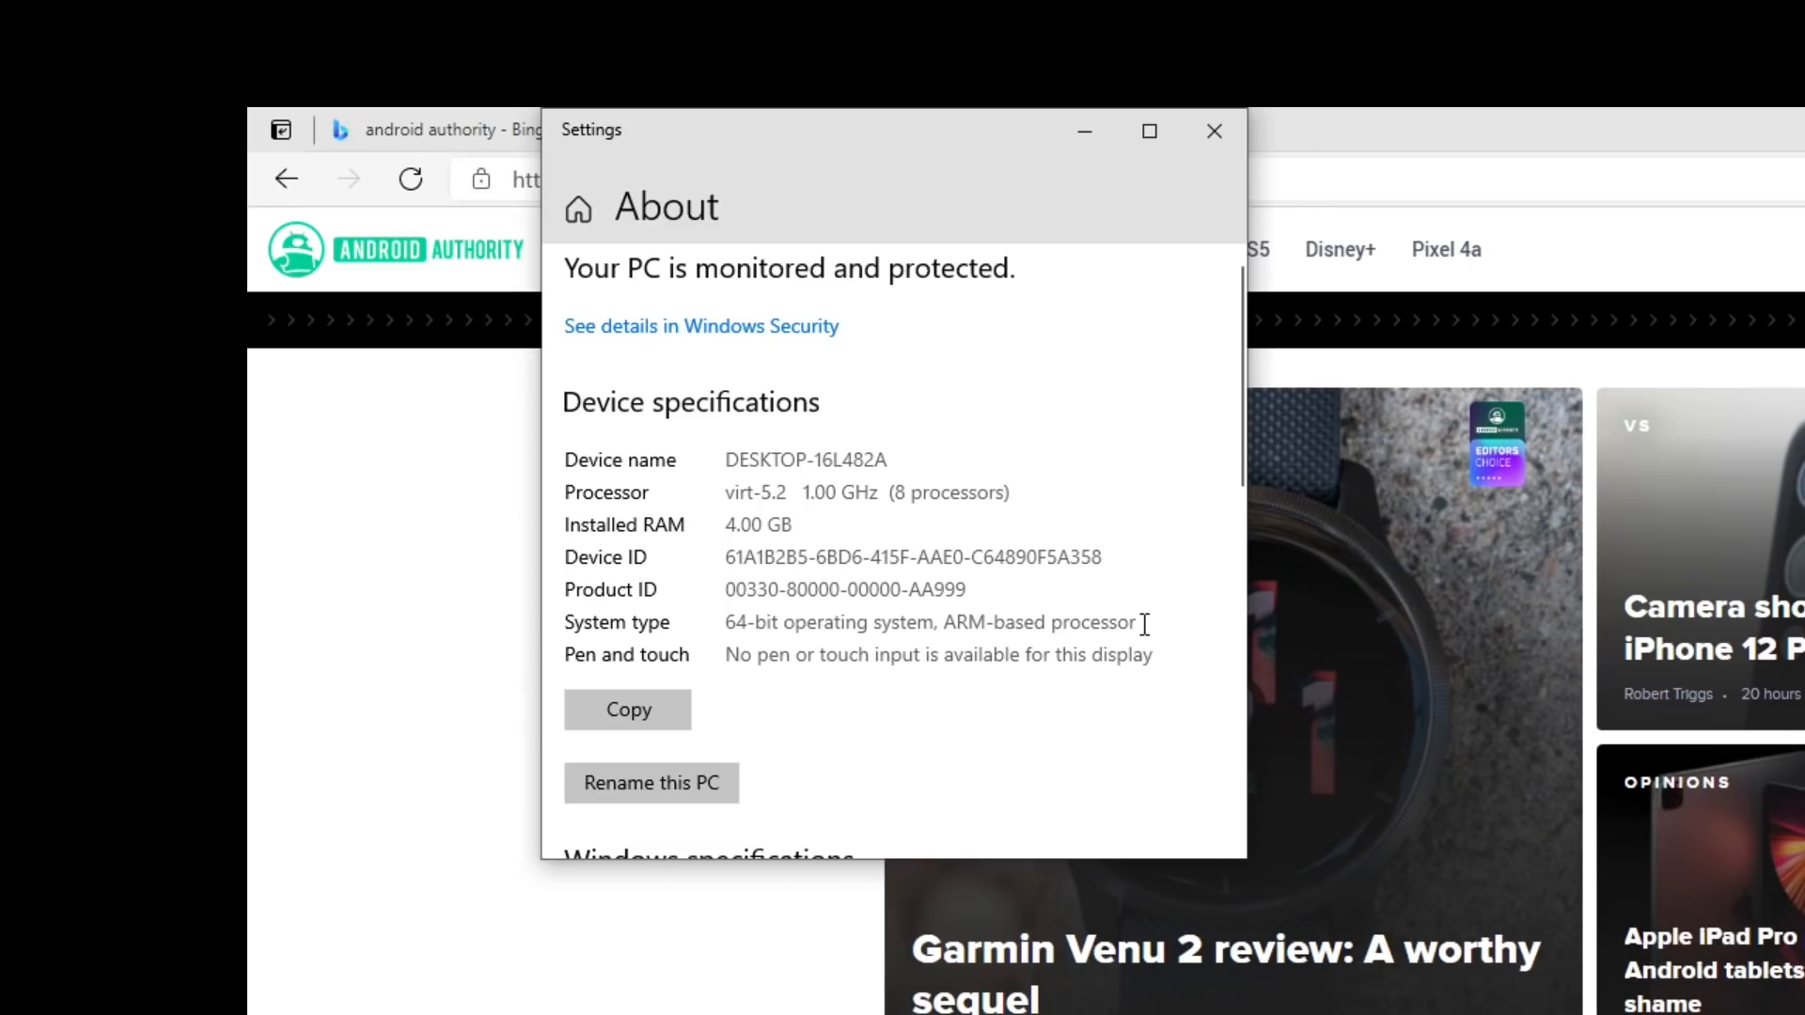